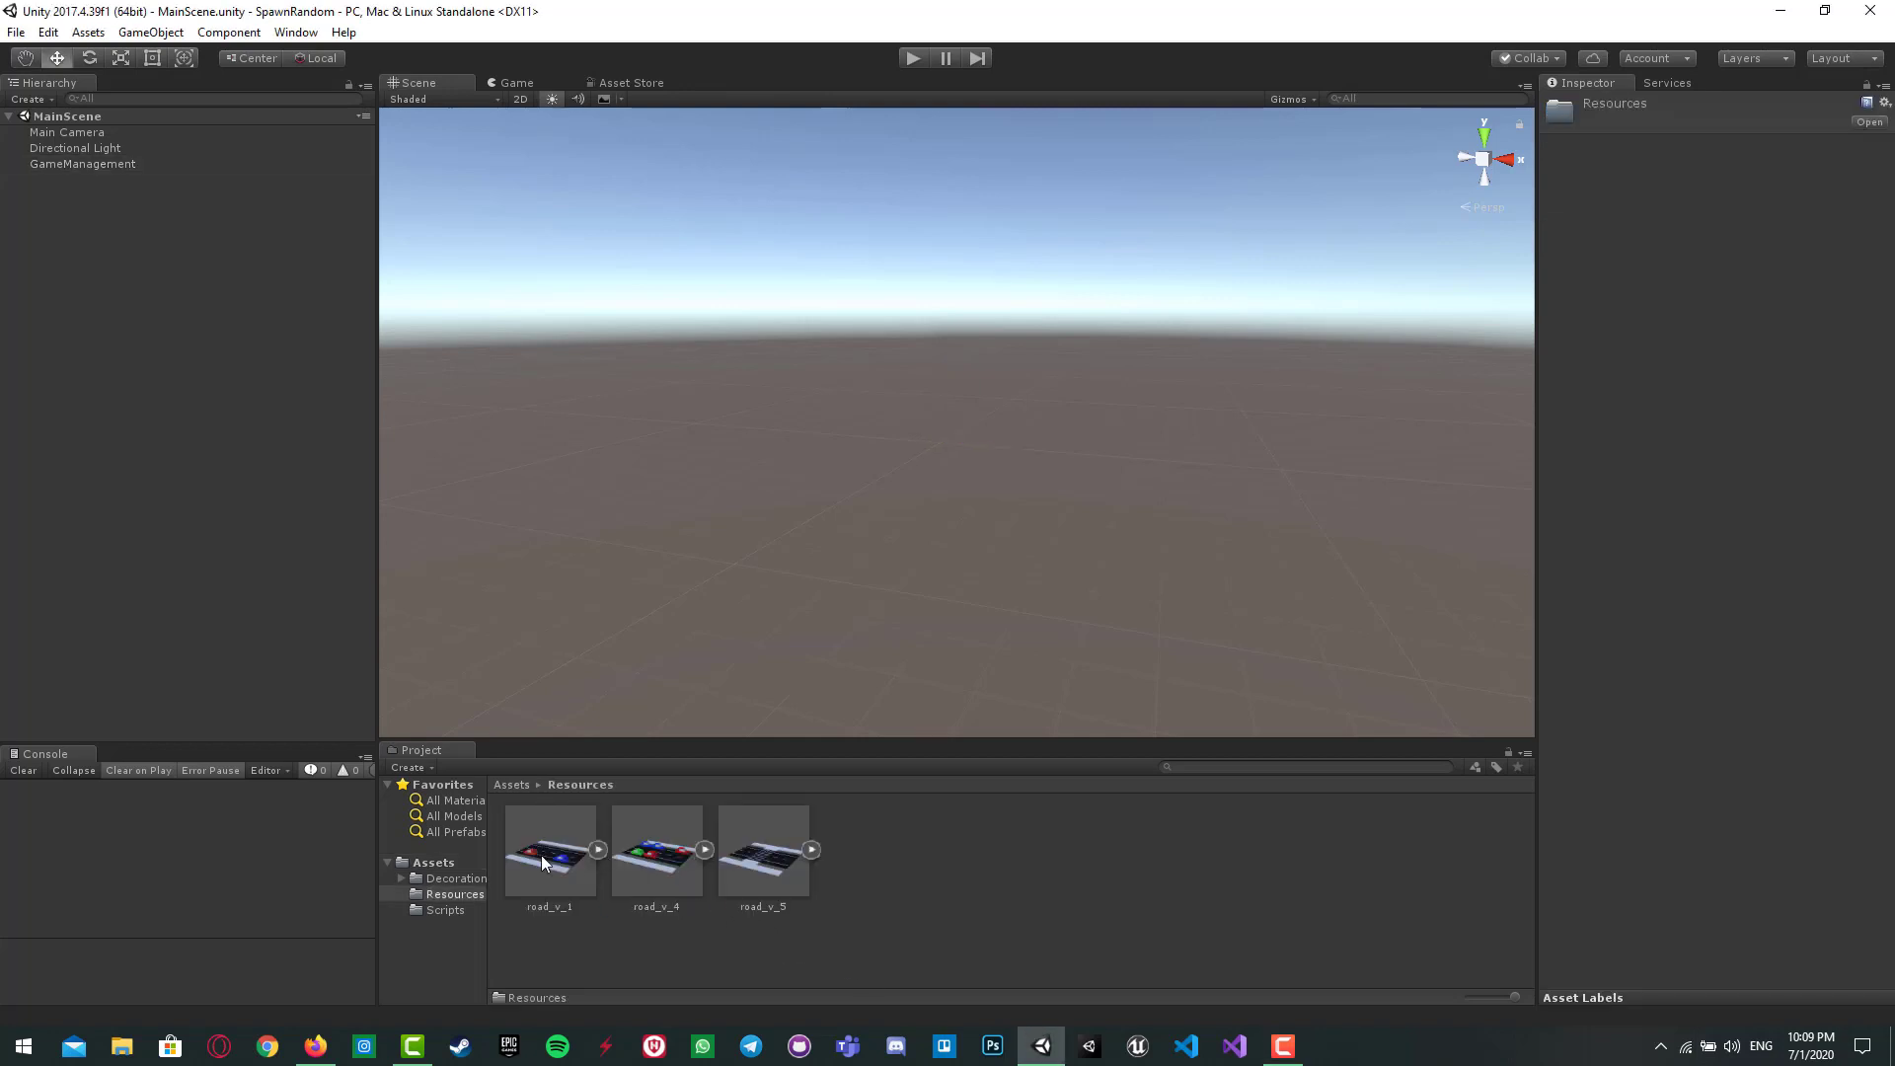
# Step: Select the road_v_1 prefab and orbit the view around the placed road
pyautogui.click(763, 850)
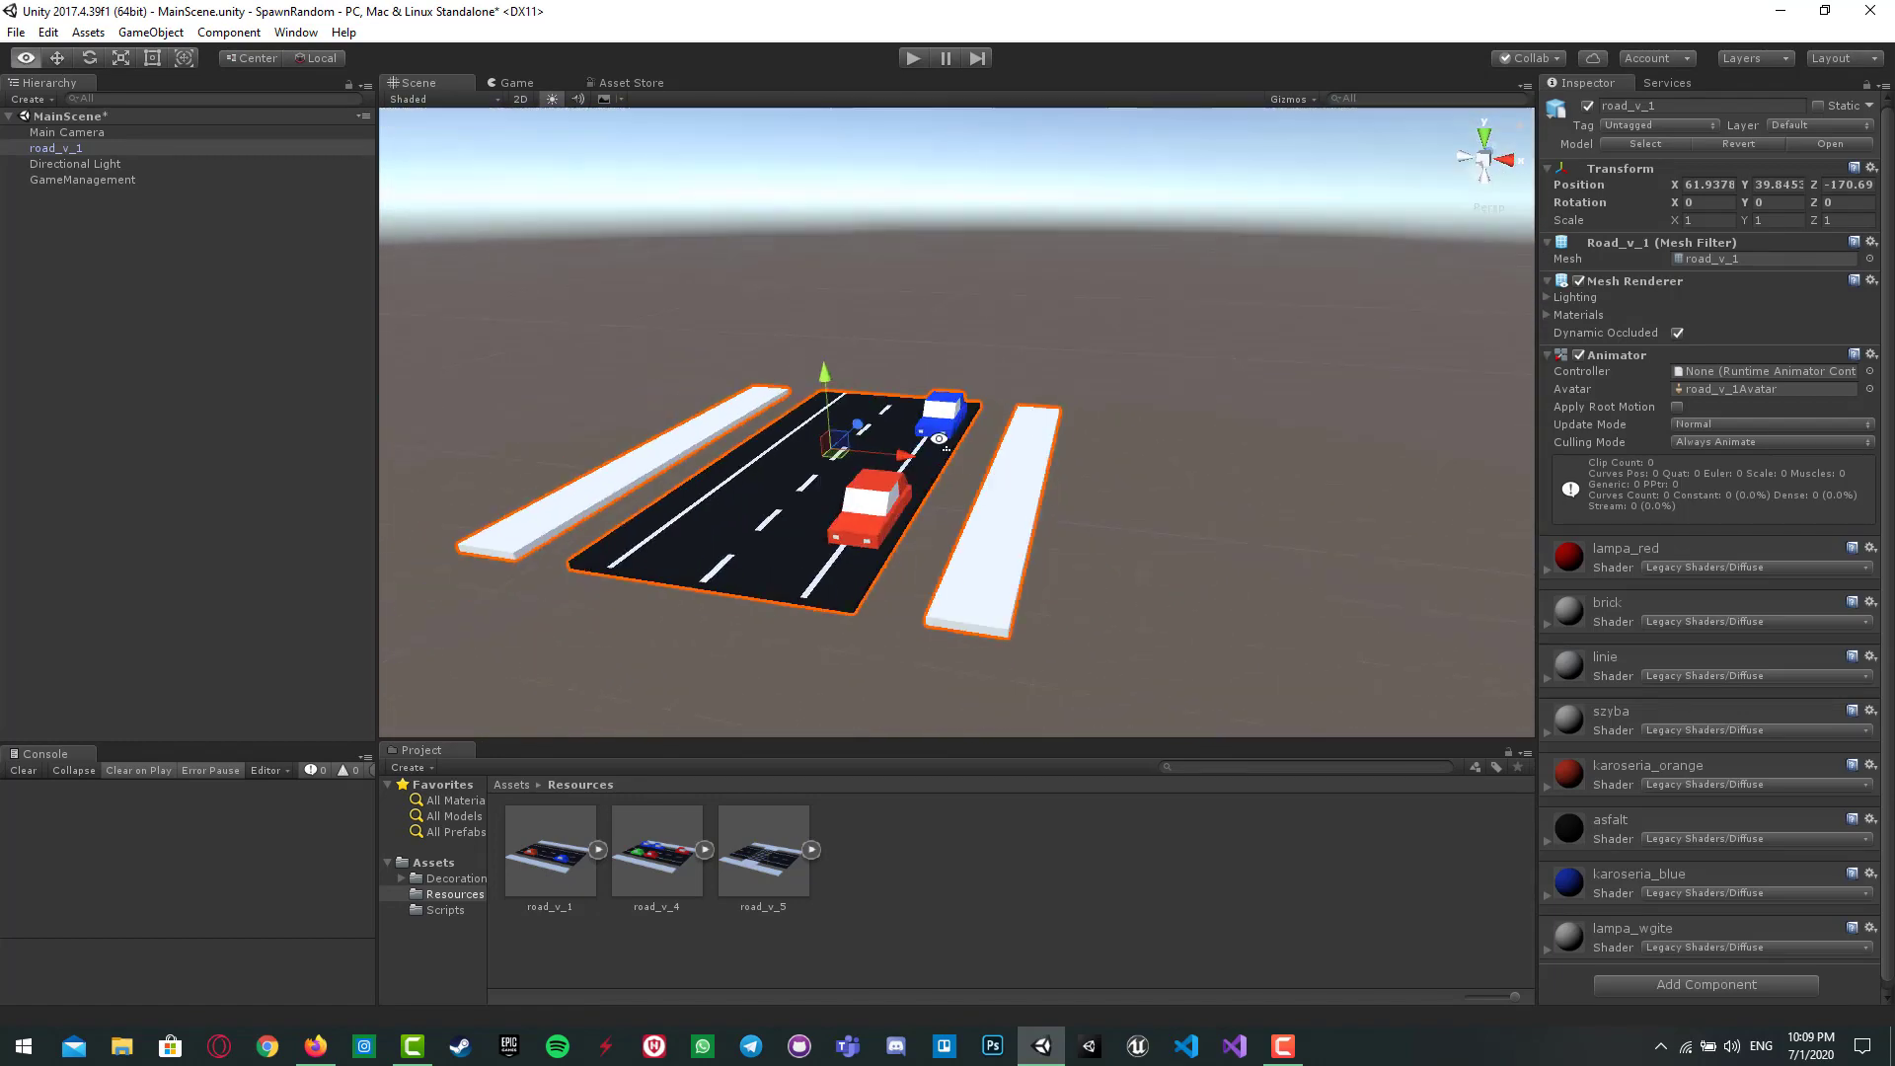
pyautogui.moveTo(943, 448); pyautogui.dragTo(653, 553)
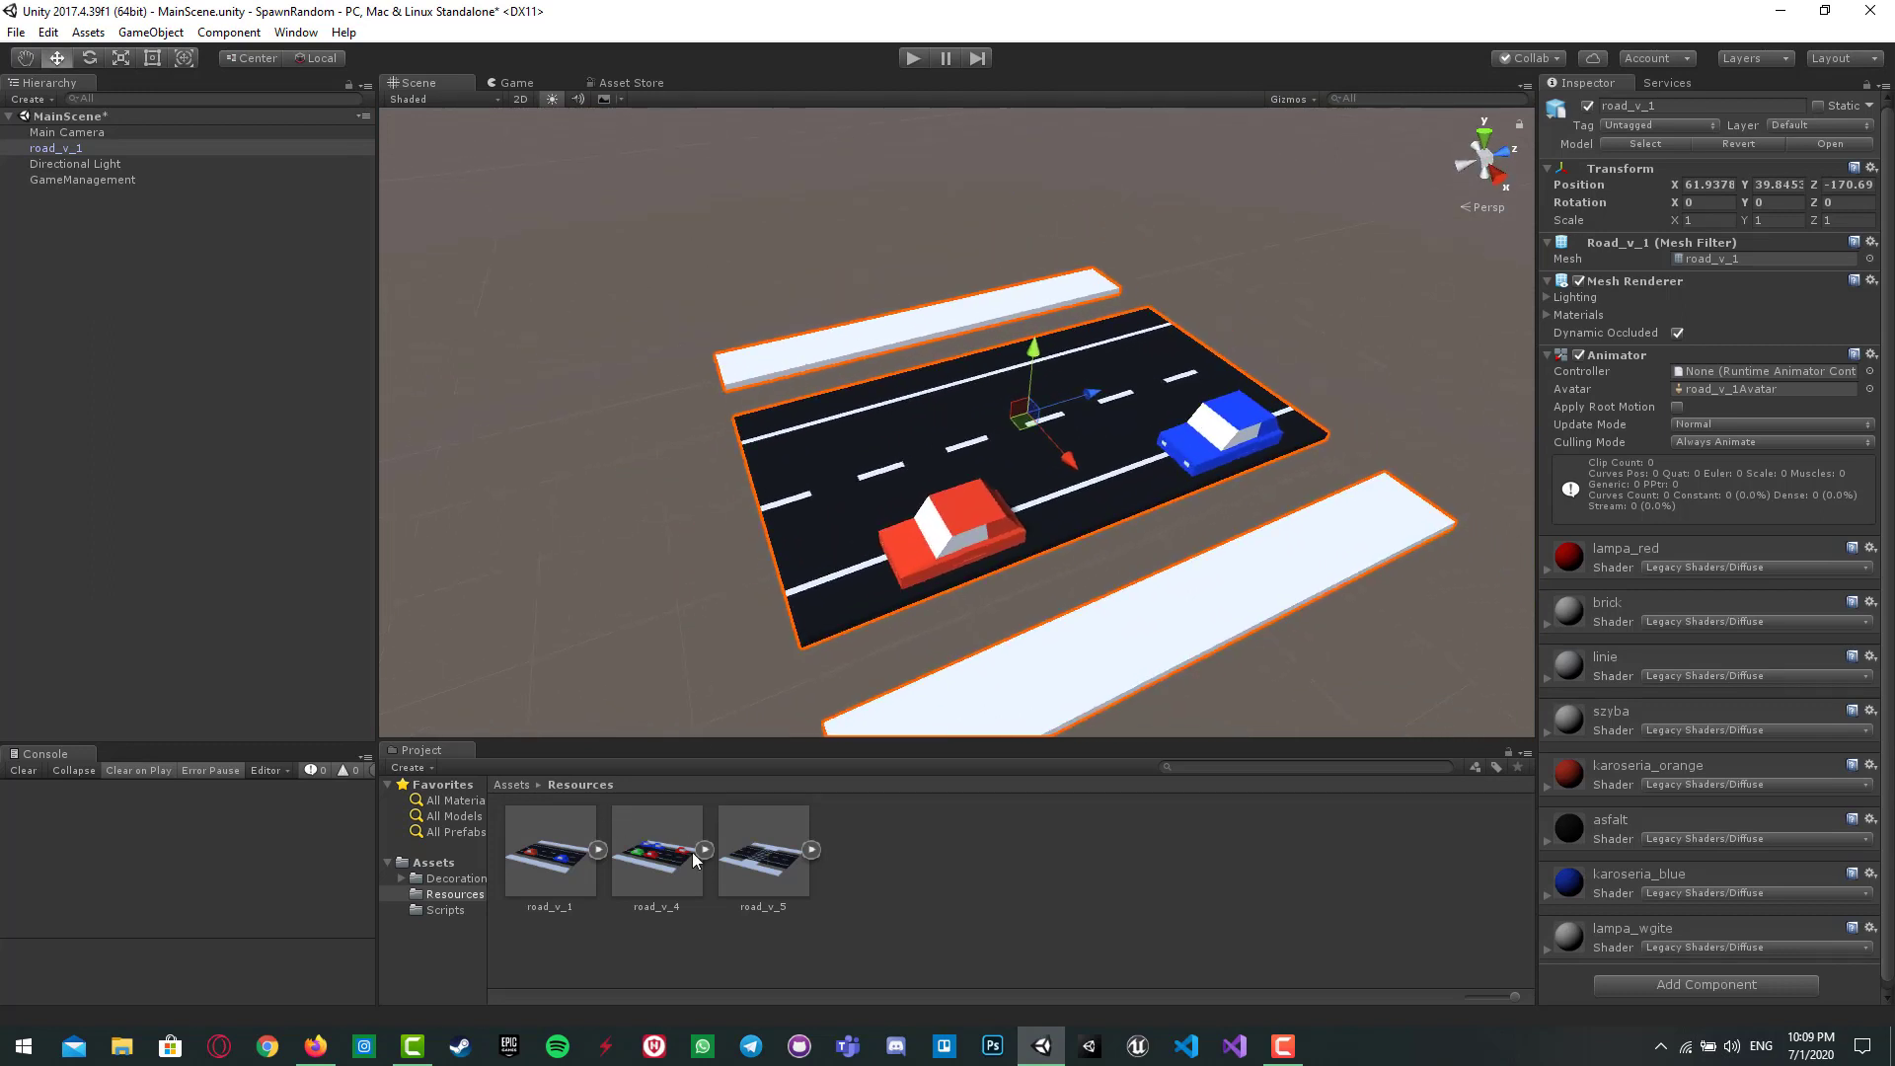
pyautogui.click(763, 850)
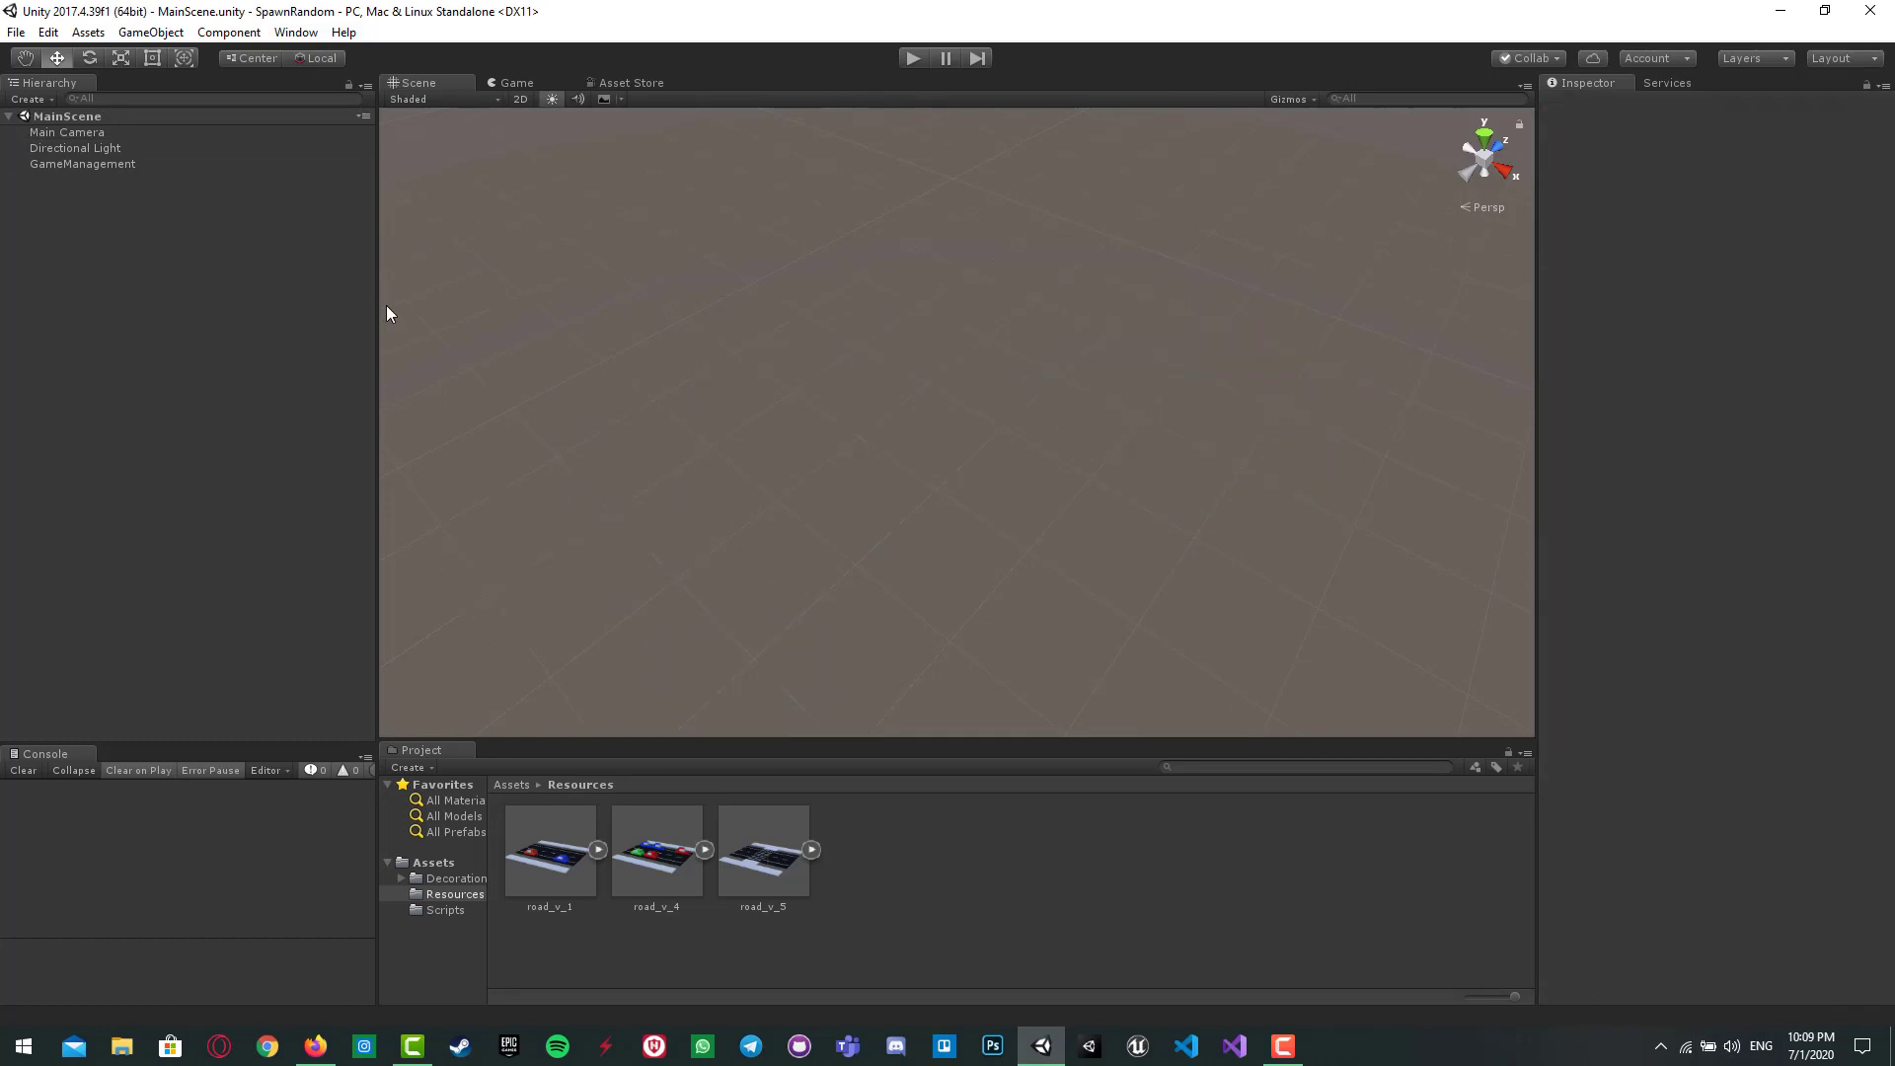
pyautogui.moveTo(506, 797)
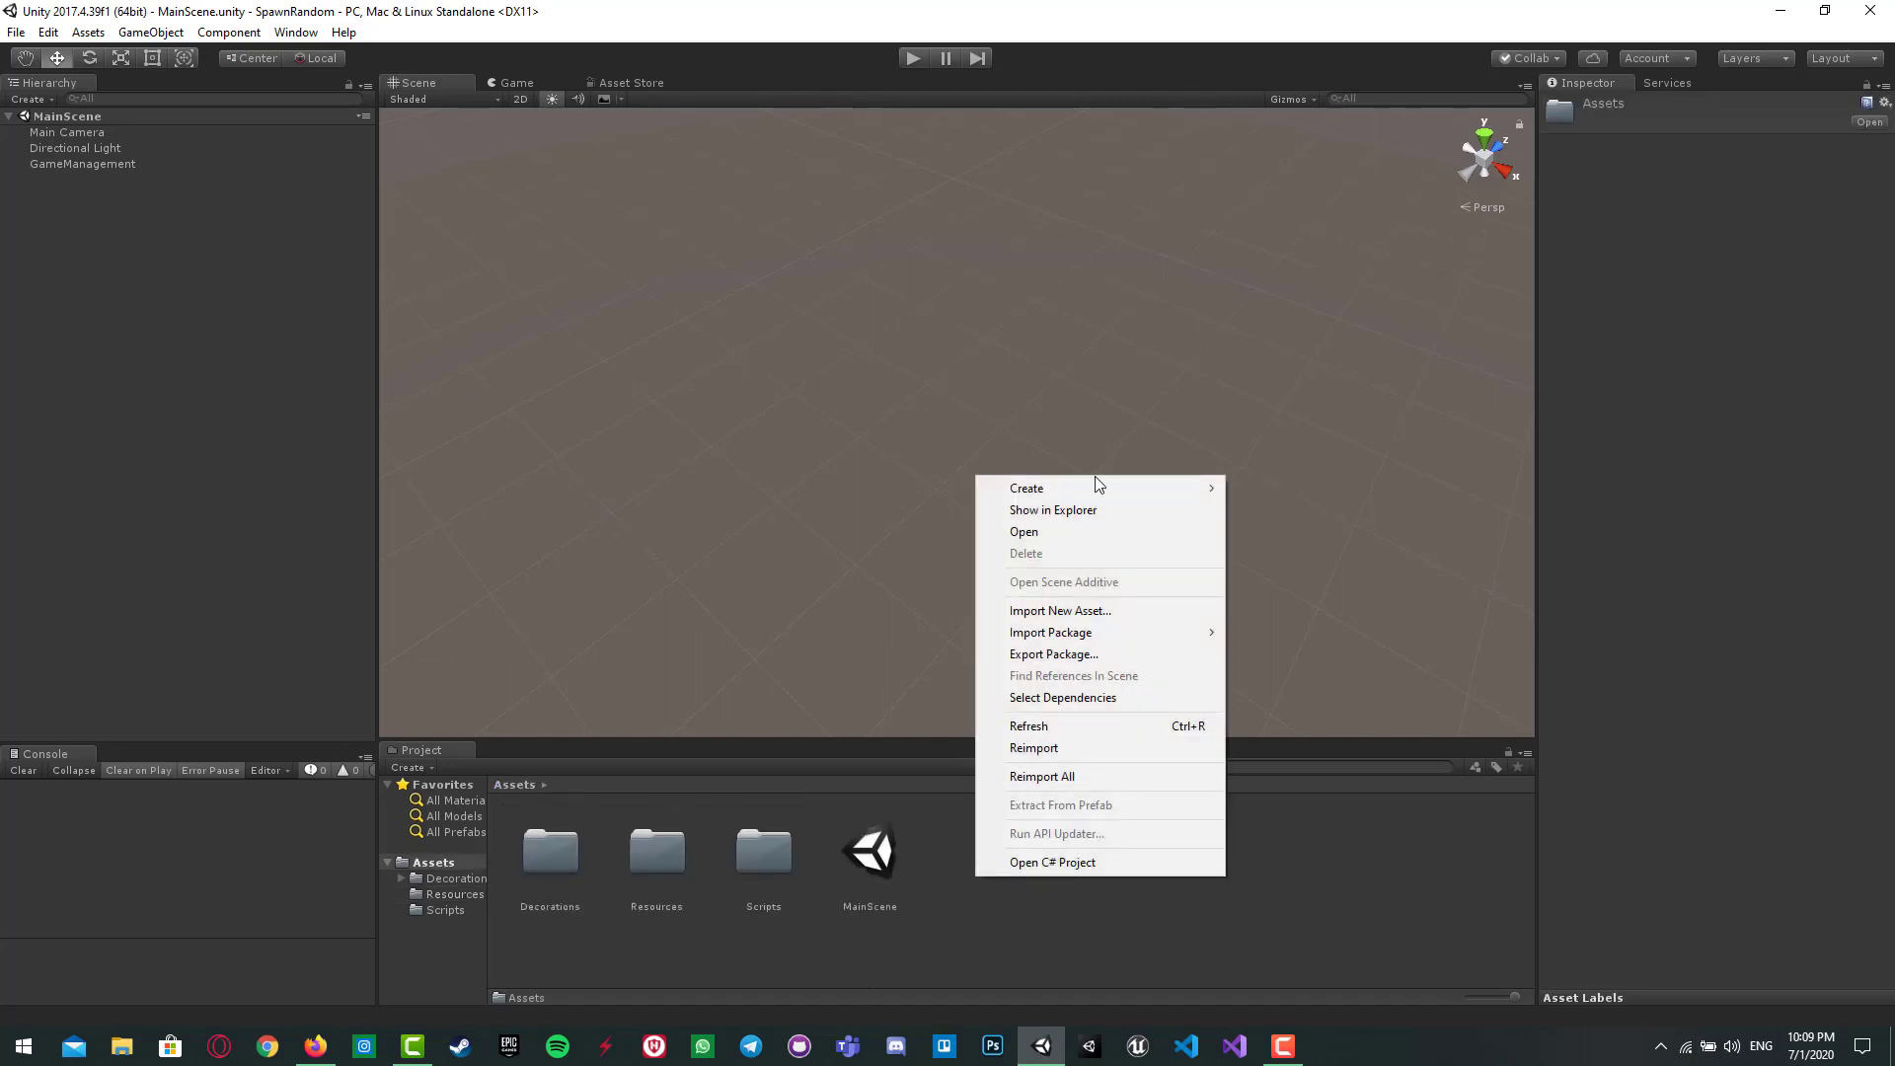
# Step: Create a new C# script in Assets and name it SpawnPrefab
pyautogui.click(1027, 488)
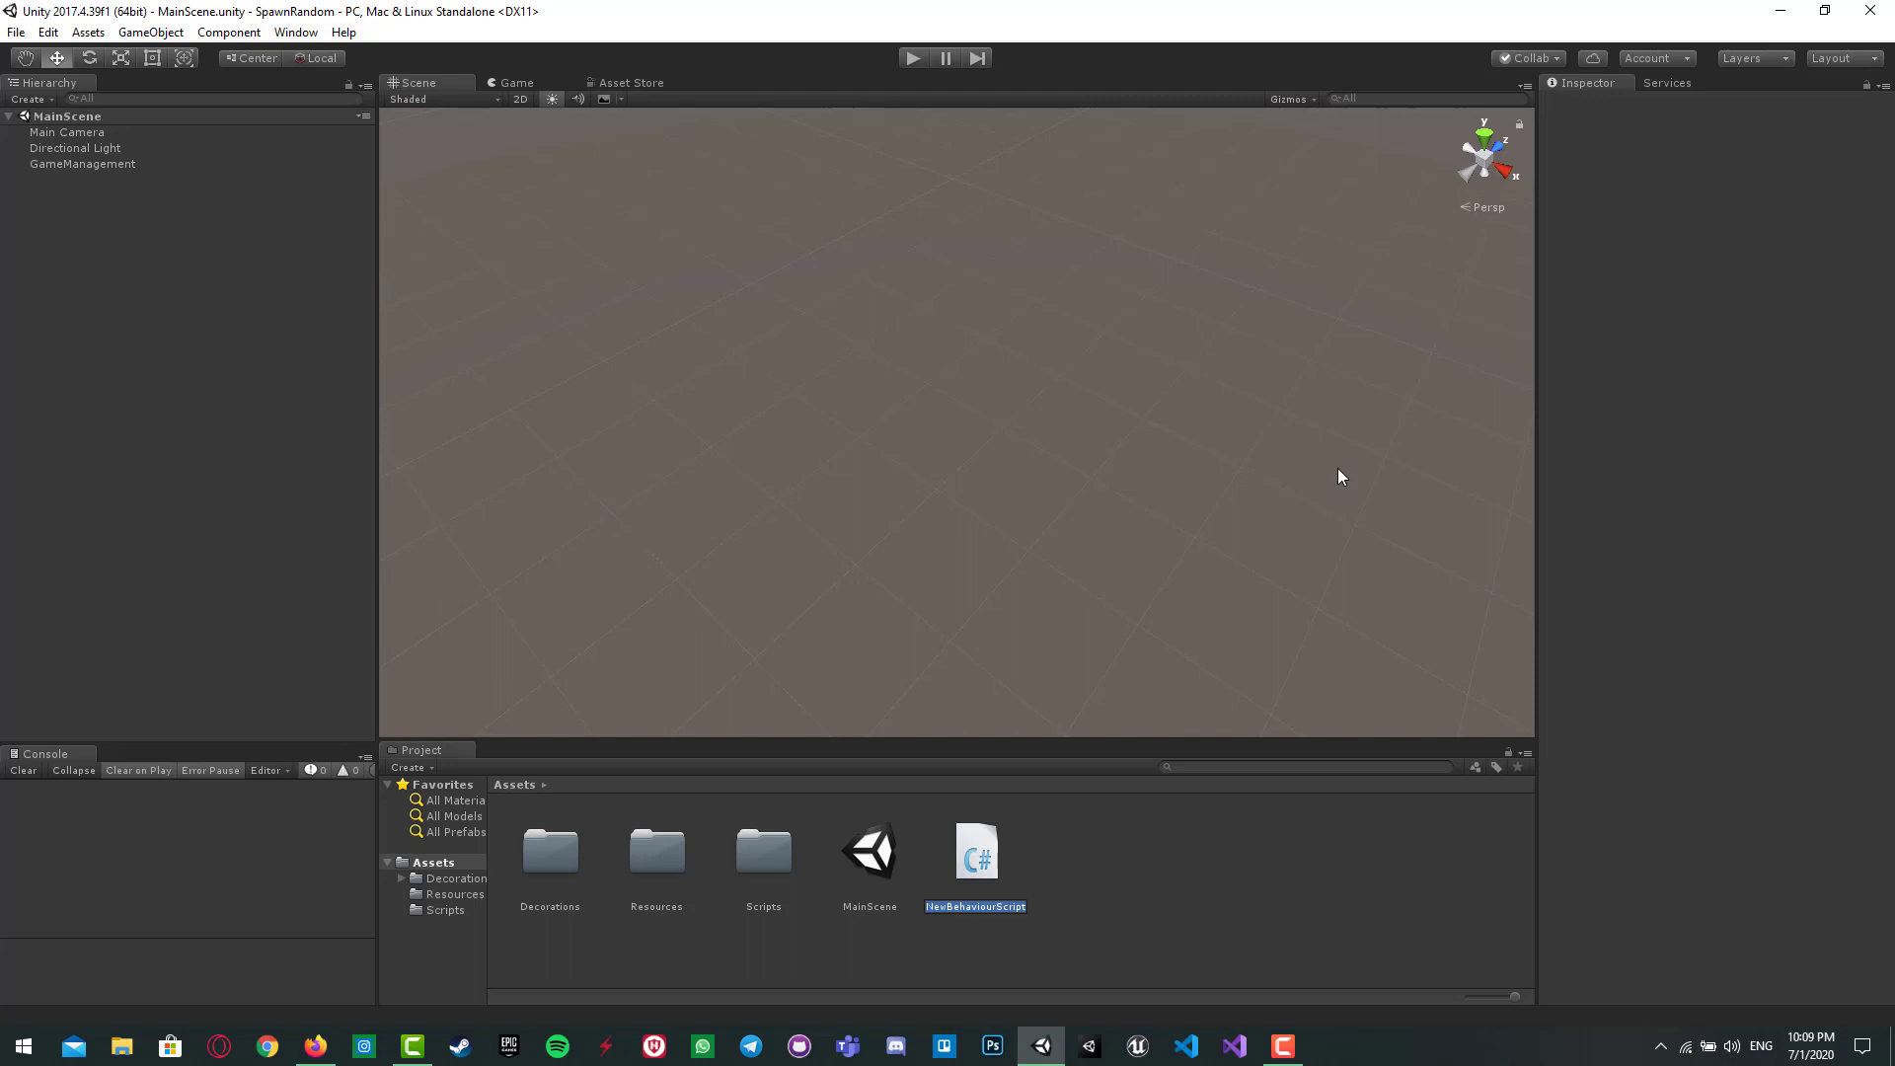
pyautogui.write('SpawnPrefab')
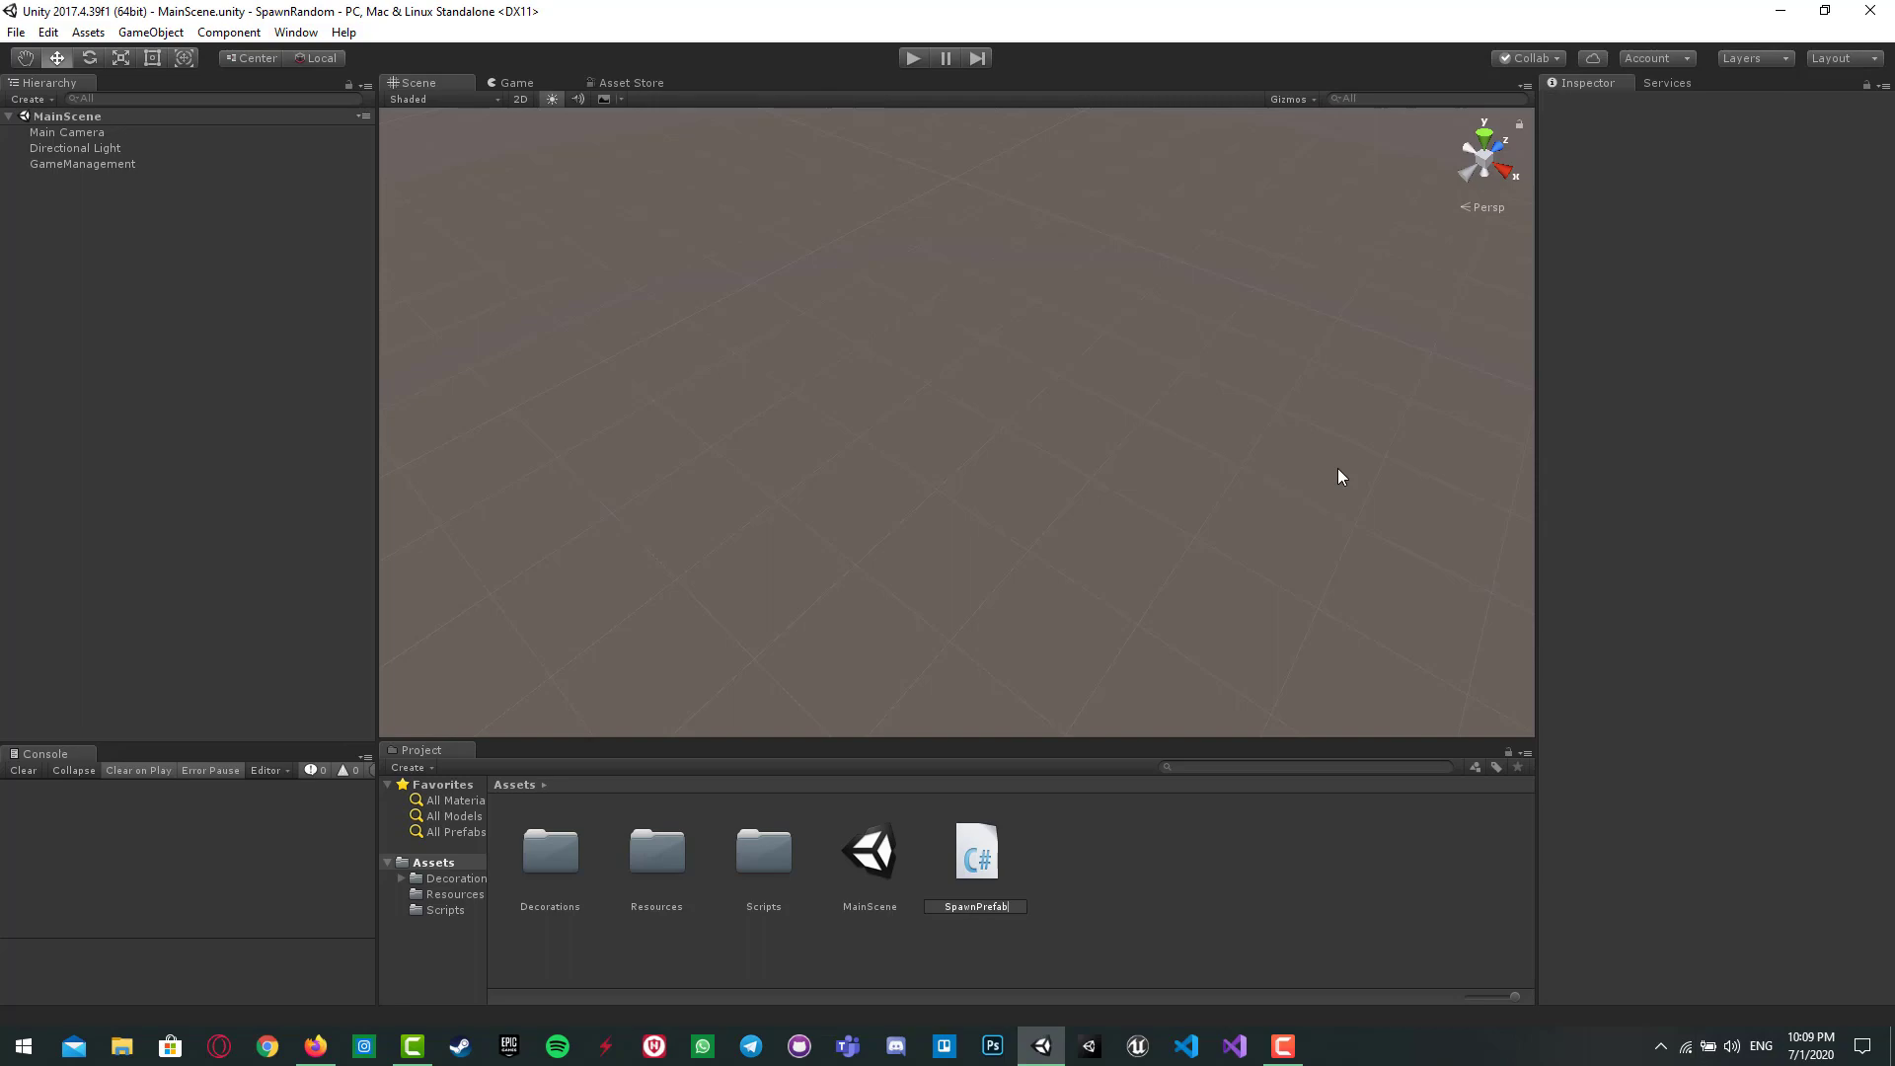
pyautogui.click(976, 852)
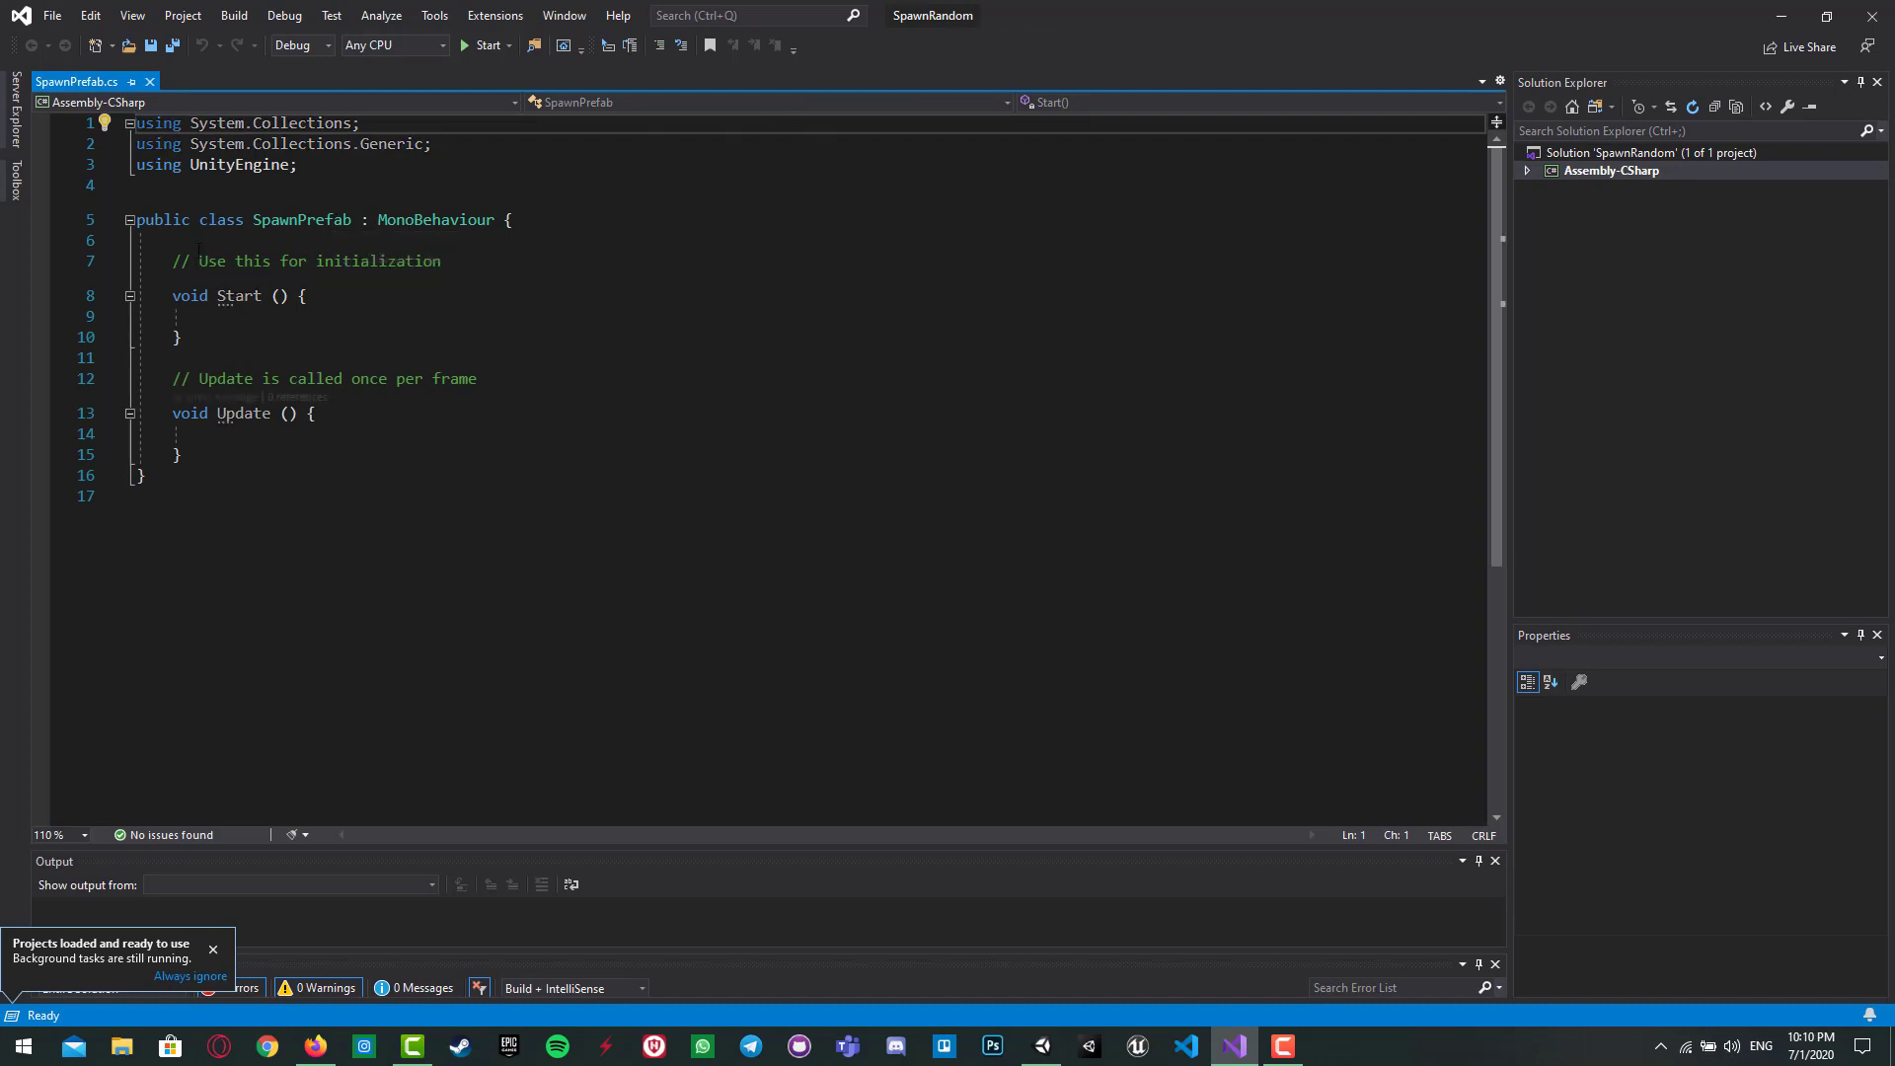
# Step: Declare a GameObject road field at the top of the class and save
pyautogui.press('enter')
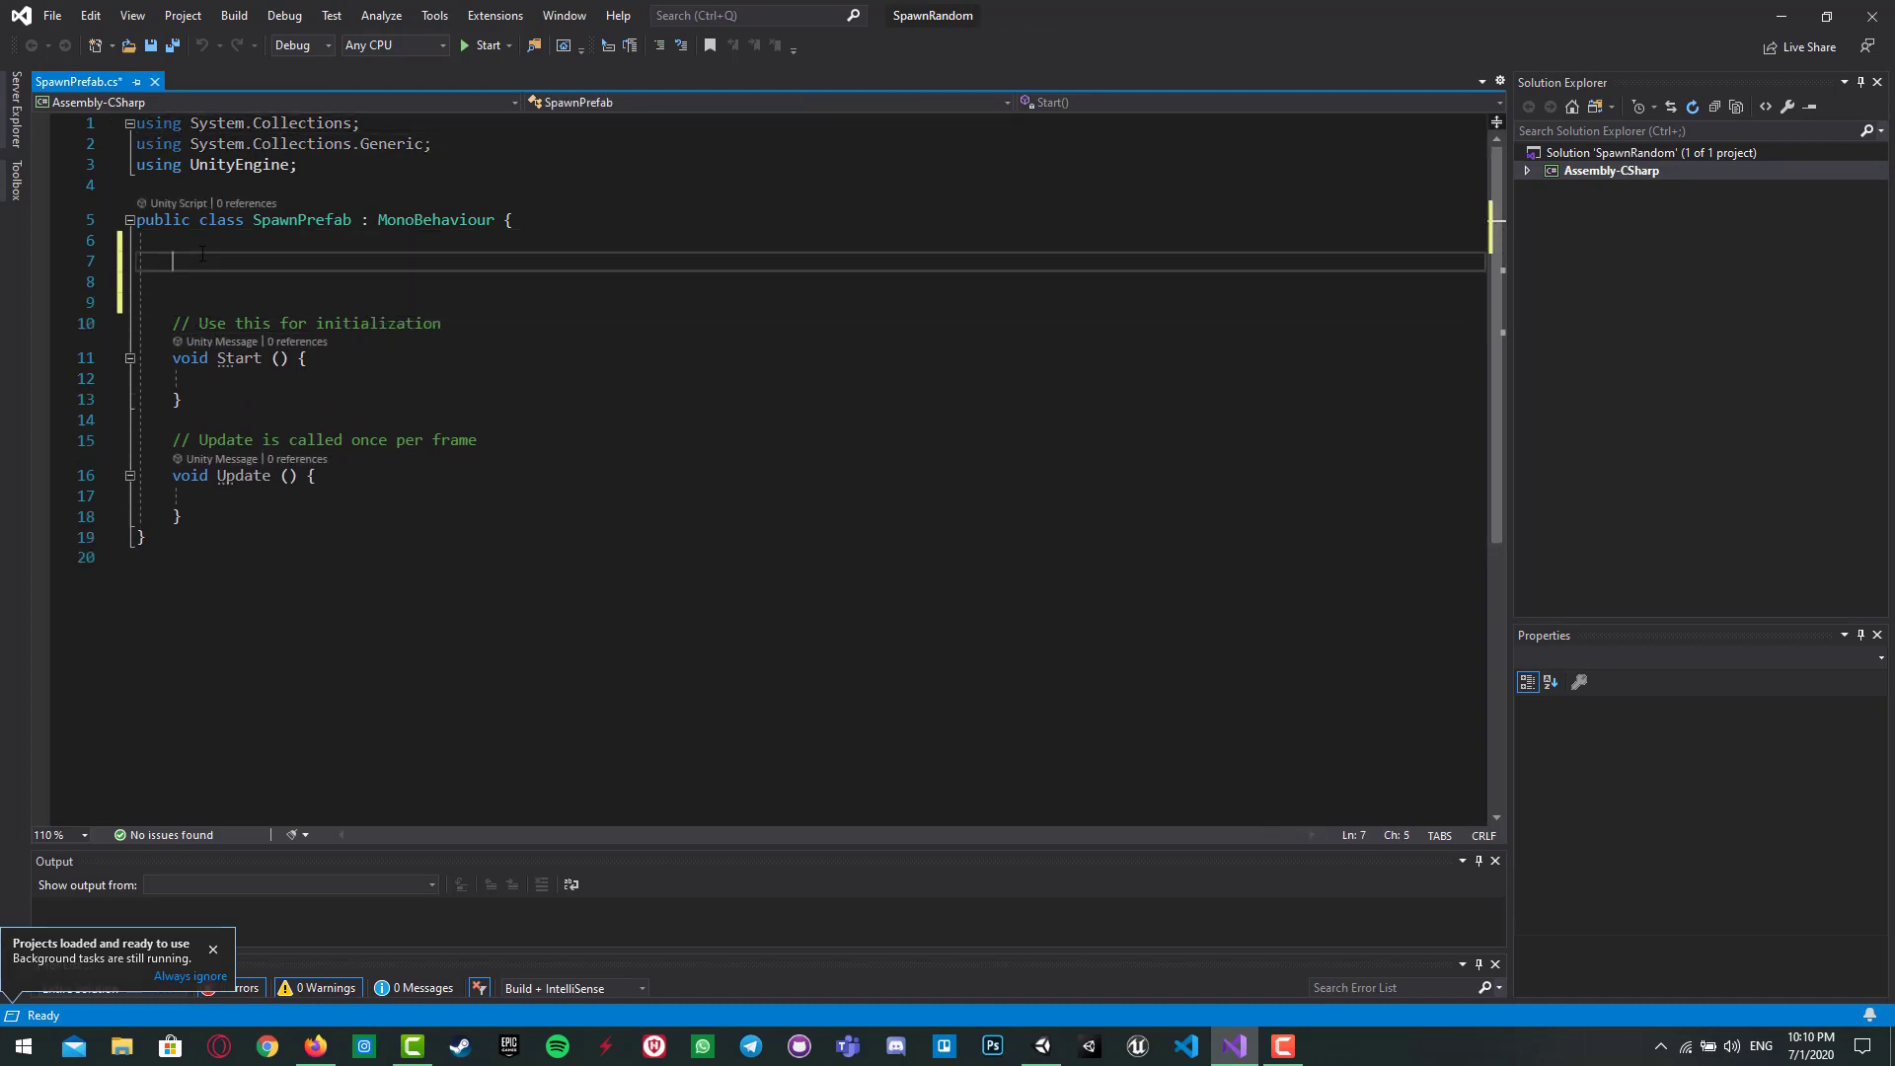
pyautogui.write('GameObject')
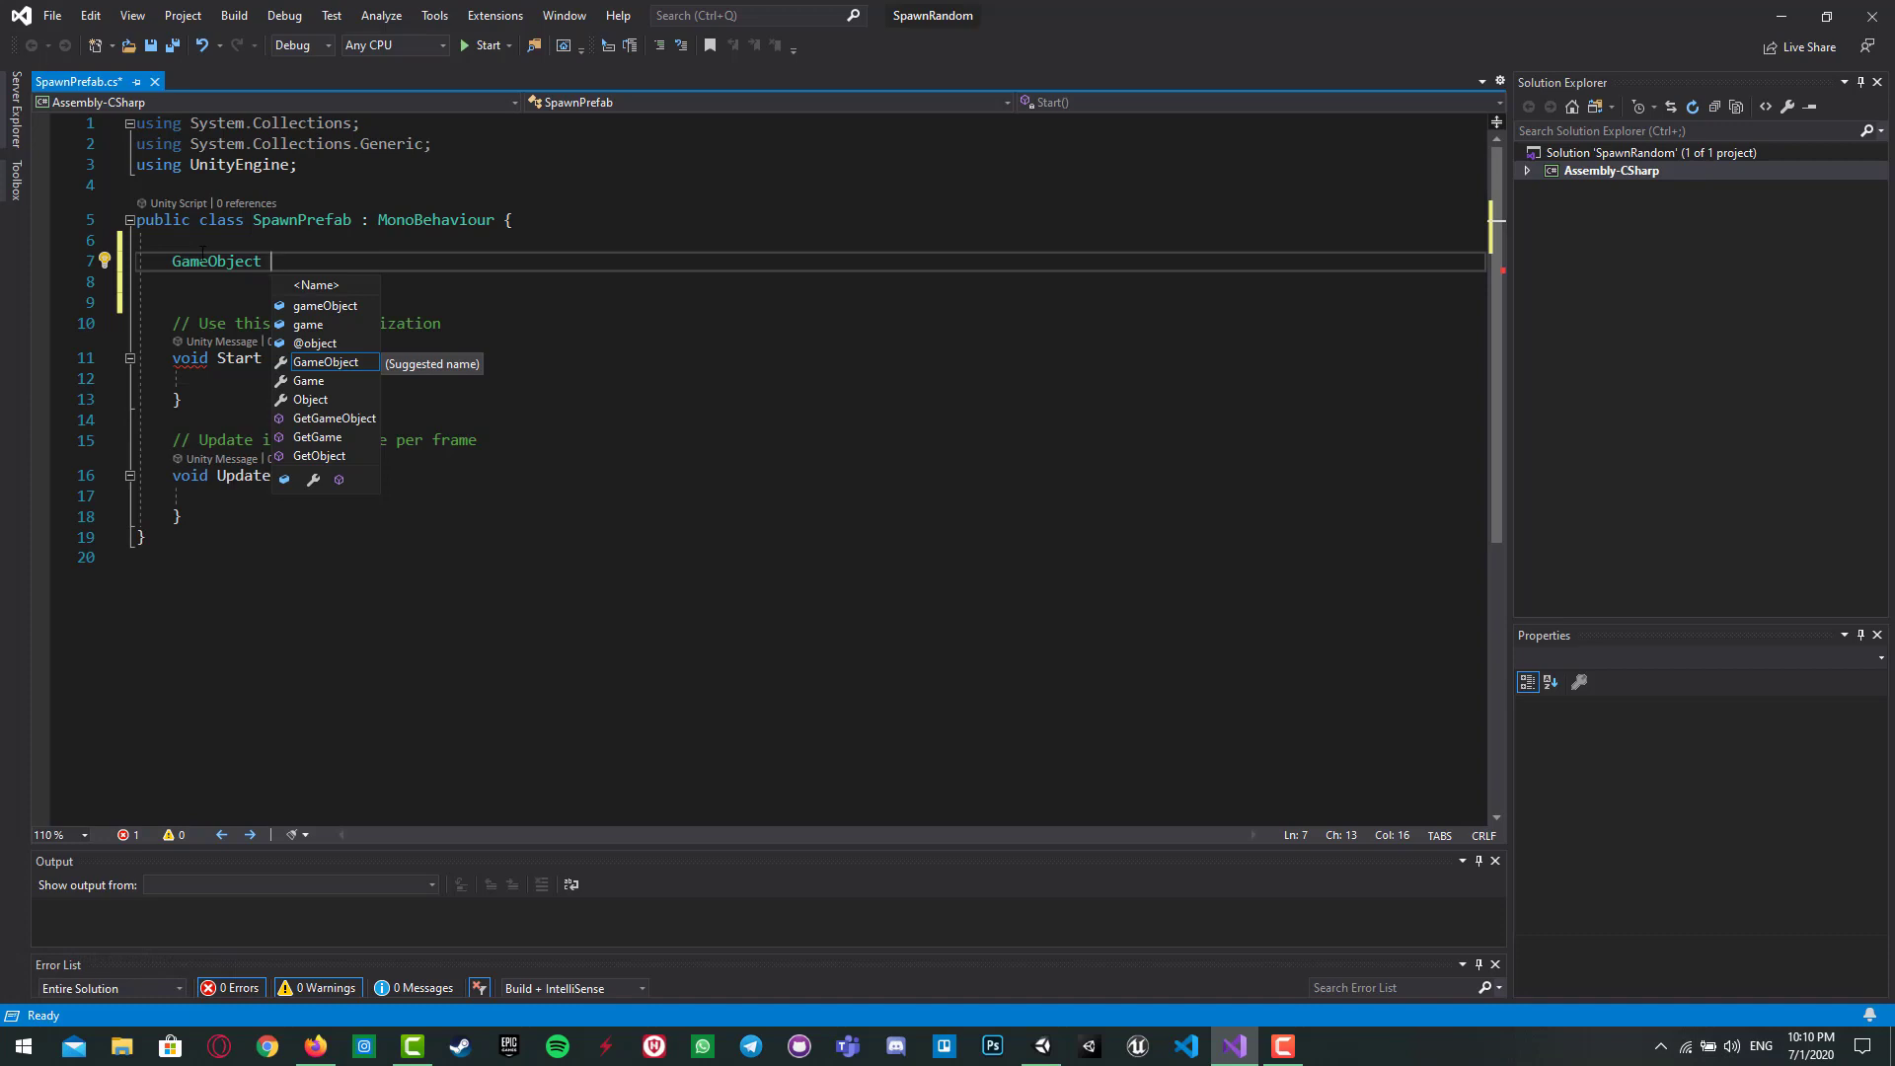
pyautogui.write('road;')
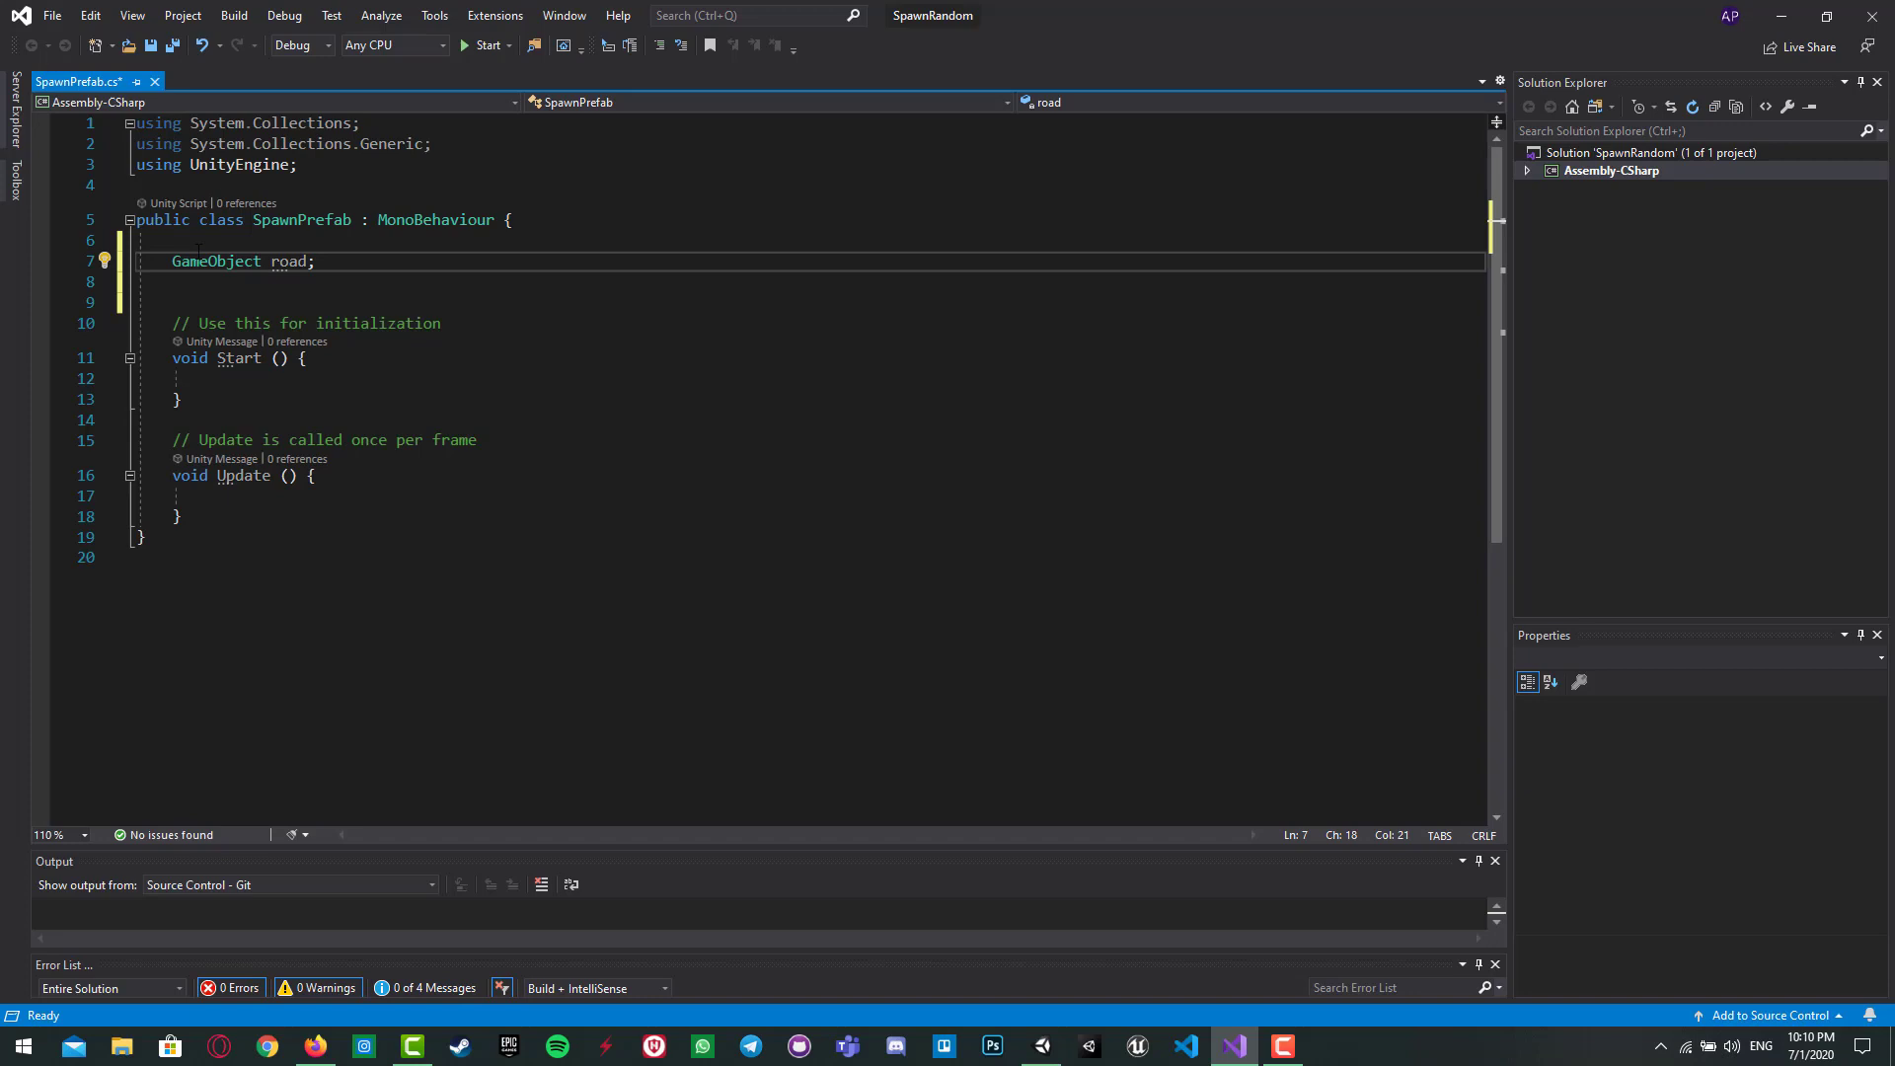
pyautogui.press('ctrl+s')
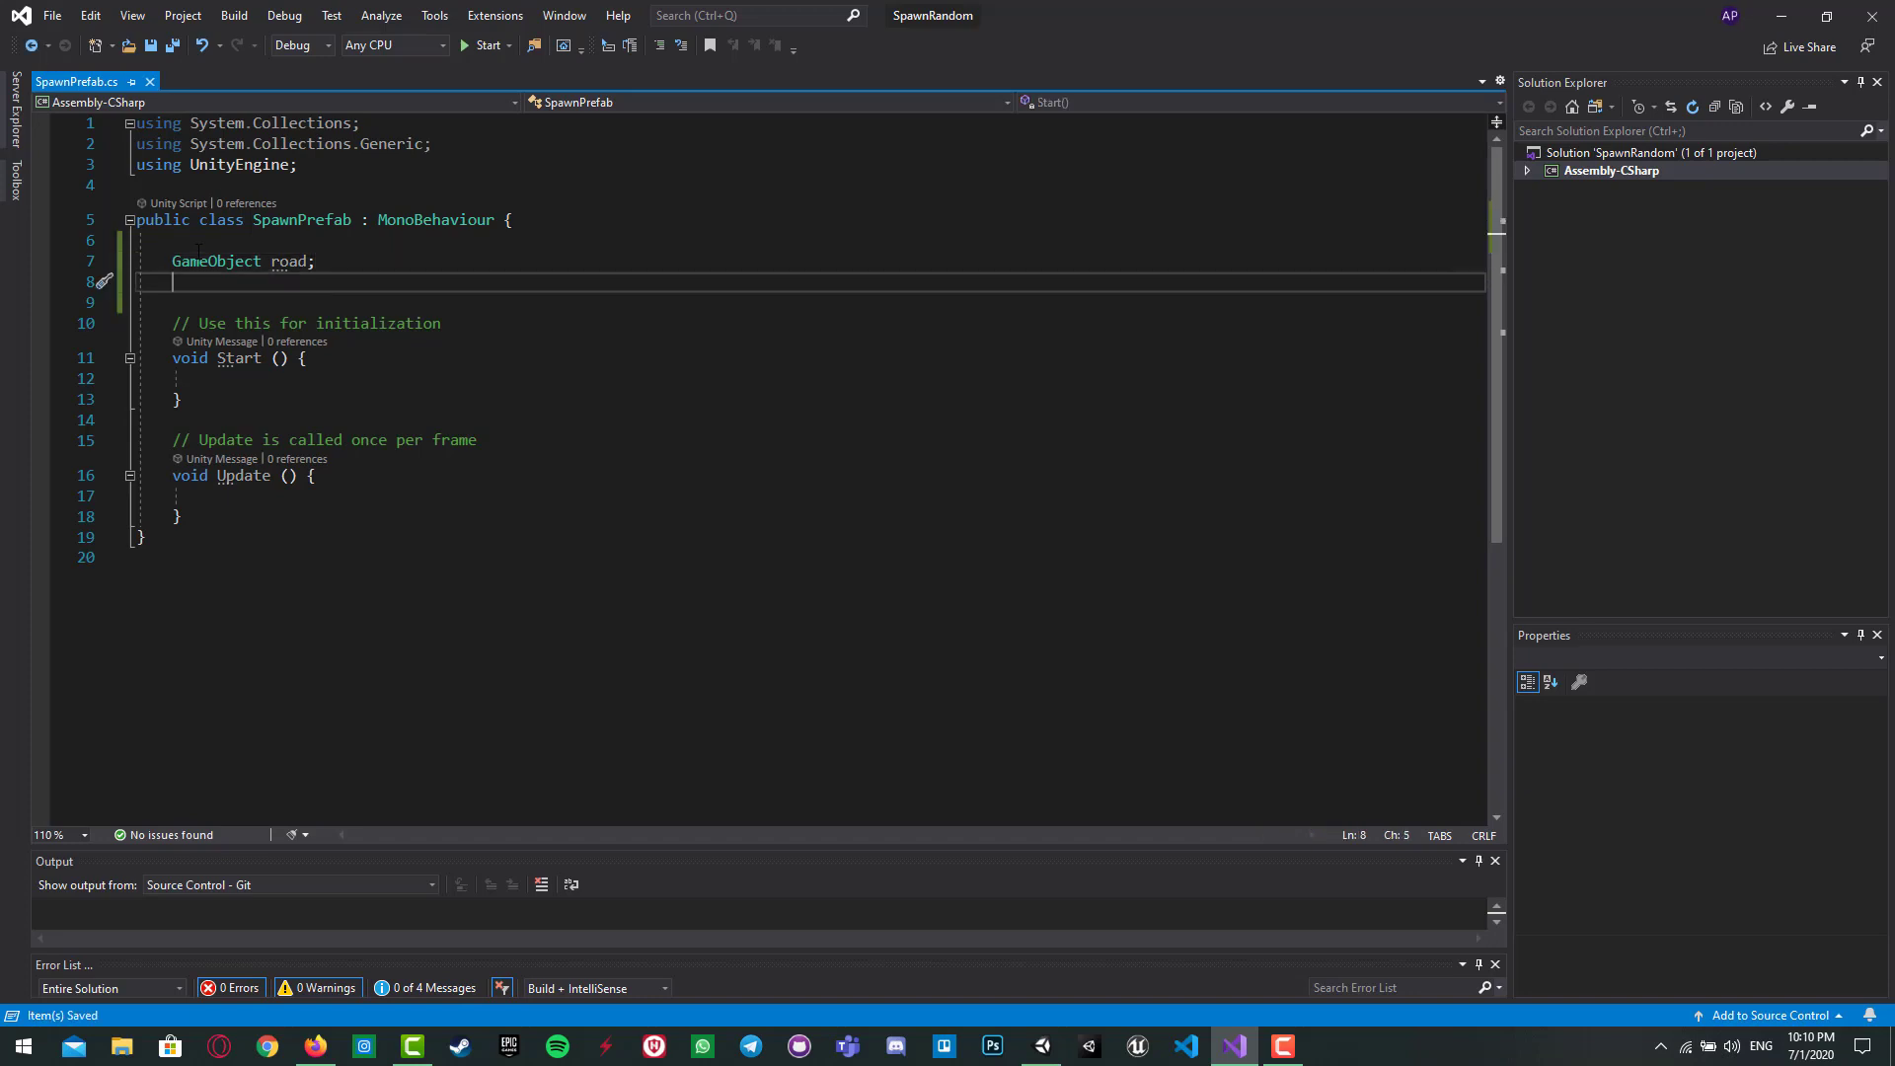
# Step: Begin a void Spawn method below the road field
pyautogui.press('enter')
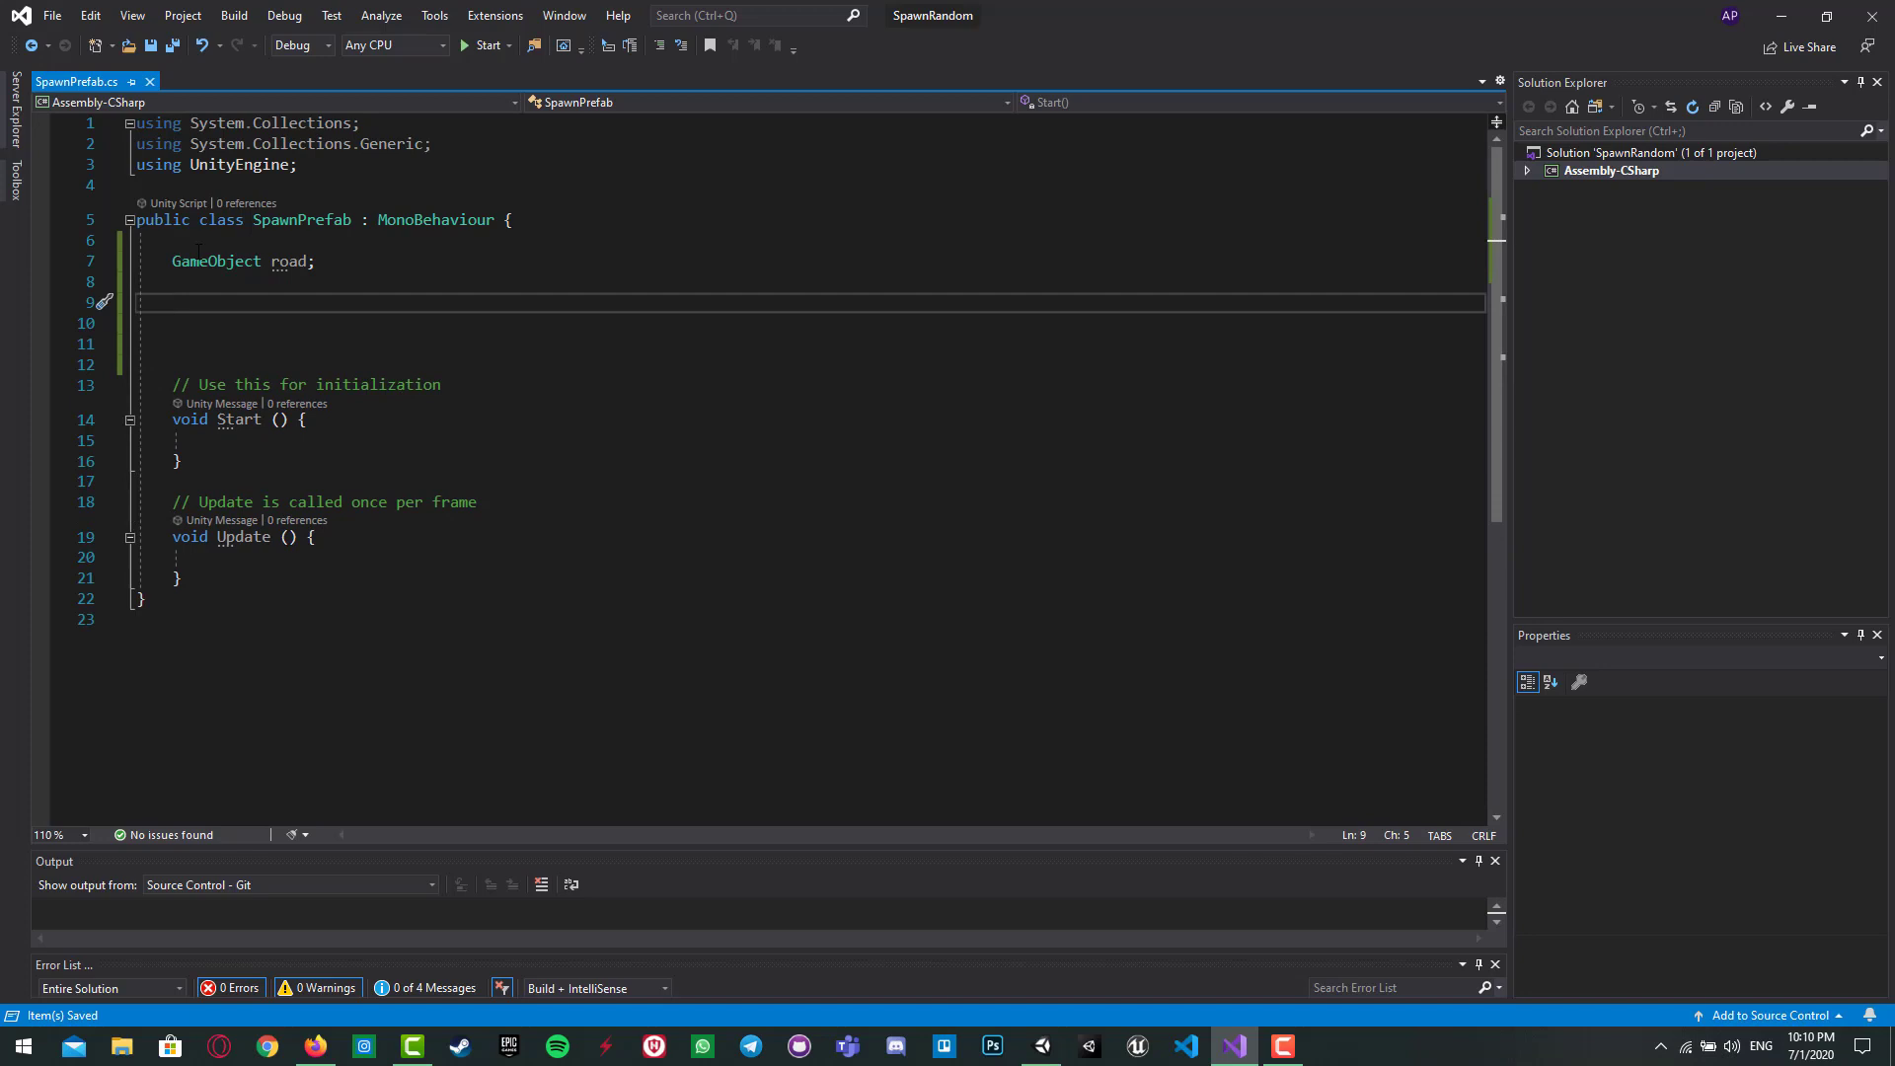
pyautogui.write('void')
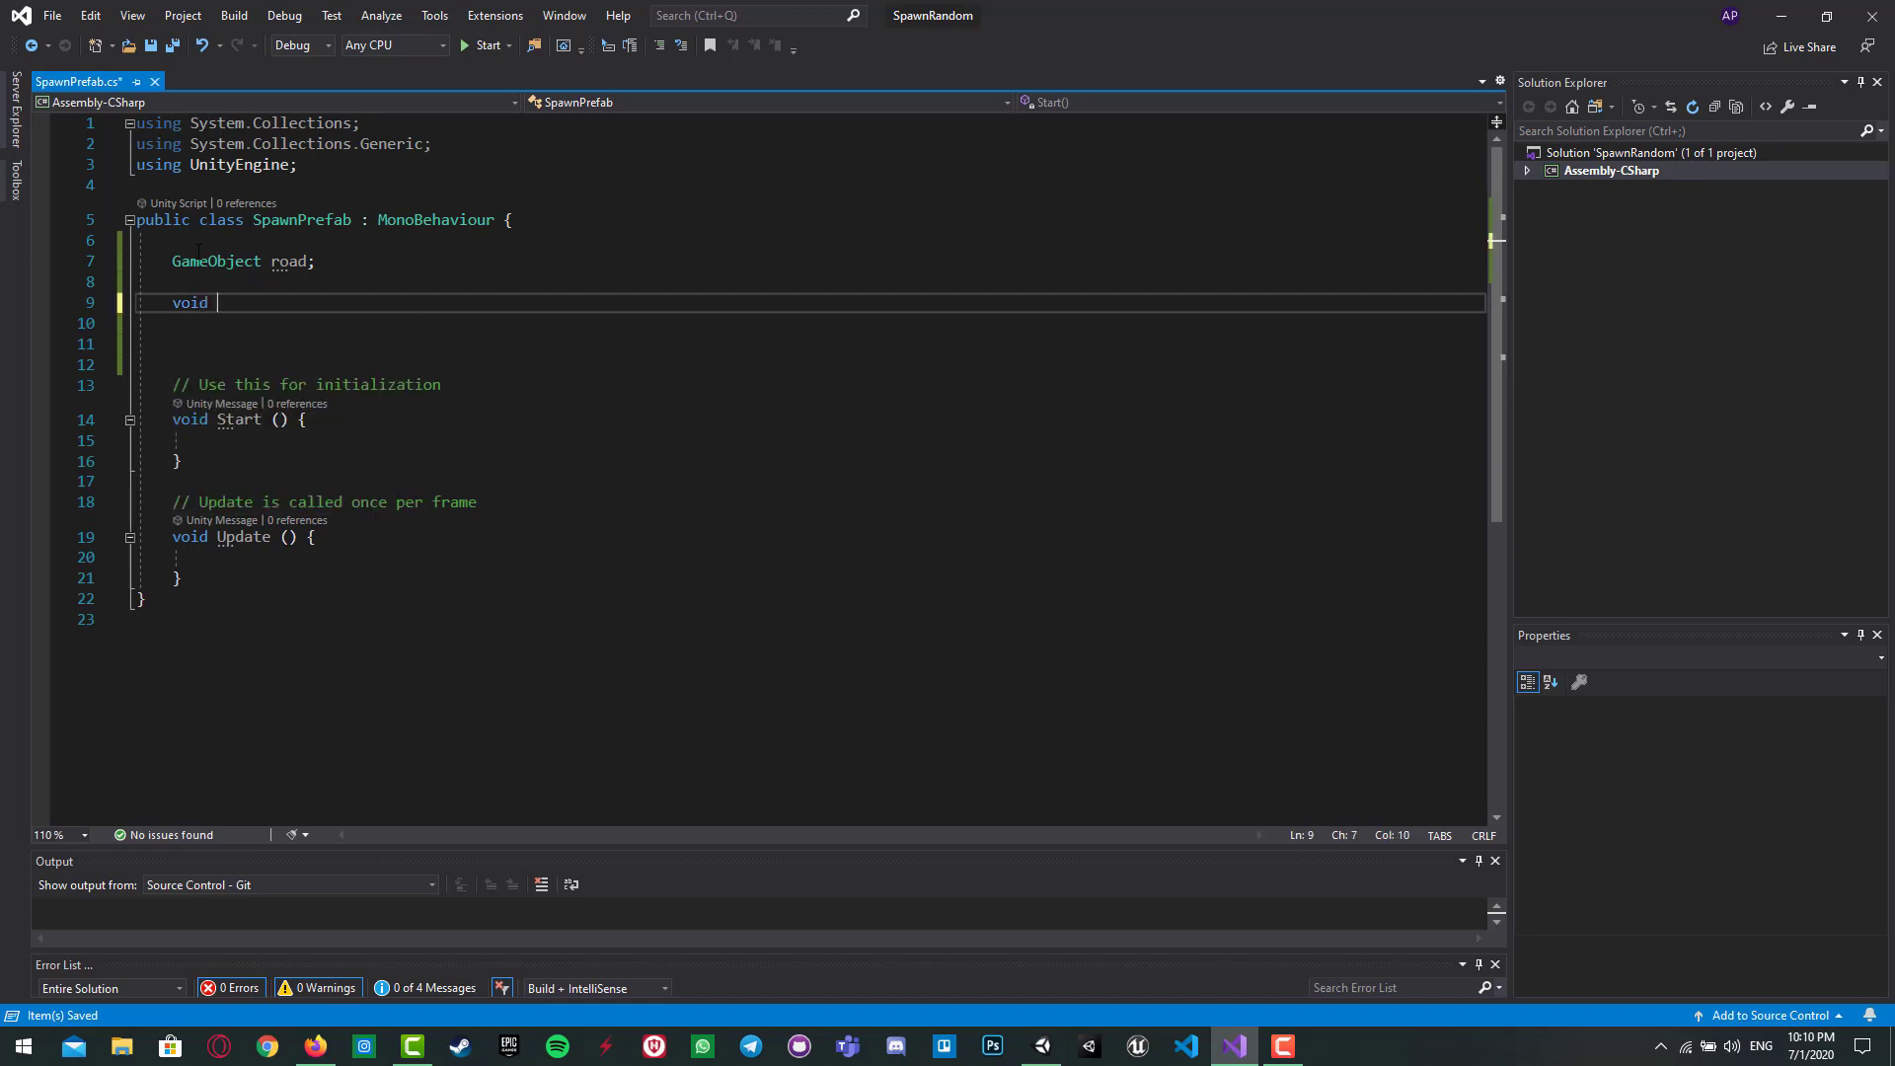
pyautogui.write('Spawn(')
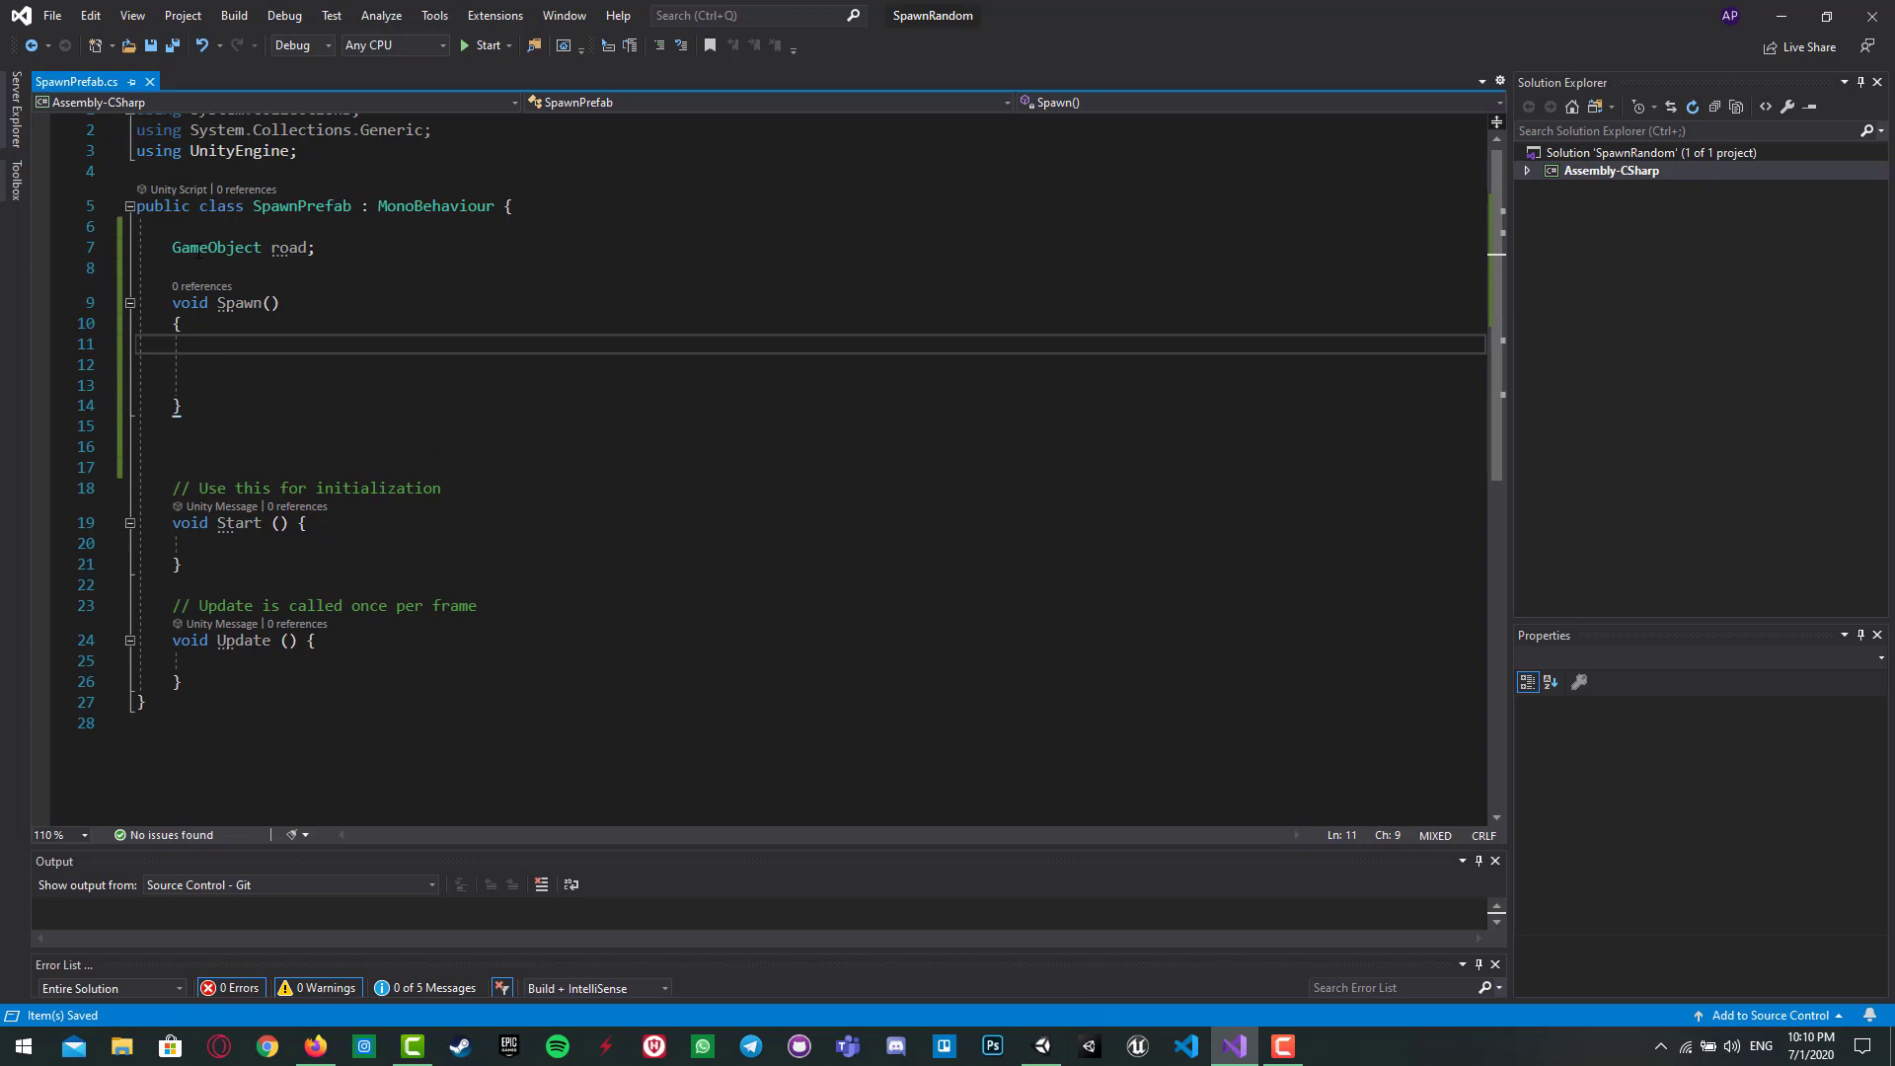
# Step: In Spawn, set int _randRoadIndex = Random.Range(1, 4) and start a switch statement
pyautogui.write('int')
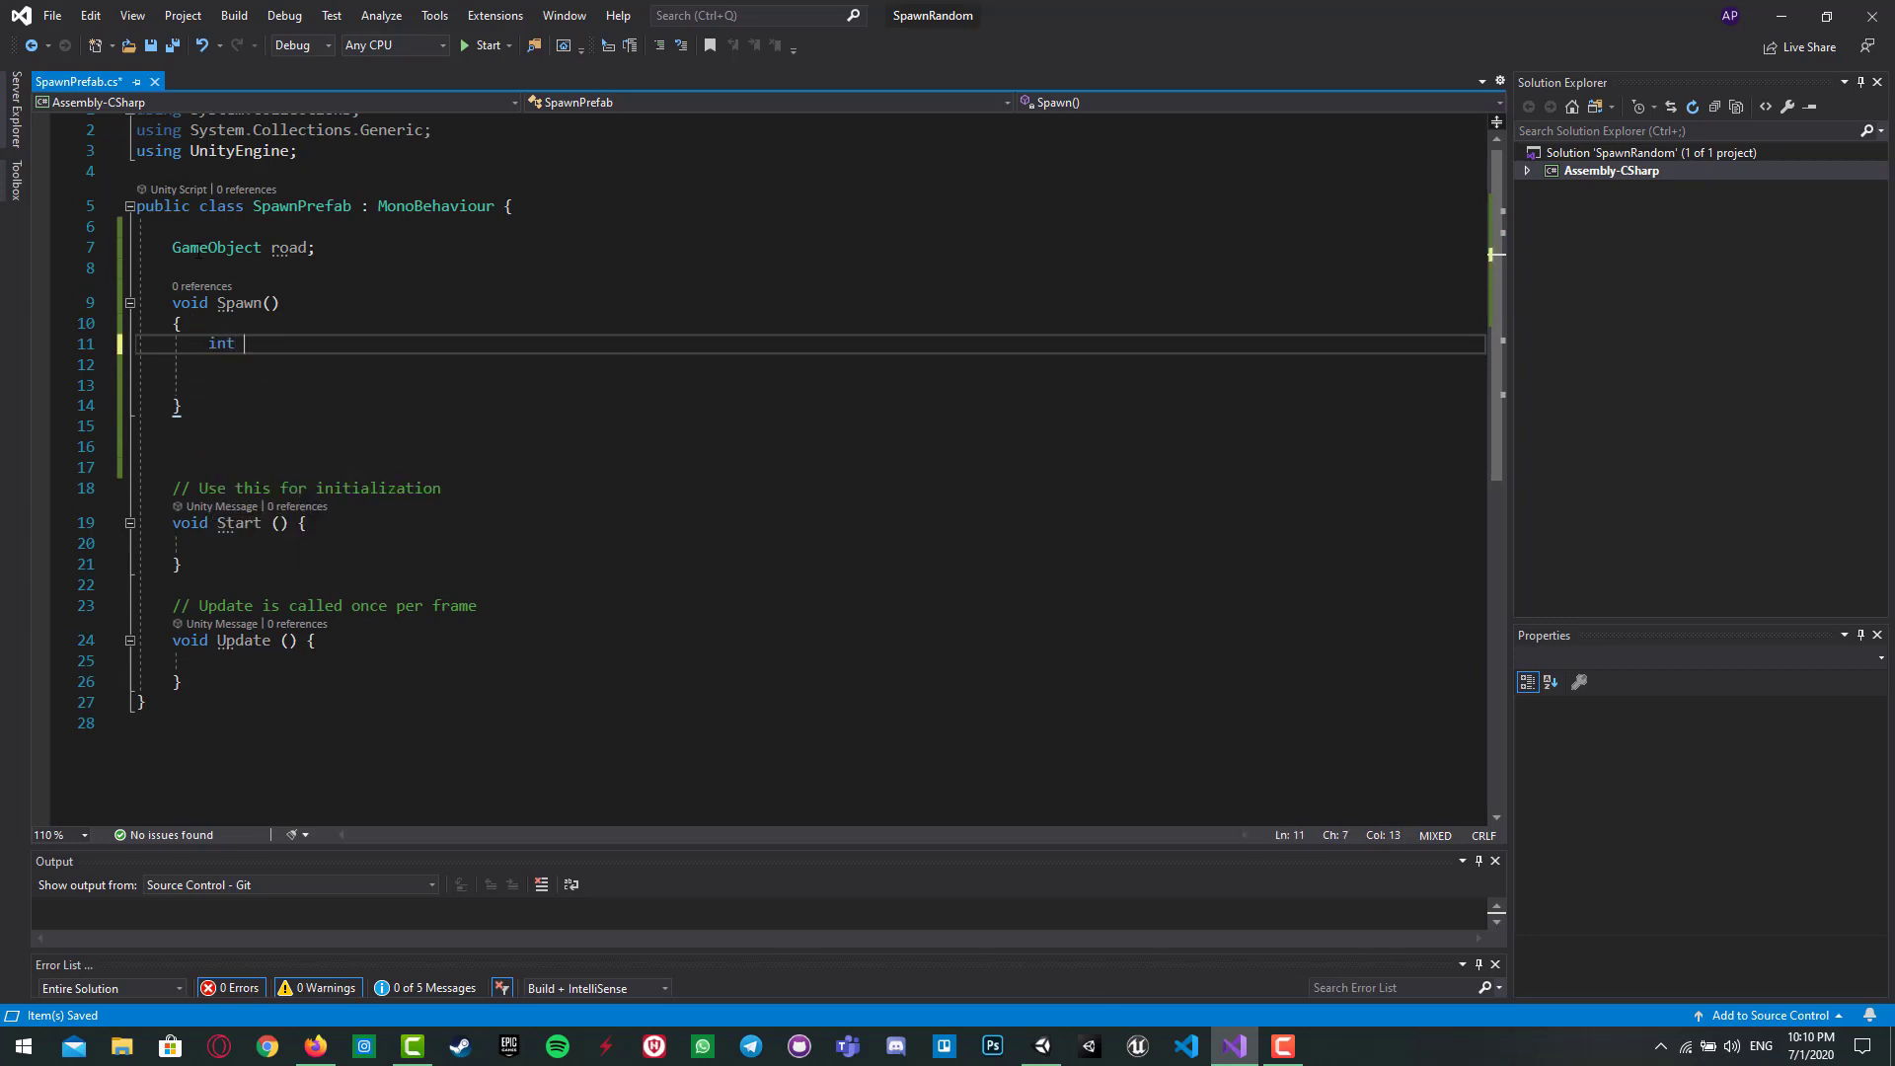
pyautogui.write('i')
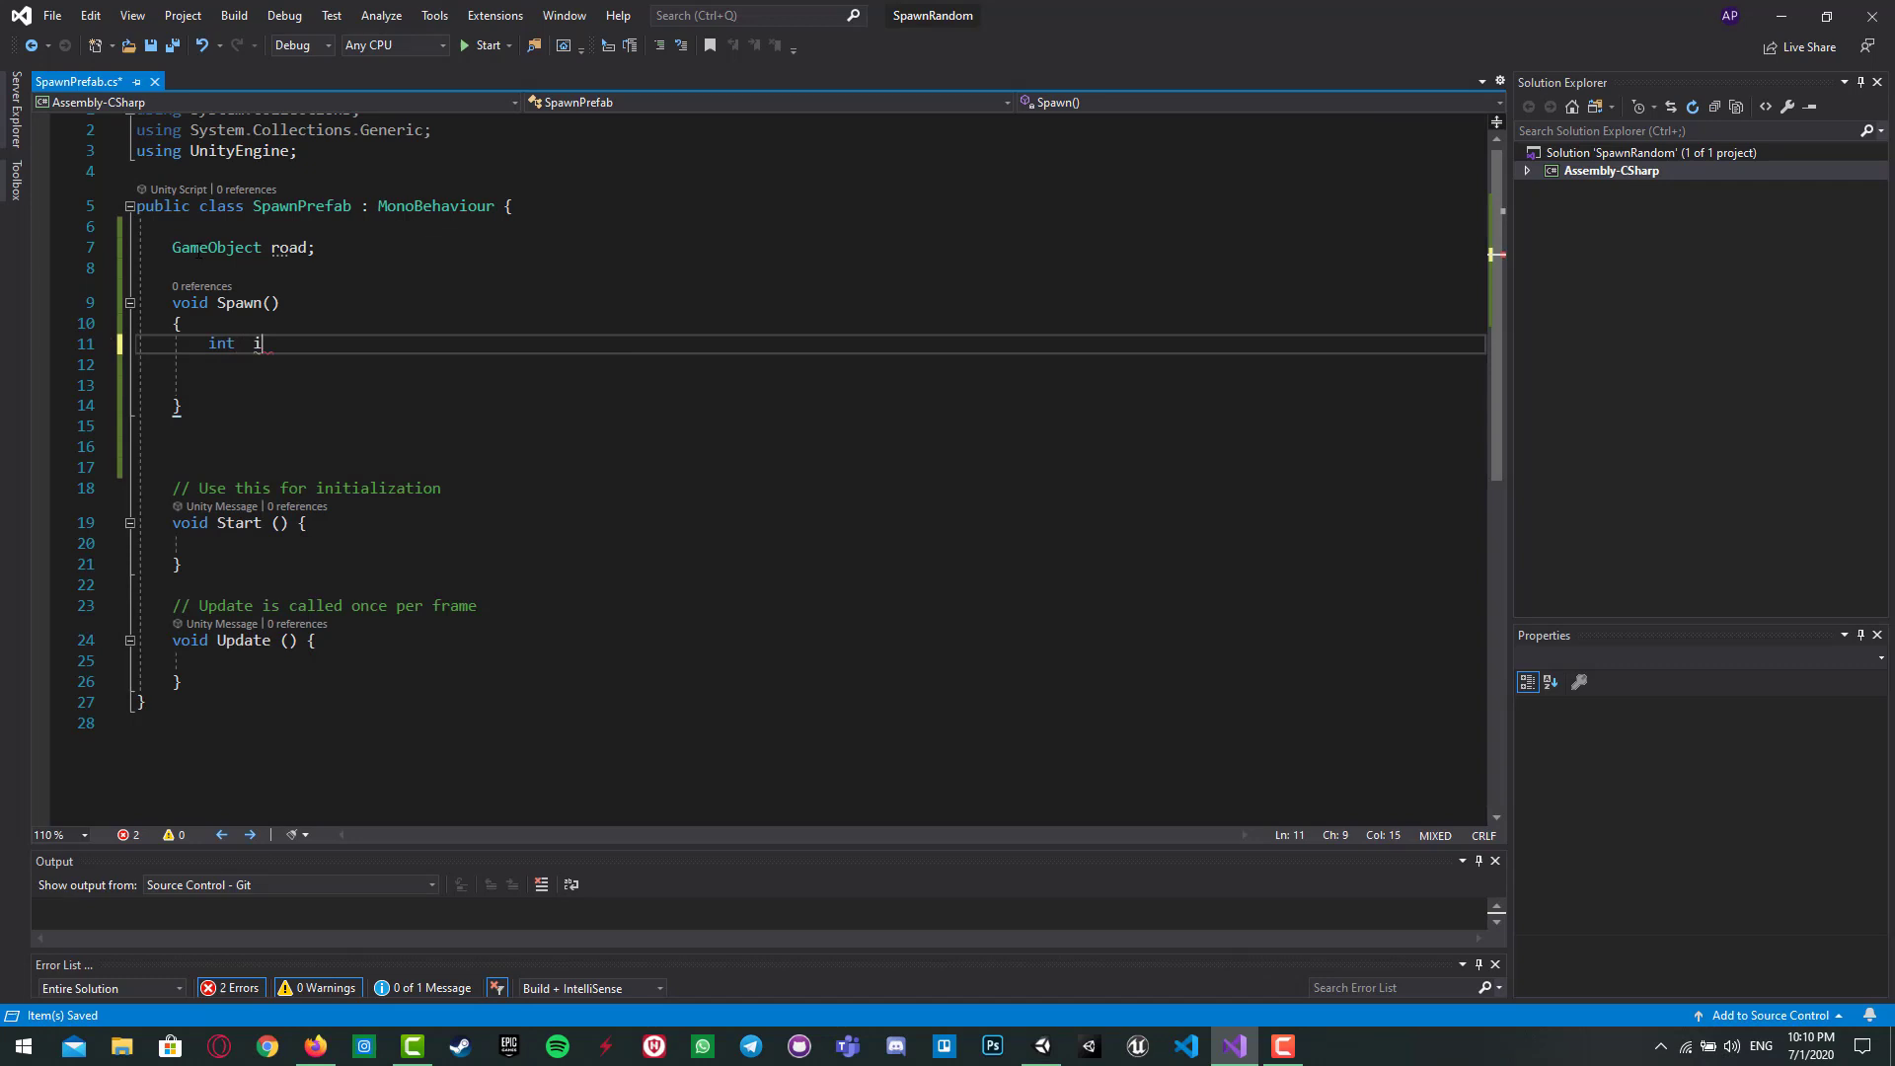
pyautogui.write('_rand')
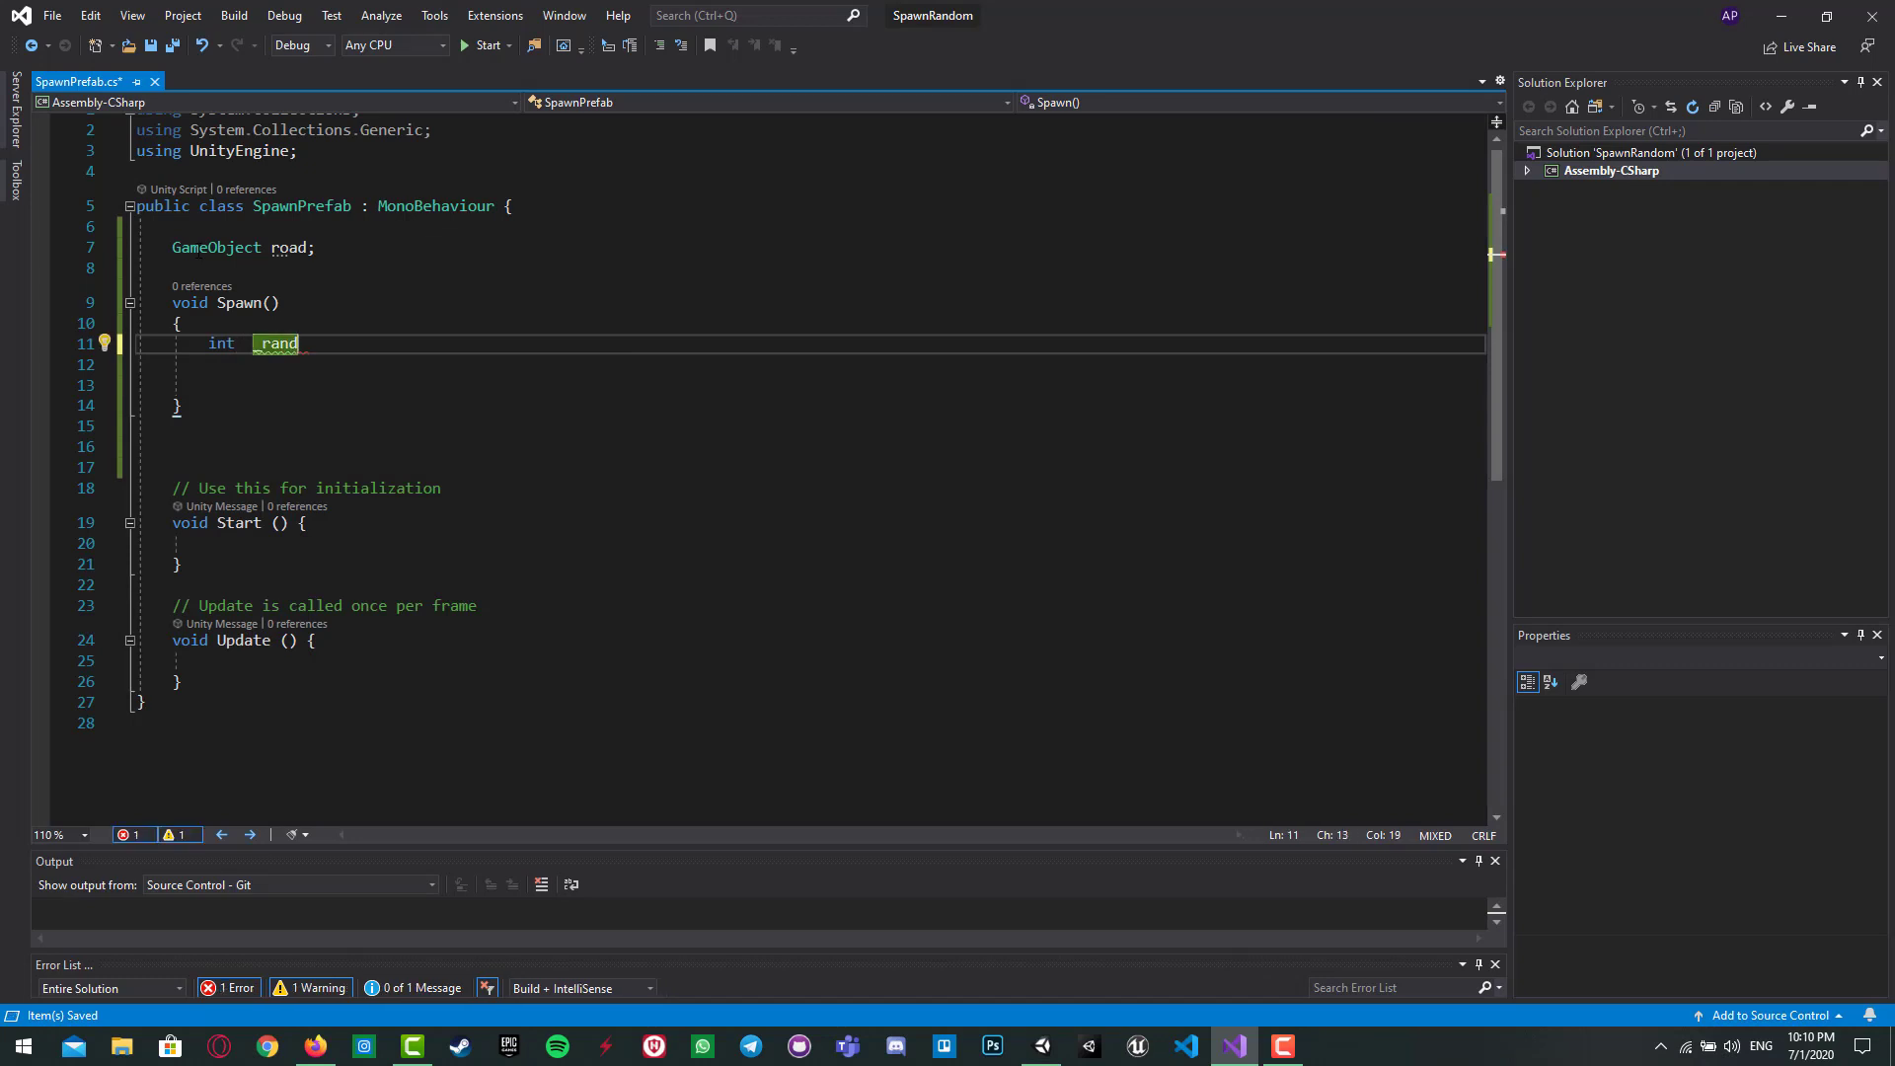
pyautogui.write('Road')
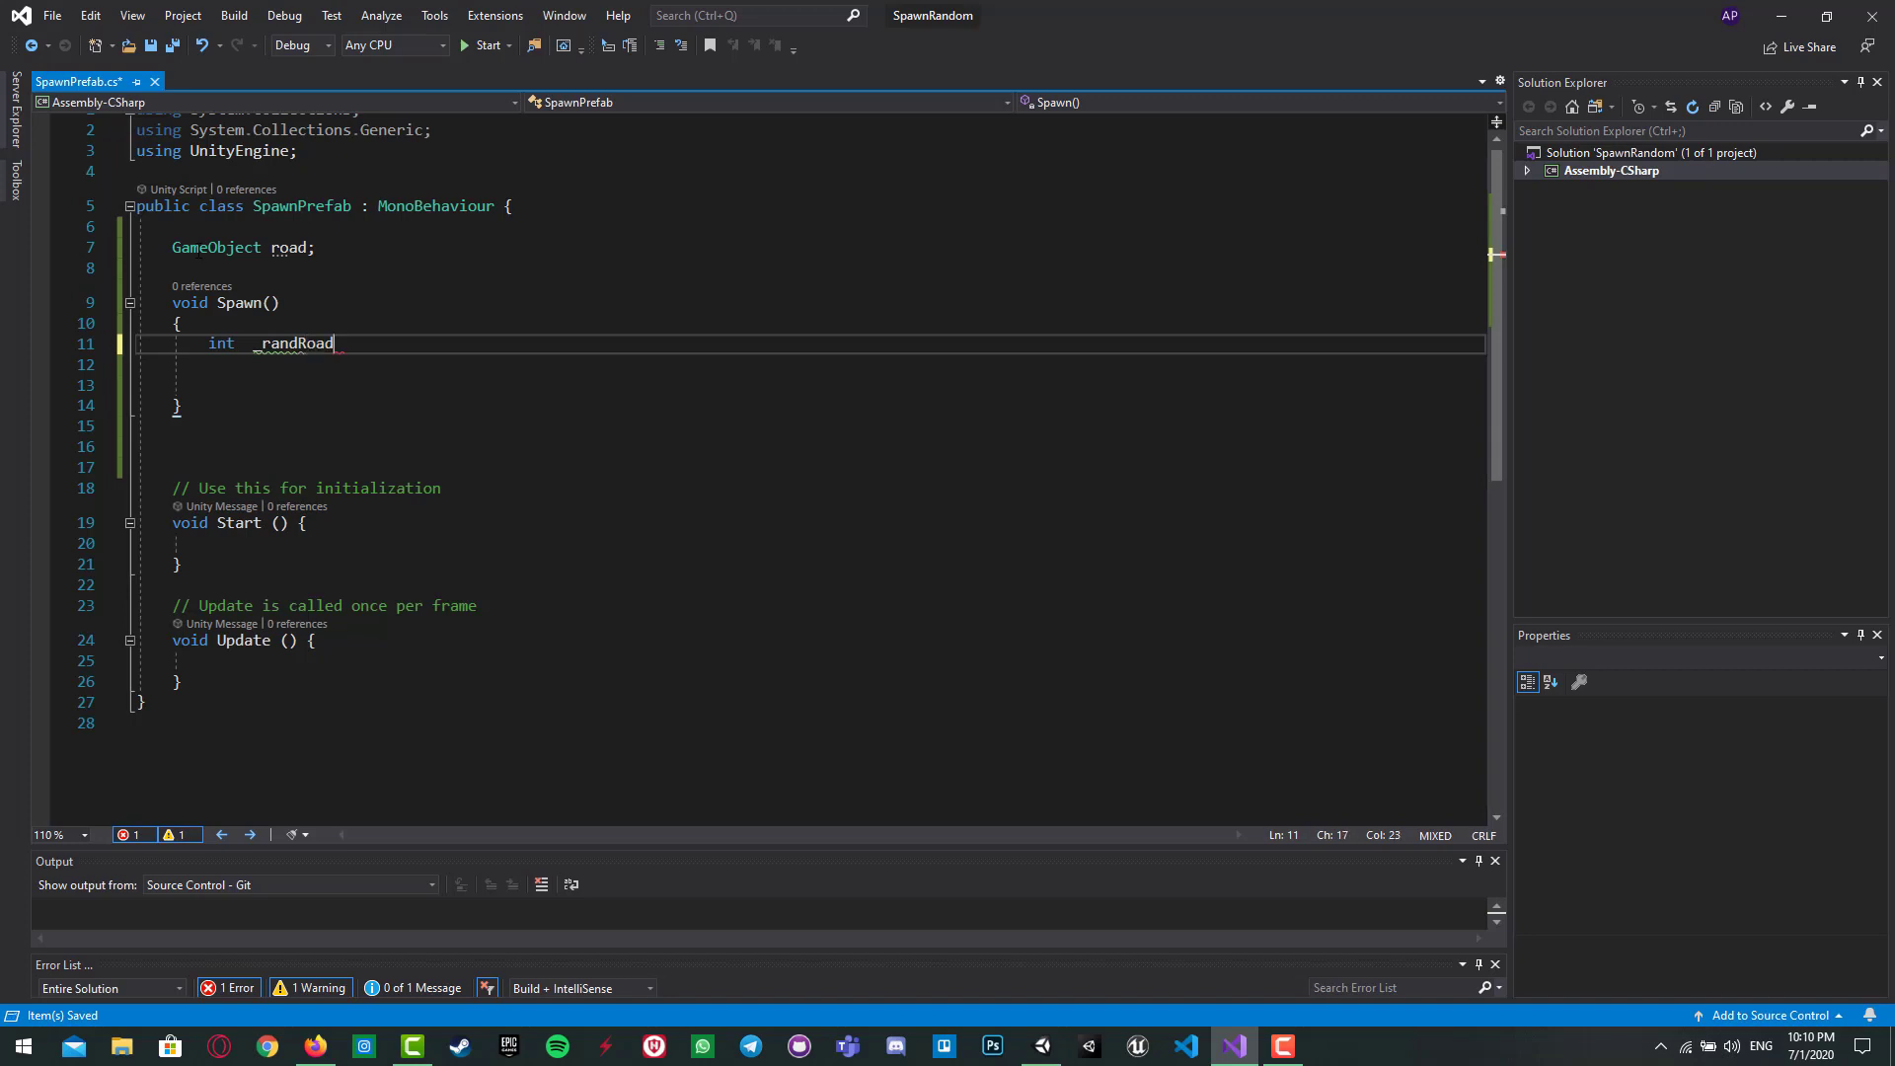
pyautogui.write('Index')
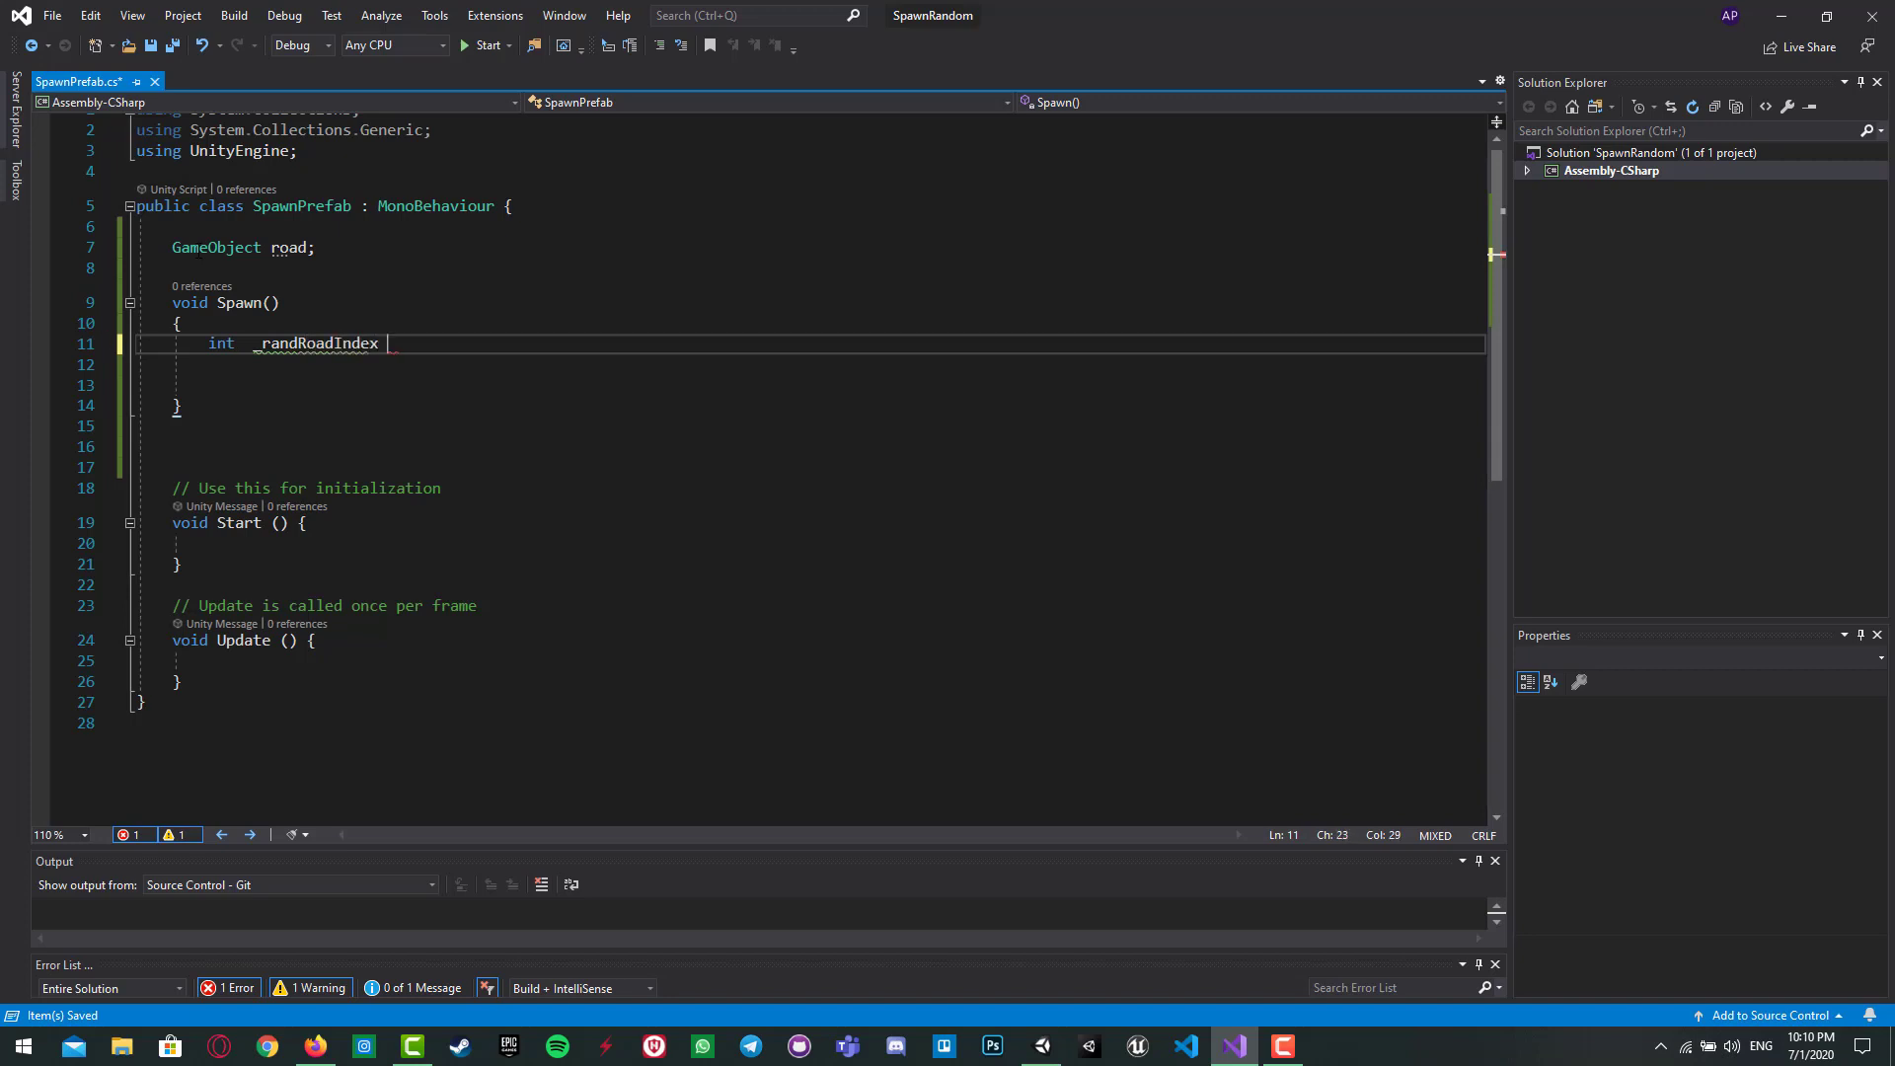
pyautogui.write('= random.Range(')
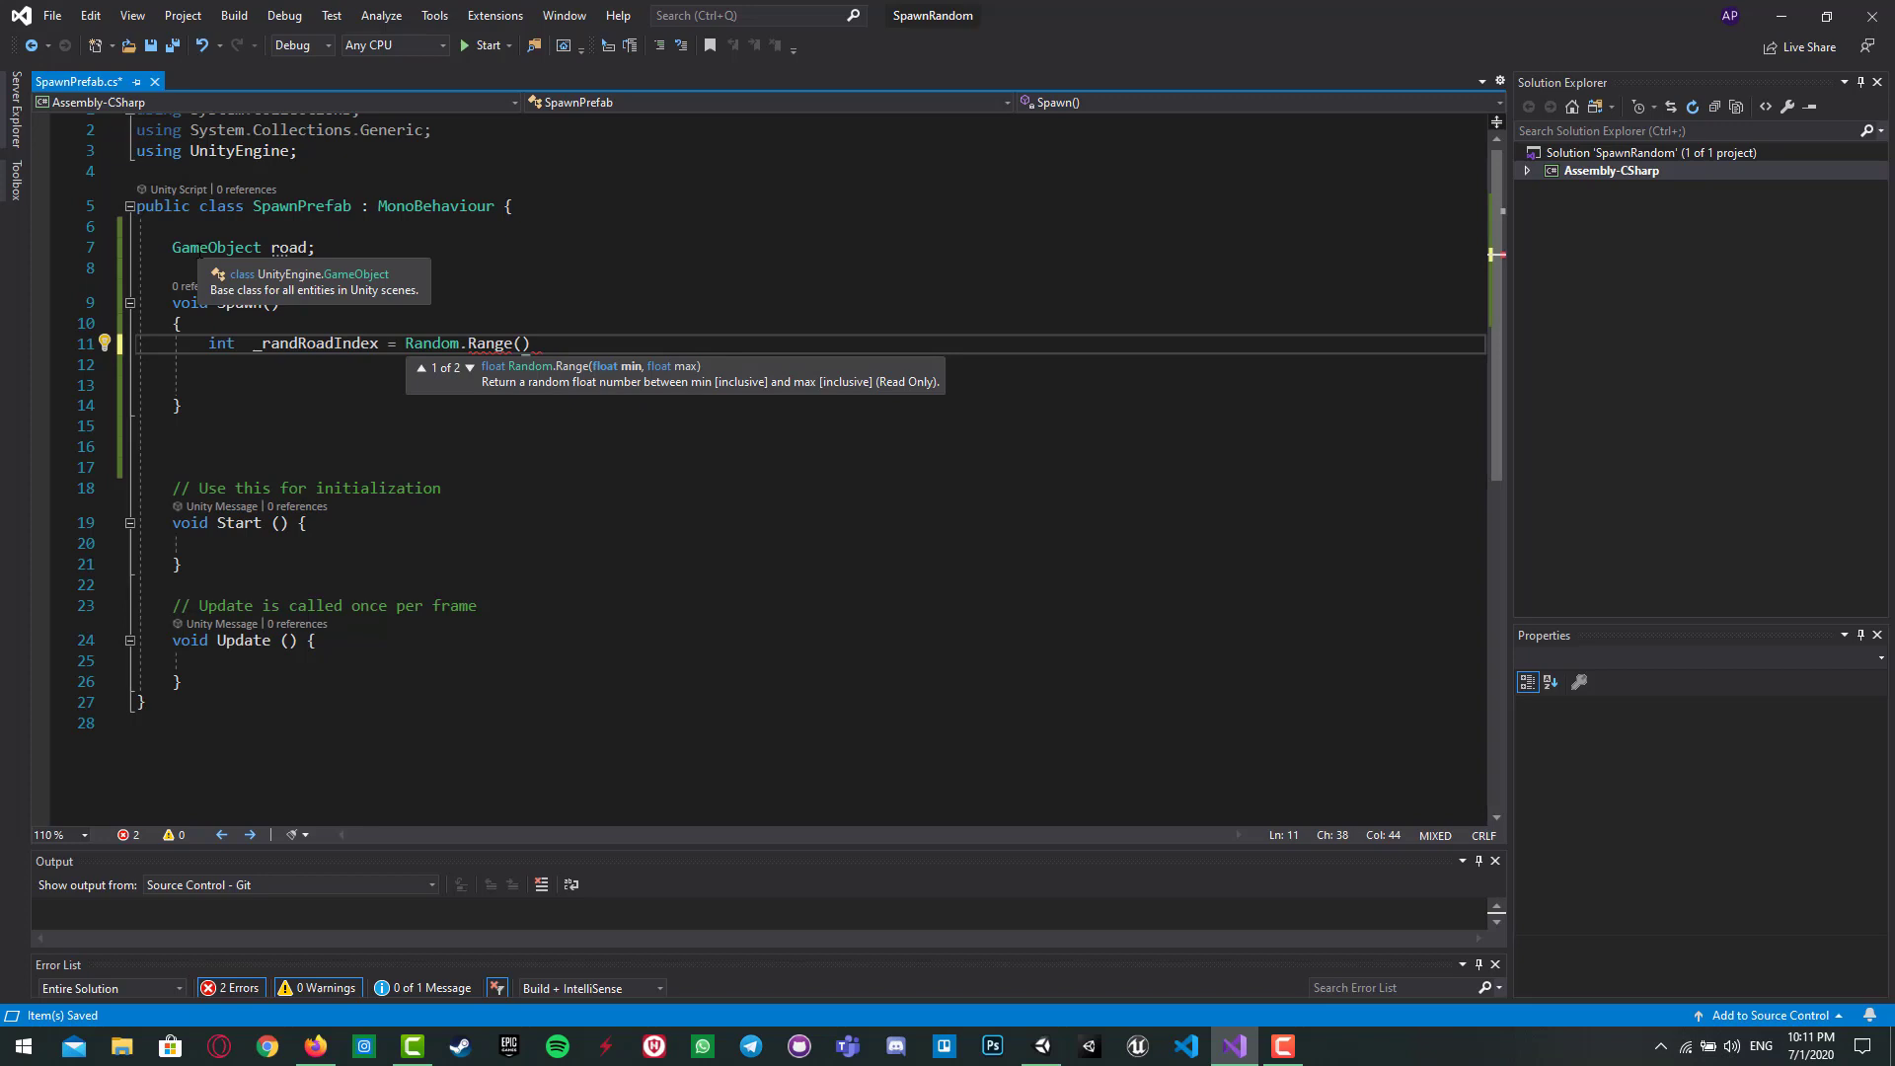
pyautogui.write('1,4')
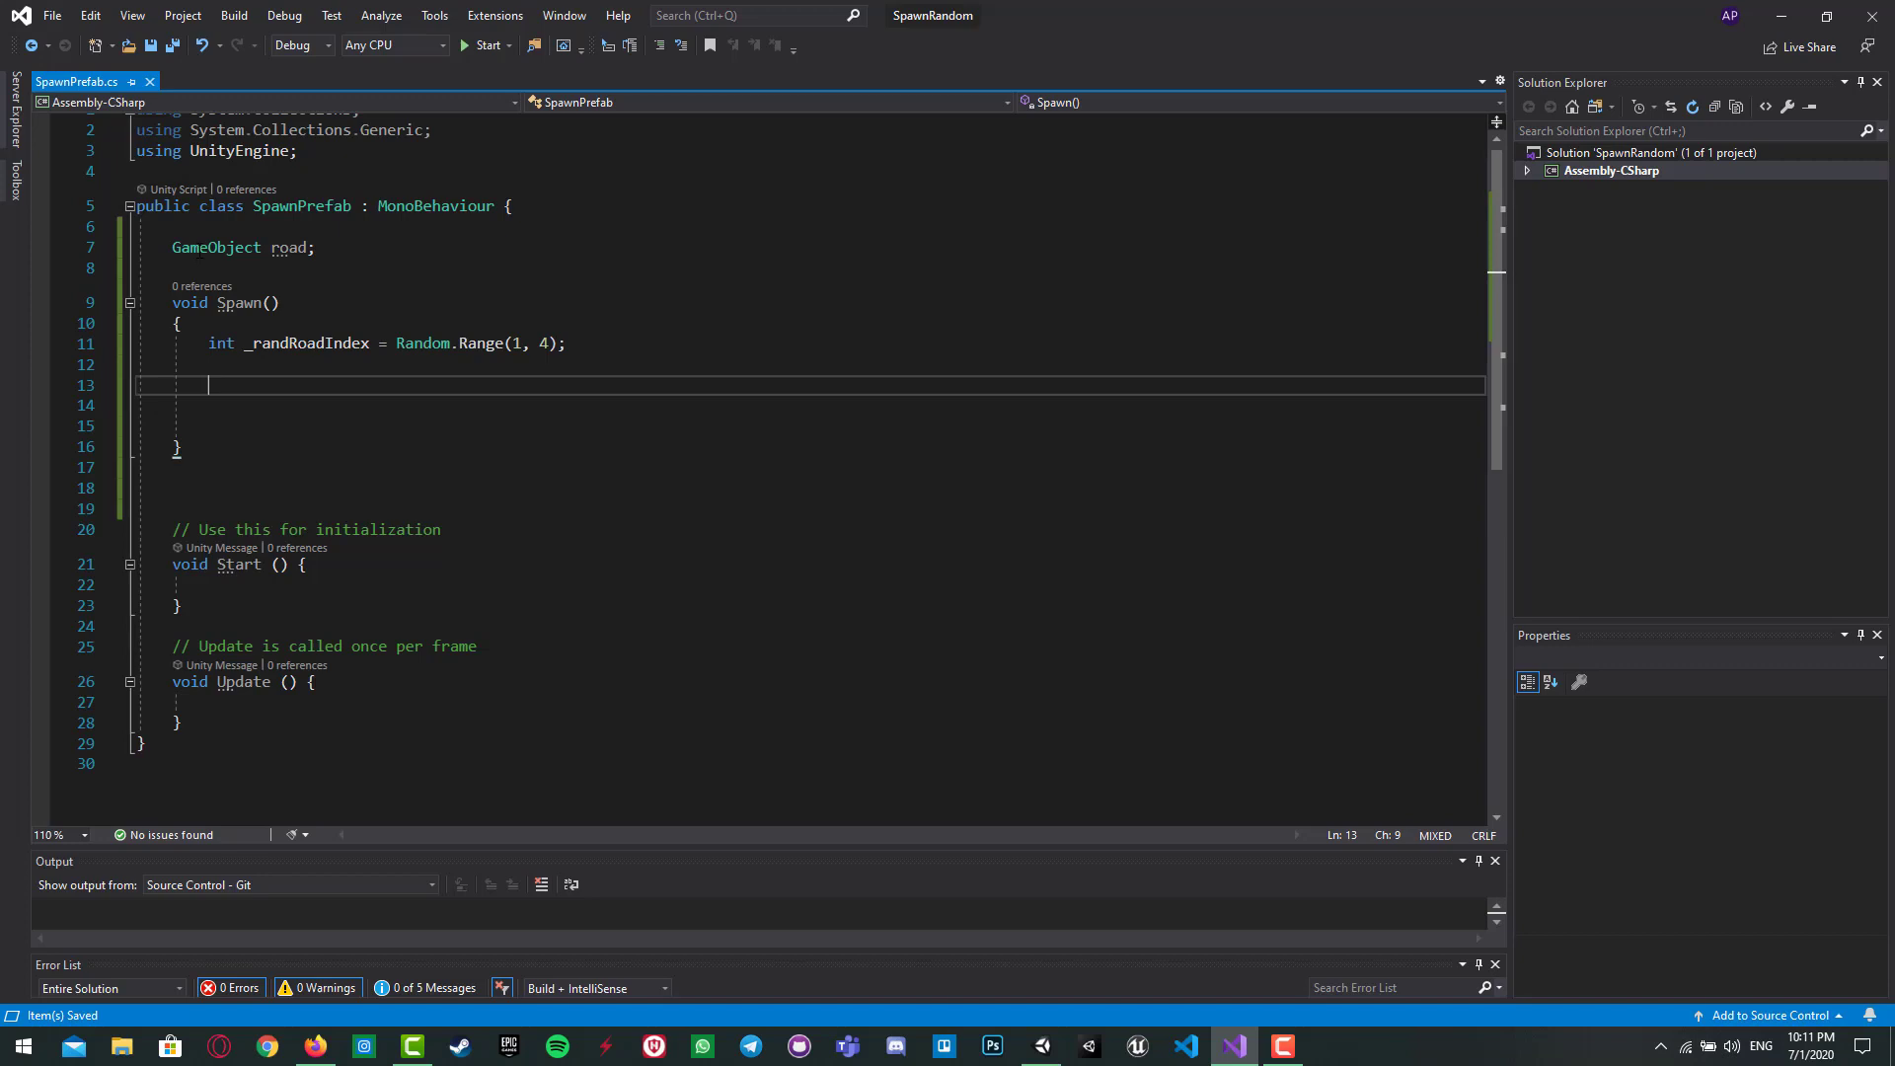
pyautogui.write('switch (switch_on')
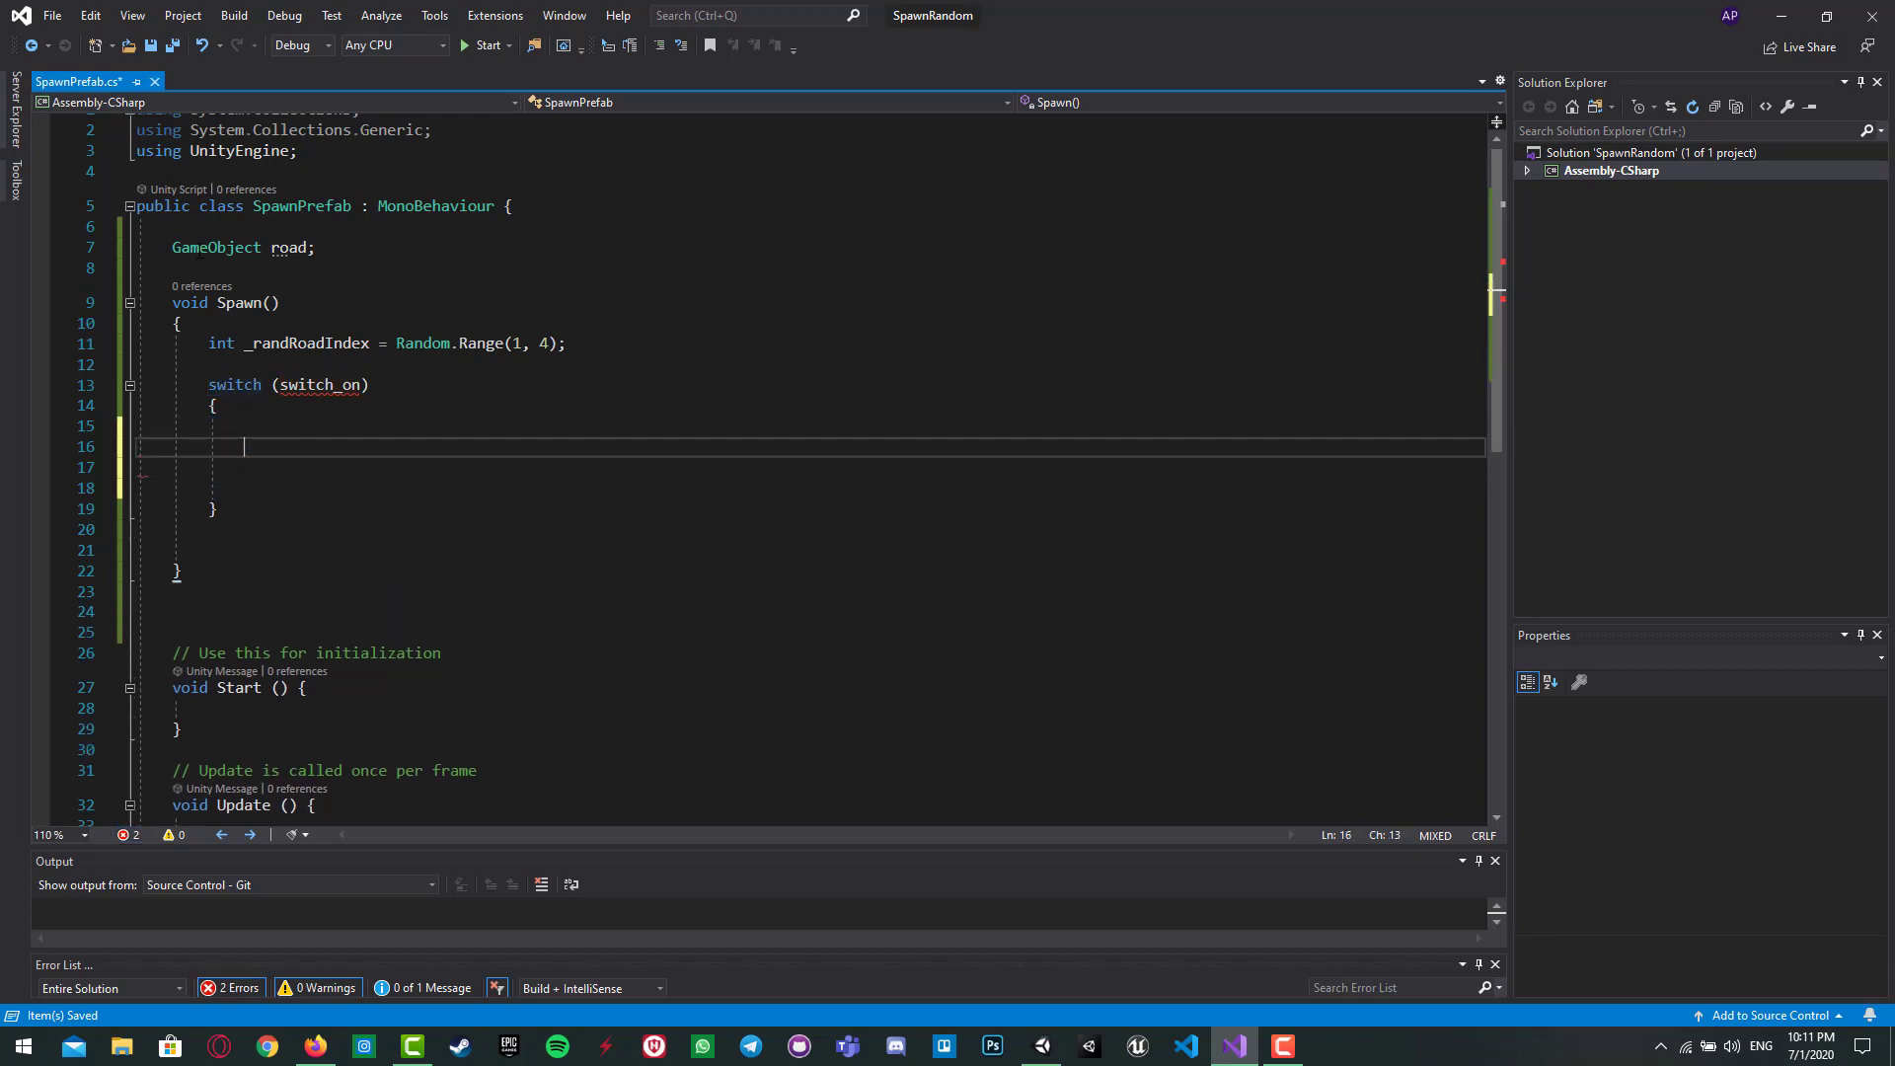
# Step: Add case 1 calling Resources.Load<GameObject>("road_v_1");
pyautogui.write('case')
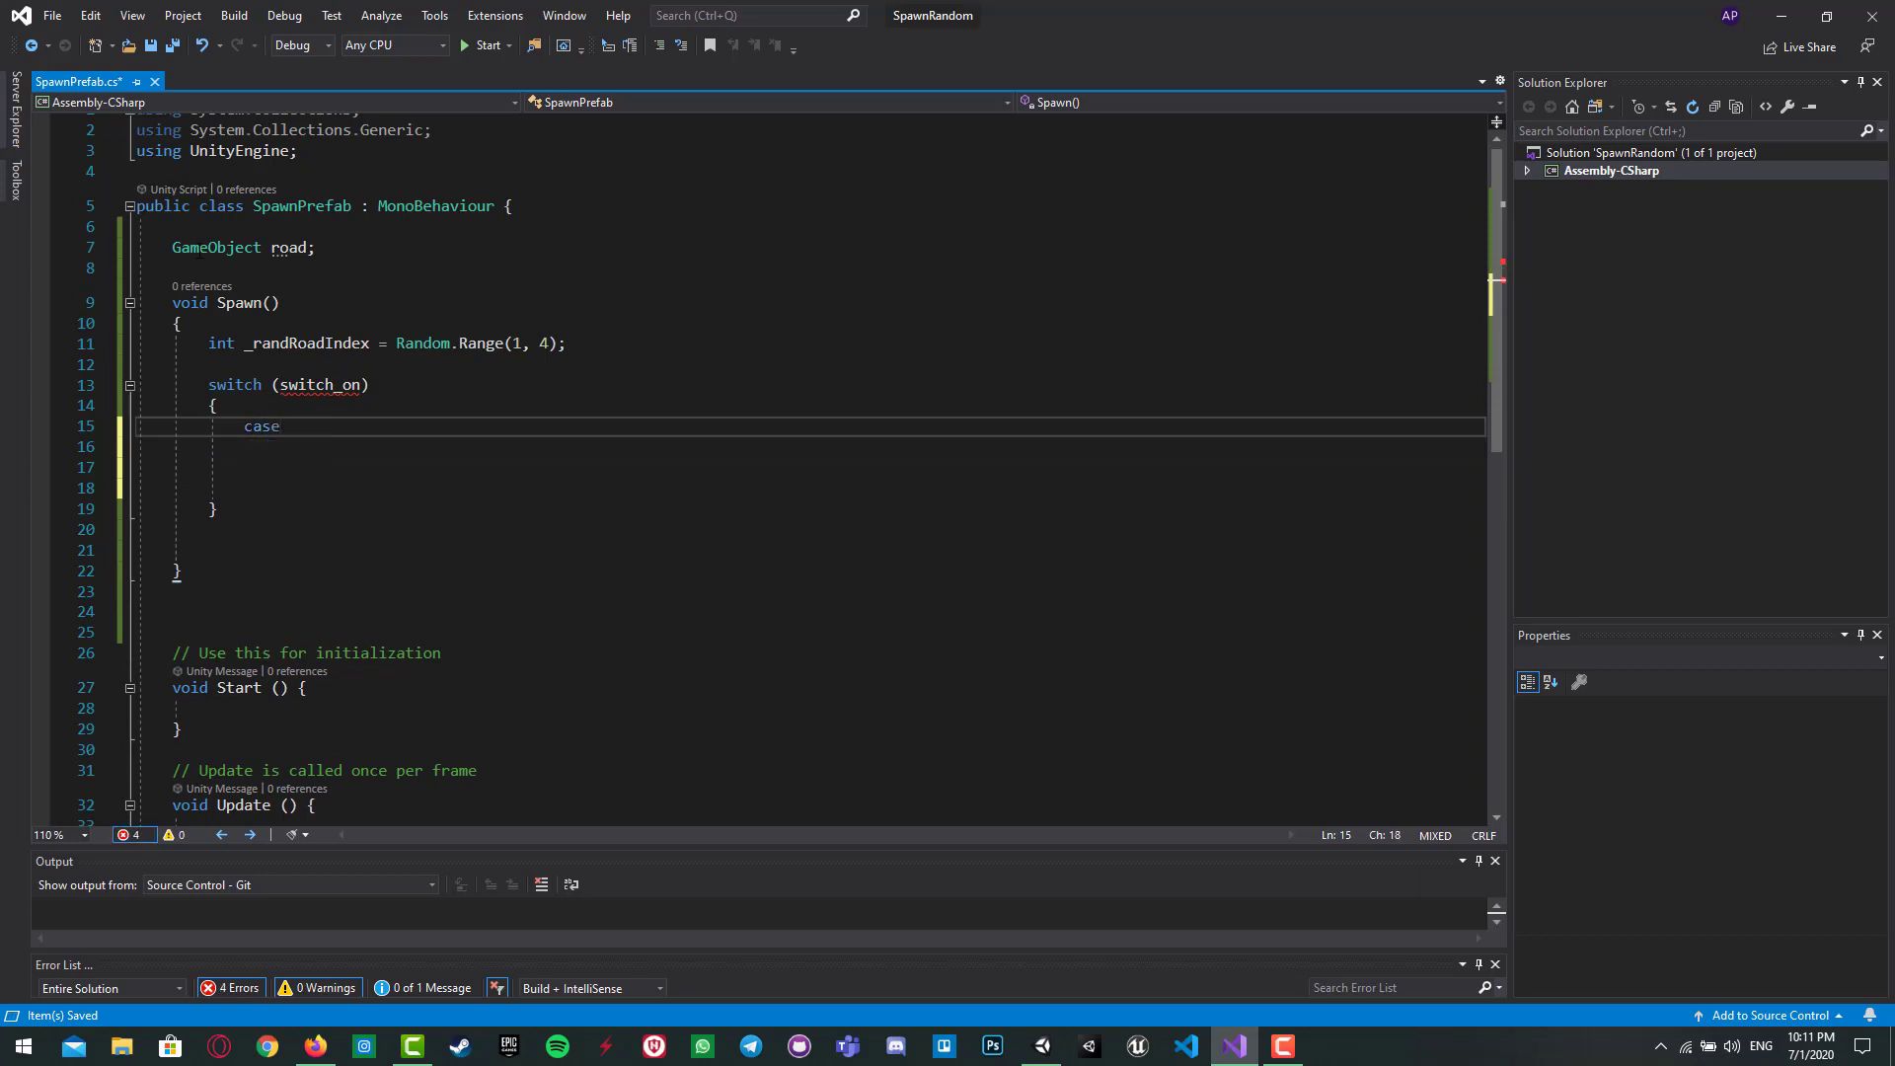
pyautogui.write('1:')
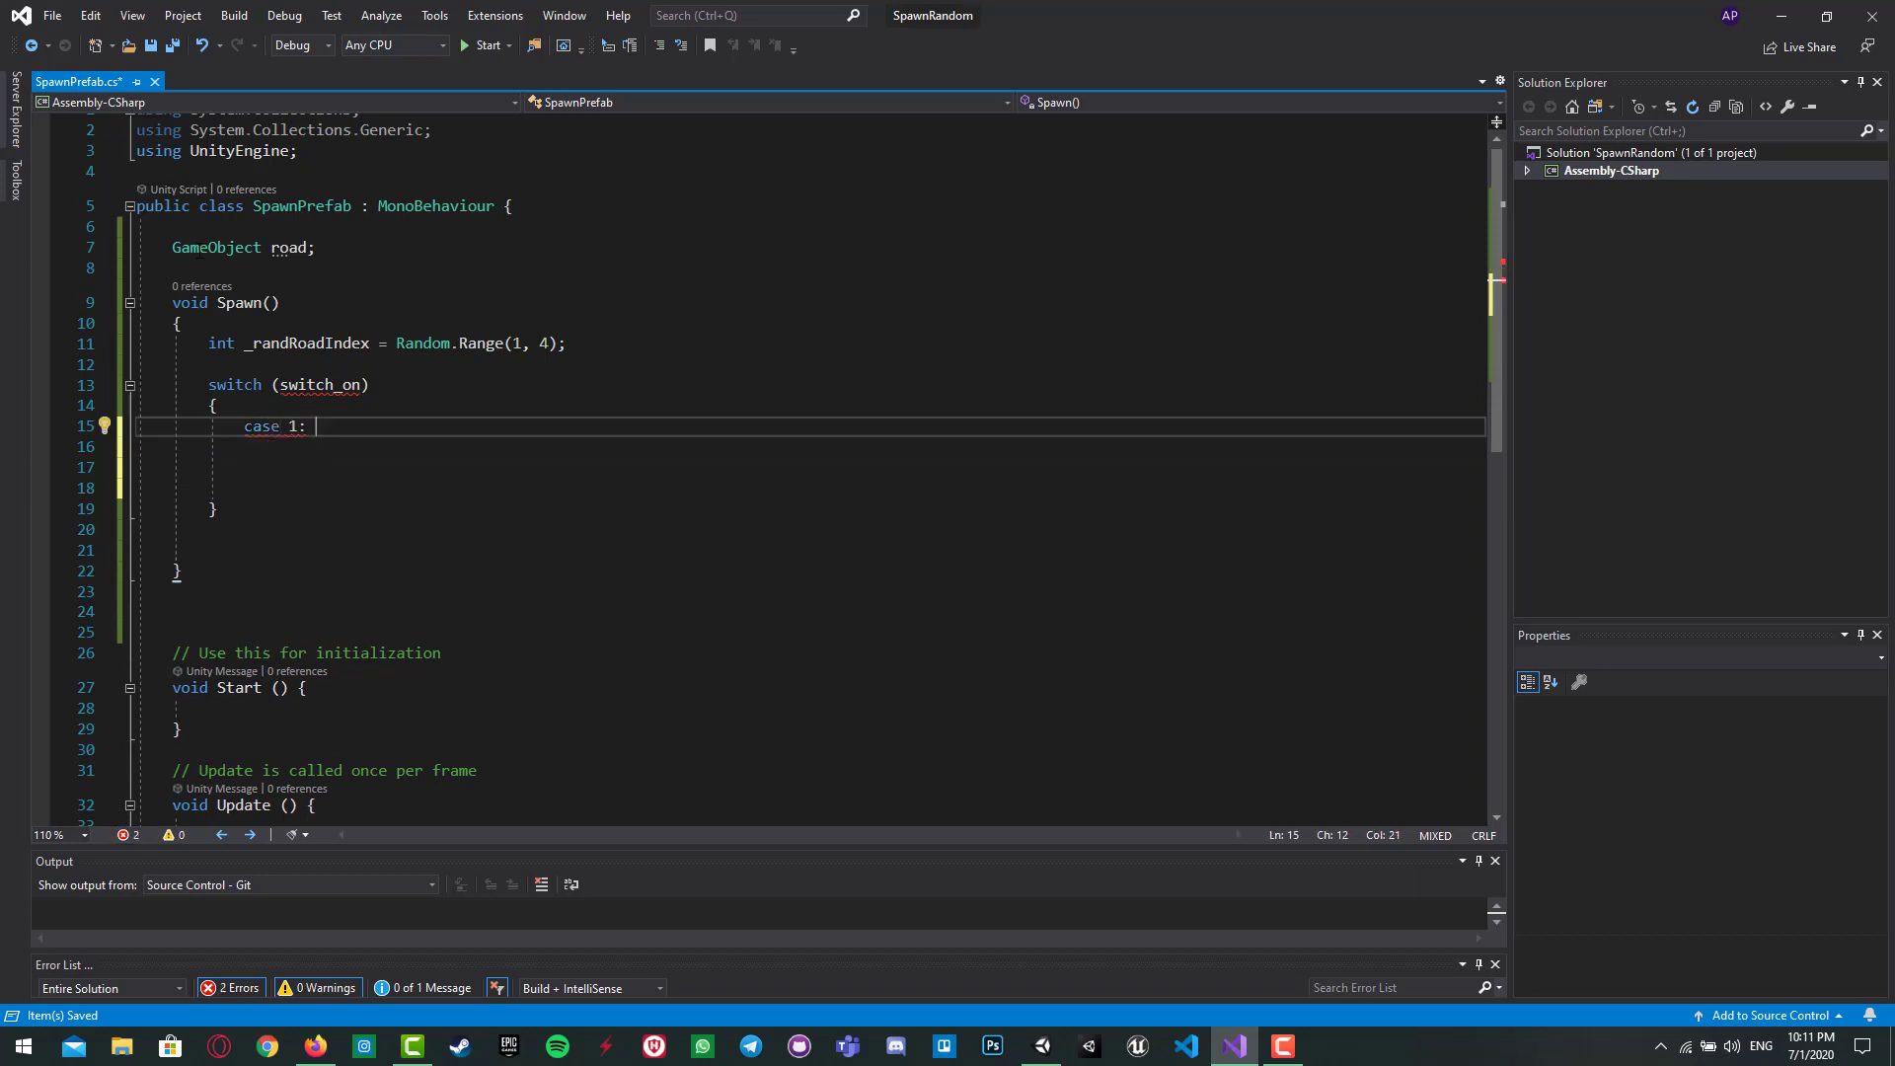
pyautogui.write('re')
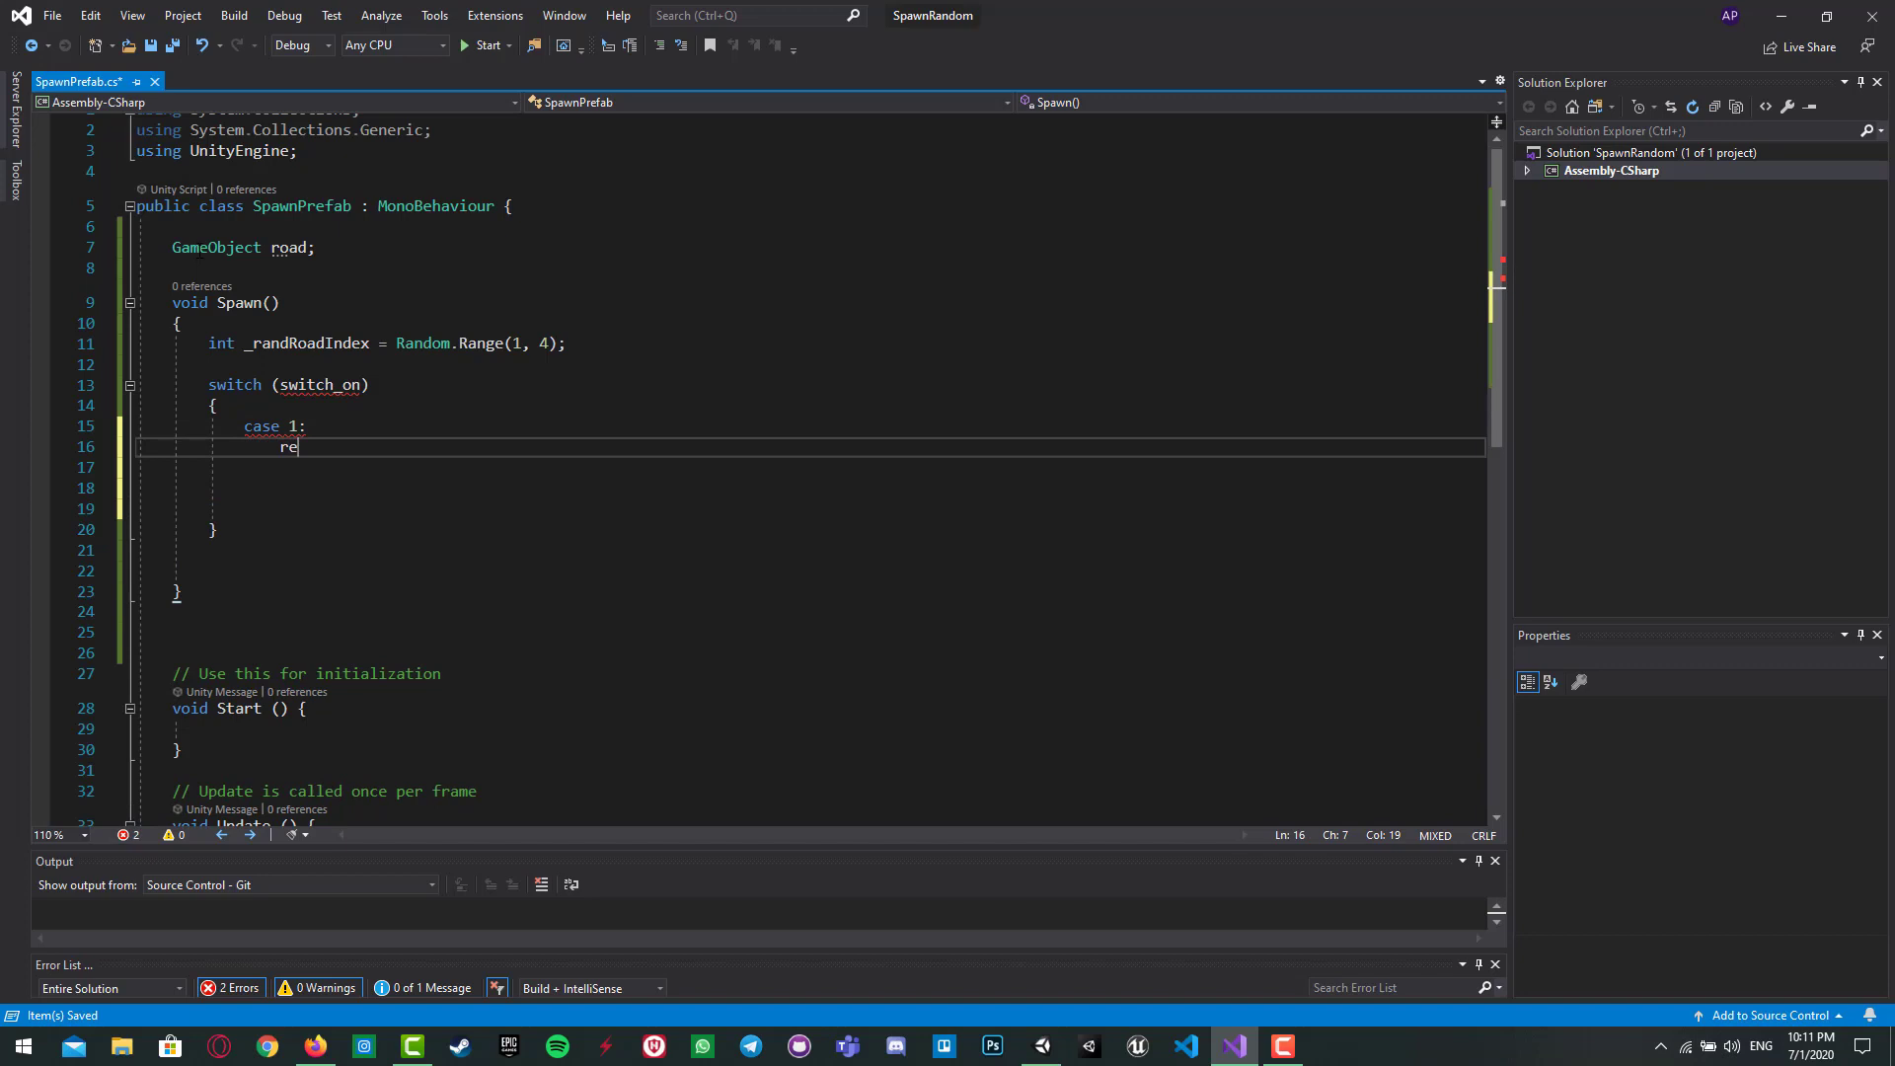
pyautogui.write('Resources')
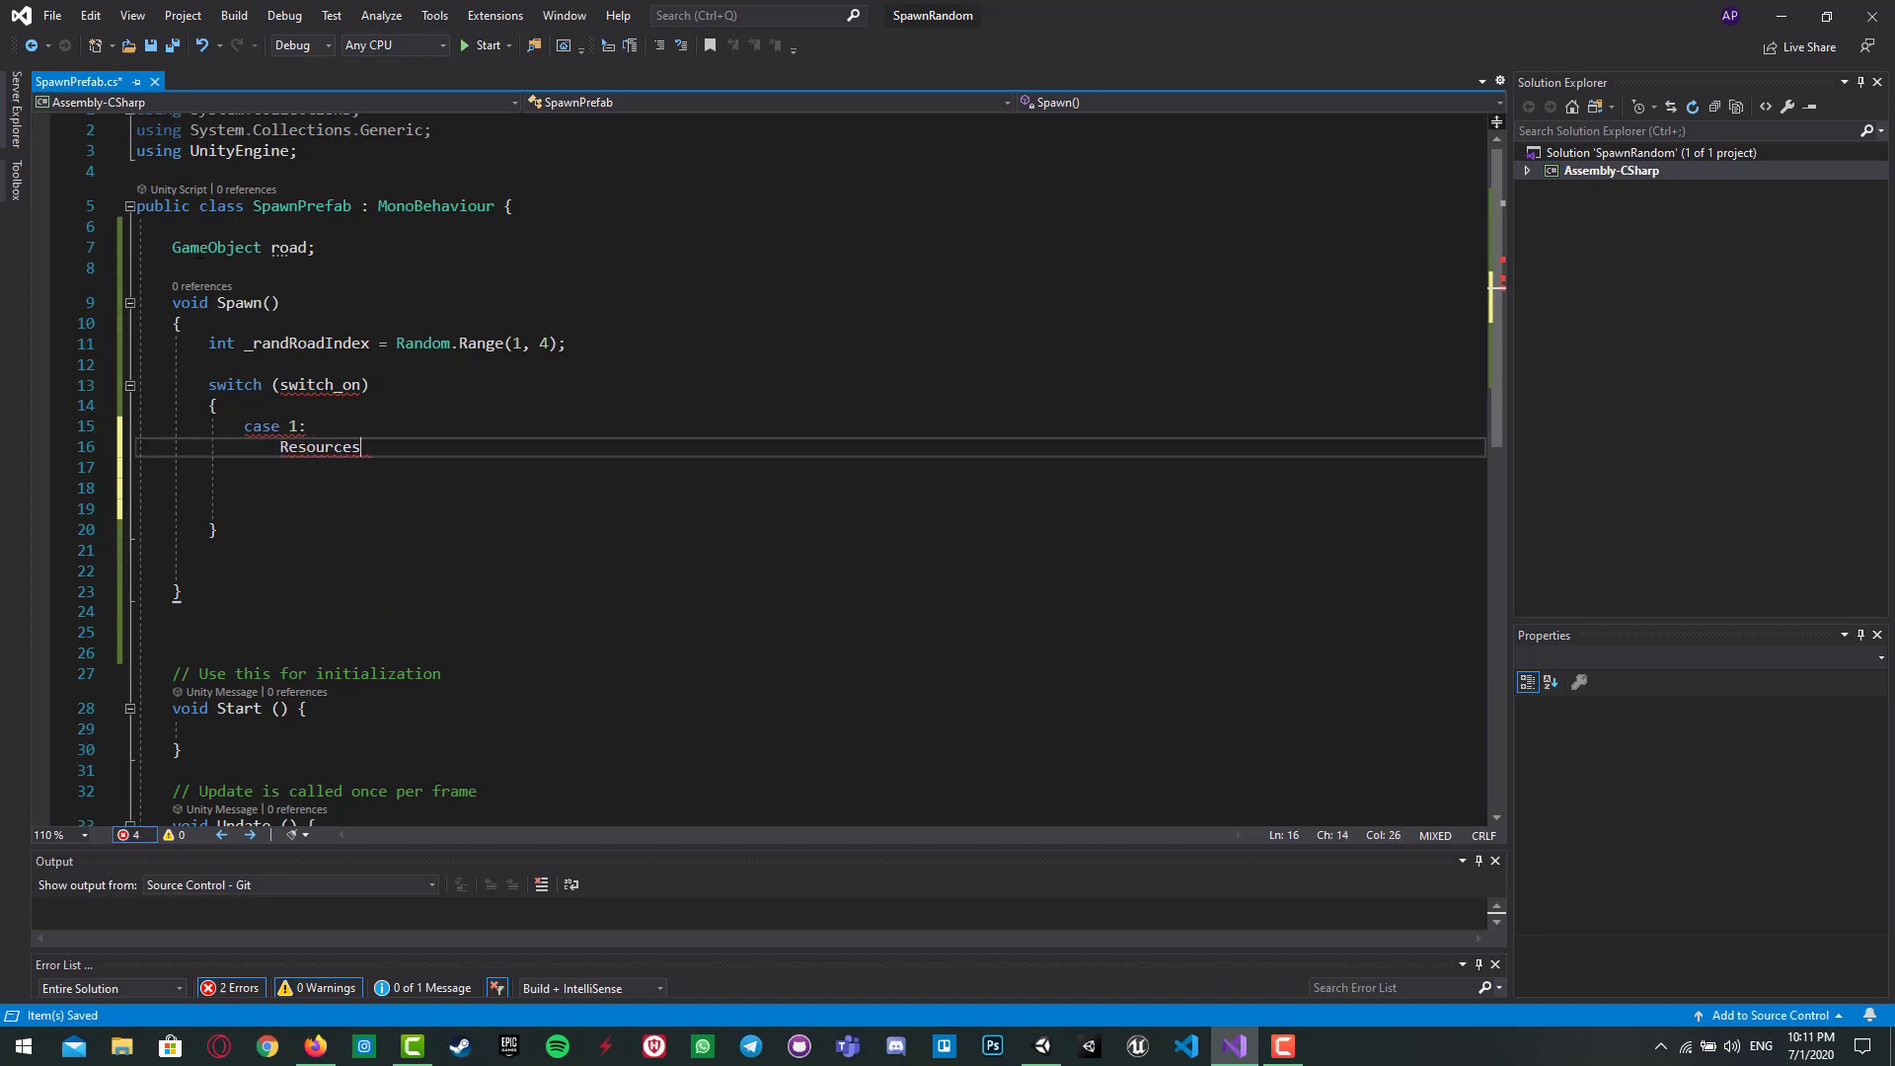
pyautogui.write('.l')
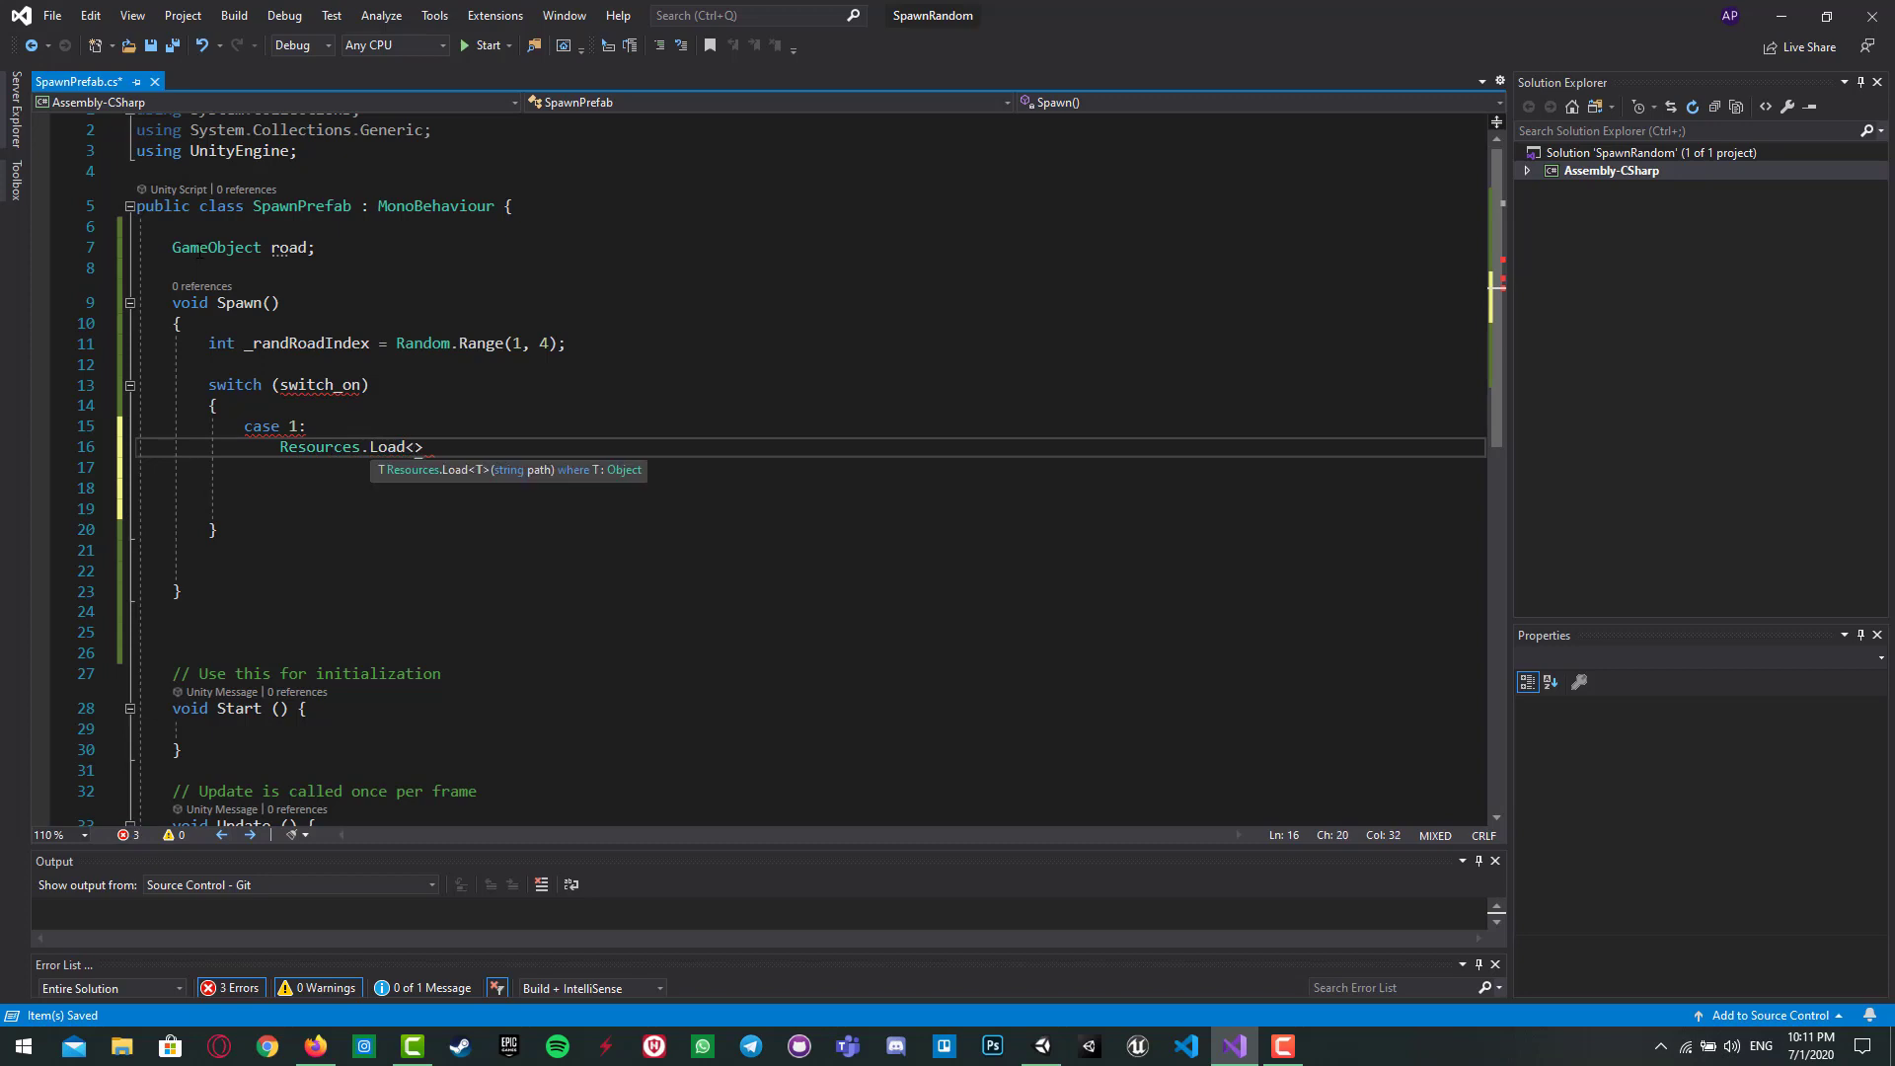
pyautogui.write('GameObject')
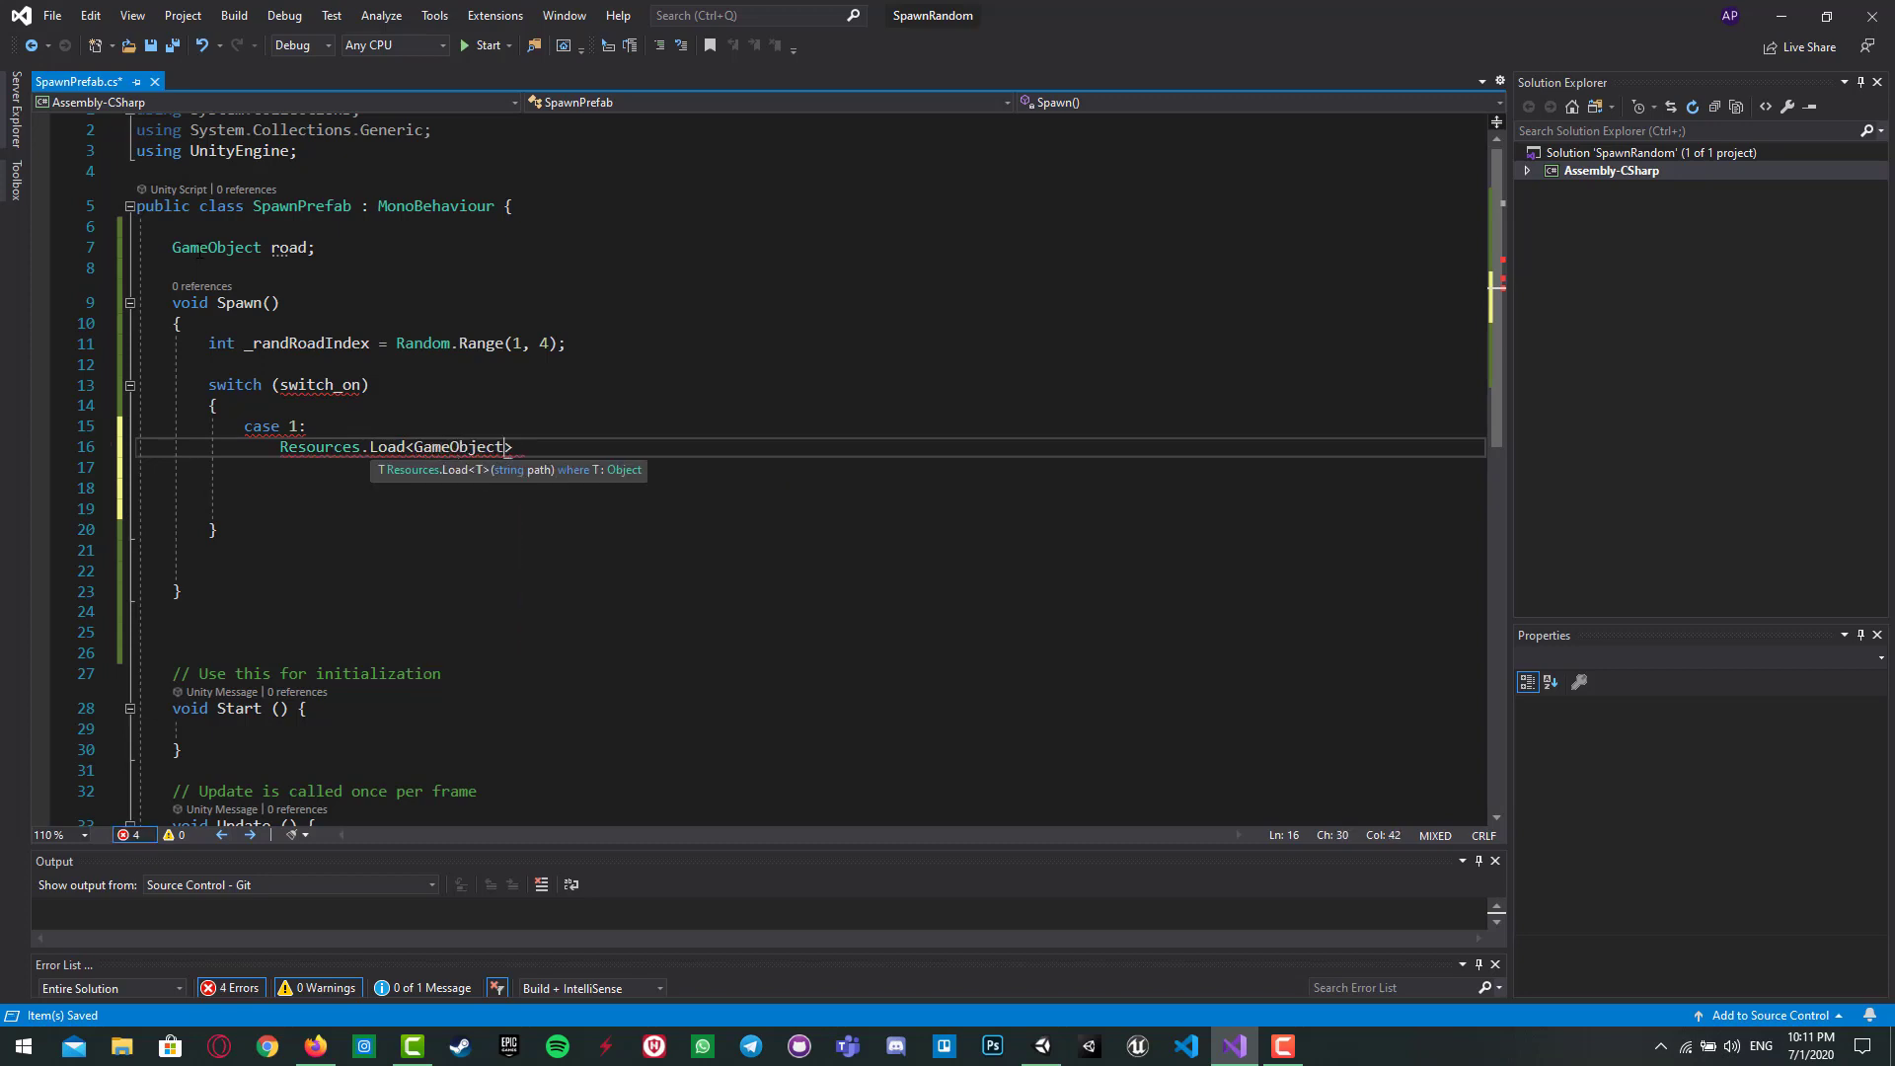
pyautogui.write('()')
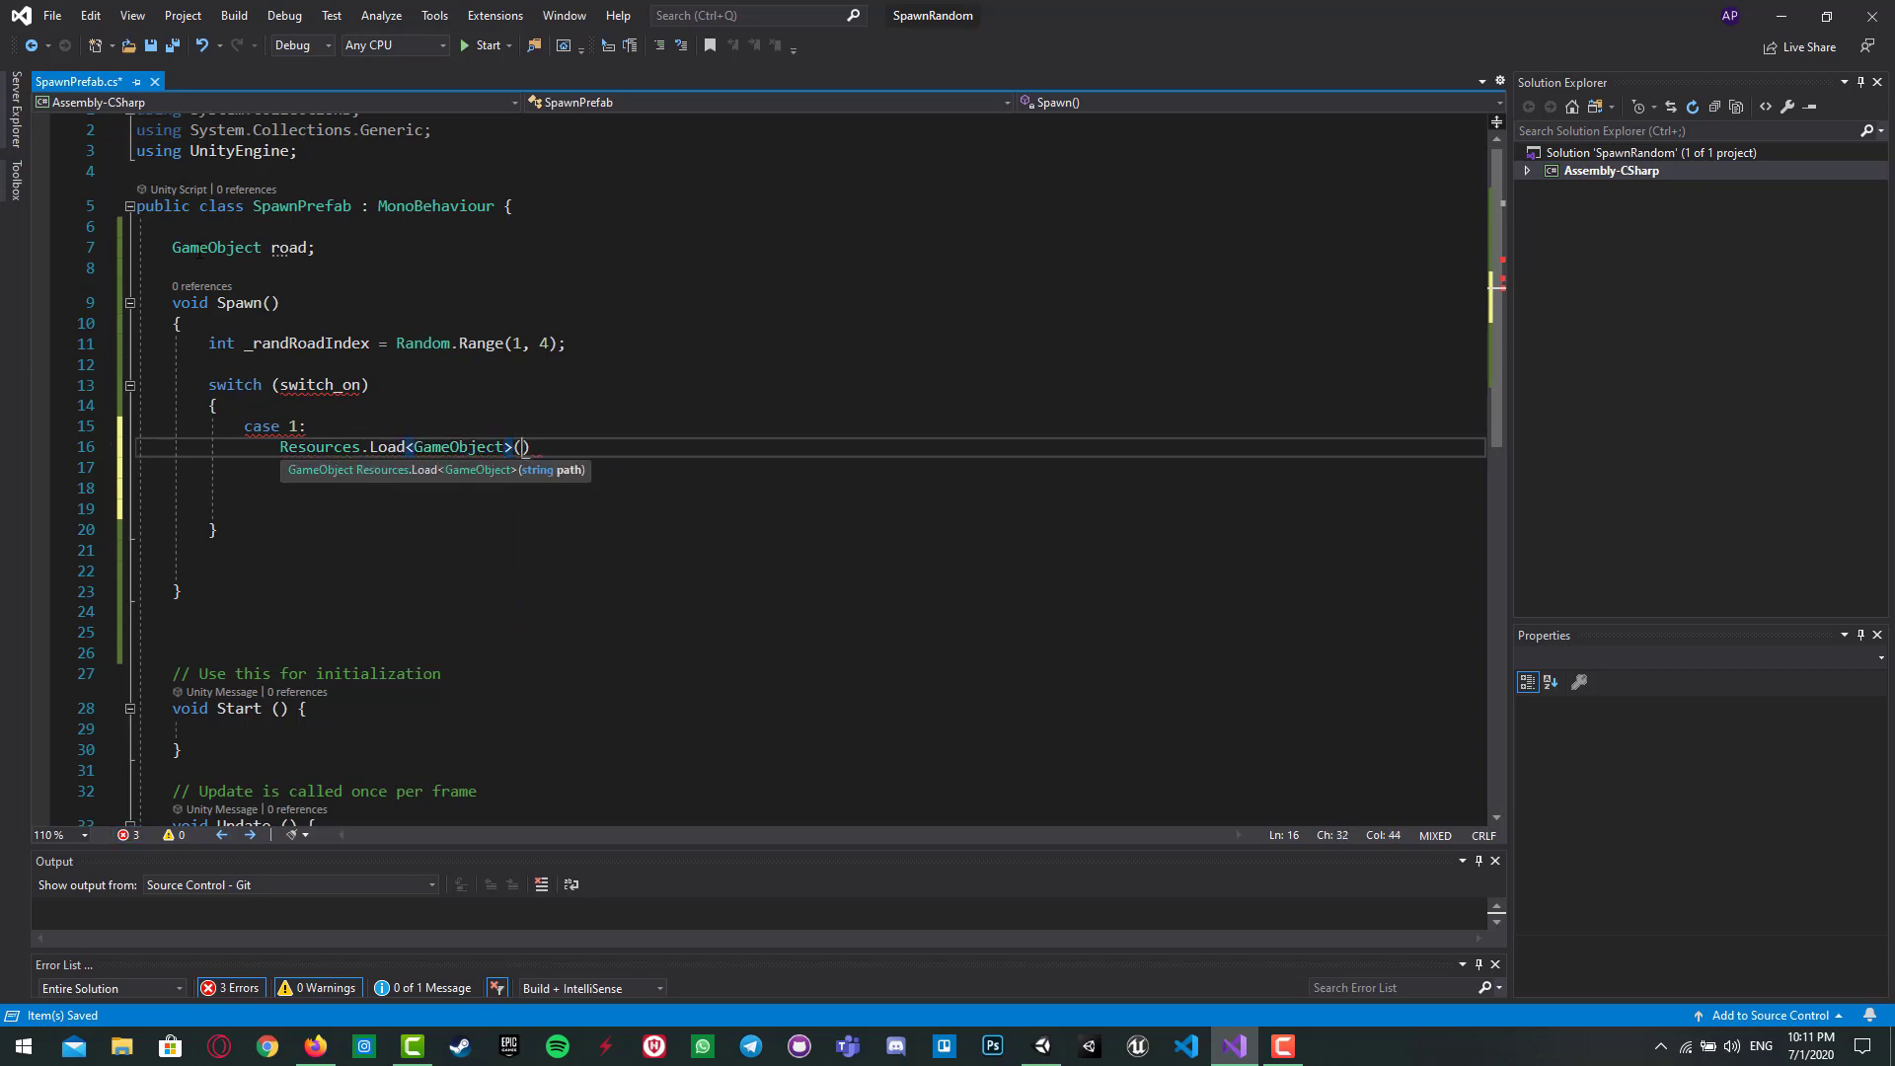
pyautogui.write('"')
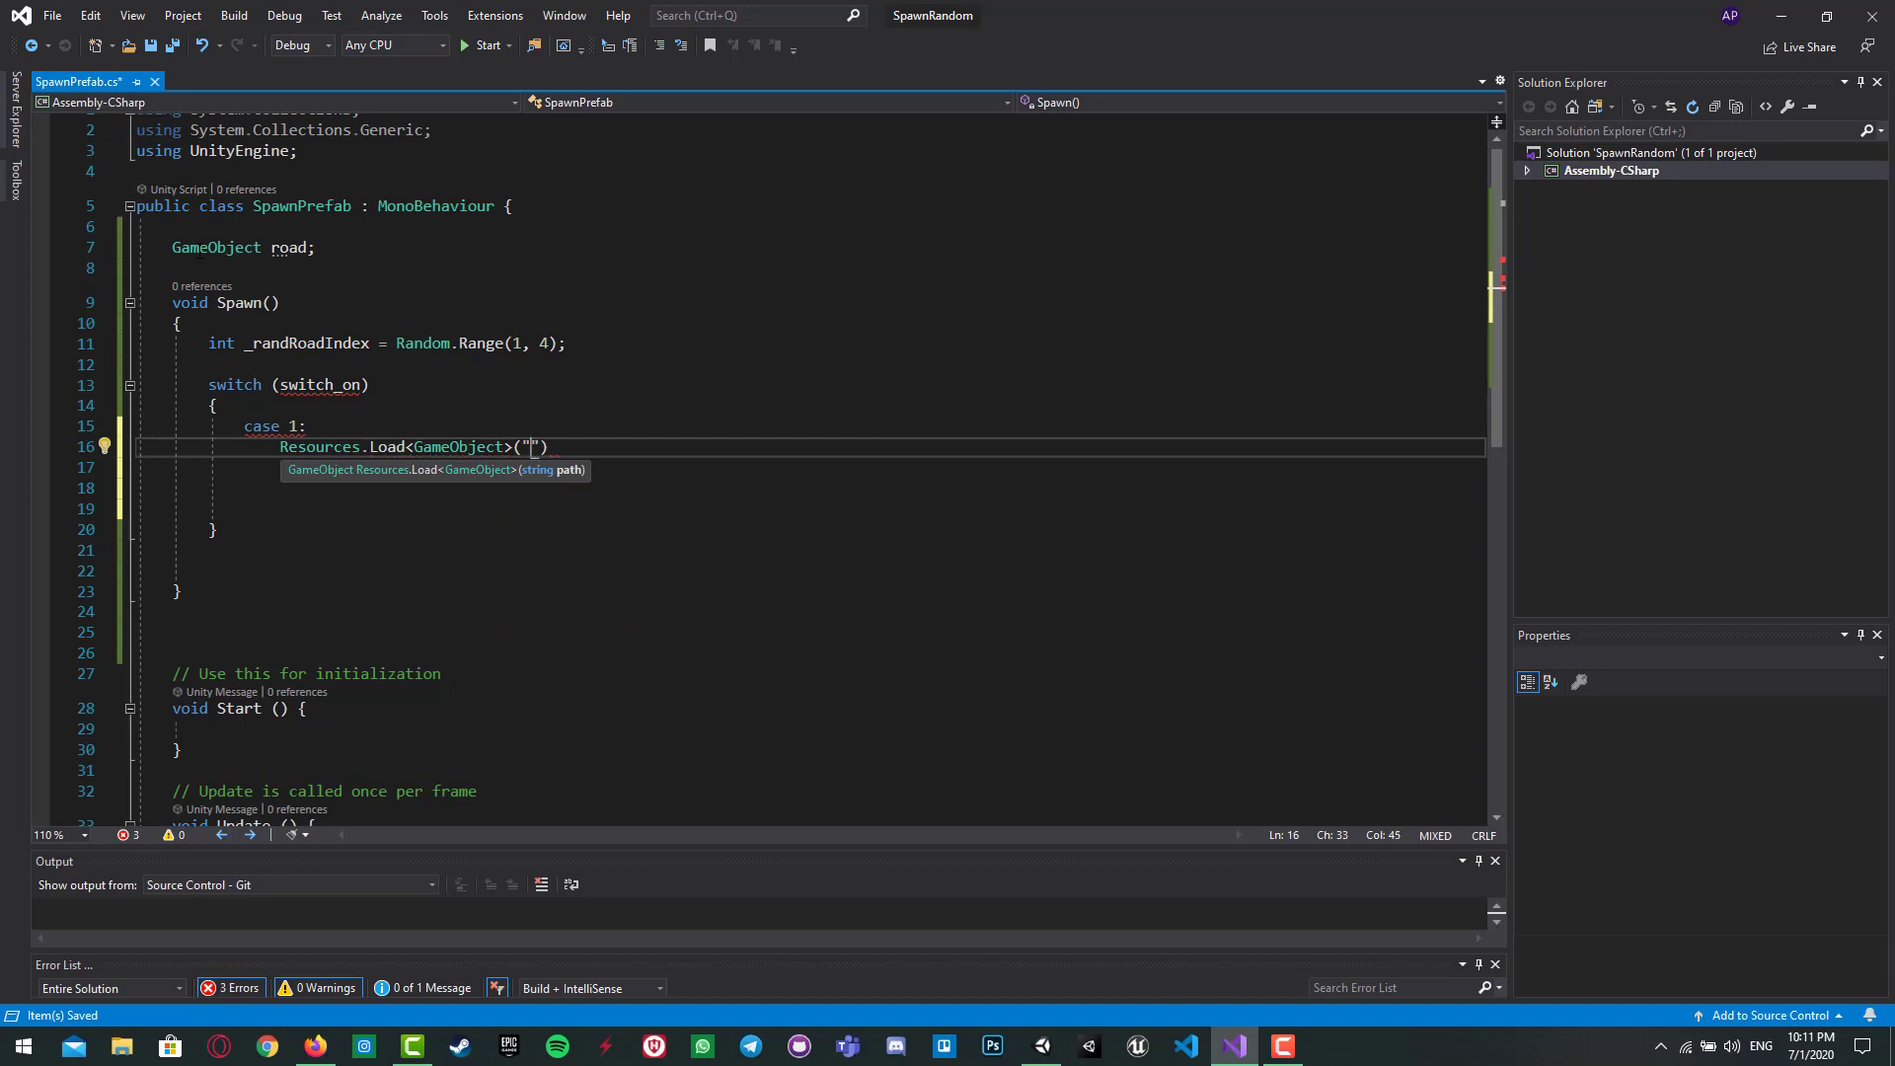
pyautogui.write('road_')
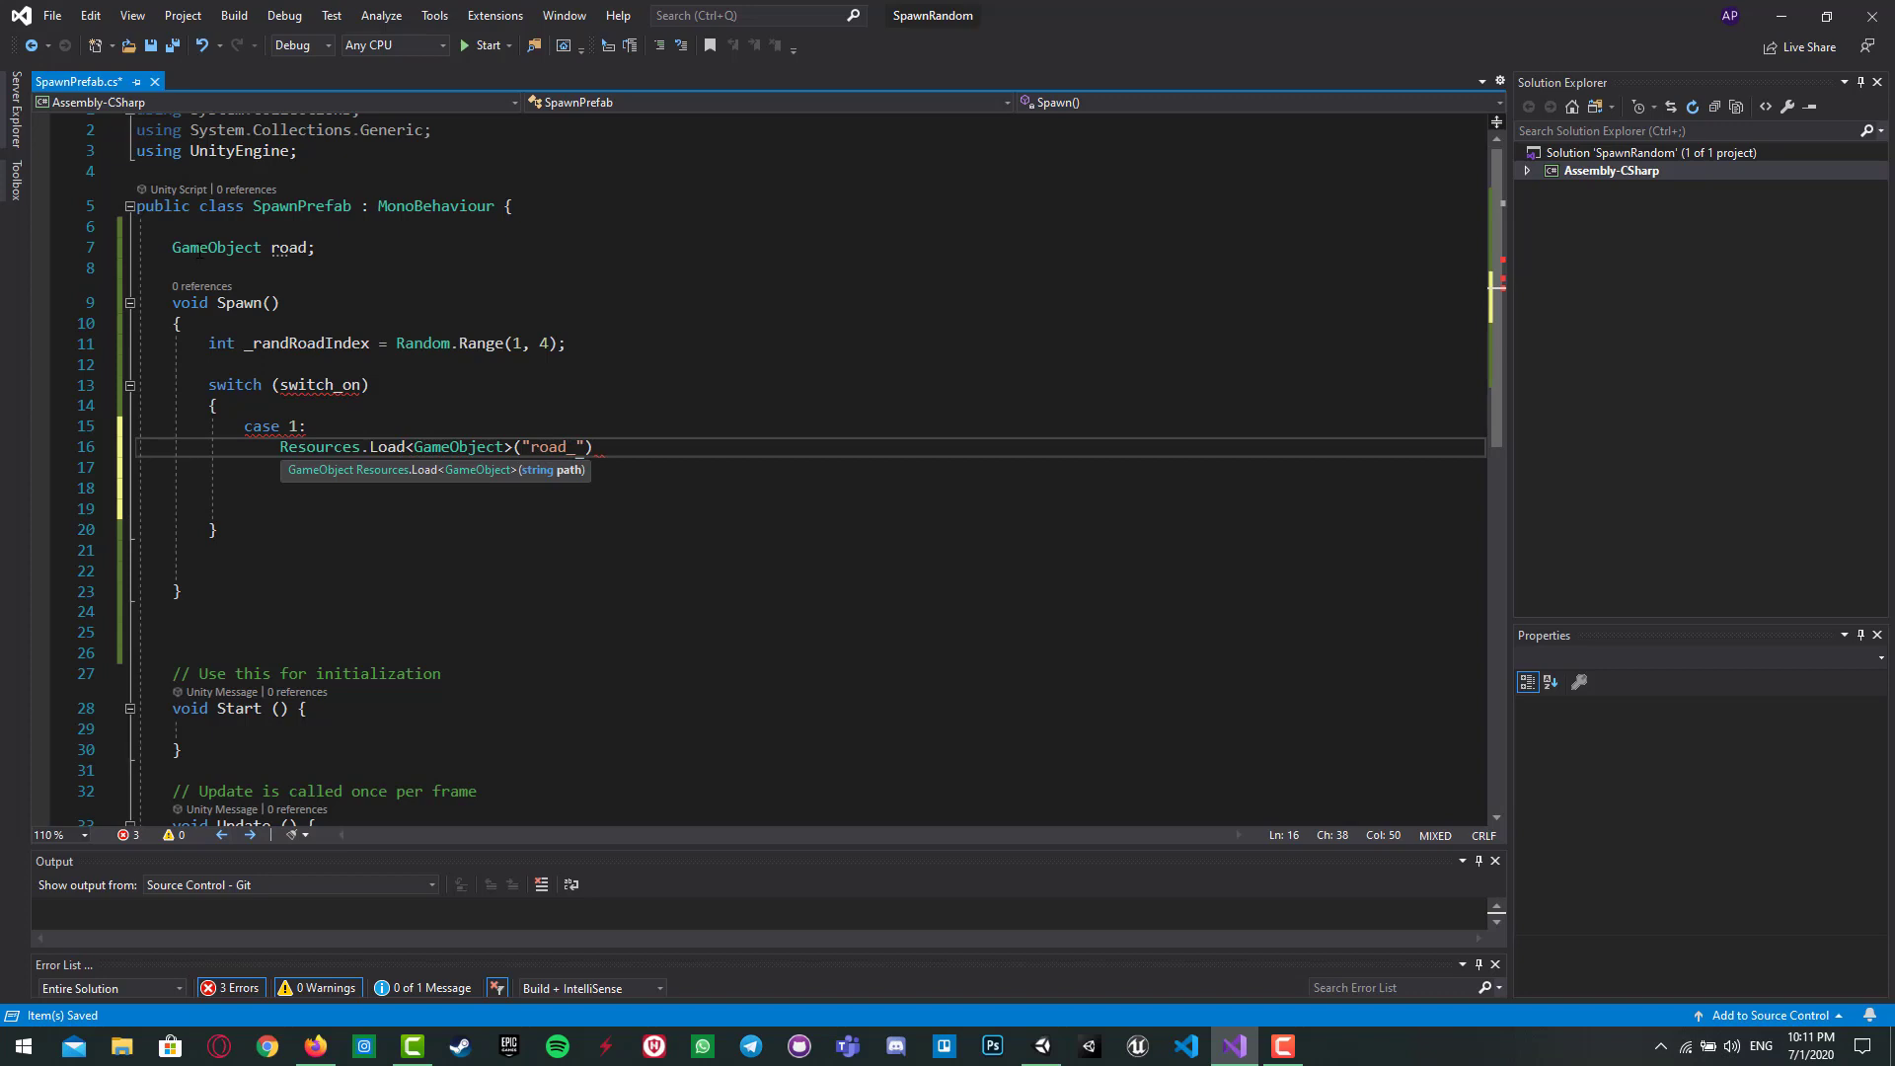
pyautogui.write('v_1')
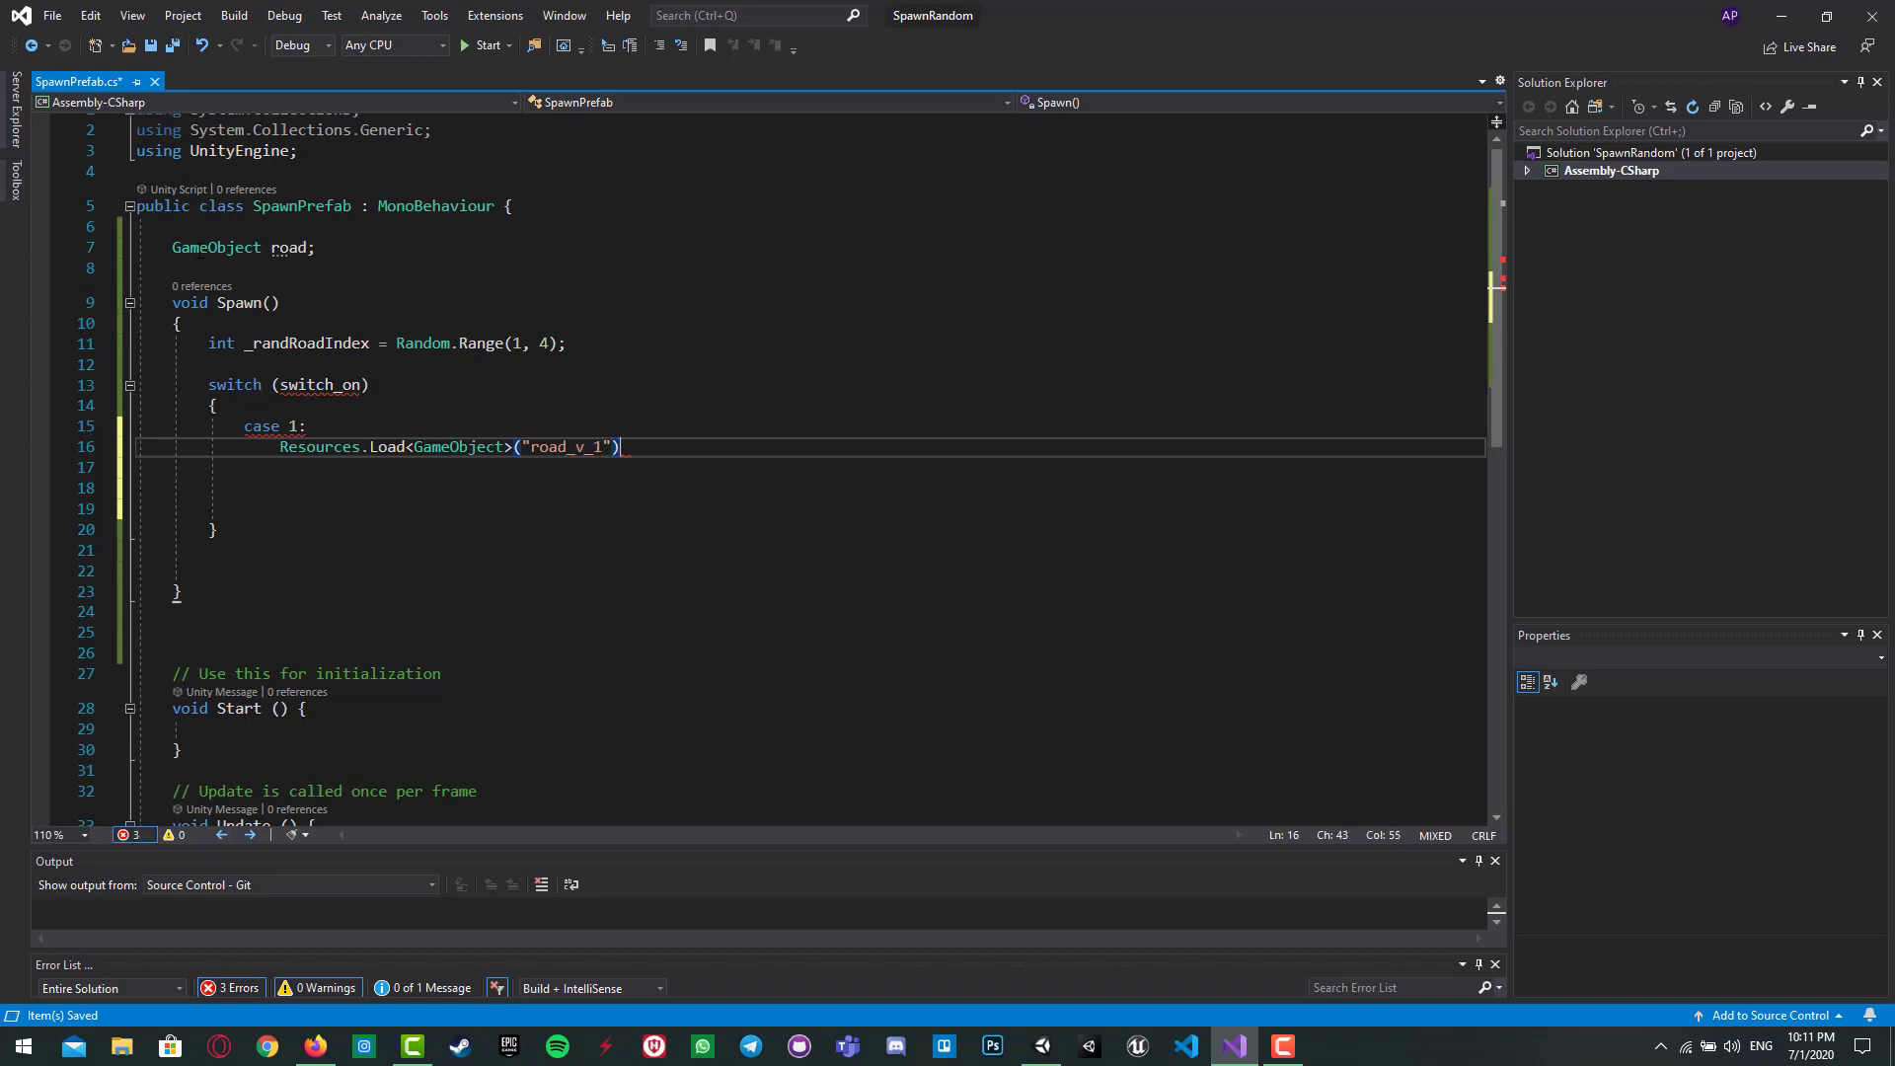
pyautogui.write(';')
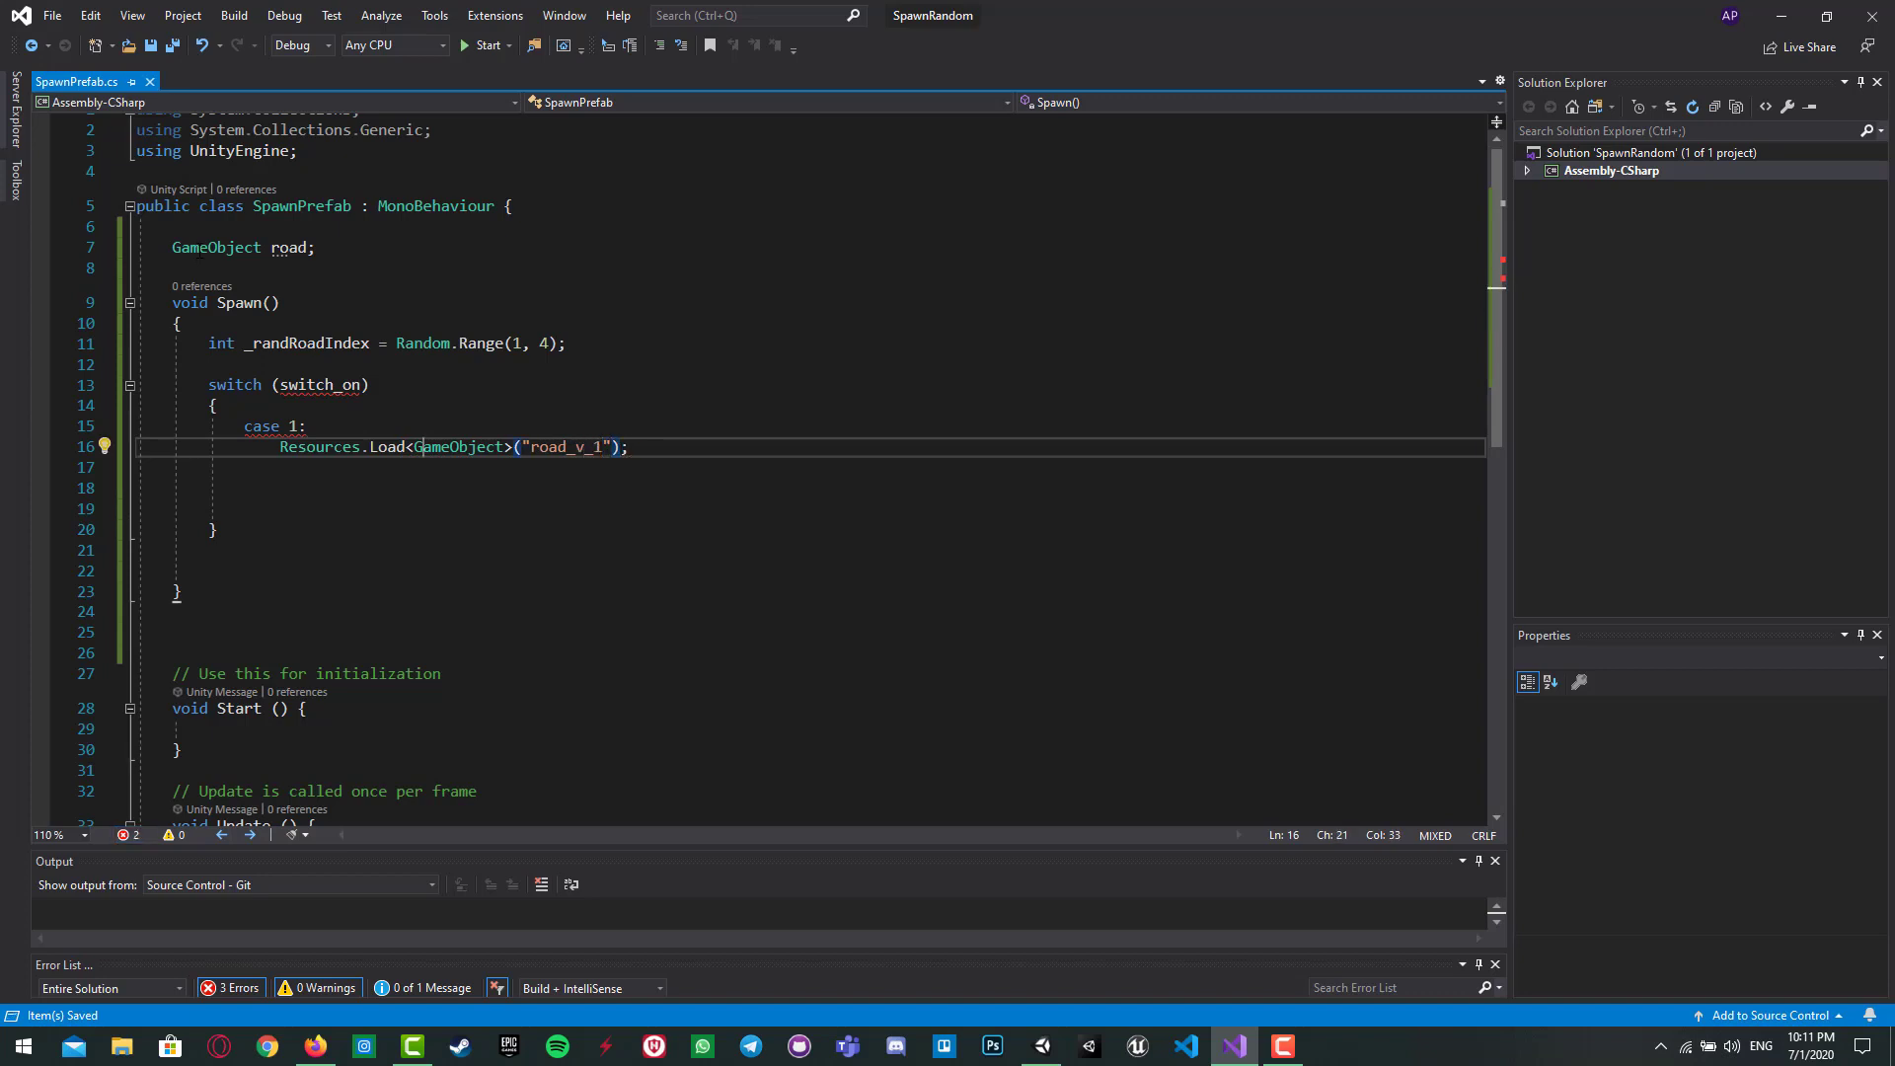
# Step: Assign the loaded prefab to road, add break, and select the case block
pyautogui.write('r')
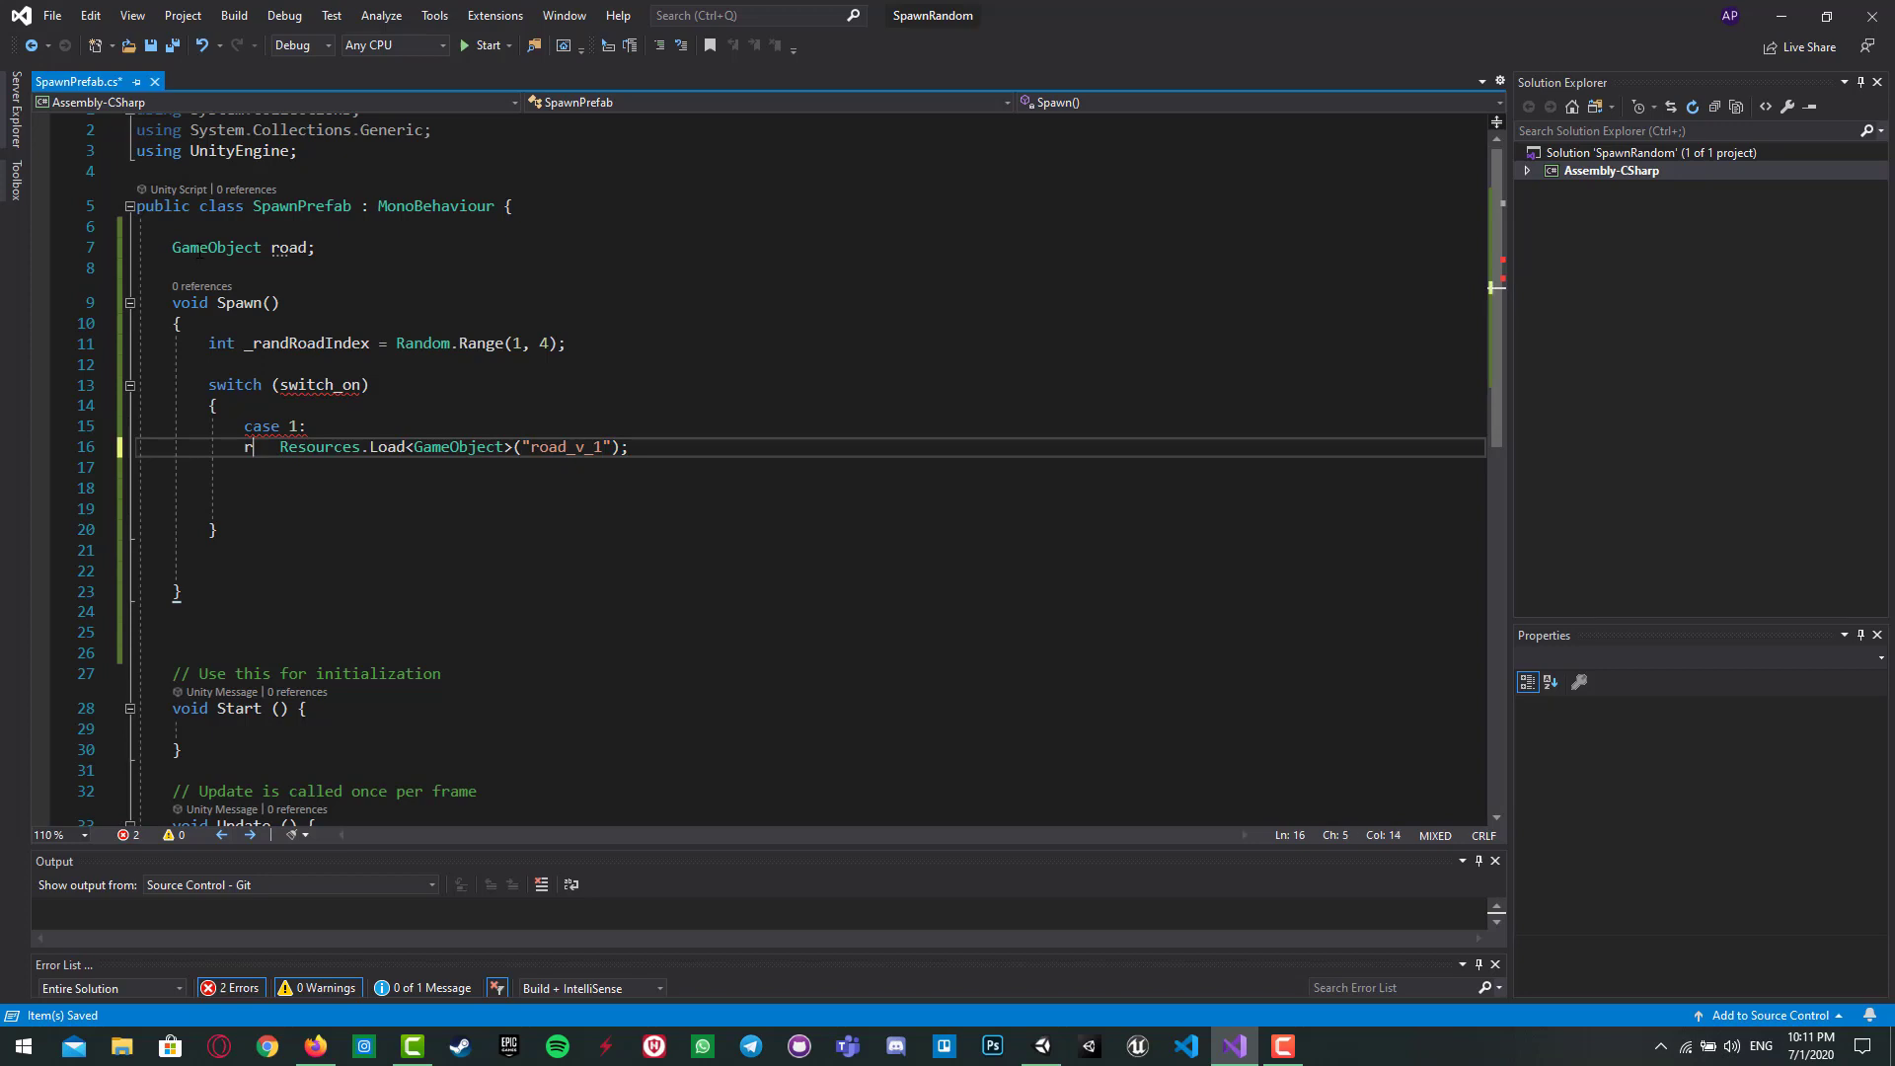
pyautogui.write('oad =')
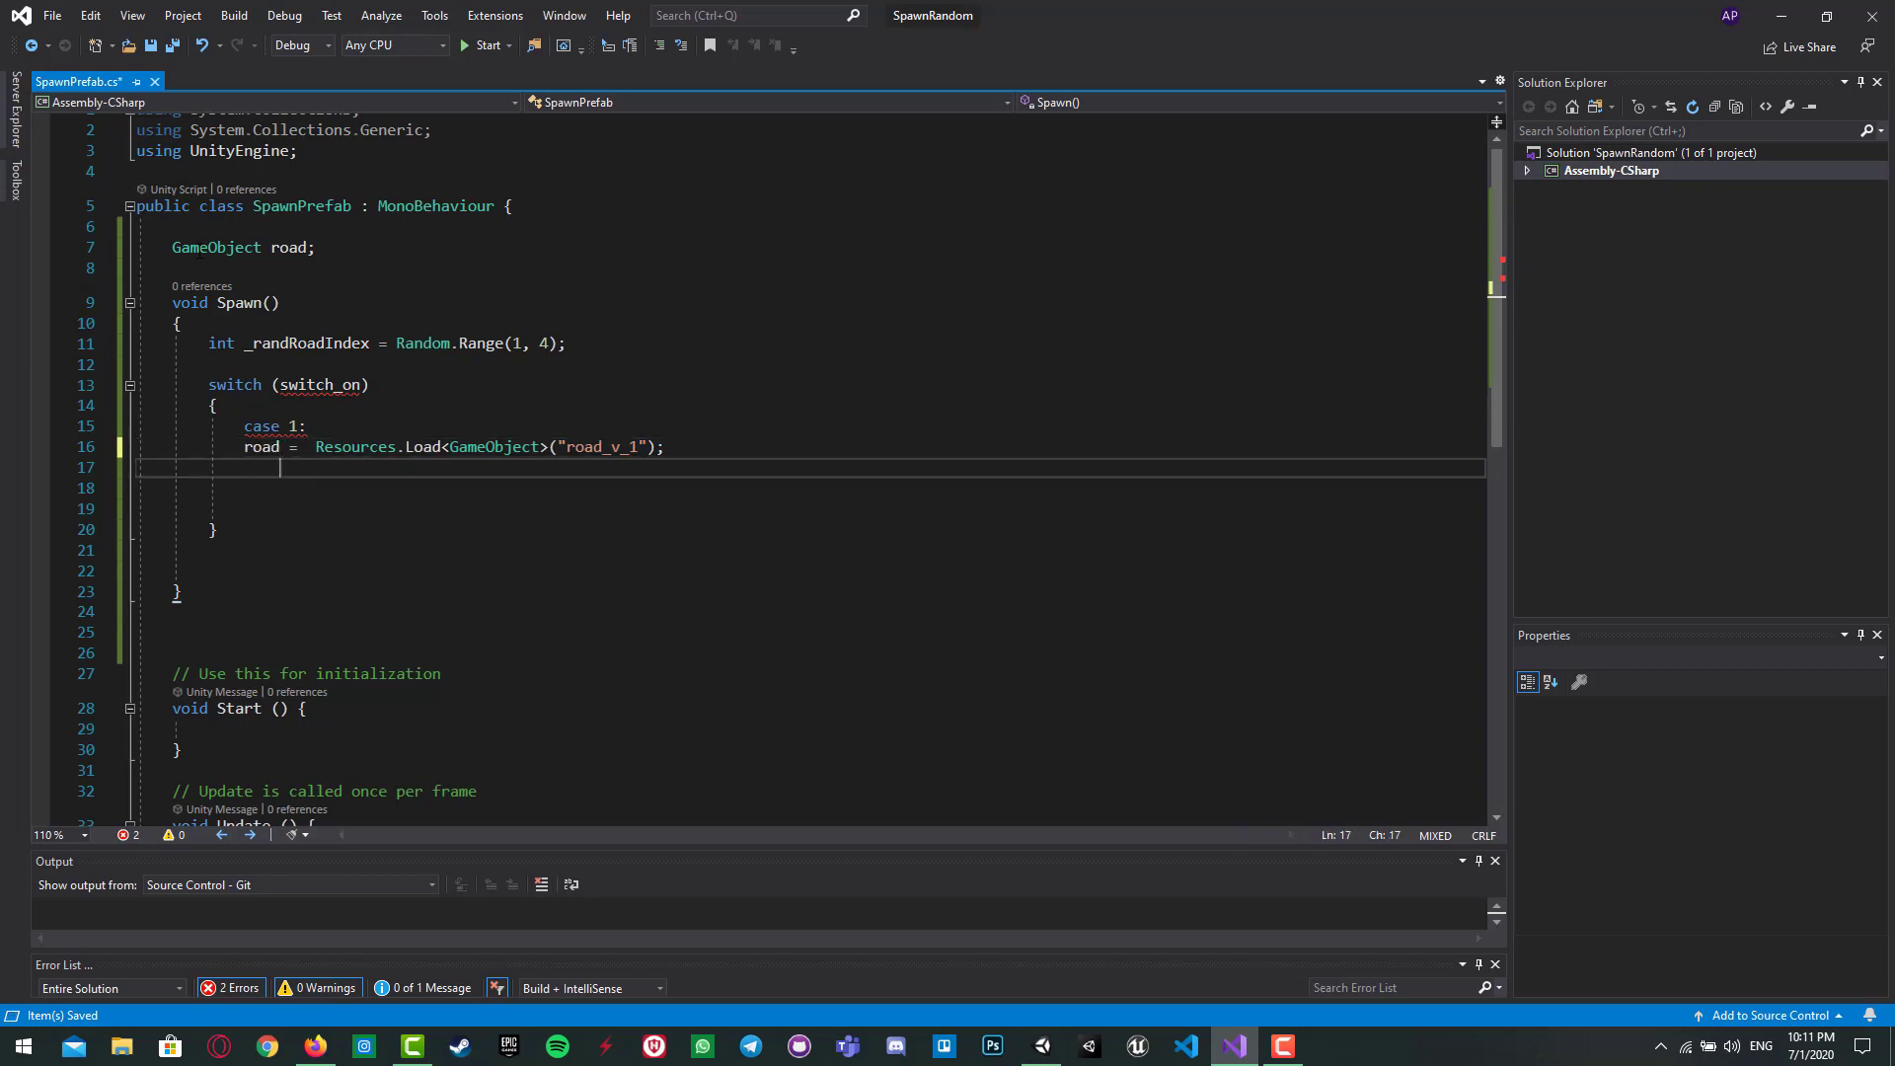
pyautogui.write('break;')
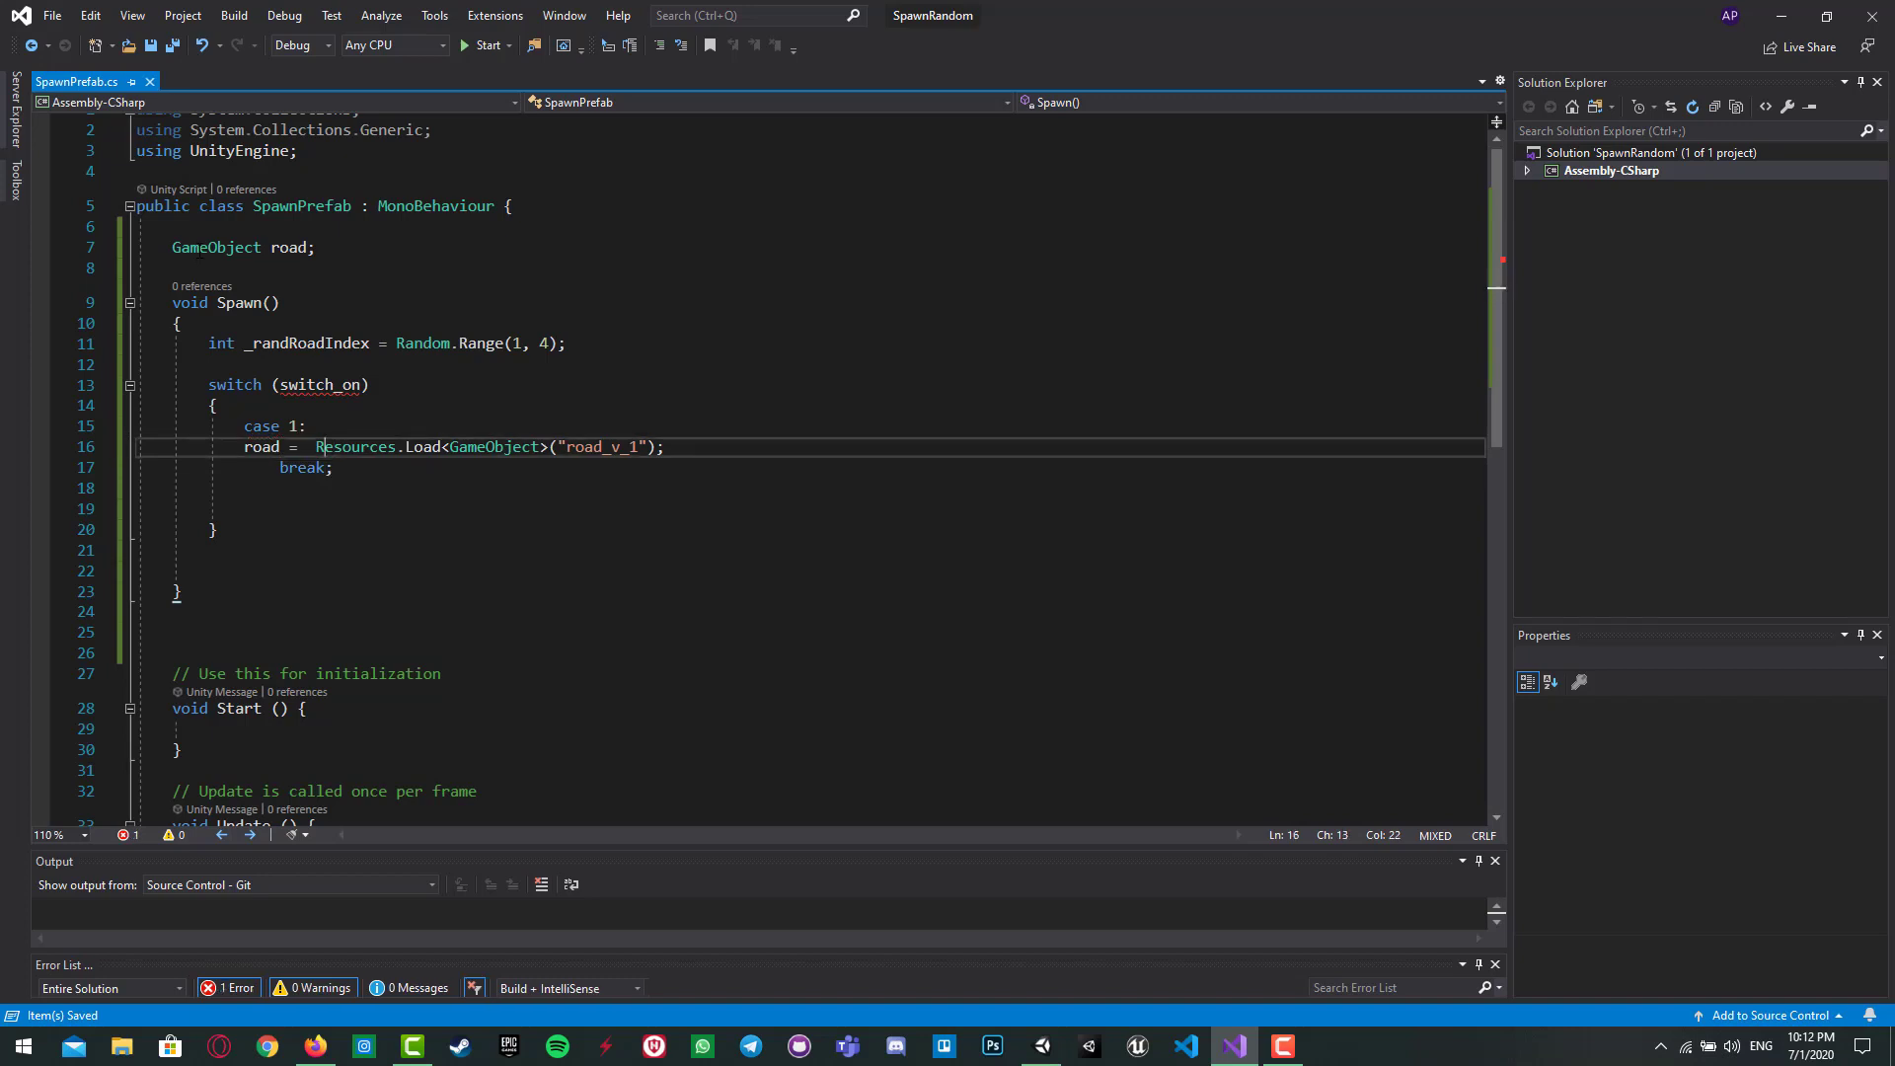
pyautogui.doubleClick(296, 446)
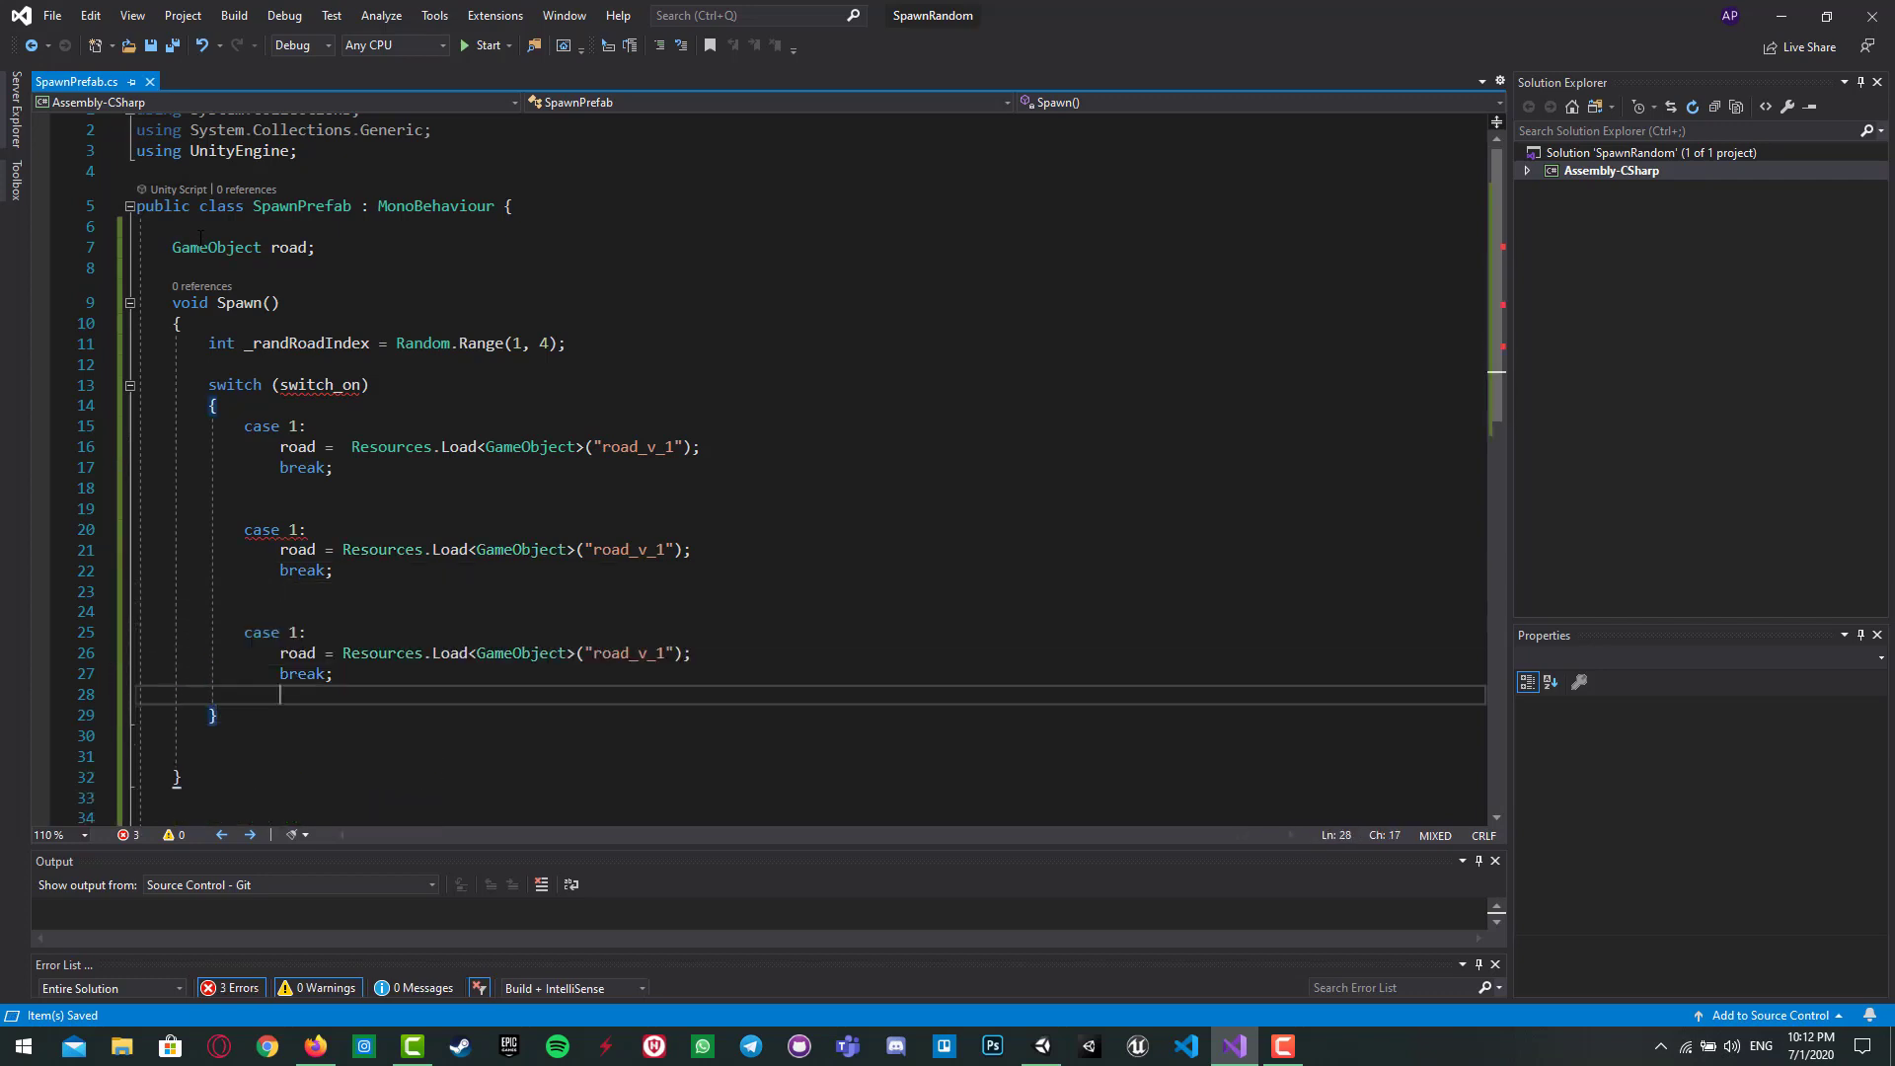
# Step: Change the copied cases to 2 and 3, loading road_v_4 and road_v_5
pyautogui.write('2')
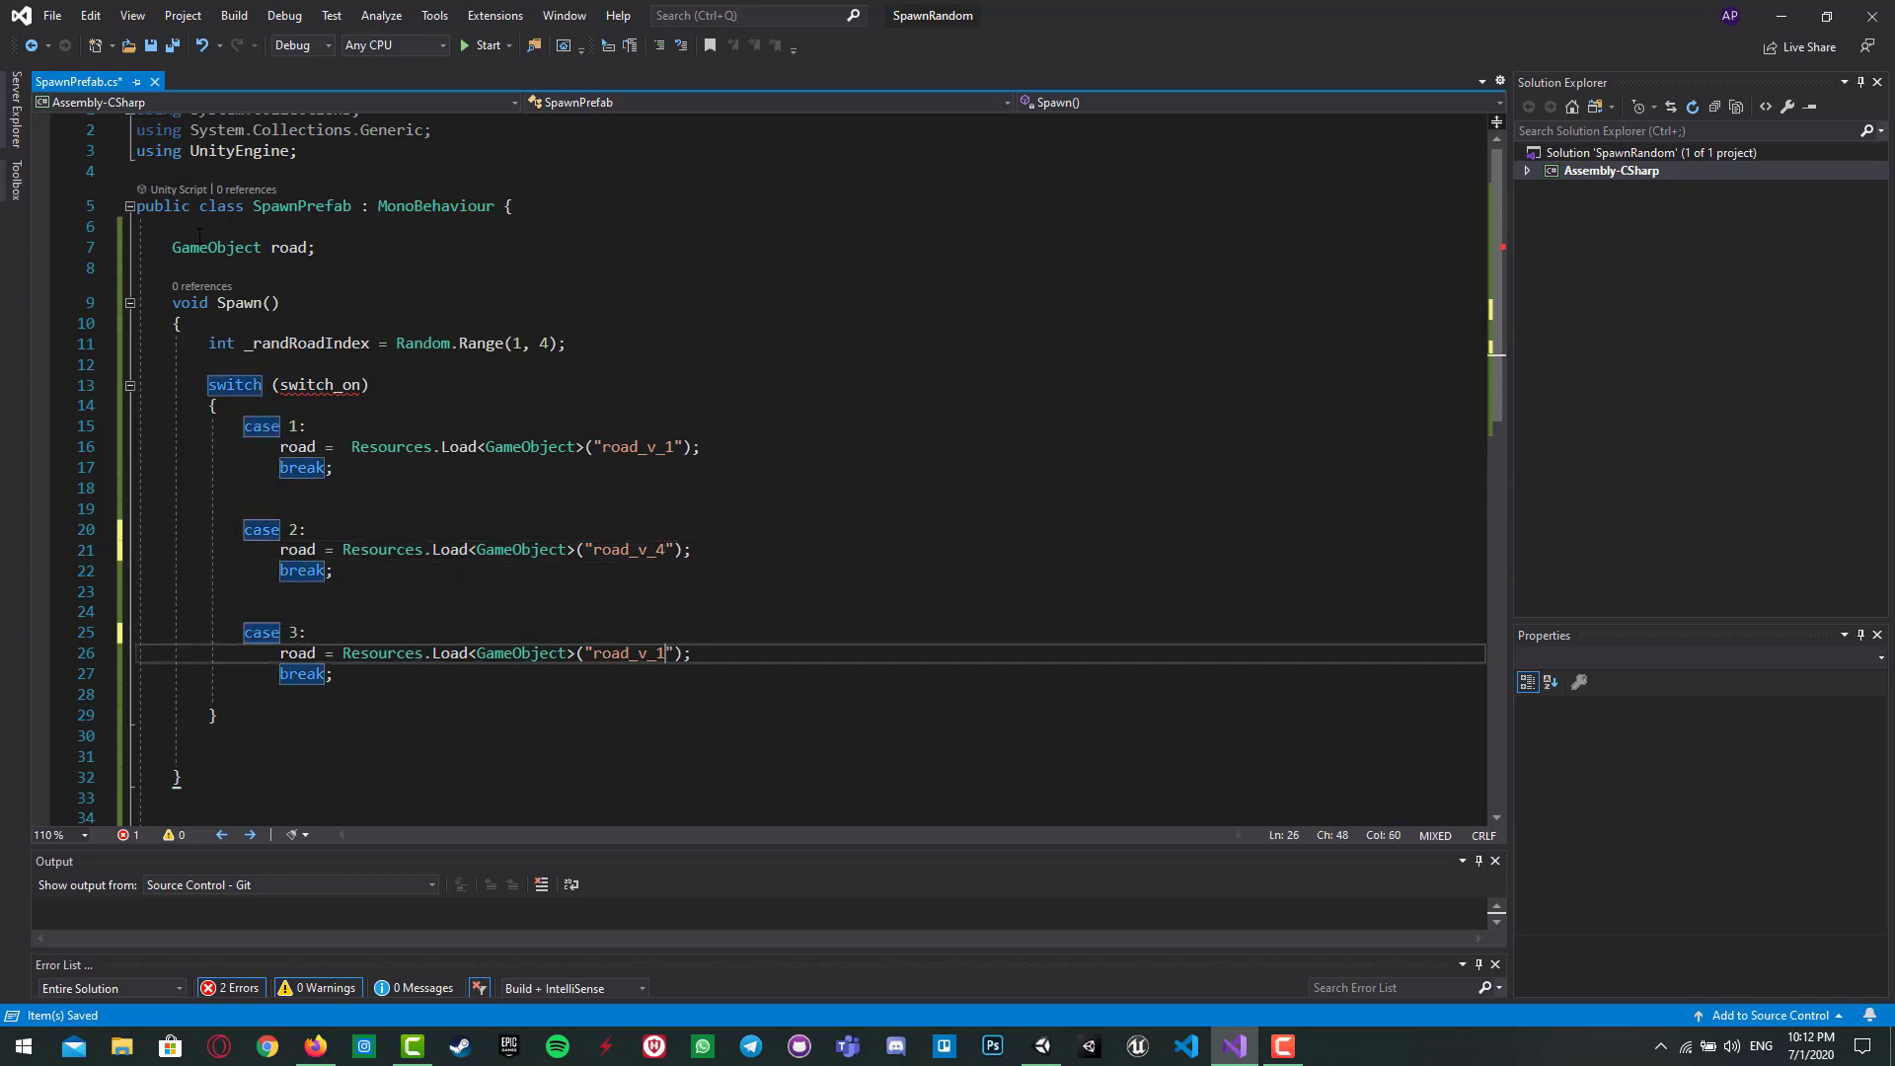
pyautogui.press('Backspace')
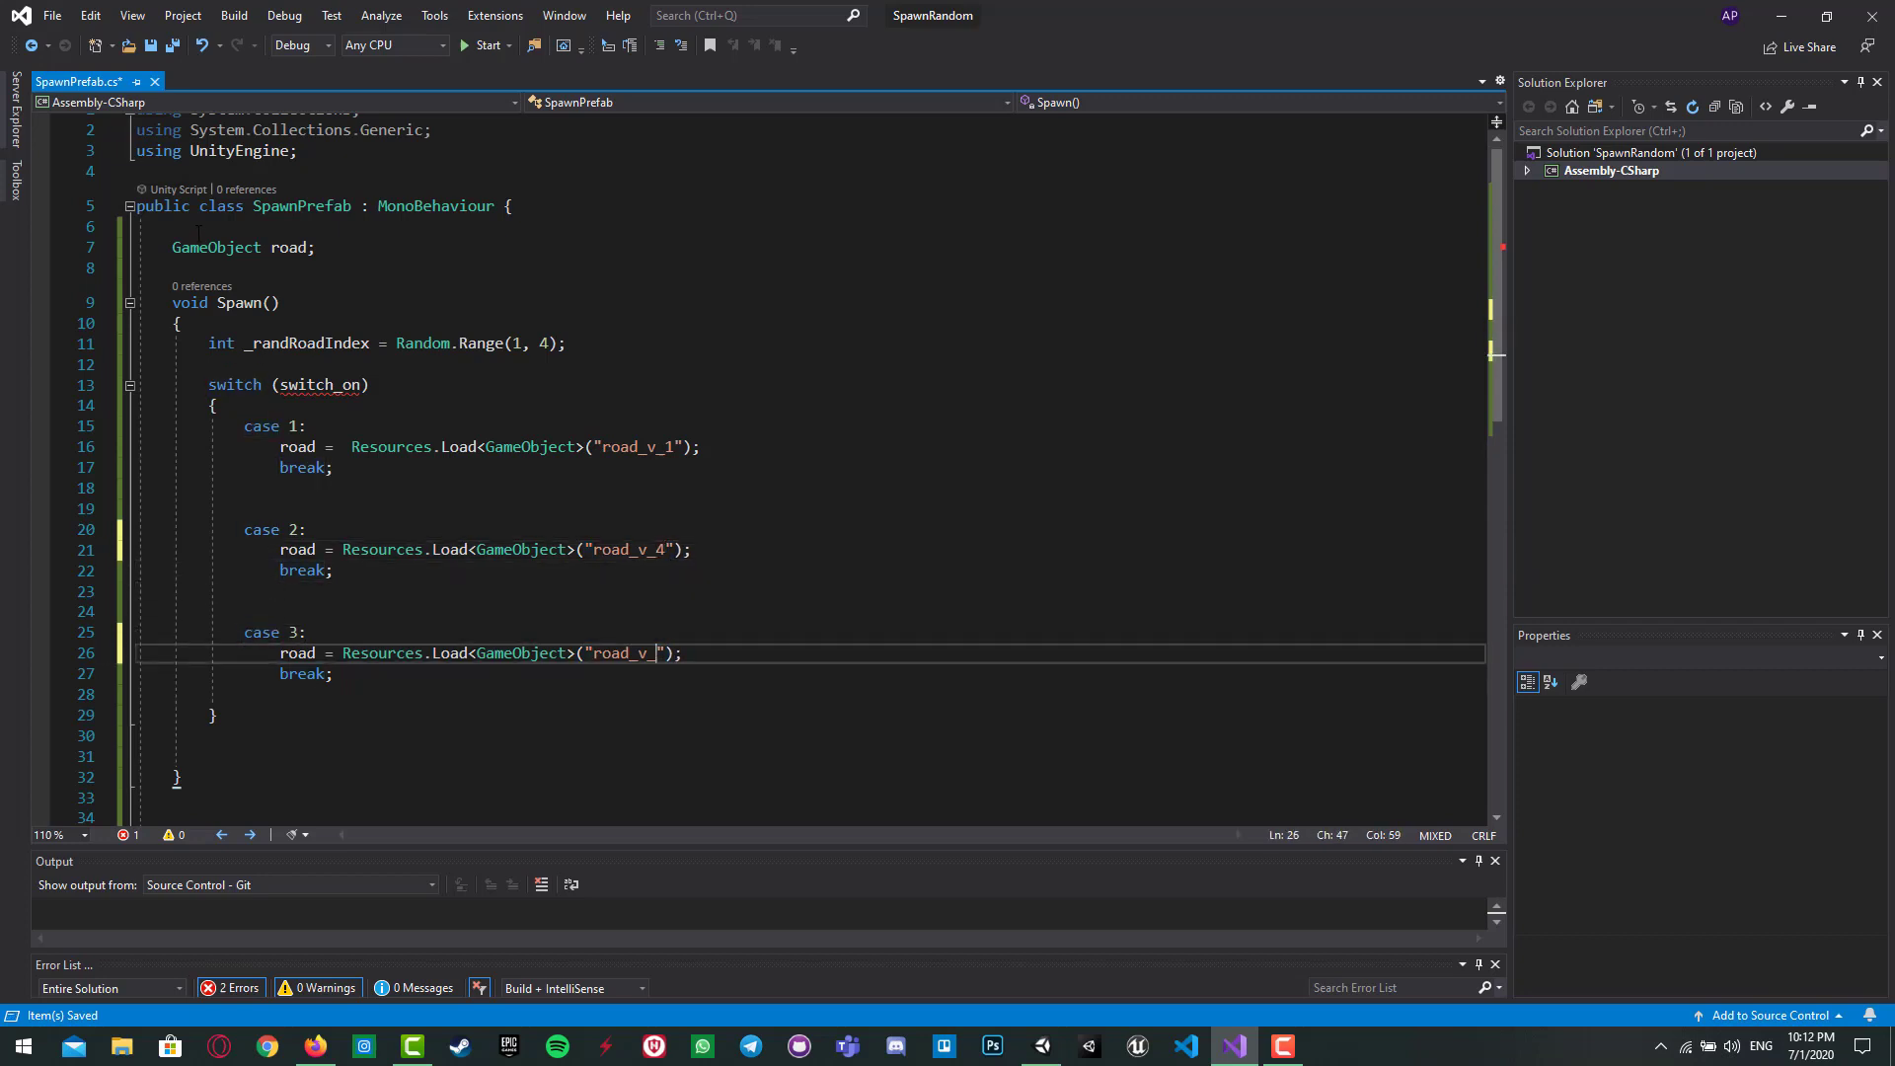
pyautogui.write('5')
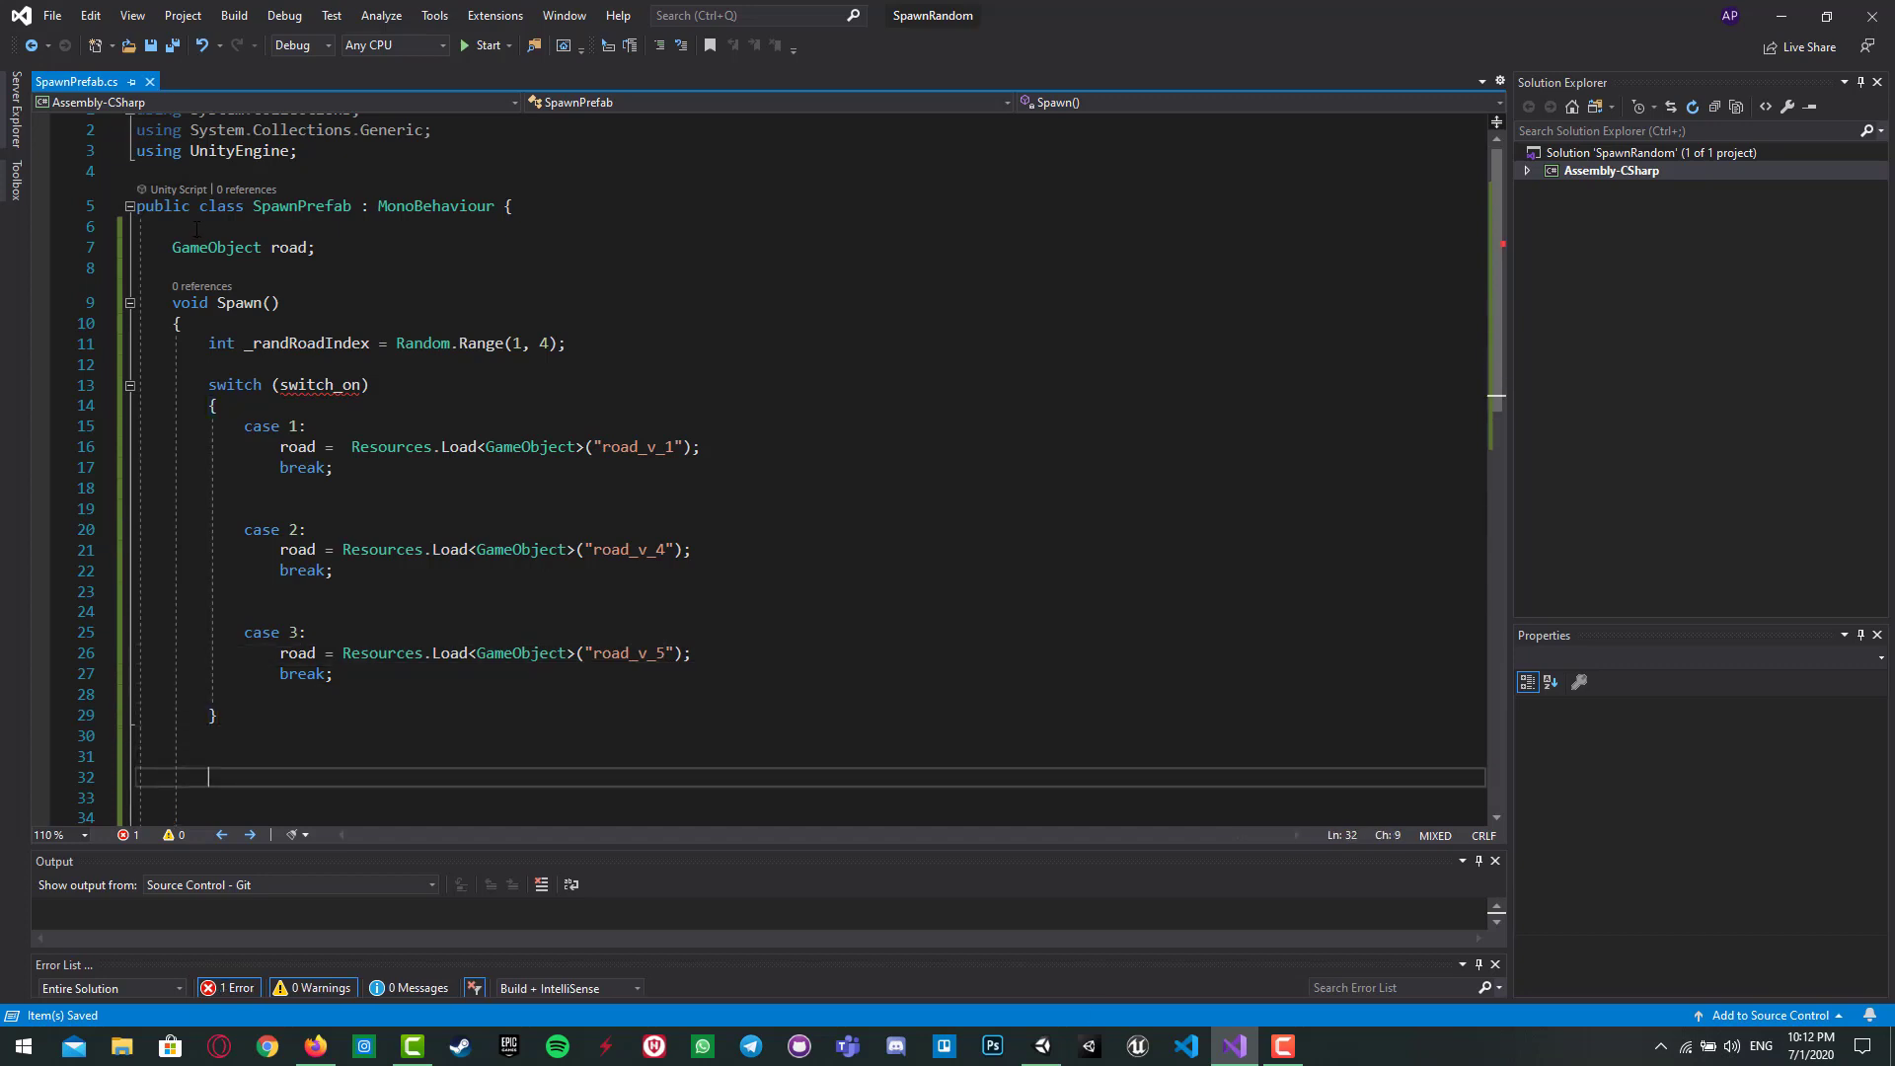
# Step: Start an Instantiate(road) call after the switch using IntelliSense
pyautogui.write('inst')
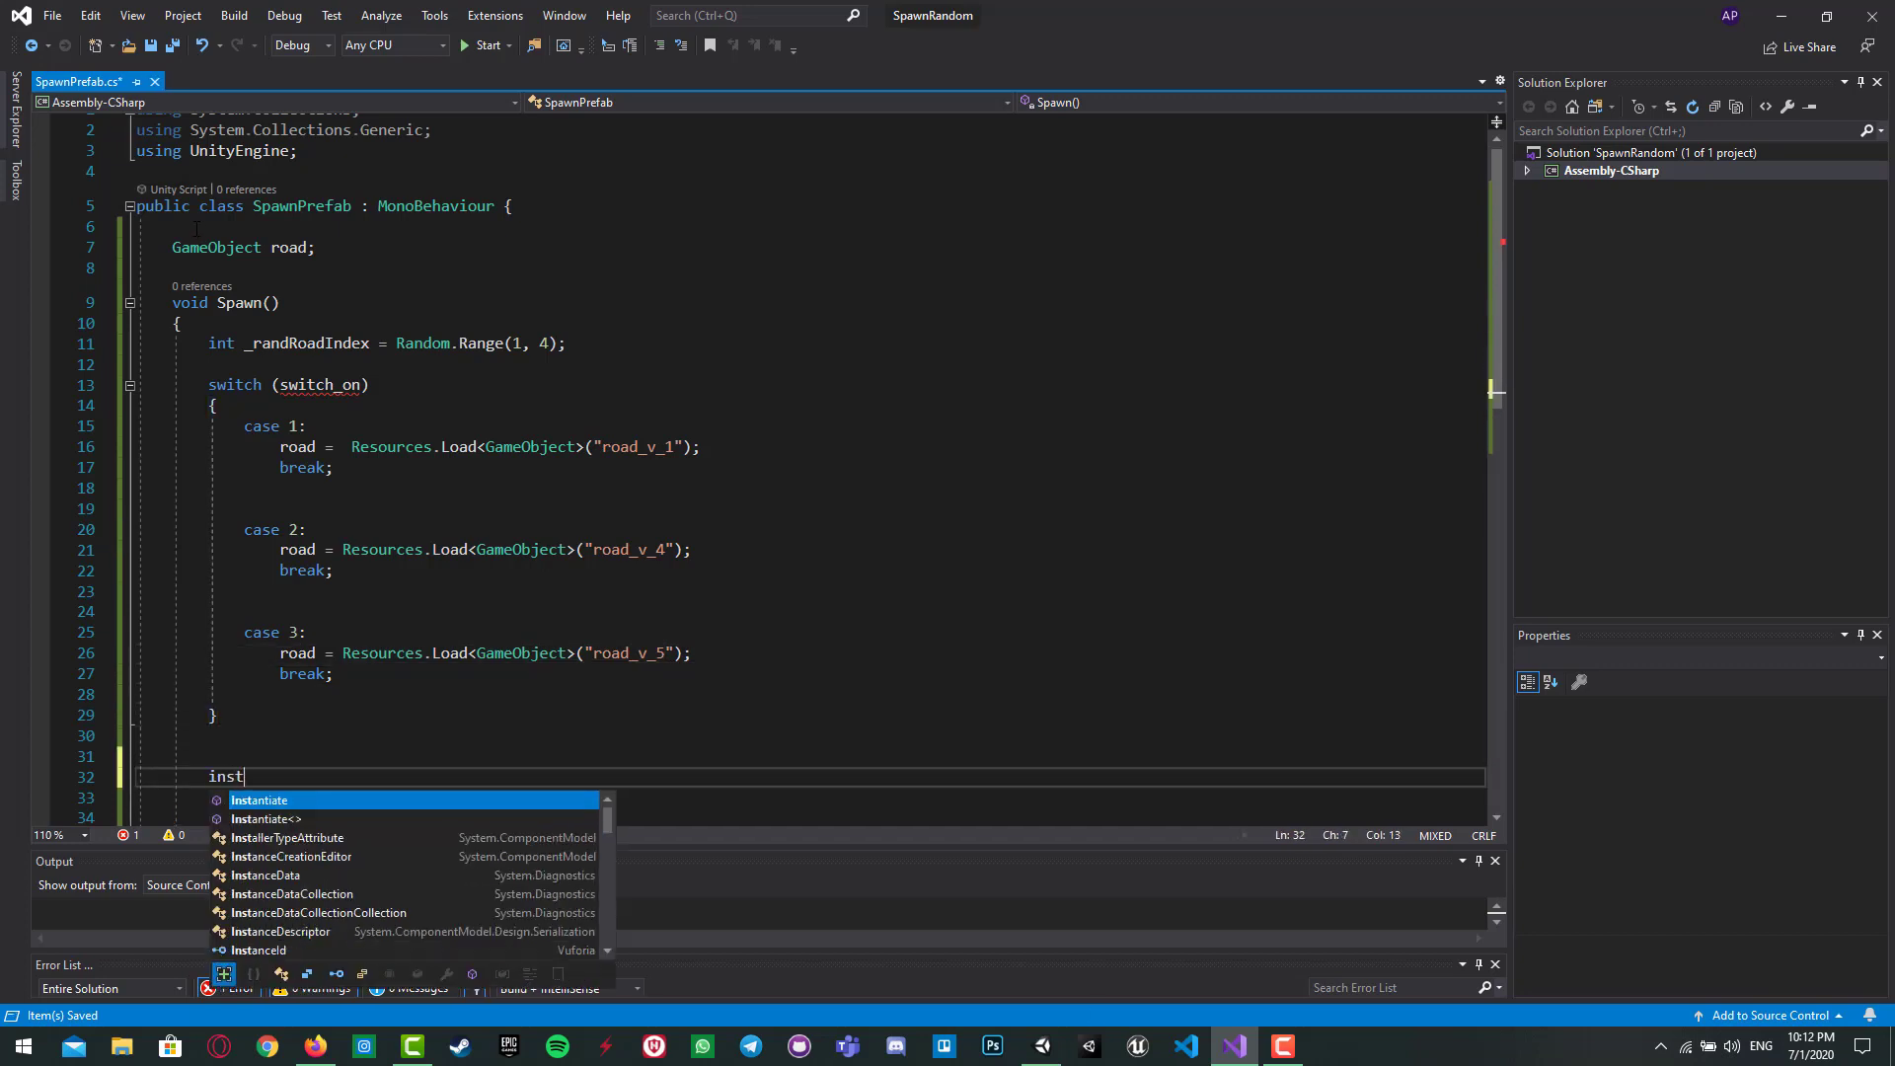
pyautogui.press('tab')
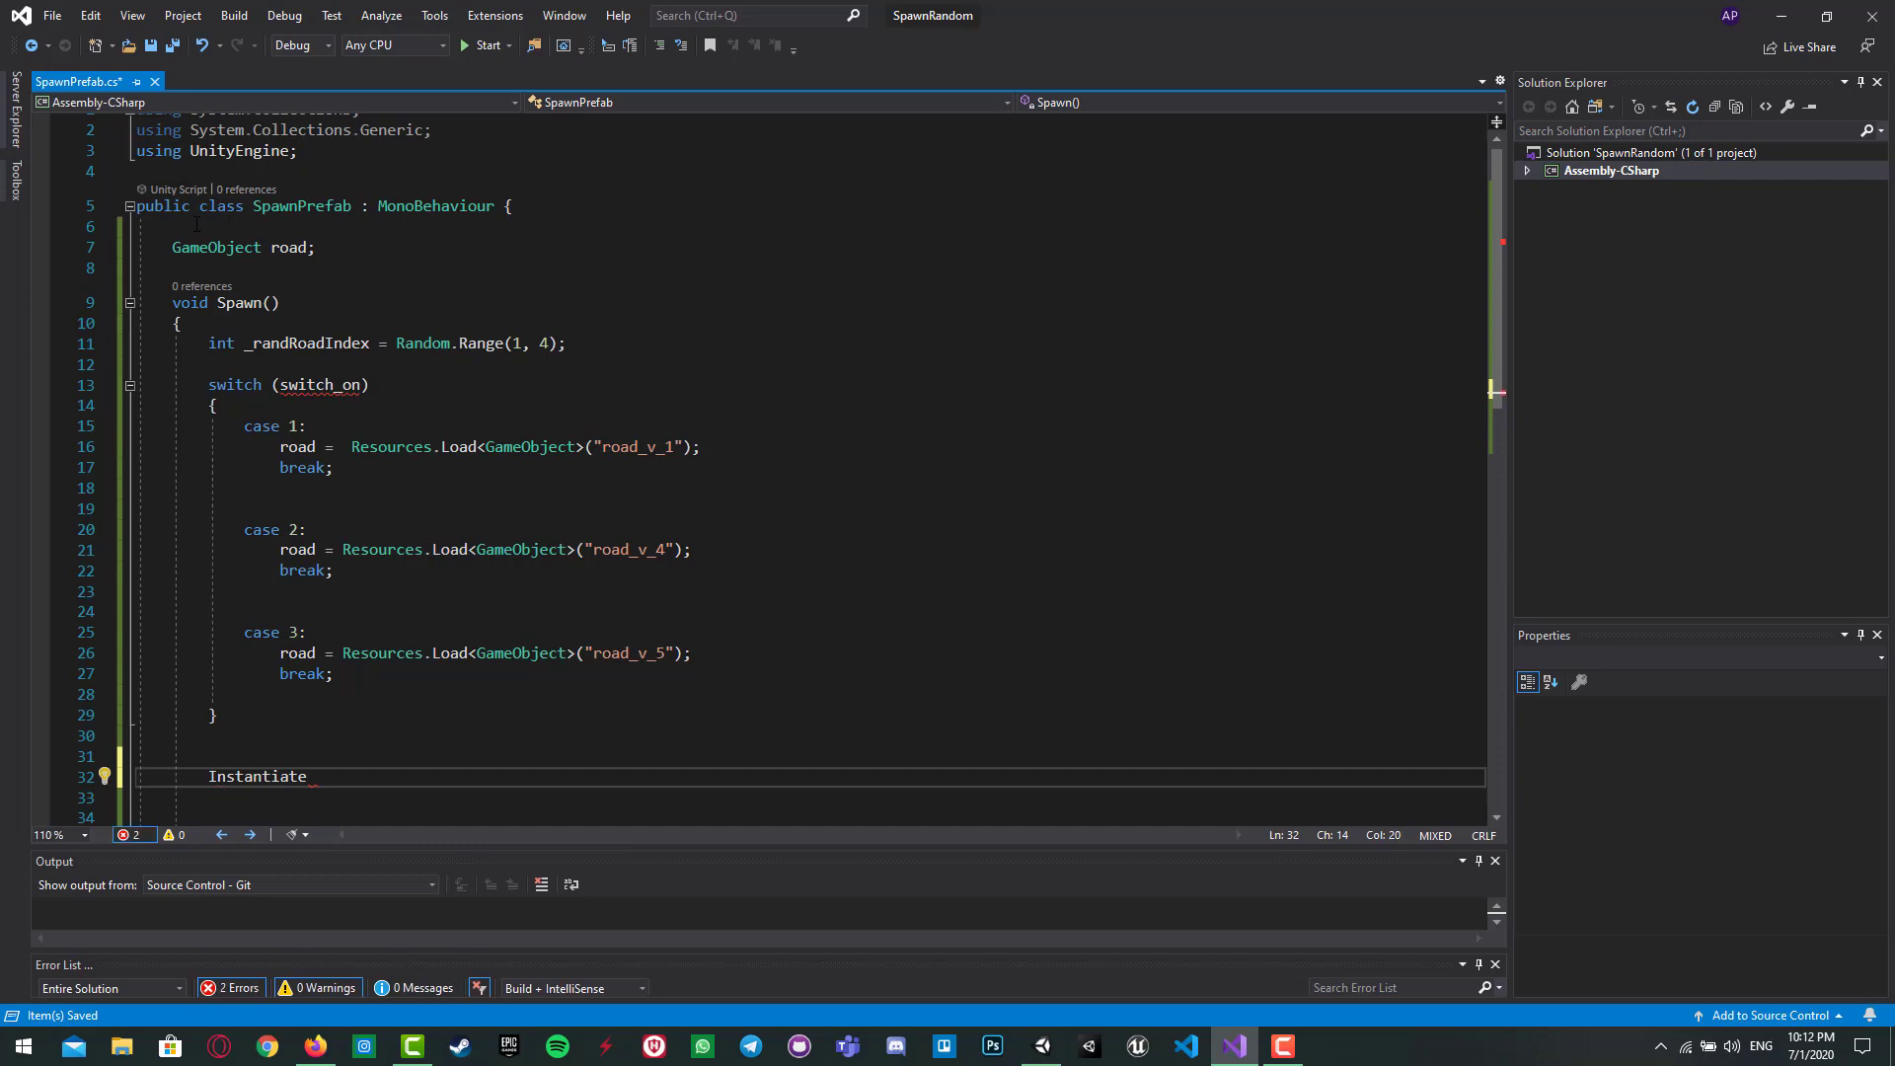
pyautogui.write('(road)')
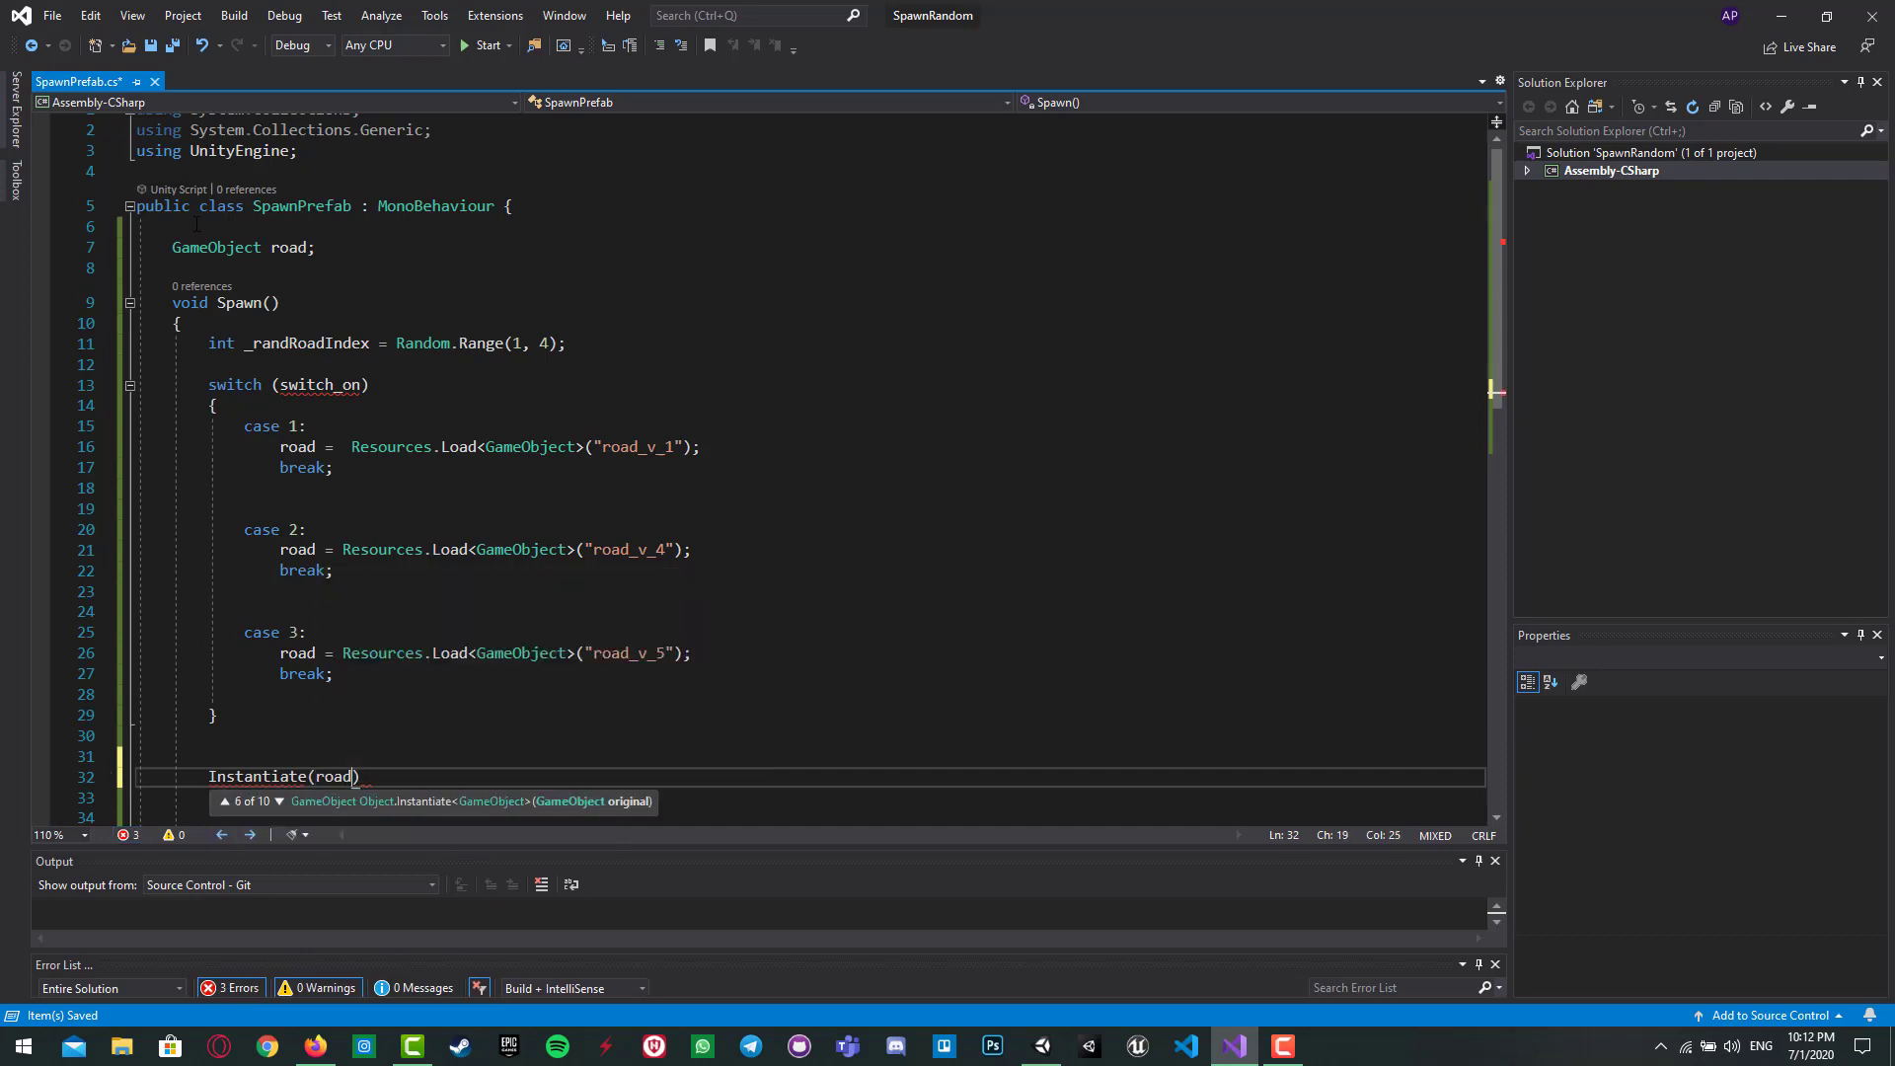
# Step: End Instantiate(road) with a semicolon and make the switch test _randRoadIndex
pyautogui.write(';')
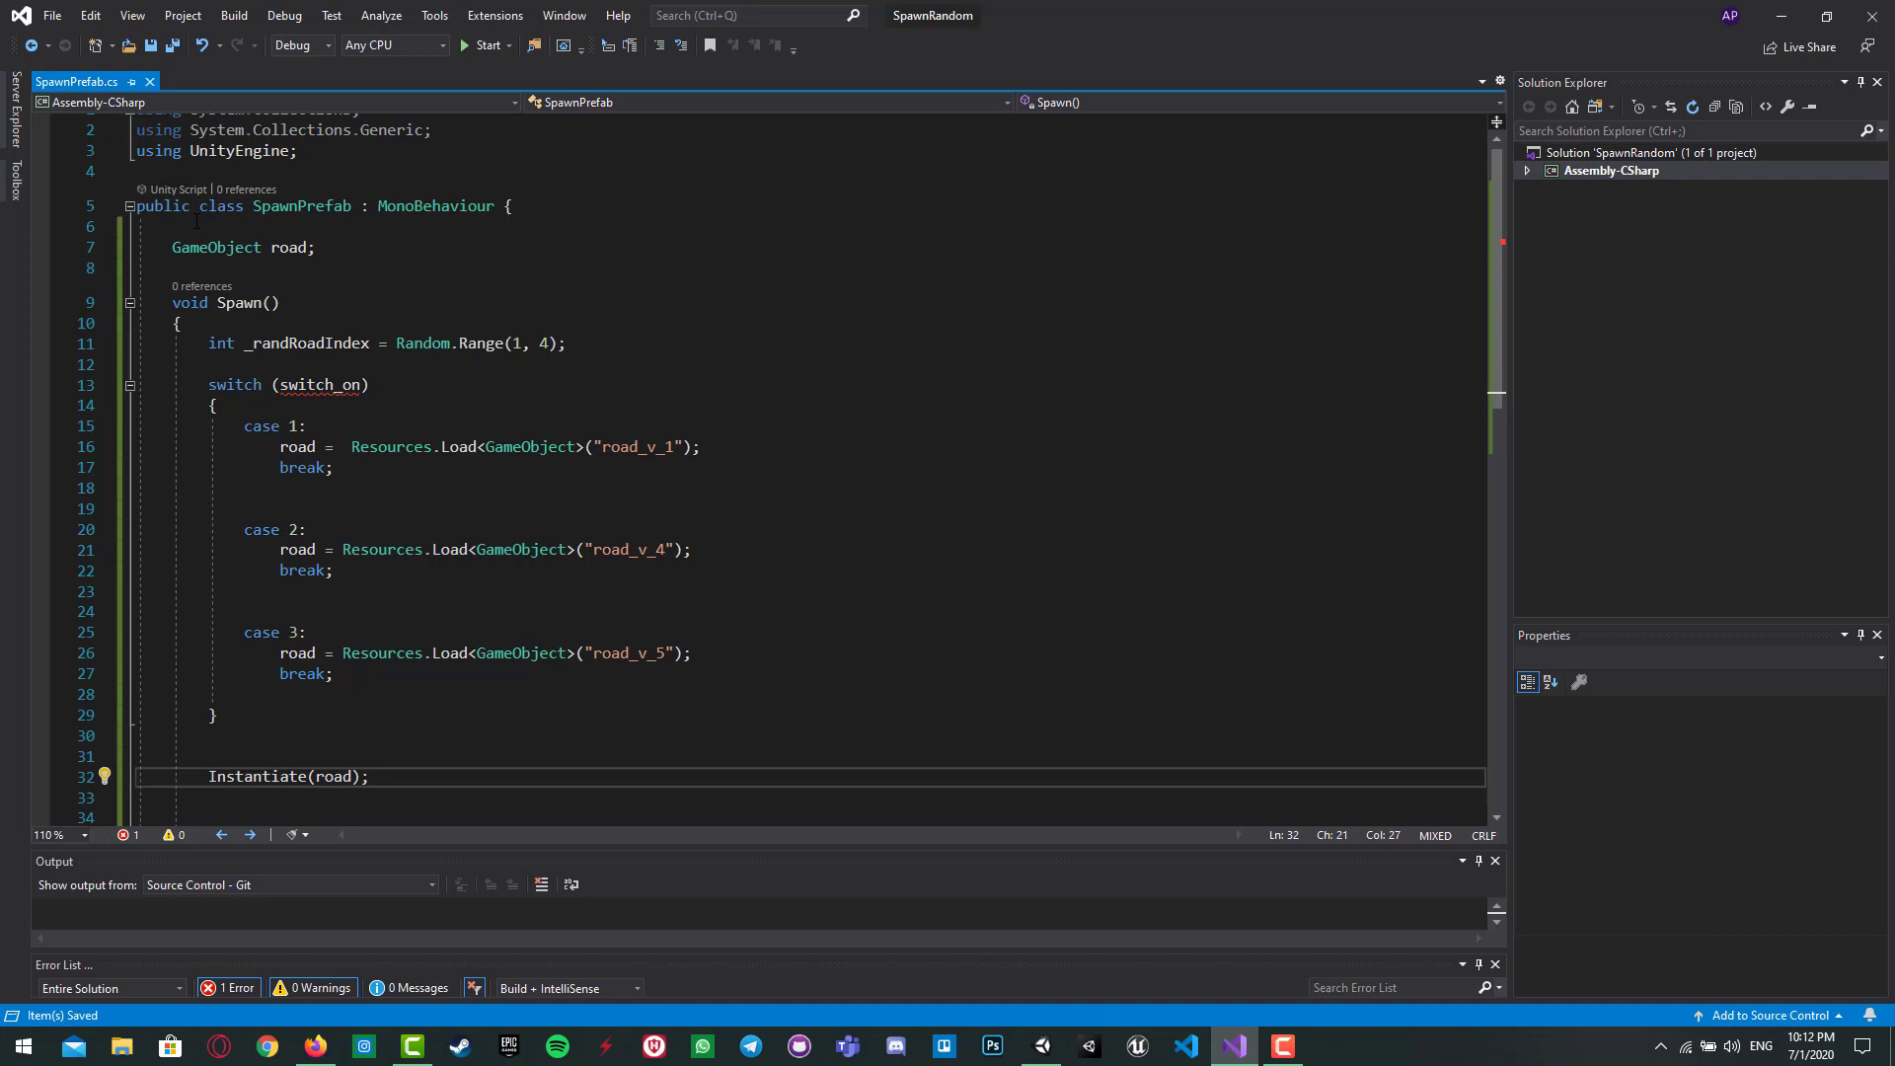
pyautogui.click(284, 695)
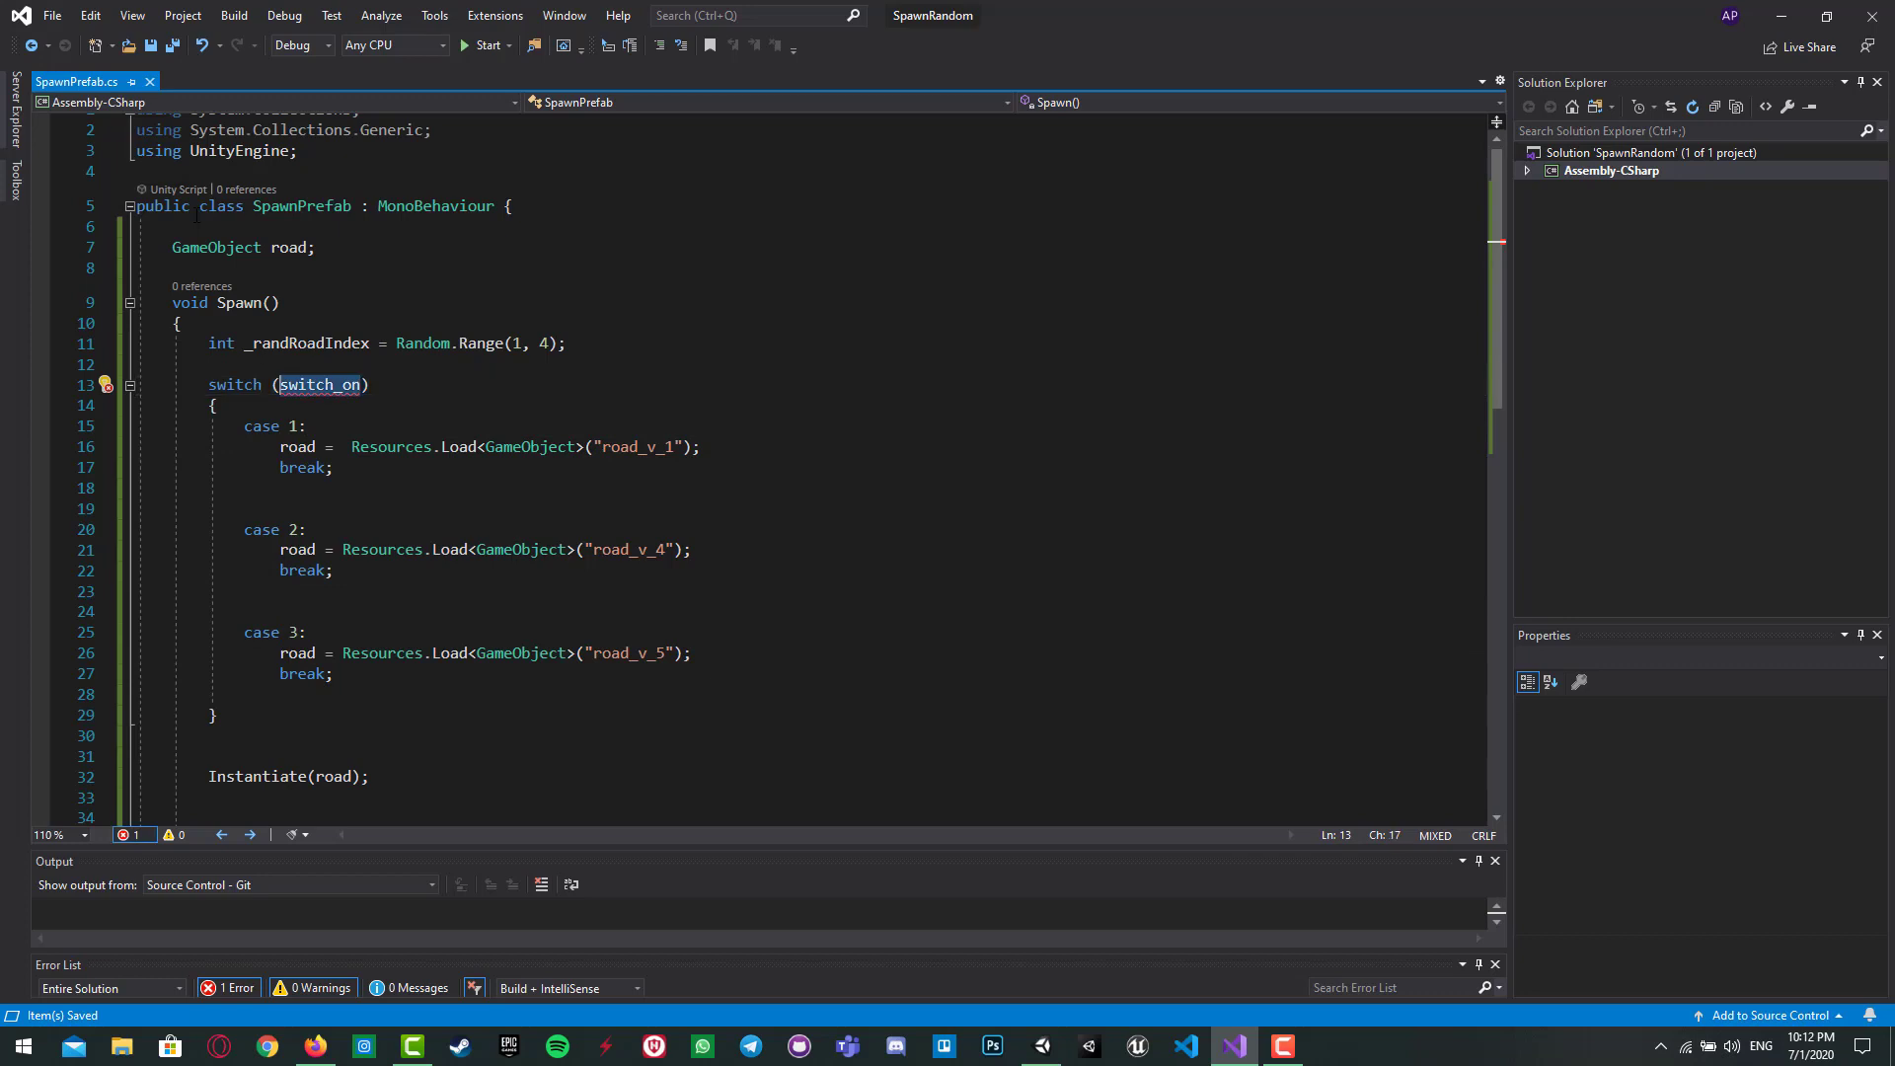
pyautogui.write('_randRoadIndex')
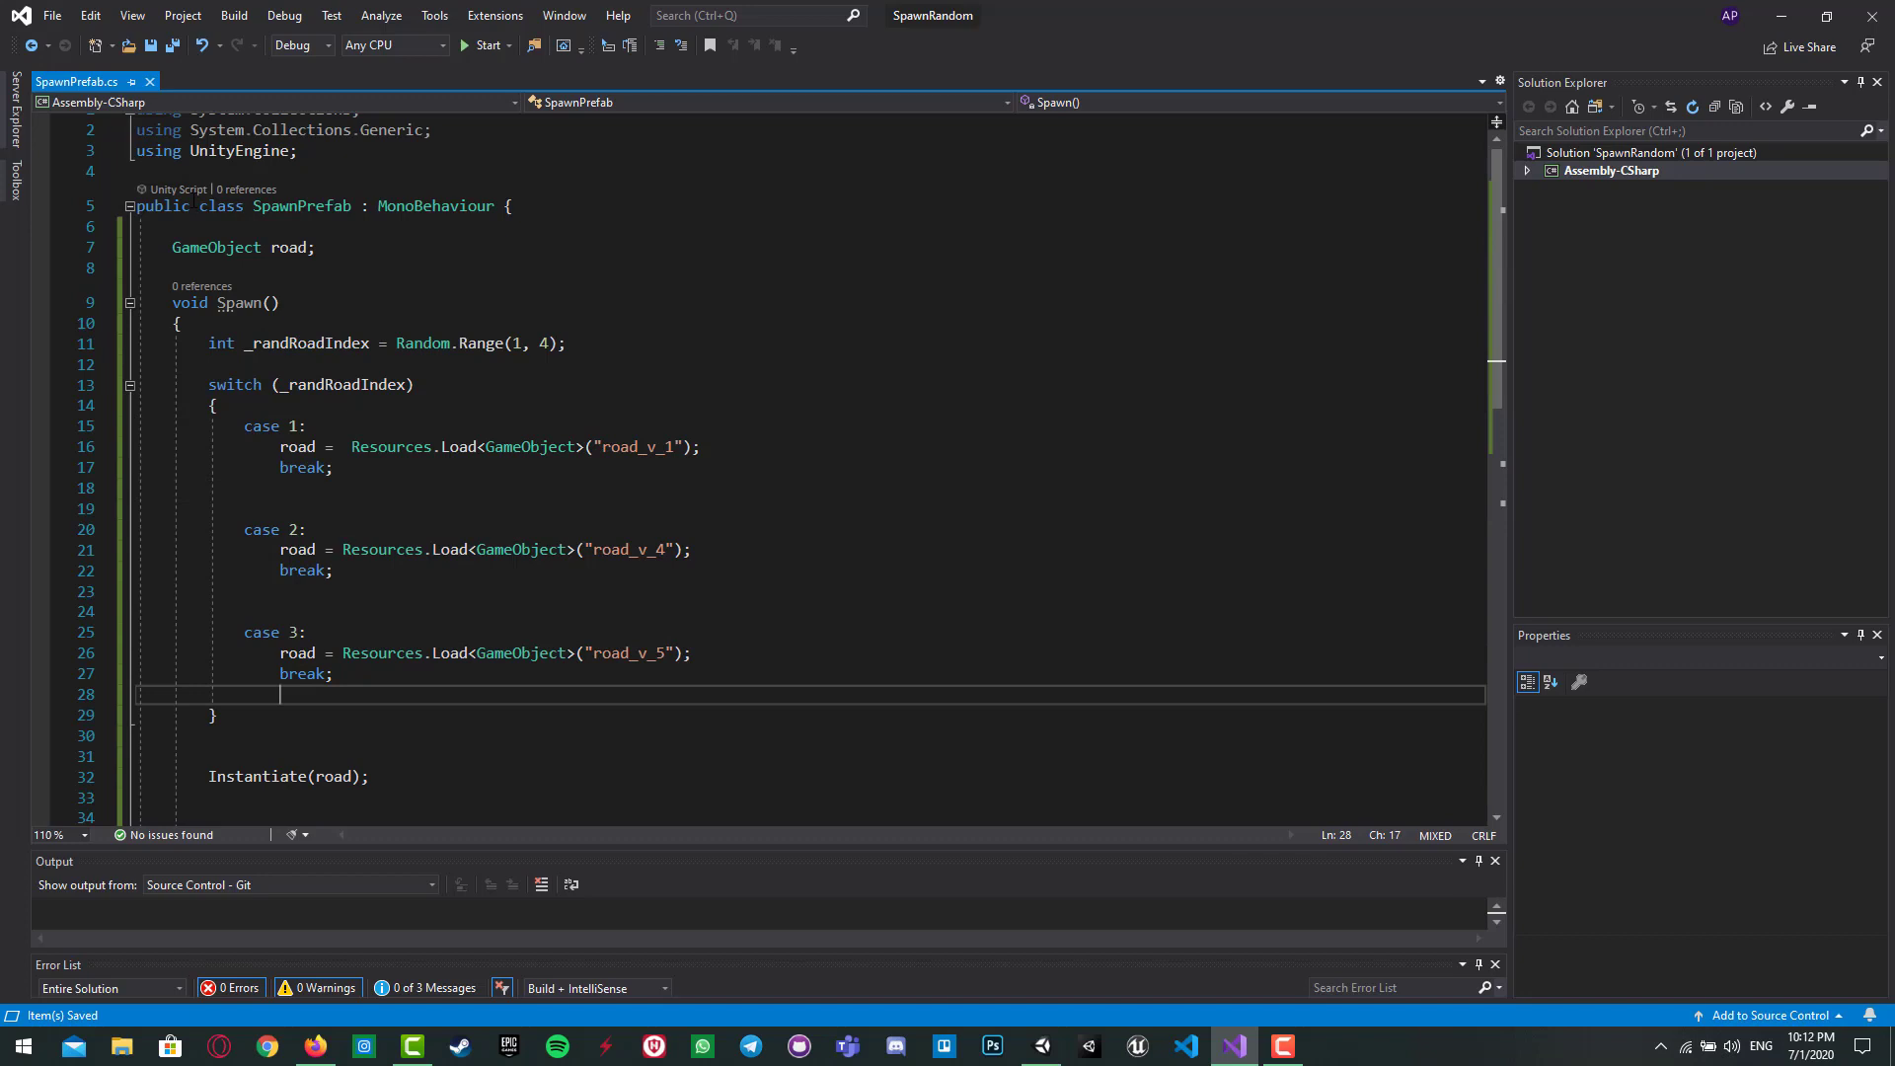
pyautogui.click(283, 364)
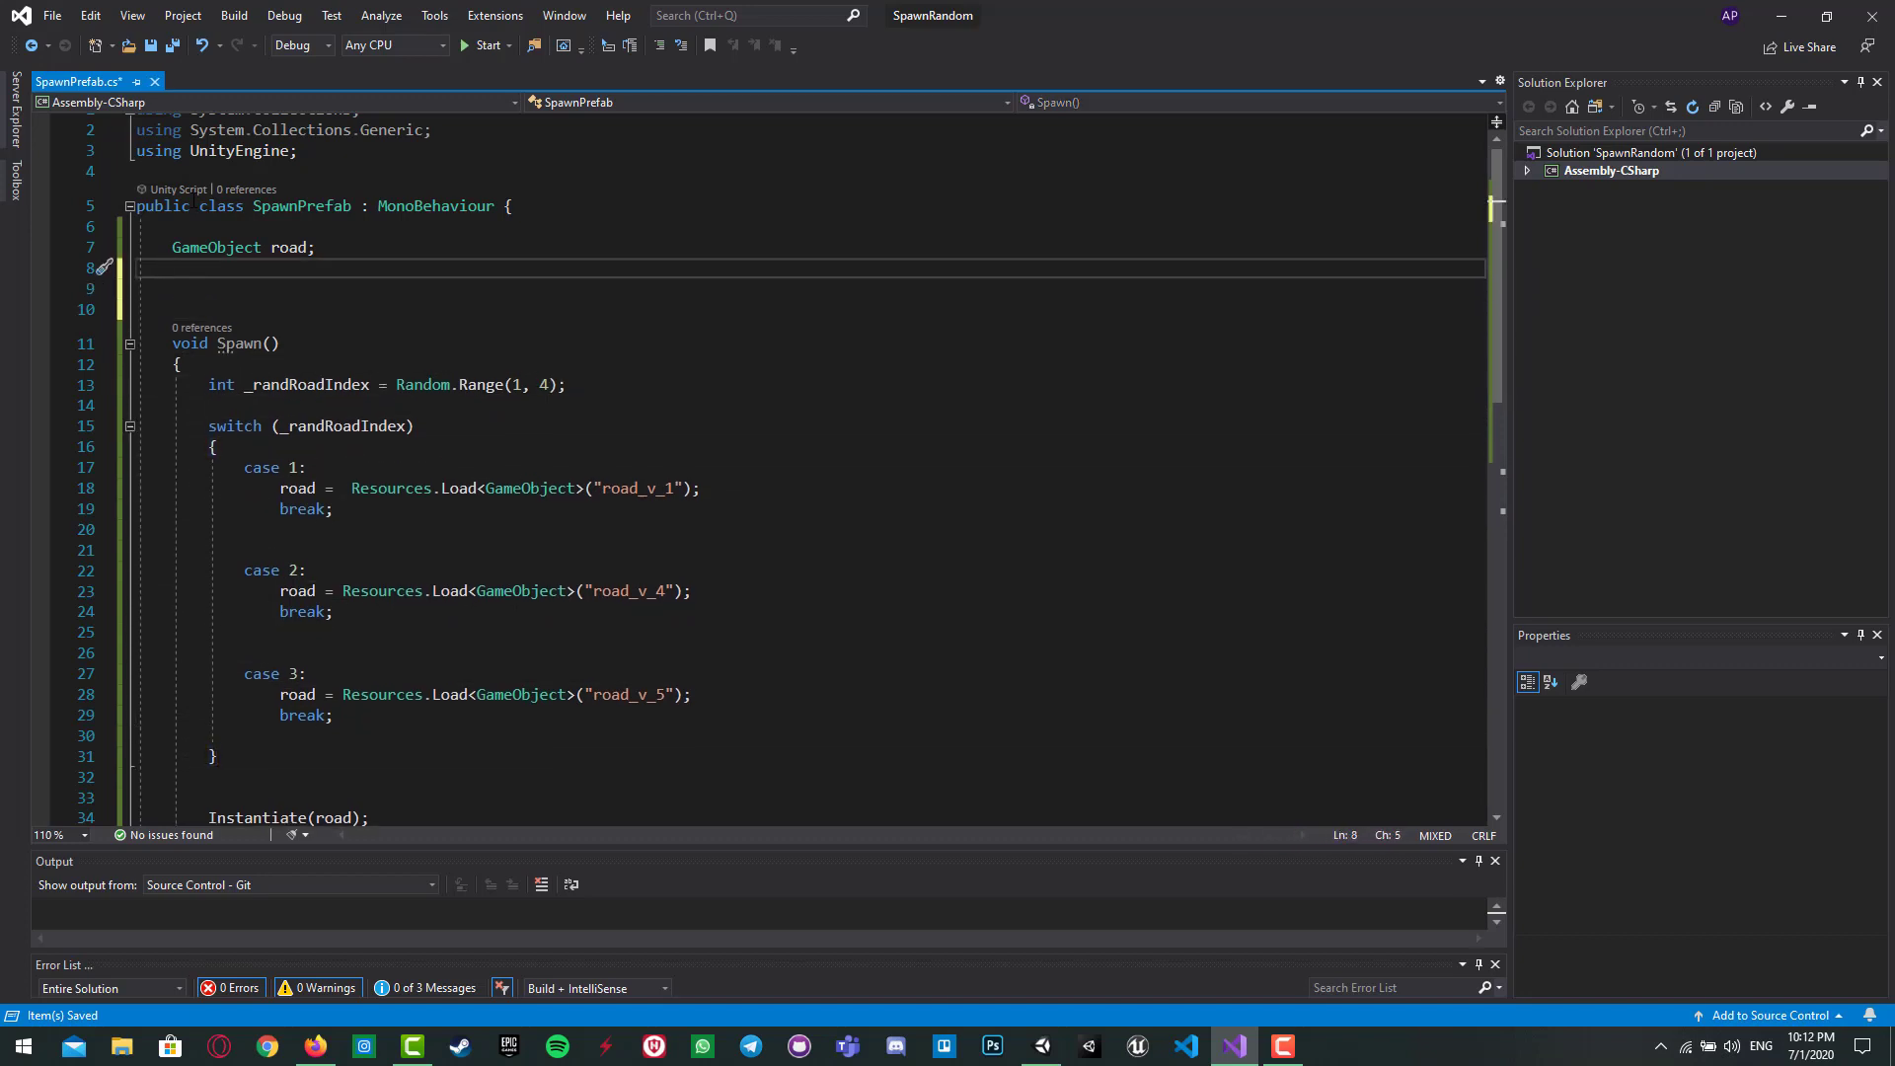
# Step: Add the field Vector3 _nextPos = new Vector3(0, 0, 0); below road
pyautogui.write('vec')
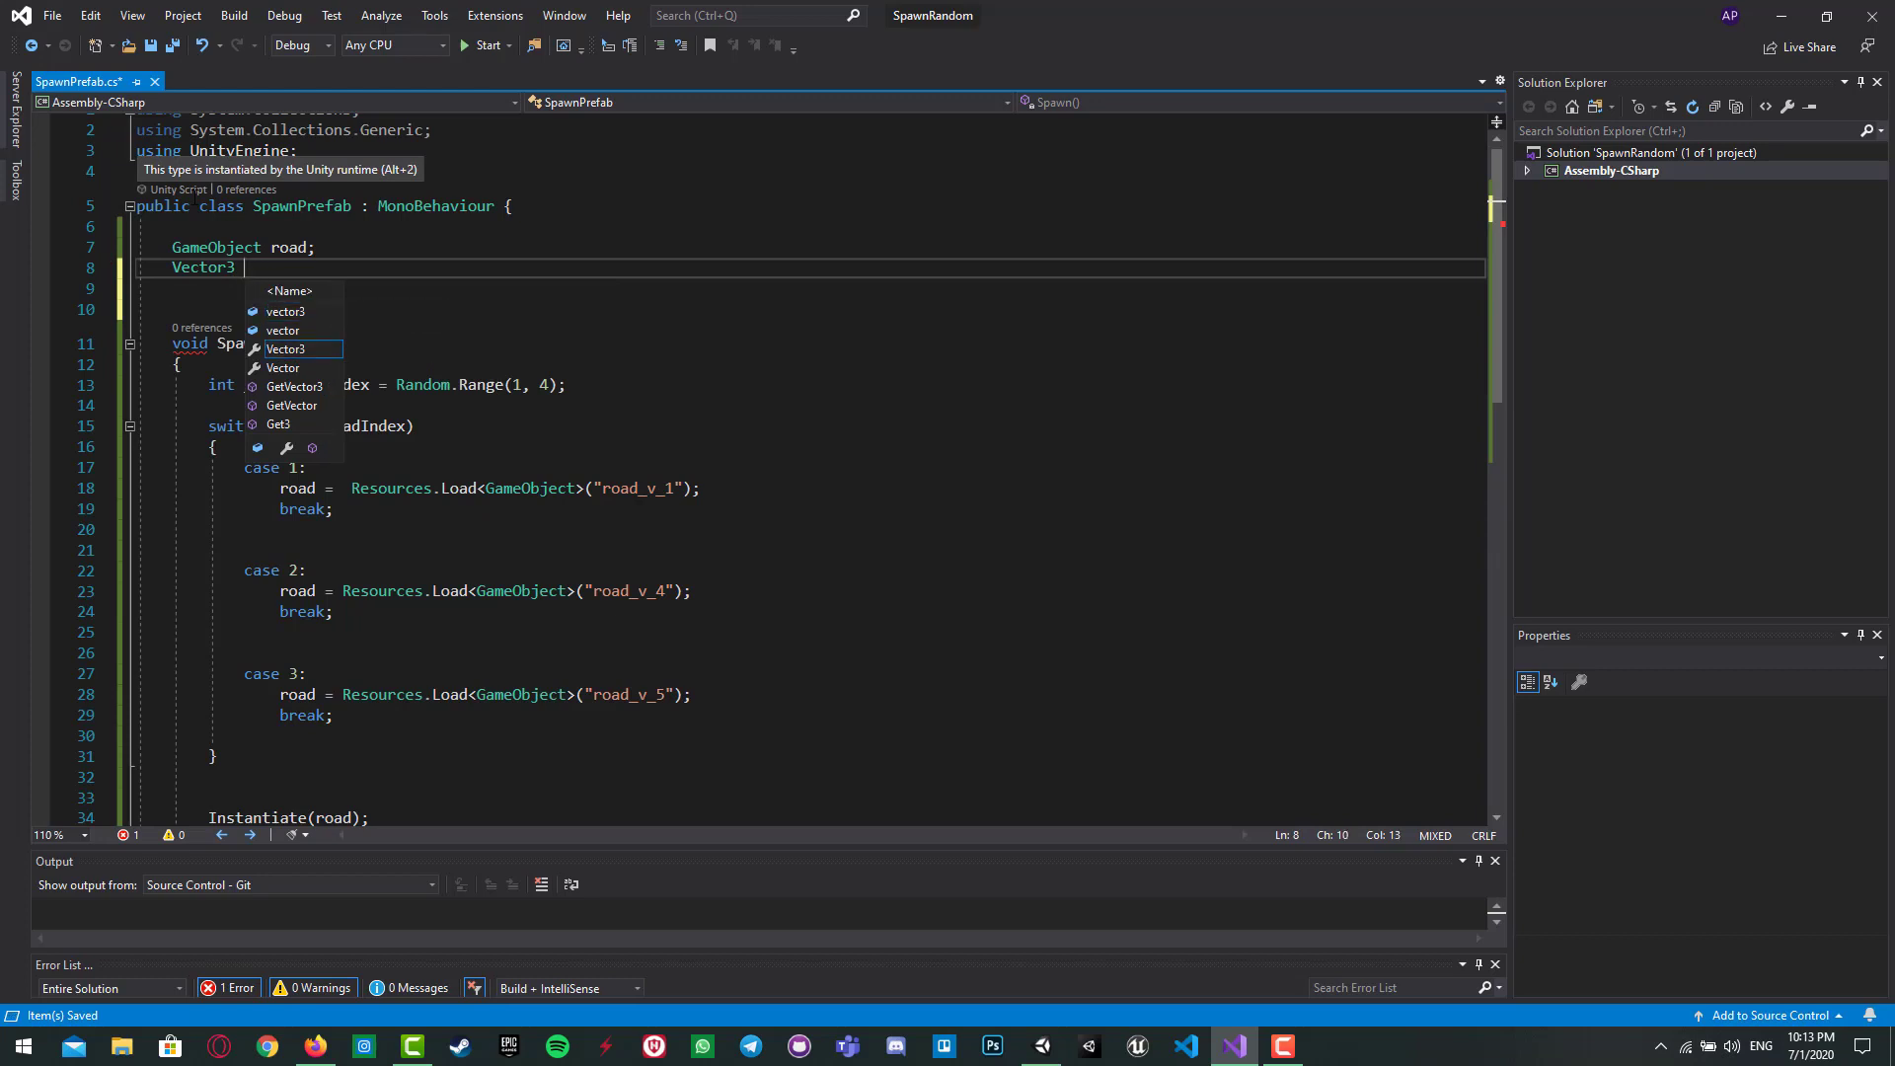
pyautogui.write('_nextPos;')
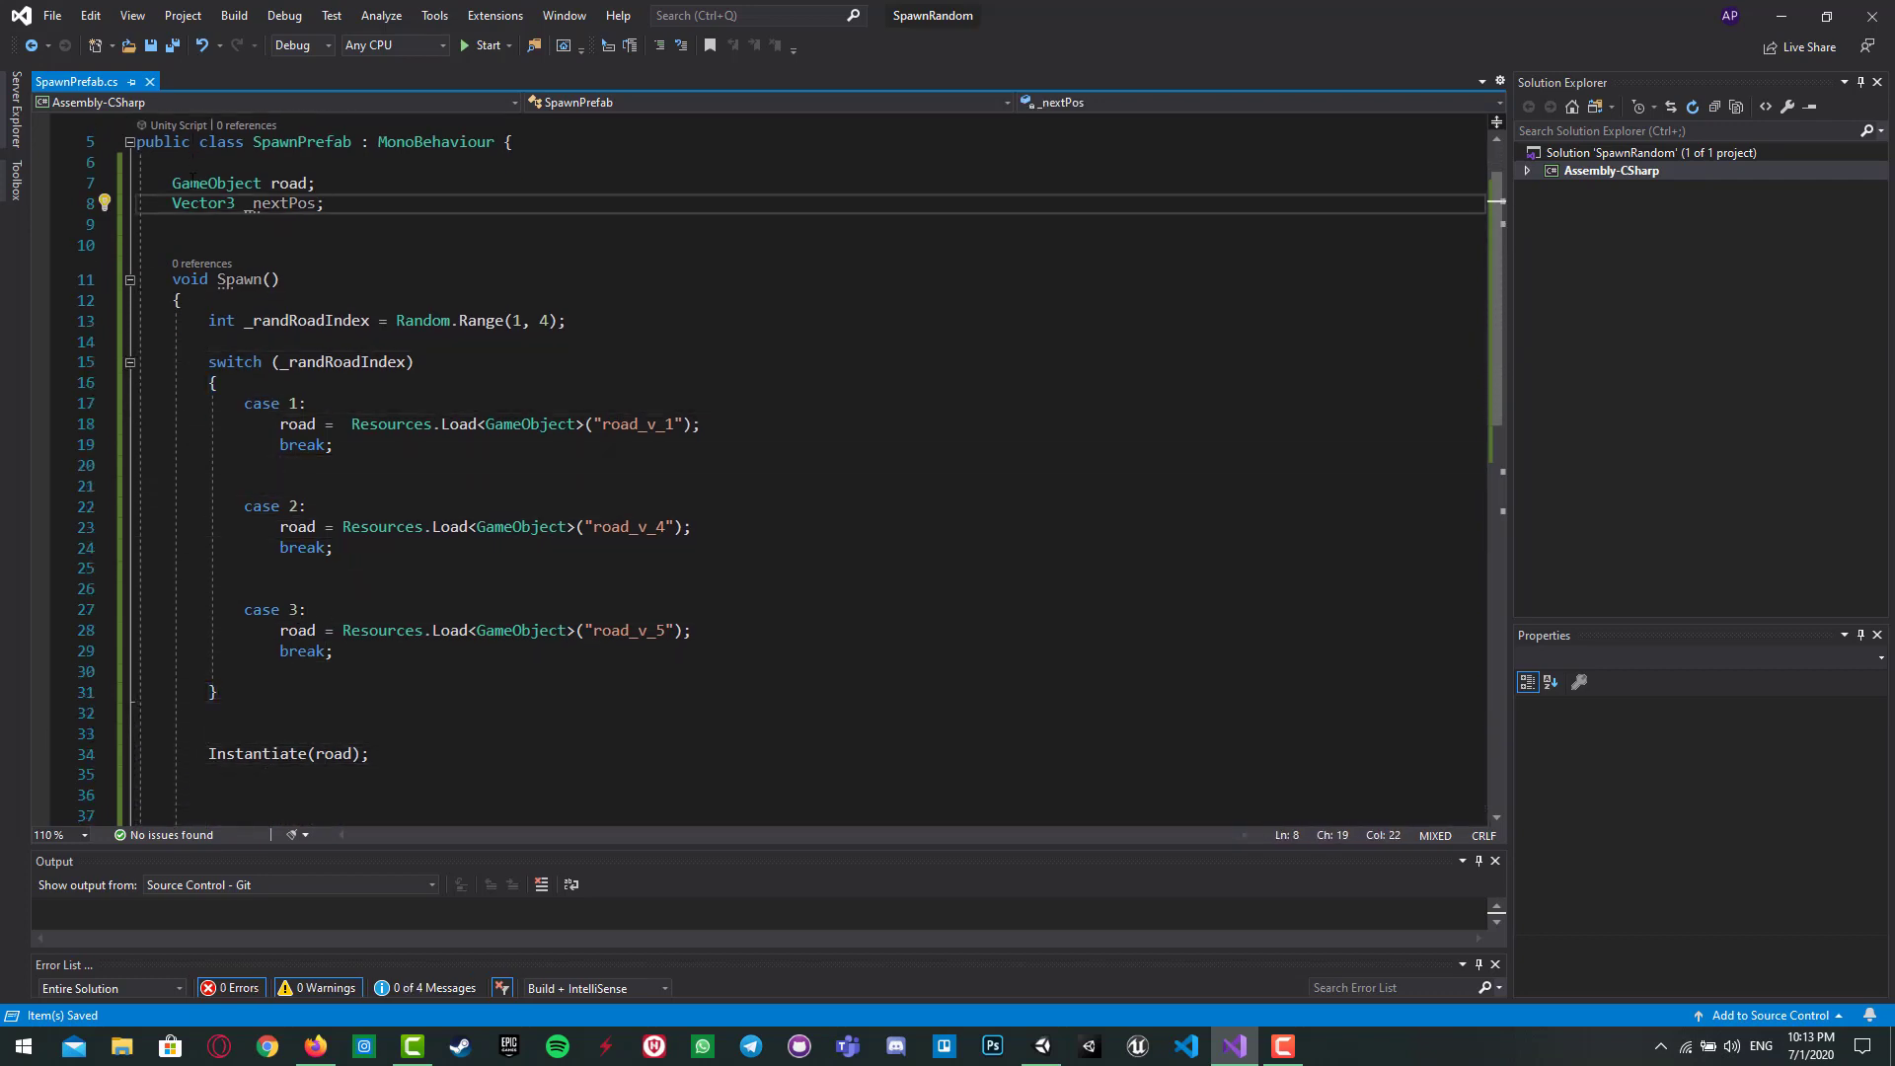
pyautogui.write('= new vce')
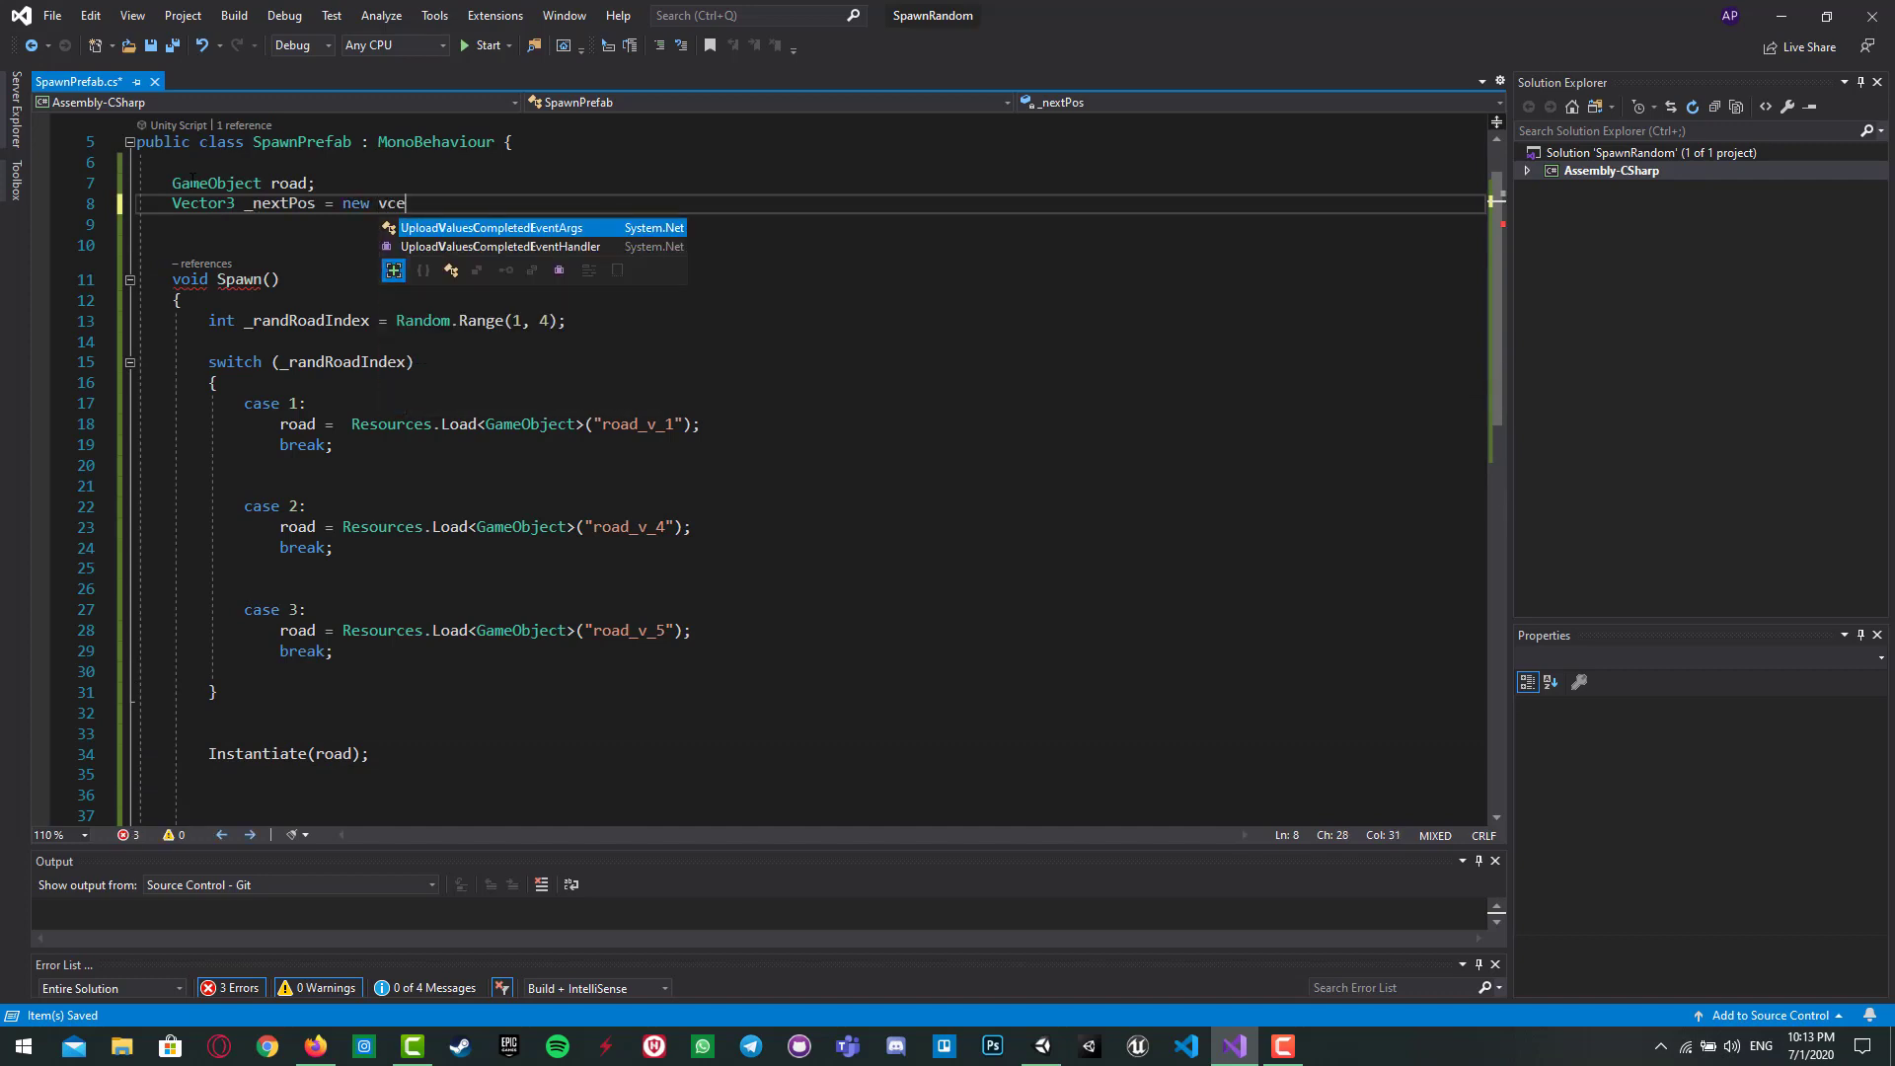
pyautogui.write('ctor3(0')
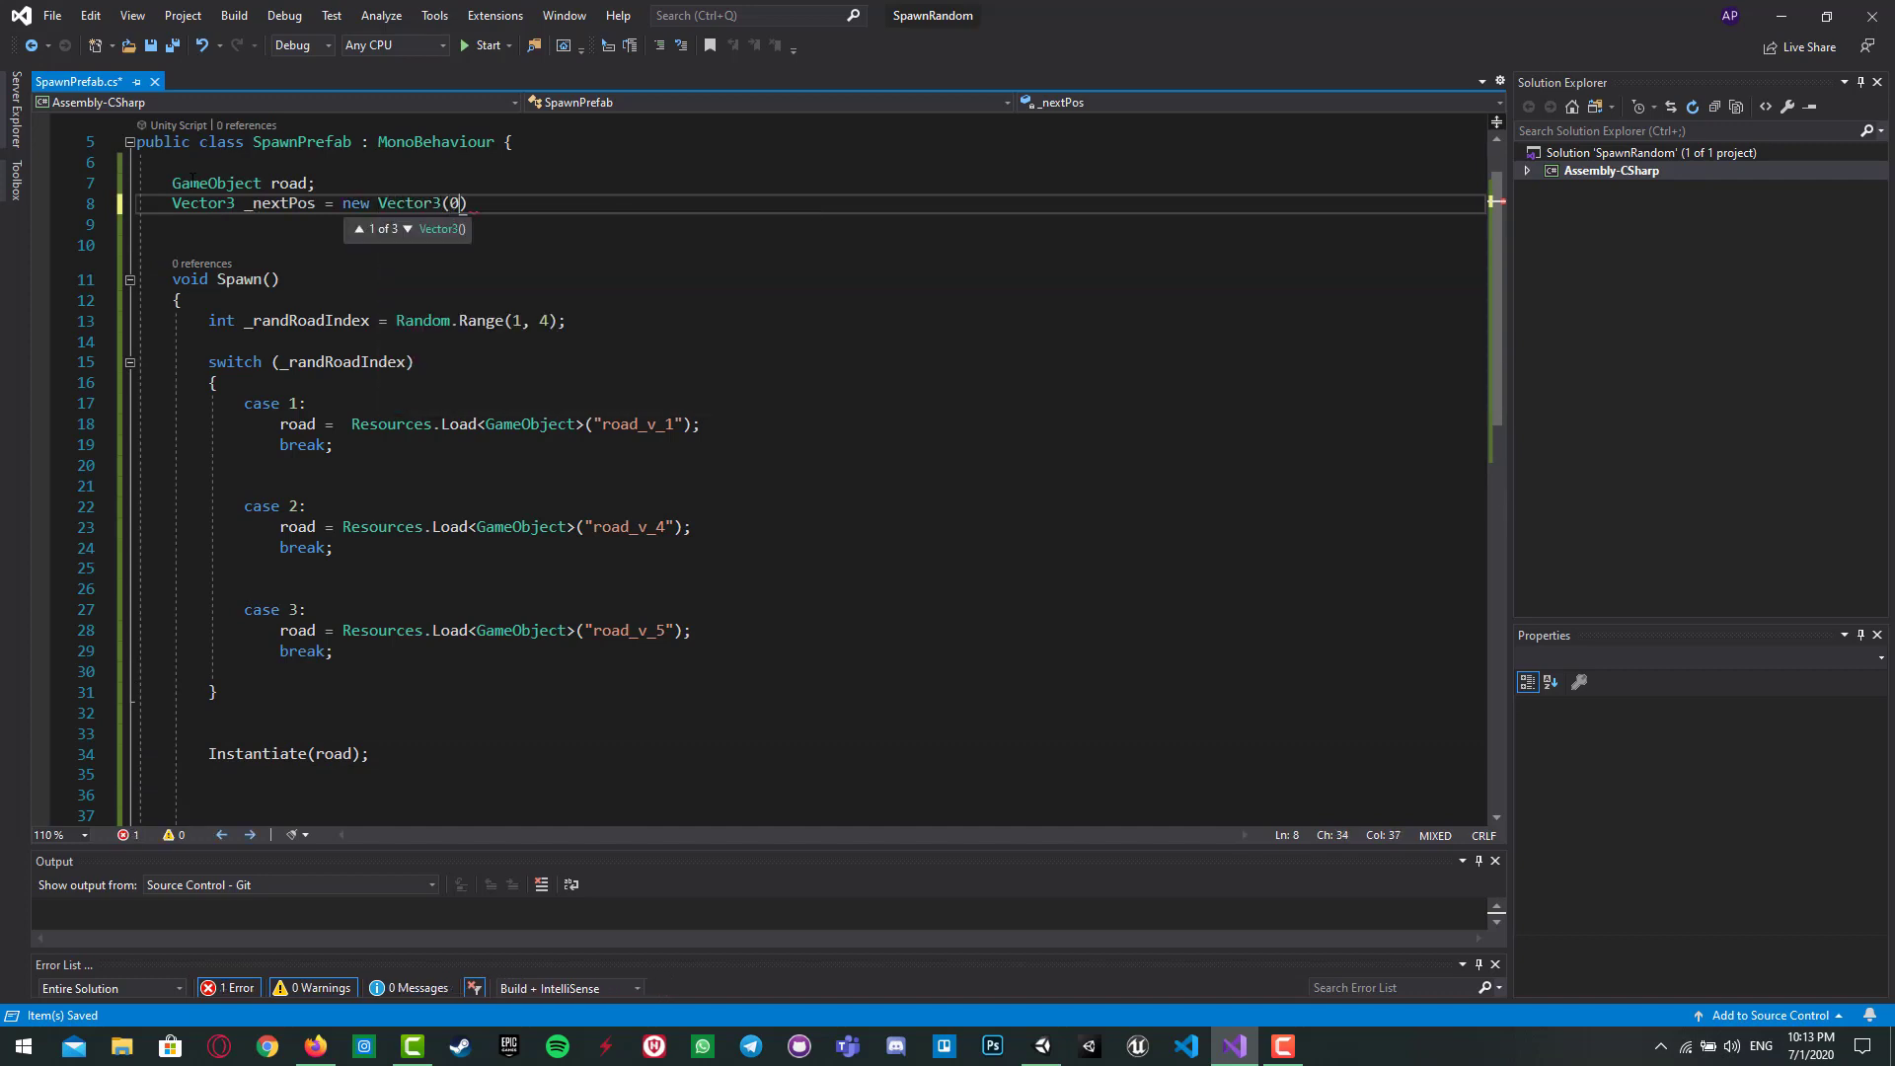
pyautogui.write(',0,0')
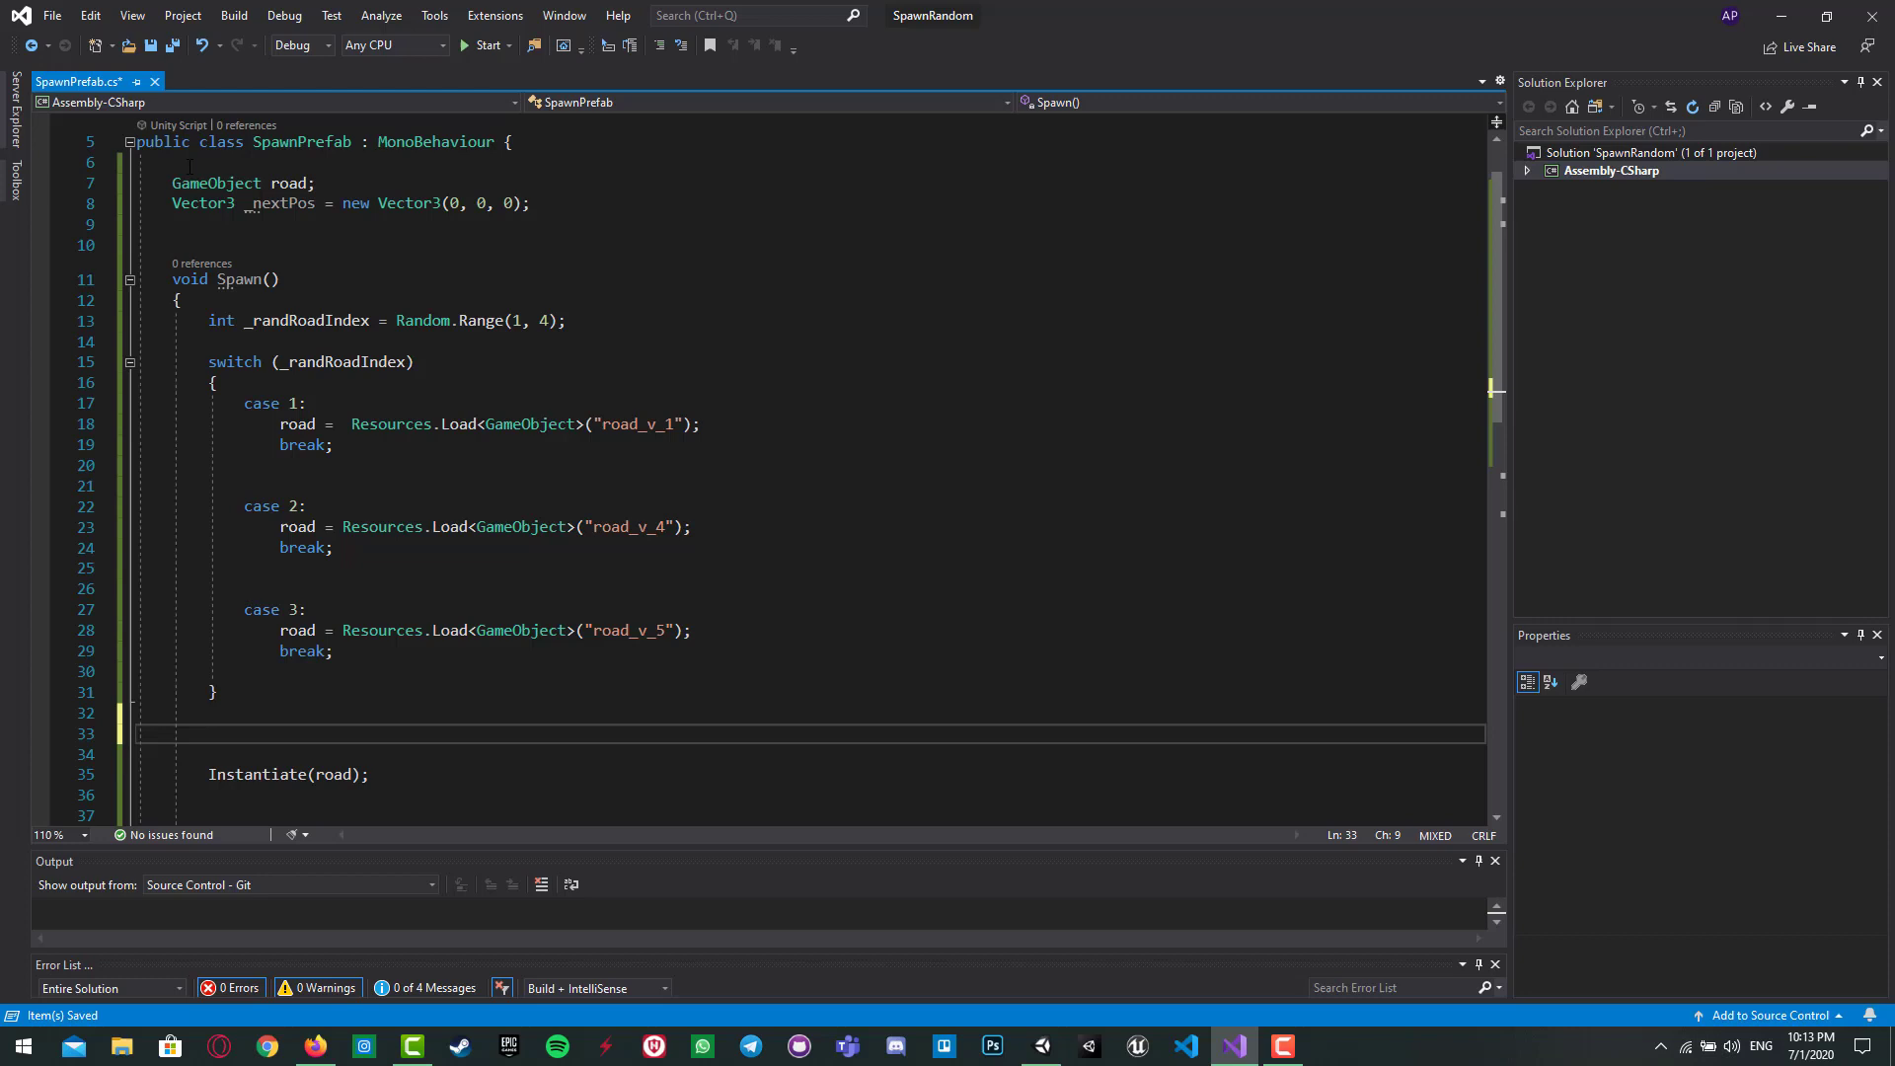
# Step: Insert road.transform.position = _nextPos; before Instantiate(road)
pyautogui.write('road')
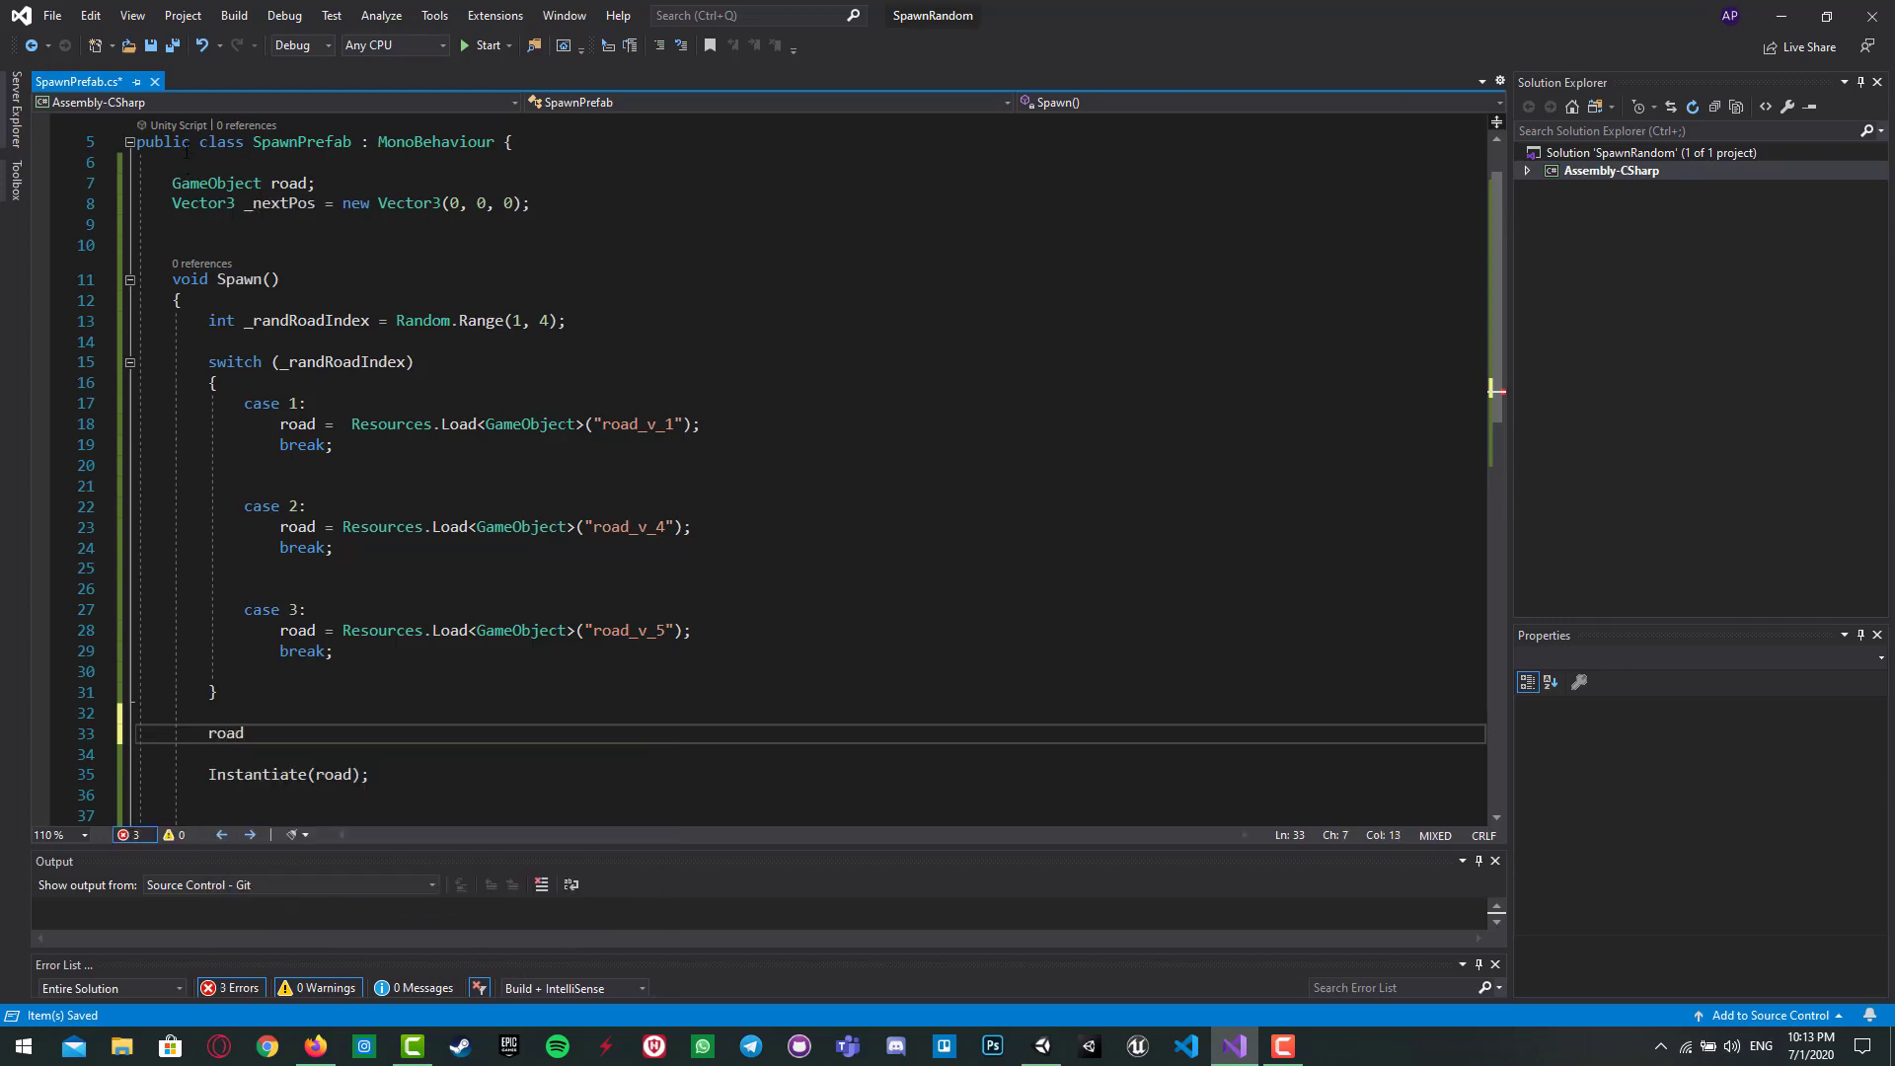
pyautogui.write('.')
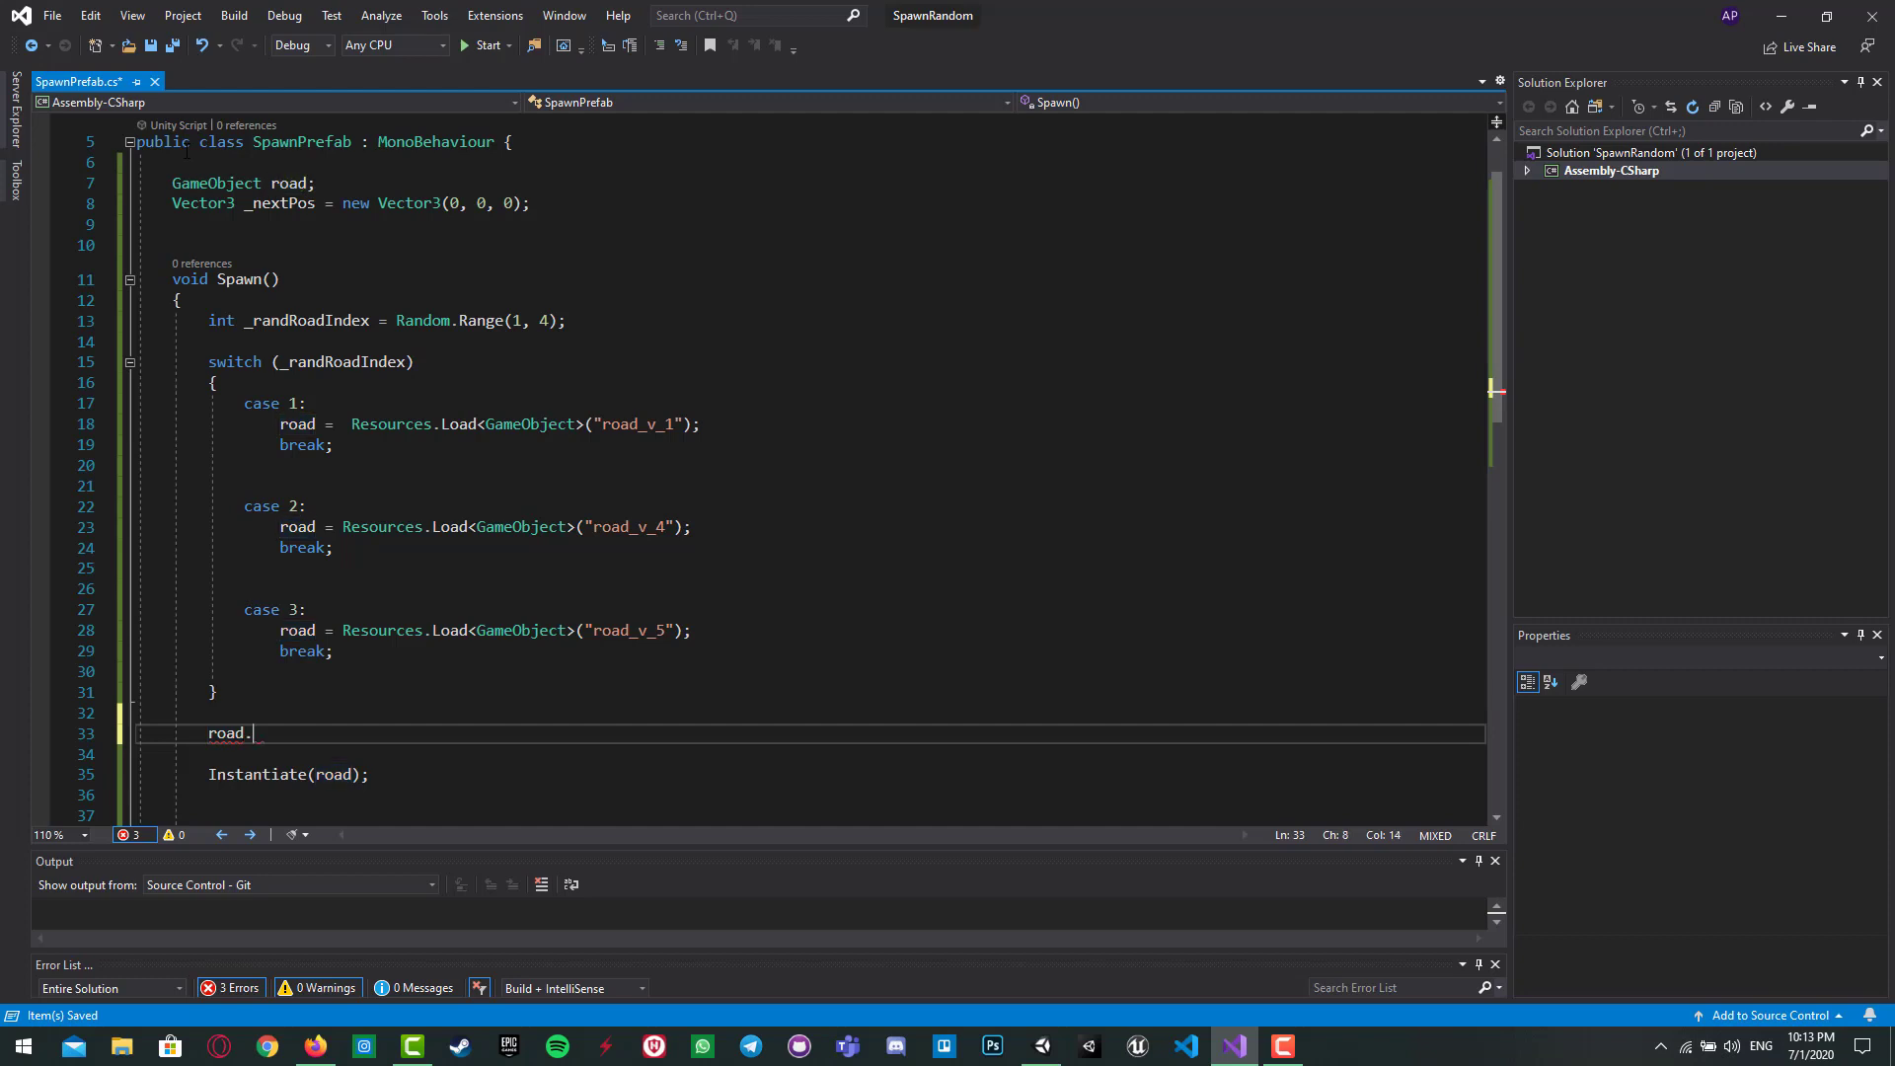
pyautogui.write('transform')
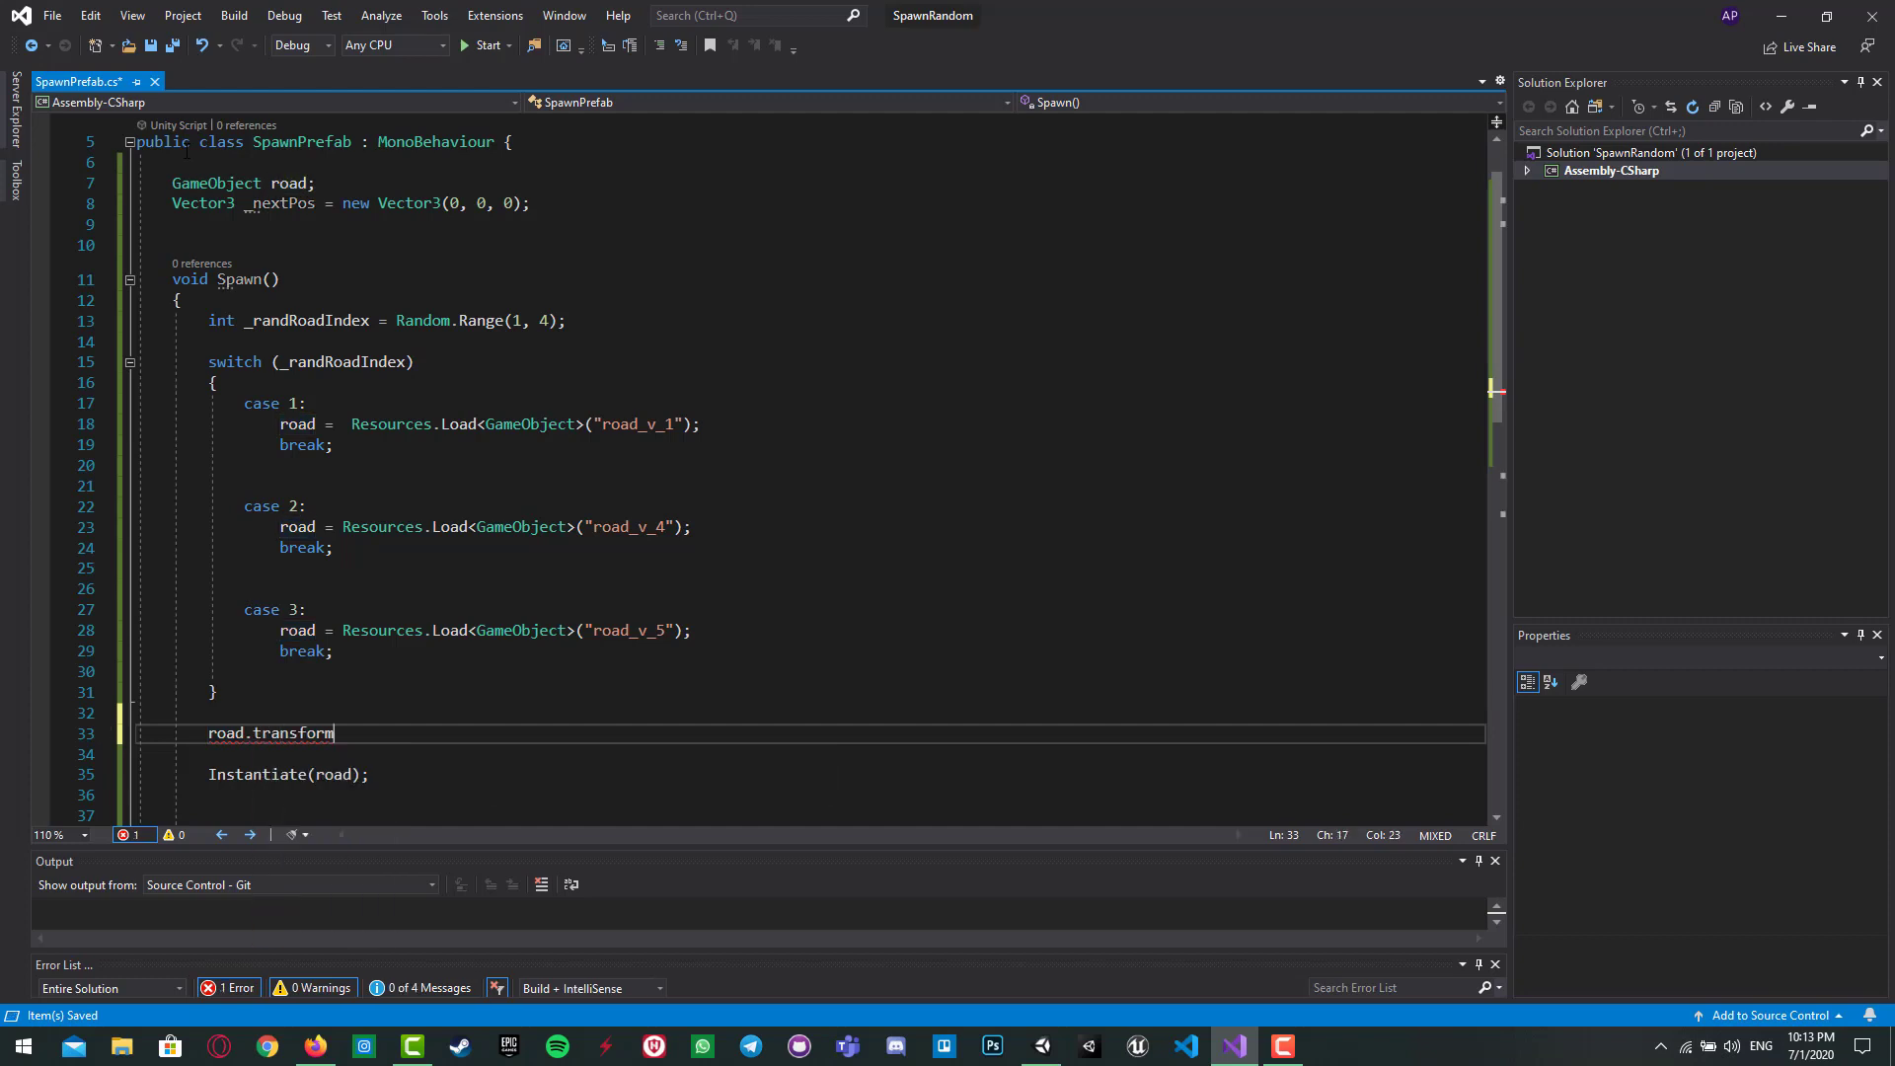
pyautogui.write('.position =')
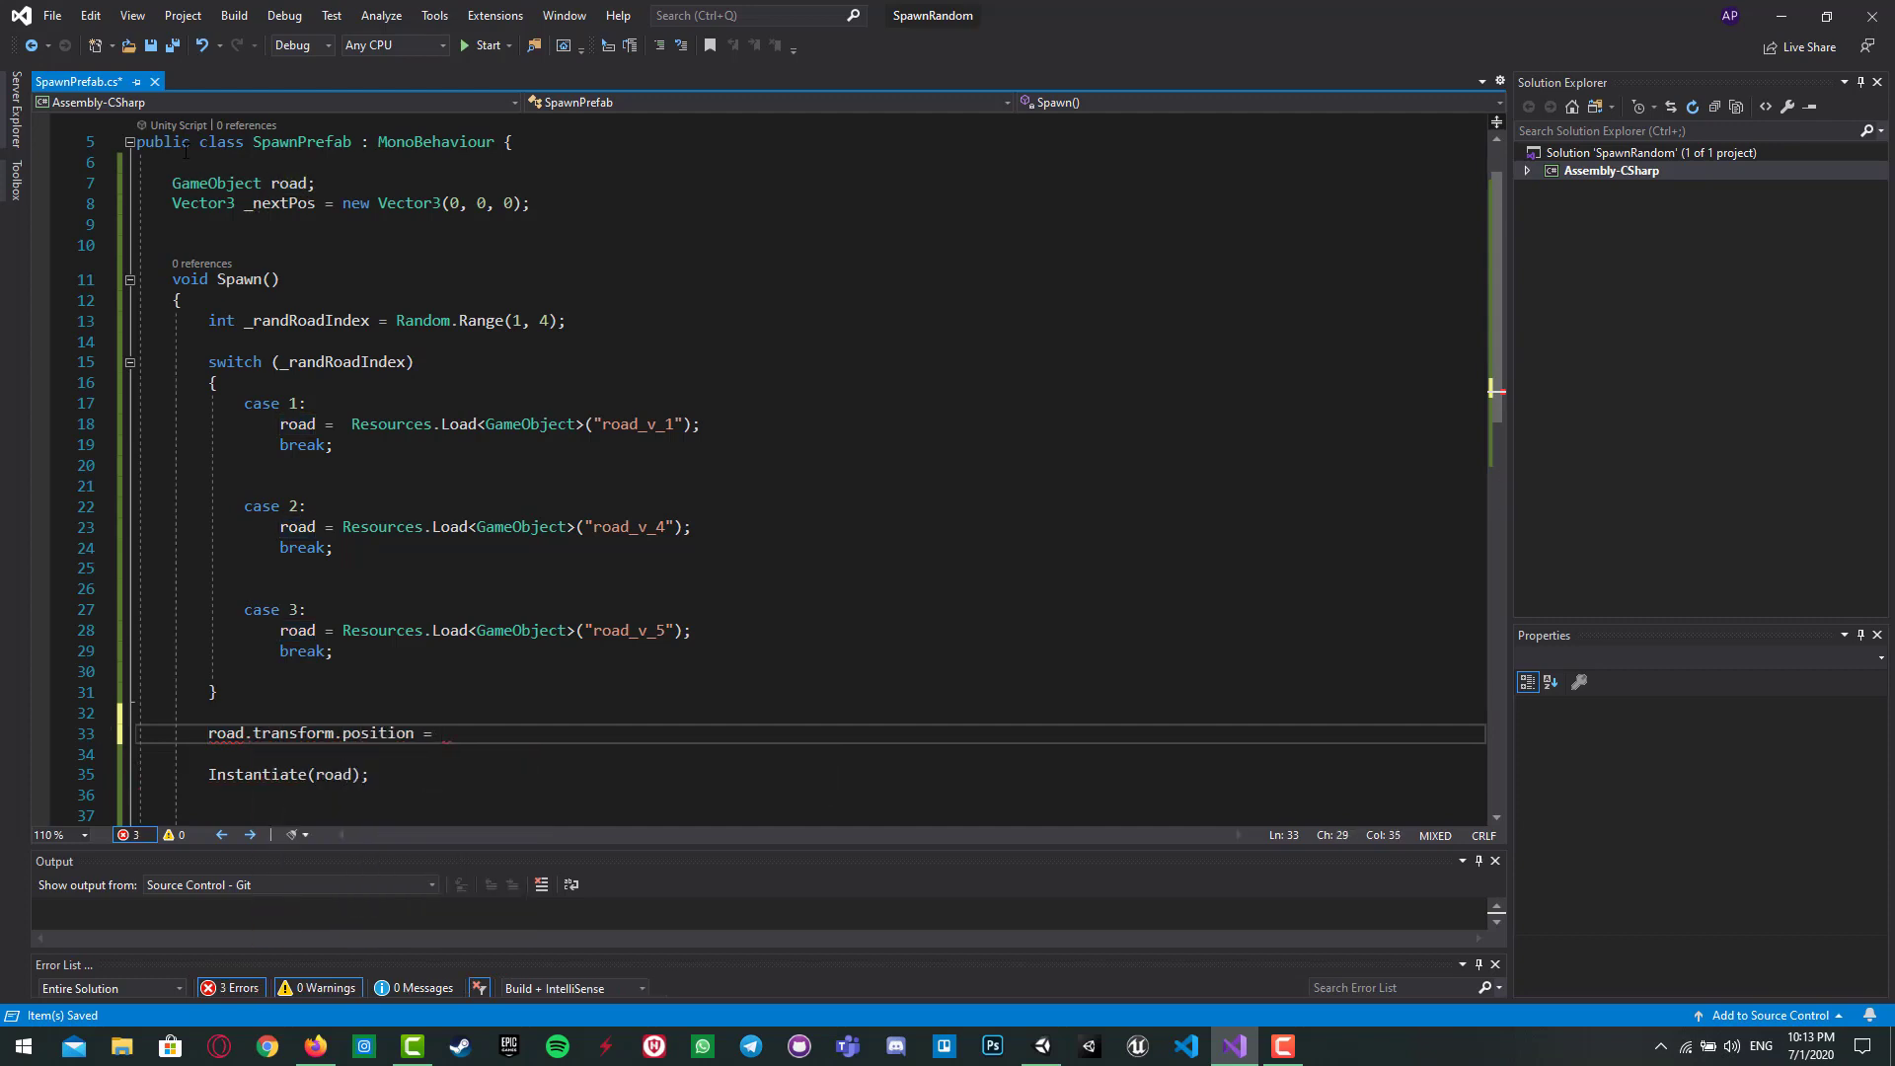
pyautogui.write('_')
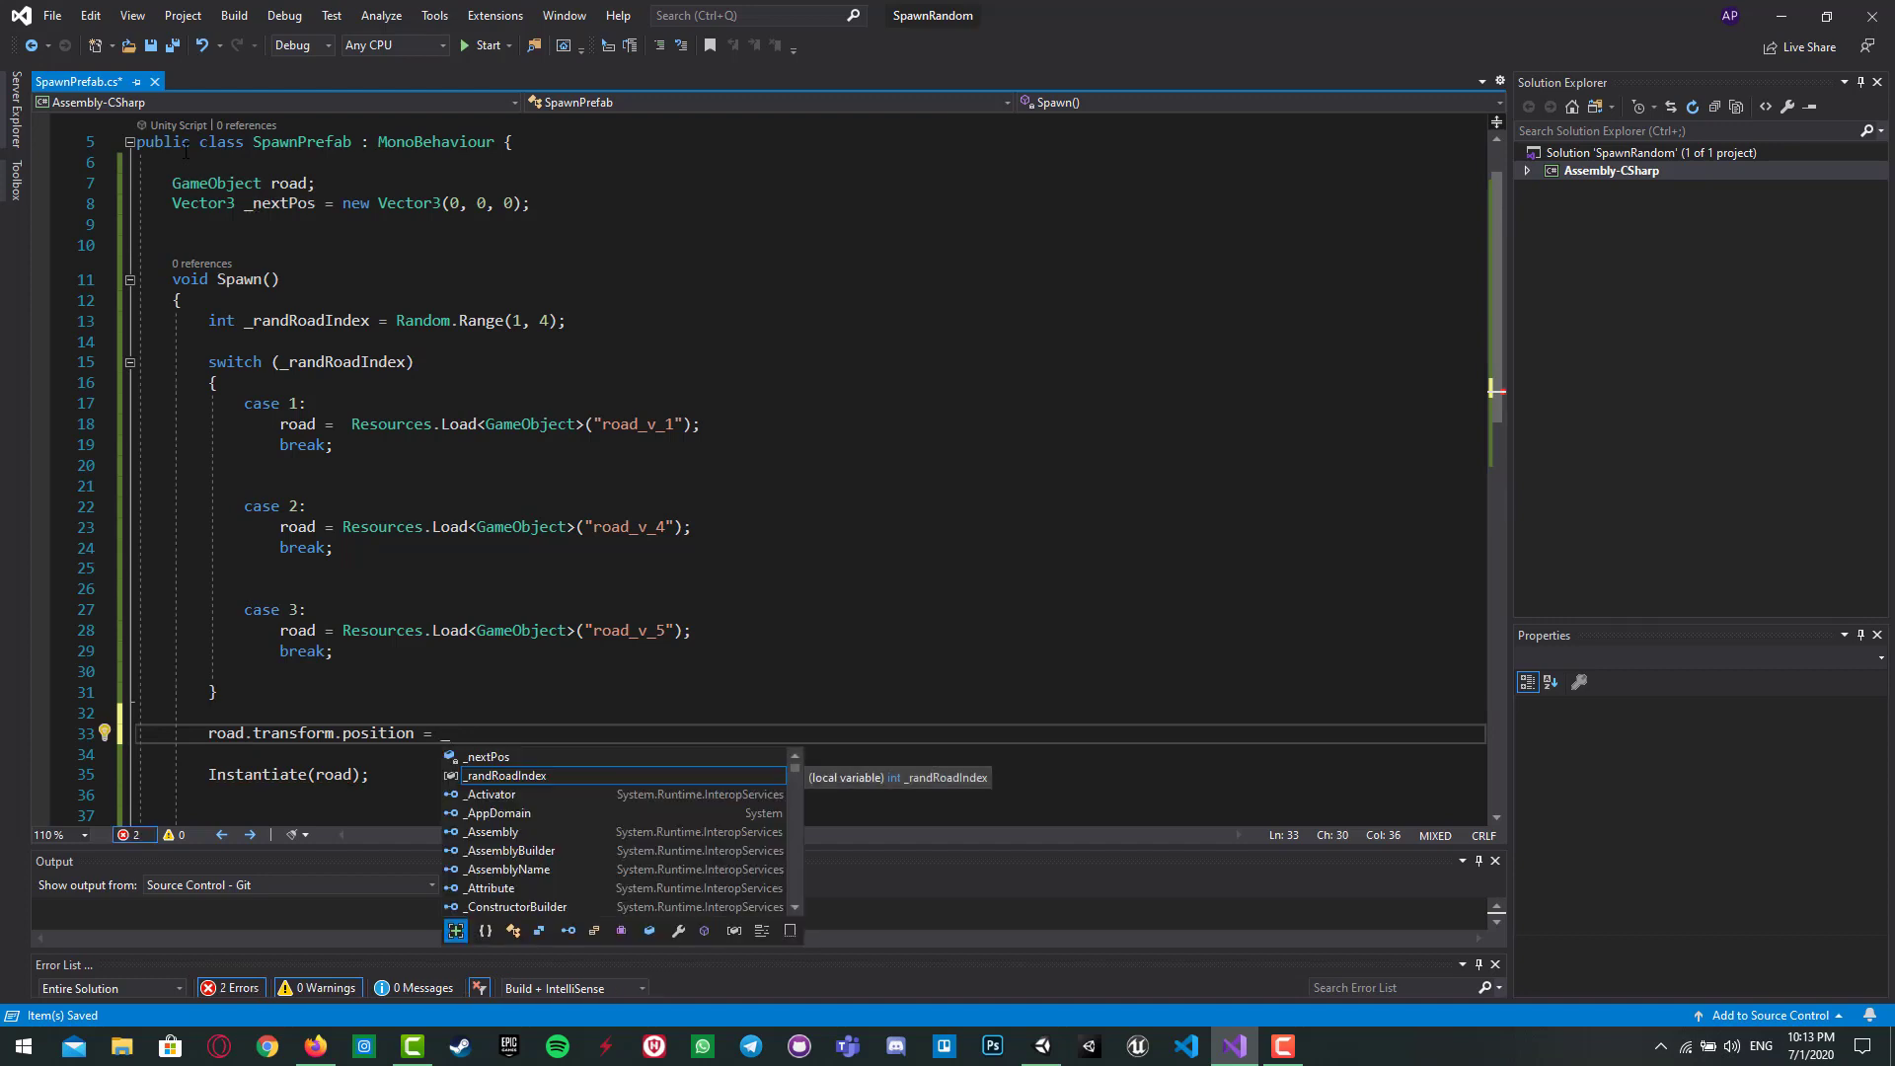
pyautogui.write('_nextPos')
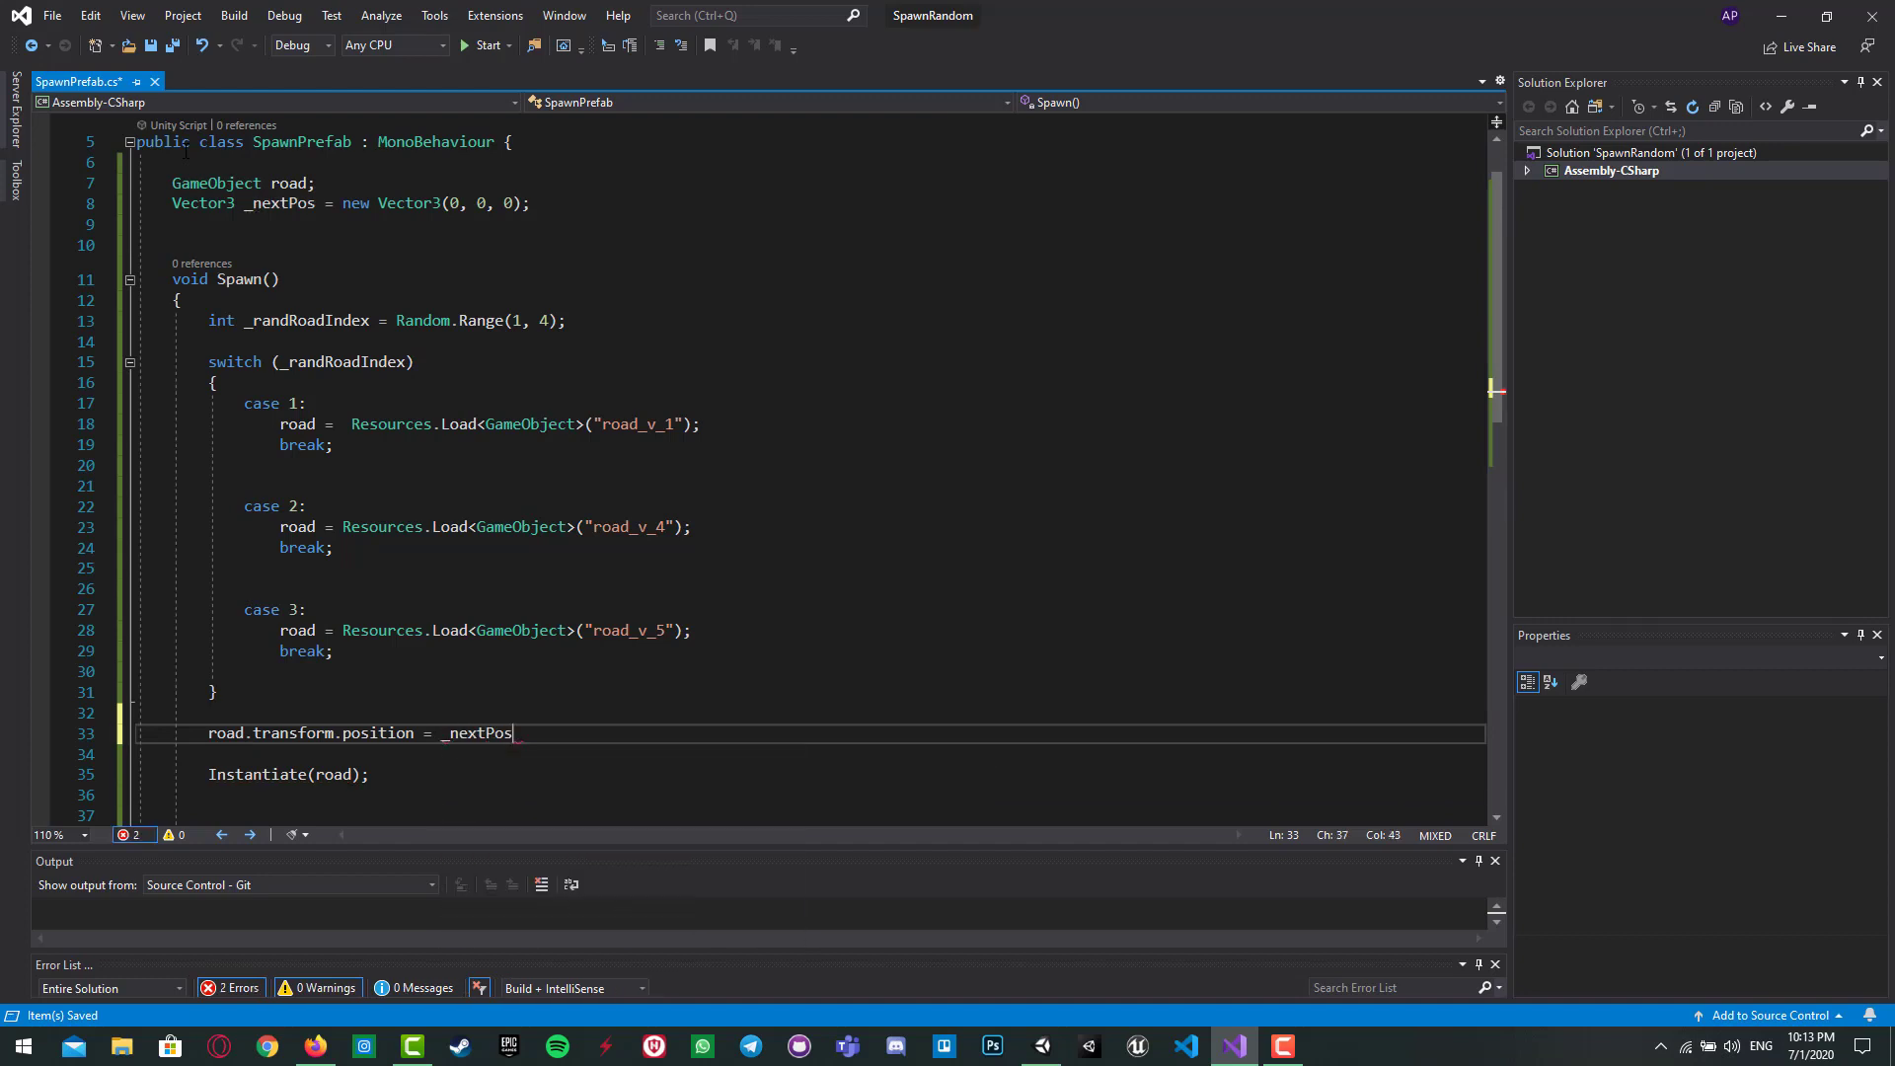
pyautogui.write(';')
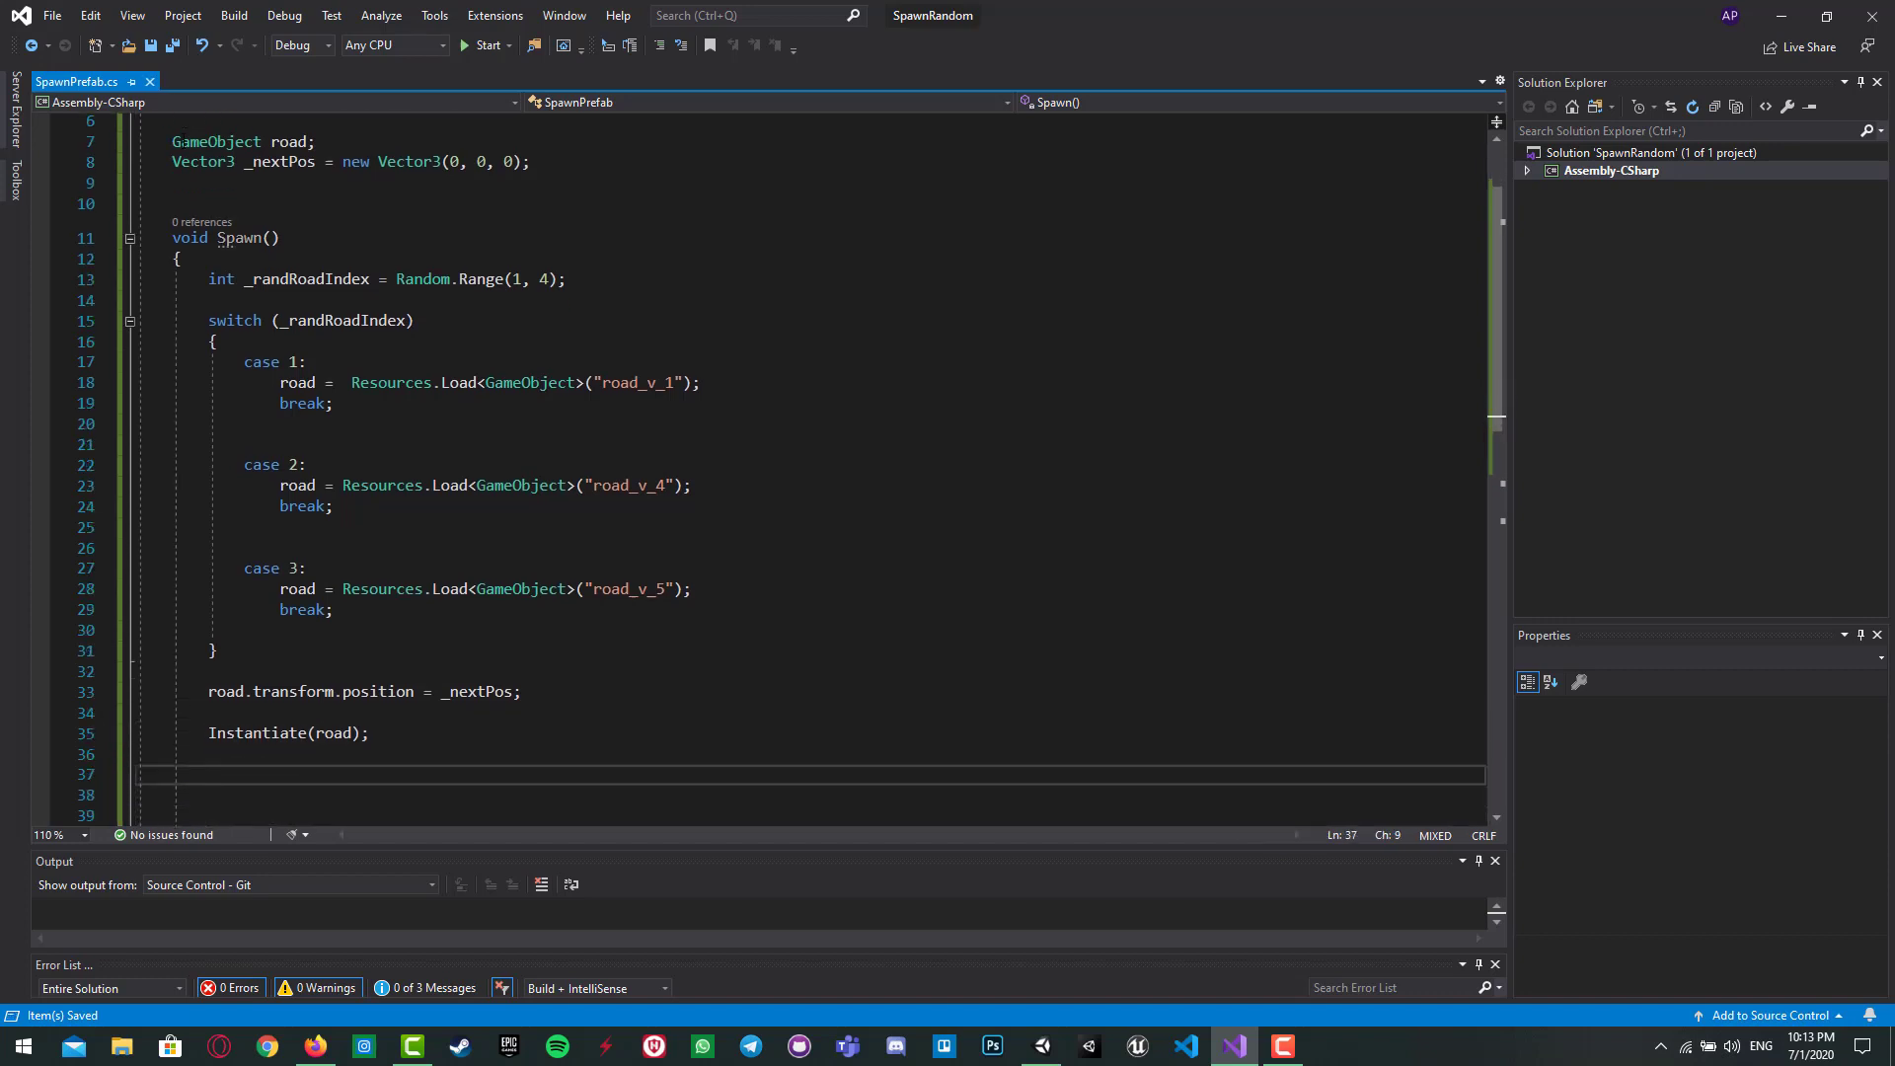
# Step: After Instantiate, add _nextPos = new Vector3(0, 0, _nextPos.z - 2); and return to Unity
pyautogui.press('enter')
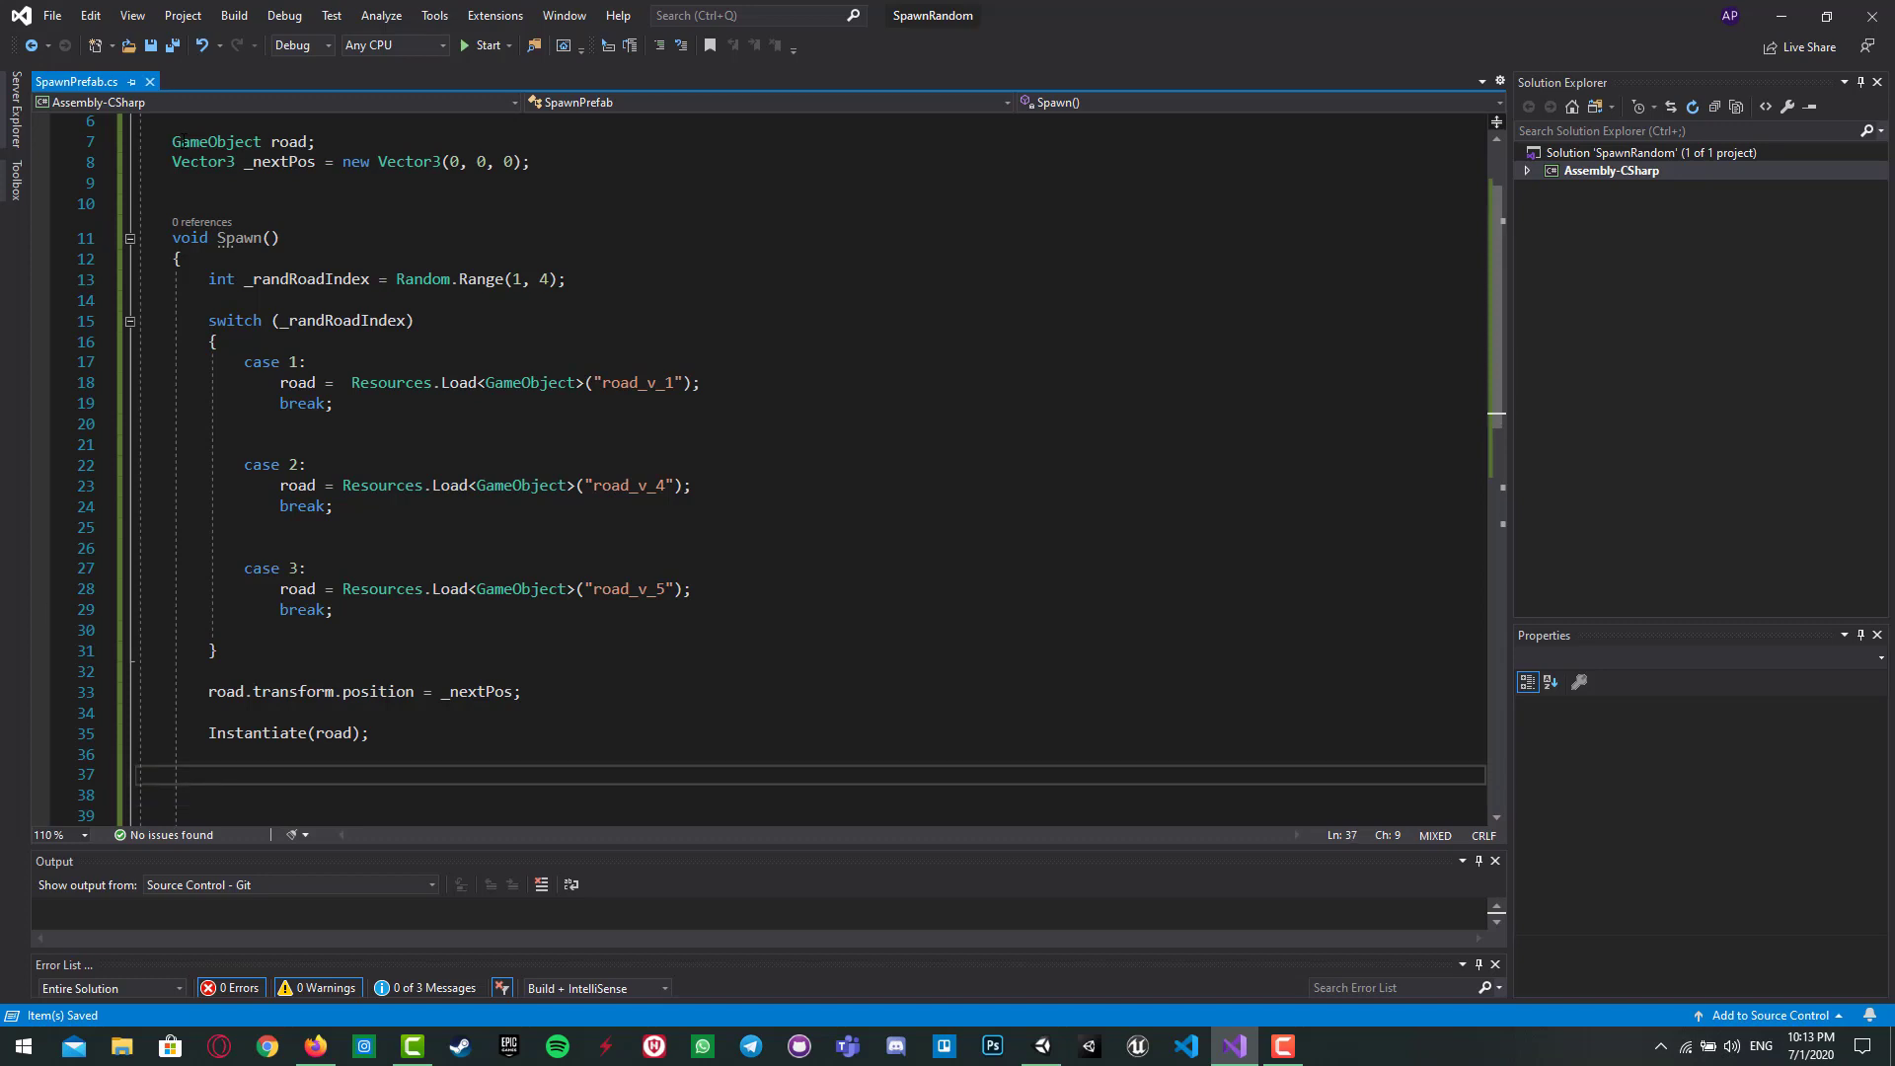
pyautogui.write('_nextPos =')
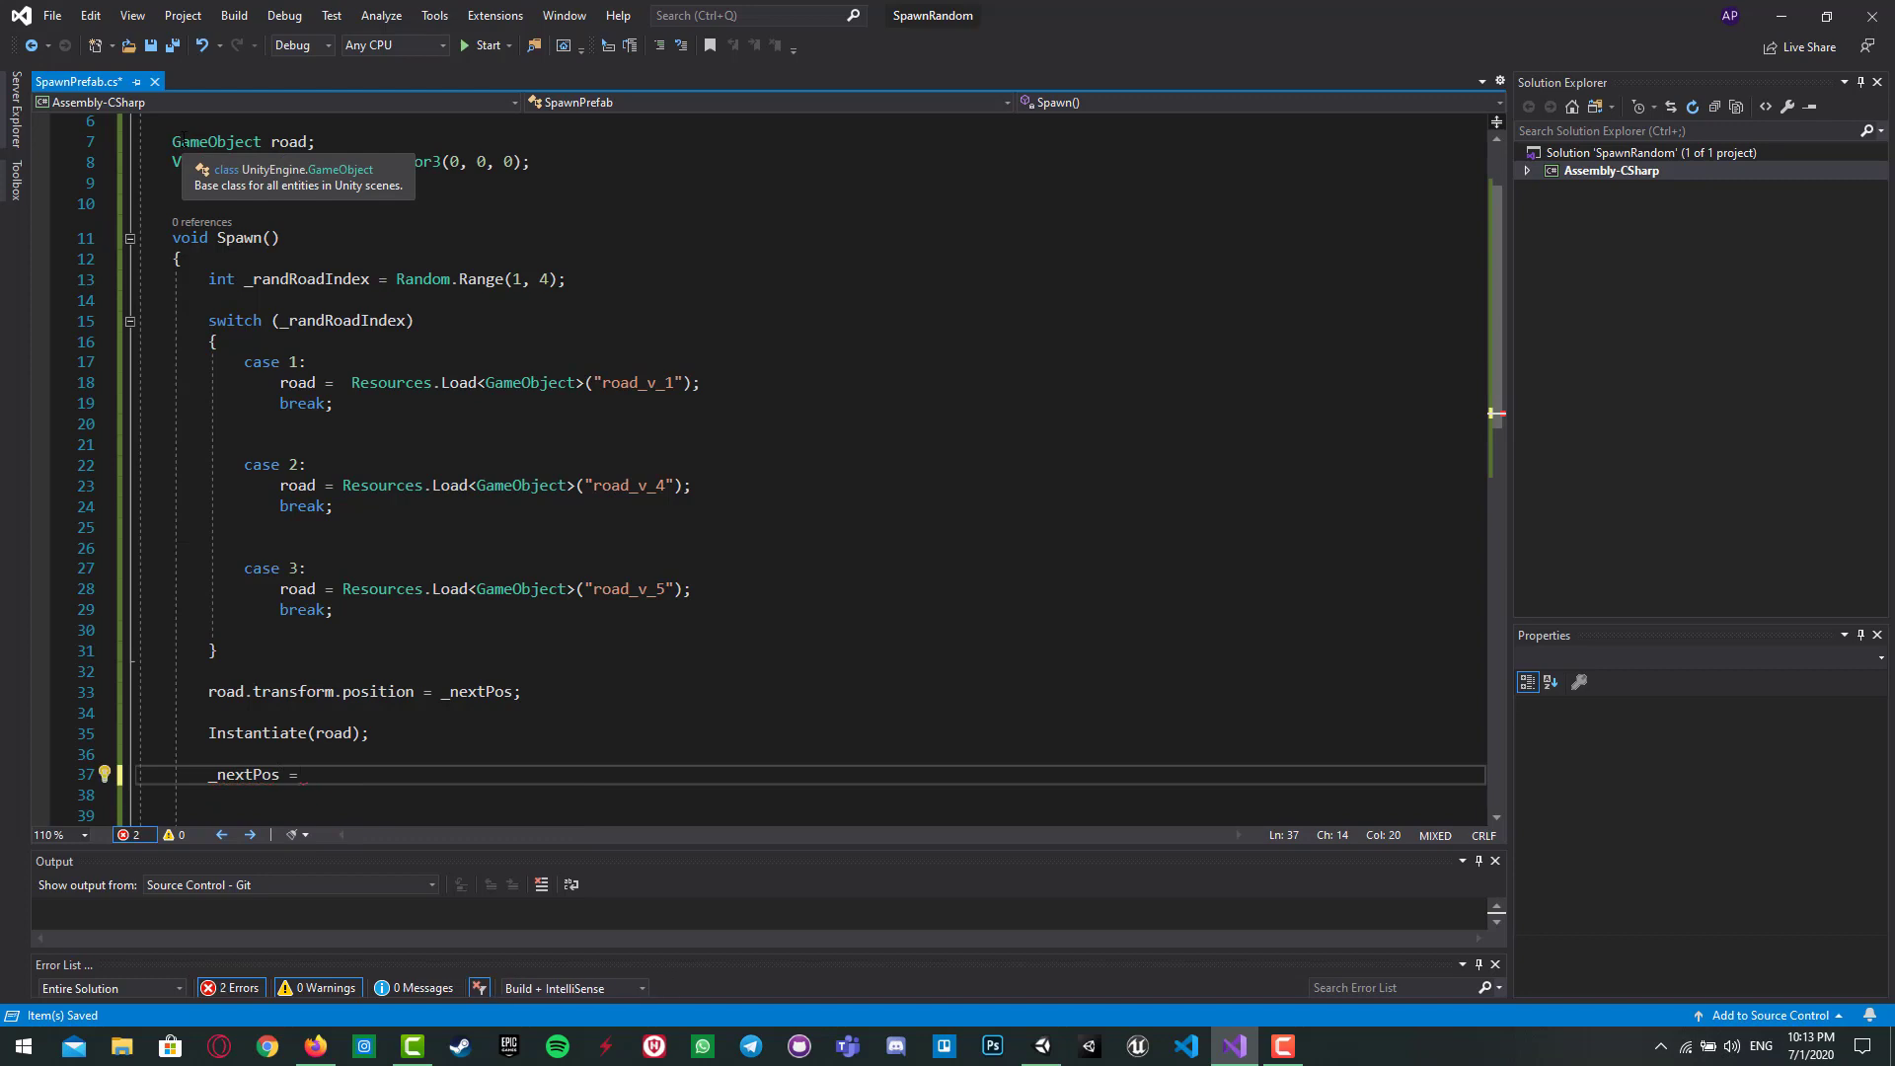
pyautogui.write('new')
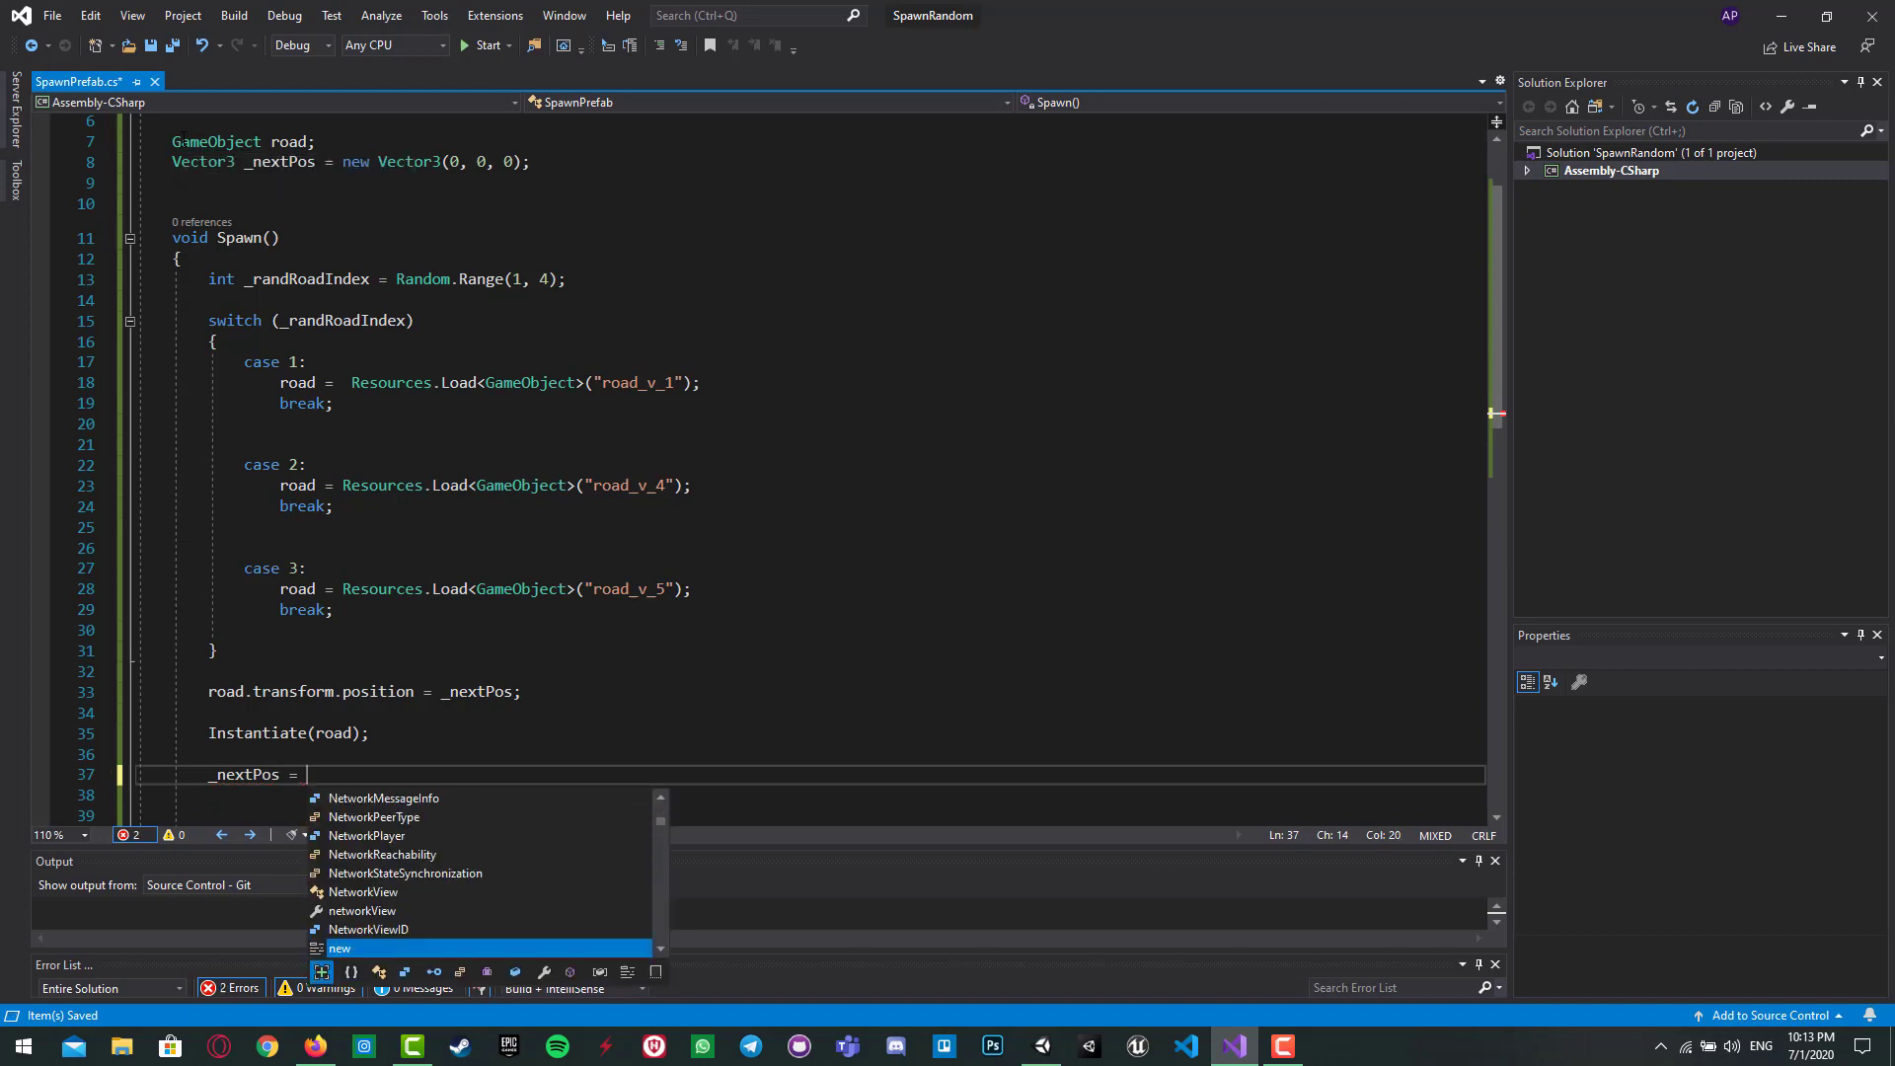
pyautogui.write('new')
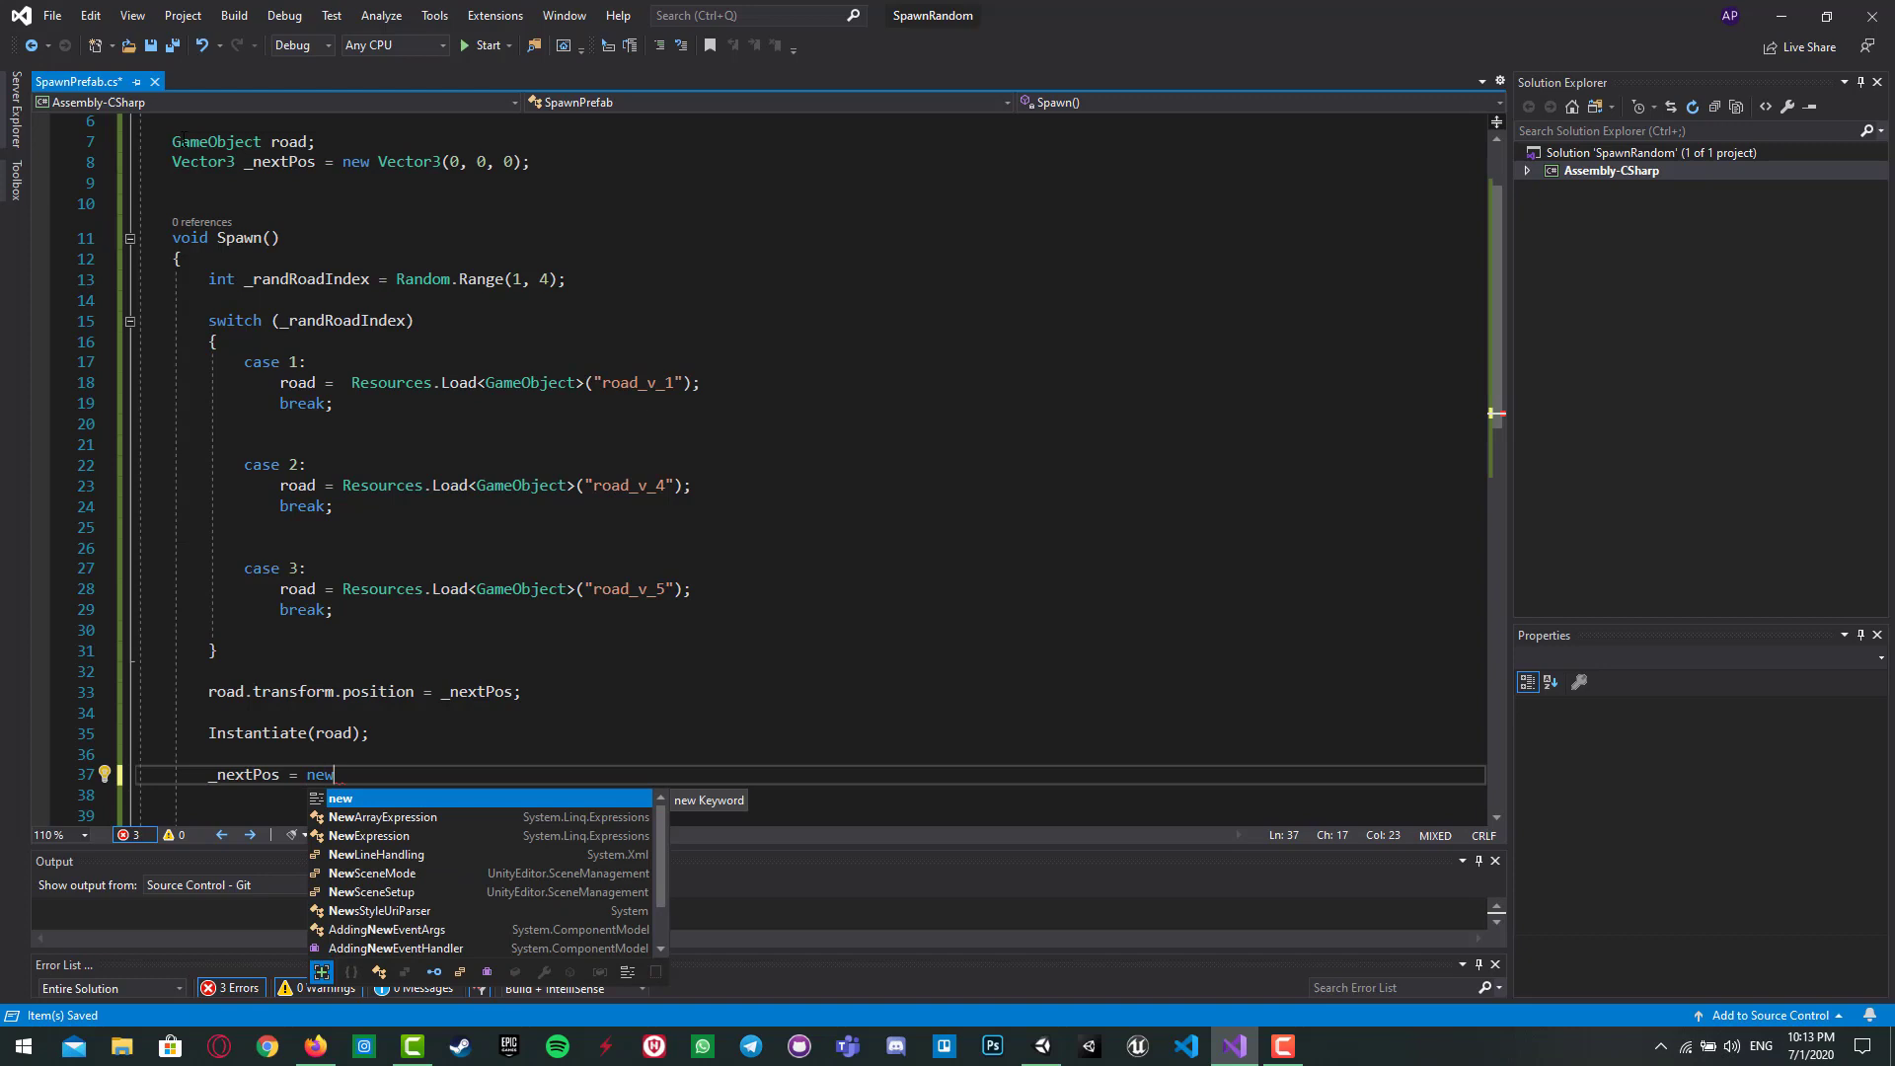
pyautogui.write('Vector3')
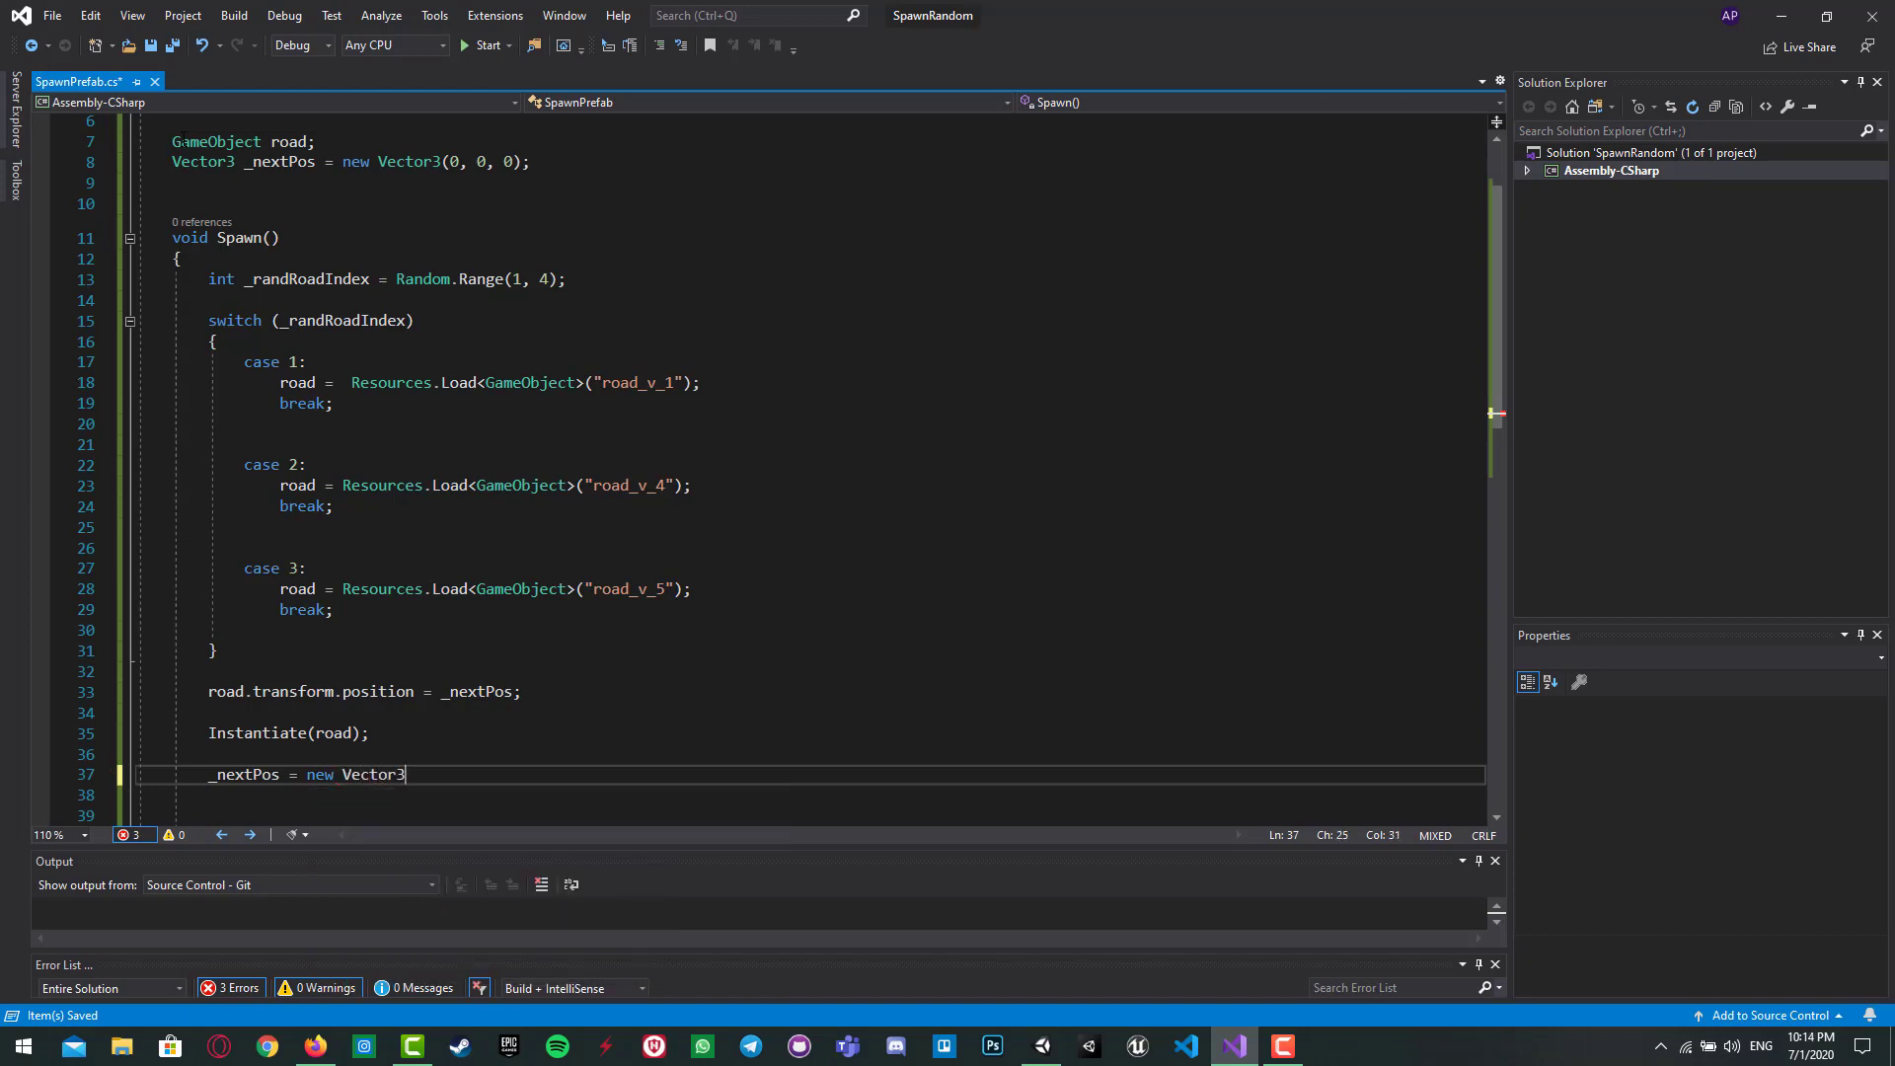
pyautogui.write('(0,0,')
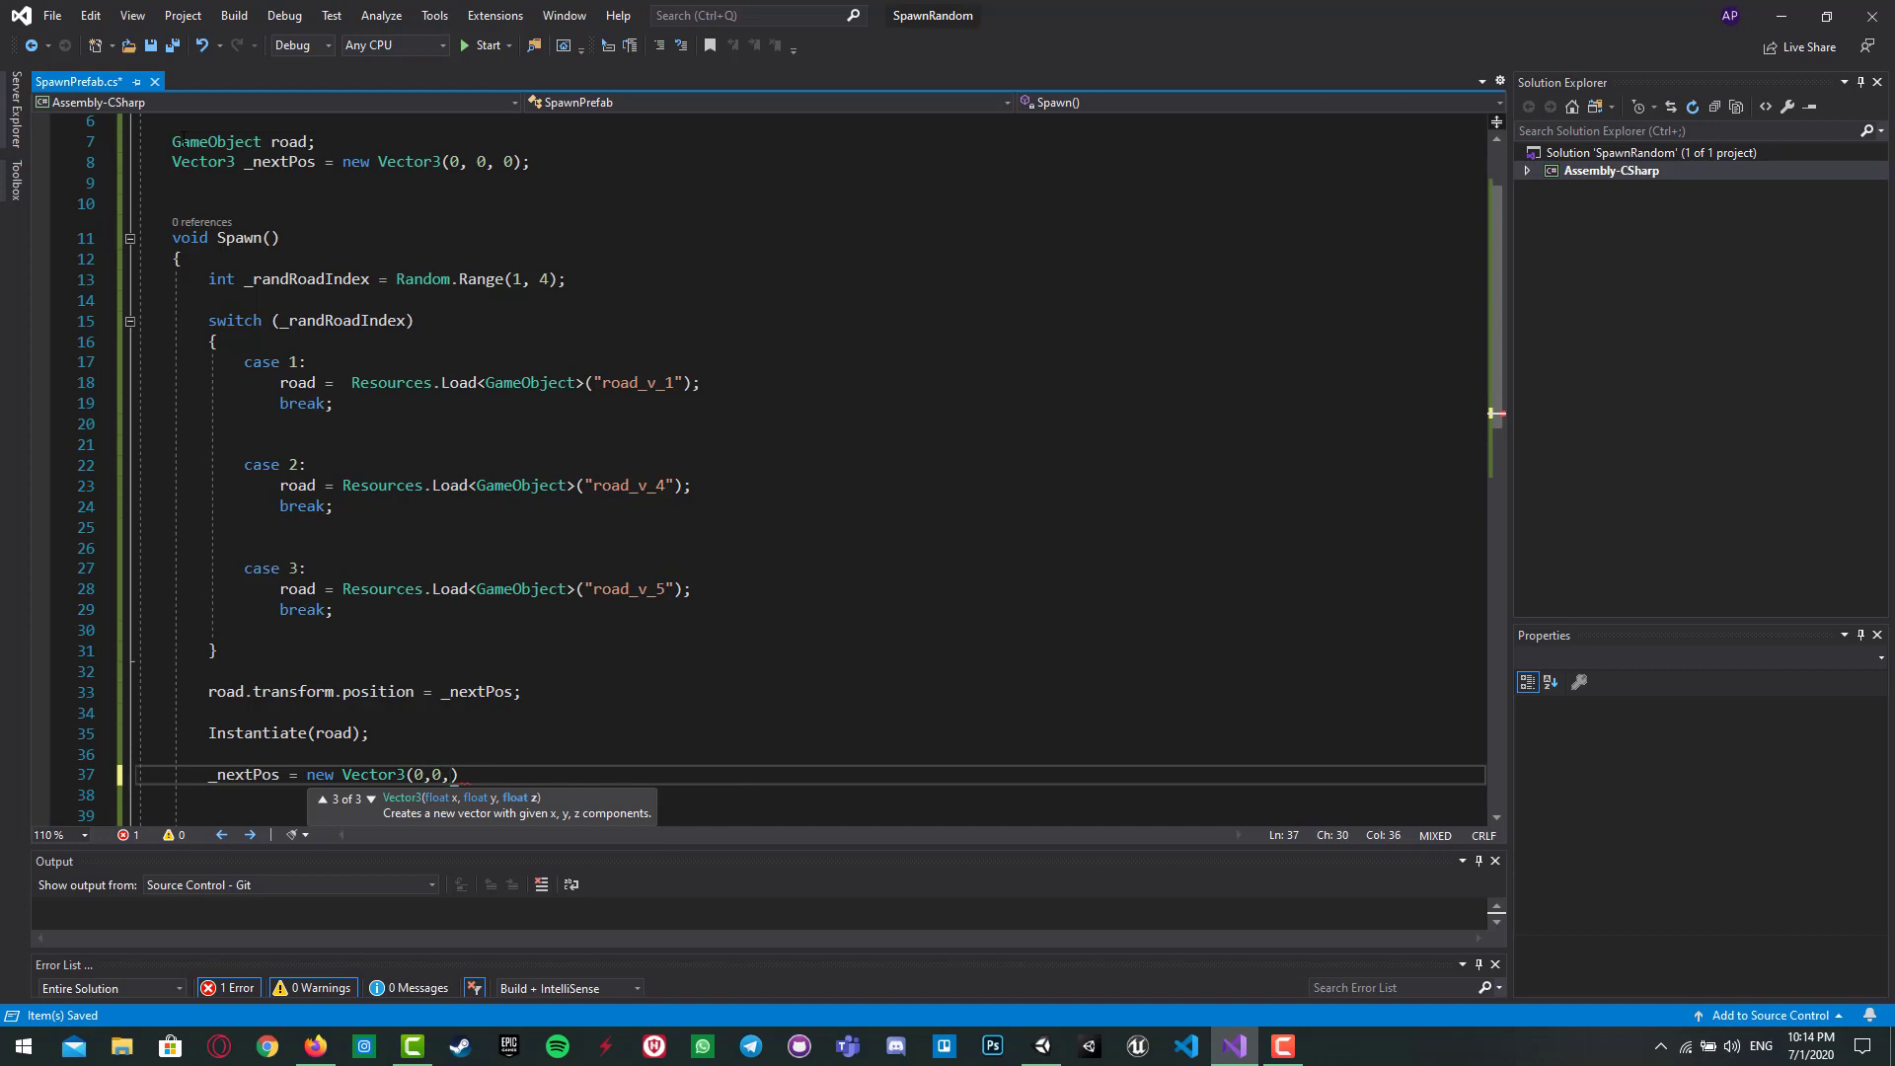
pyautogui.write('_nextPos')
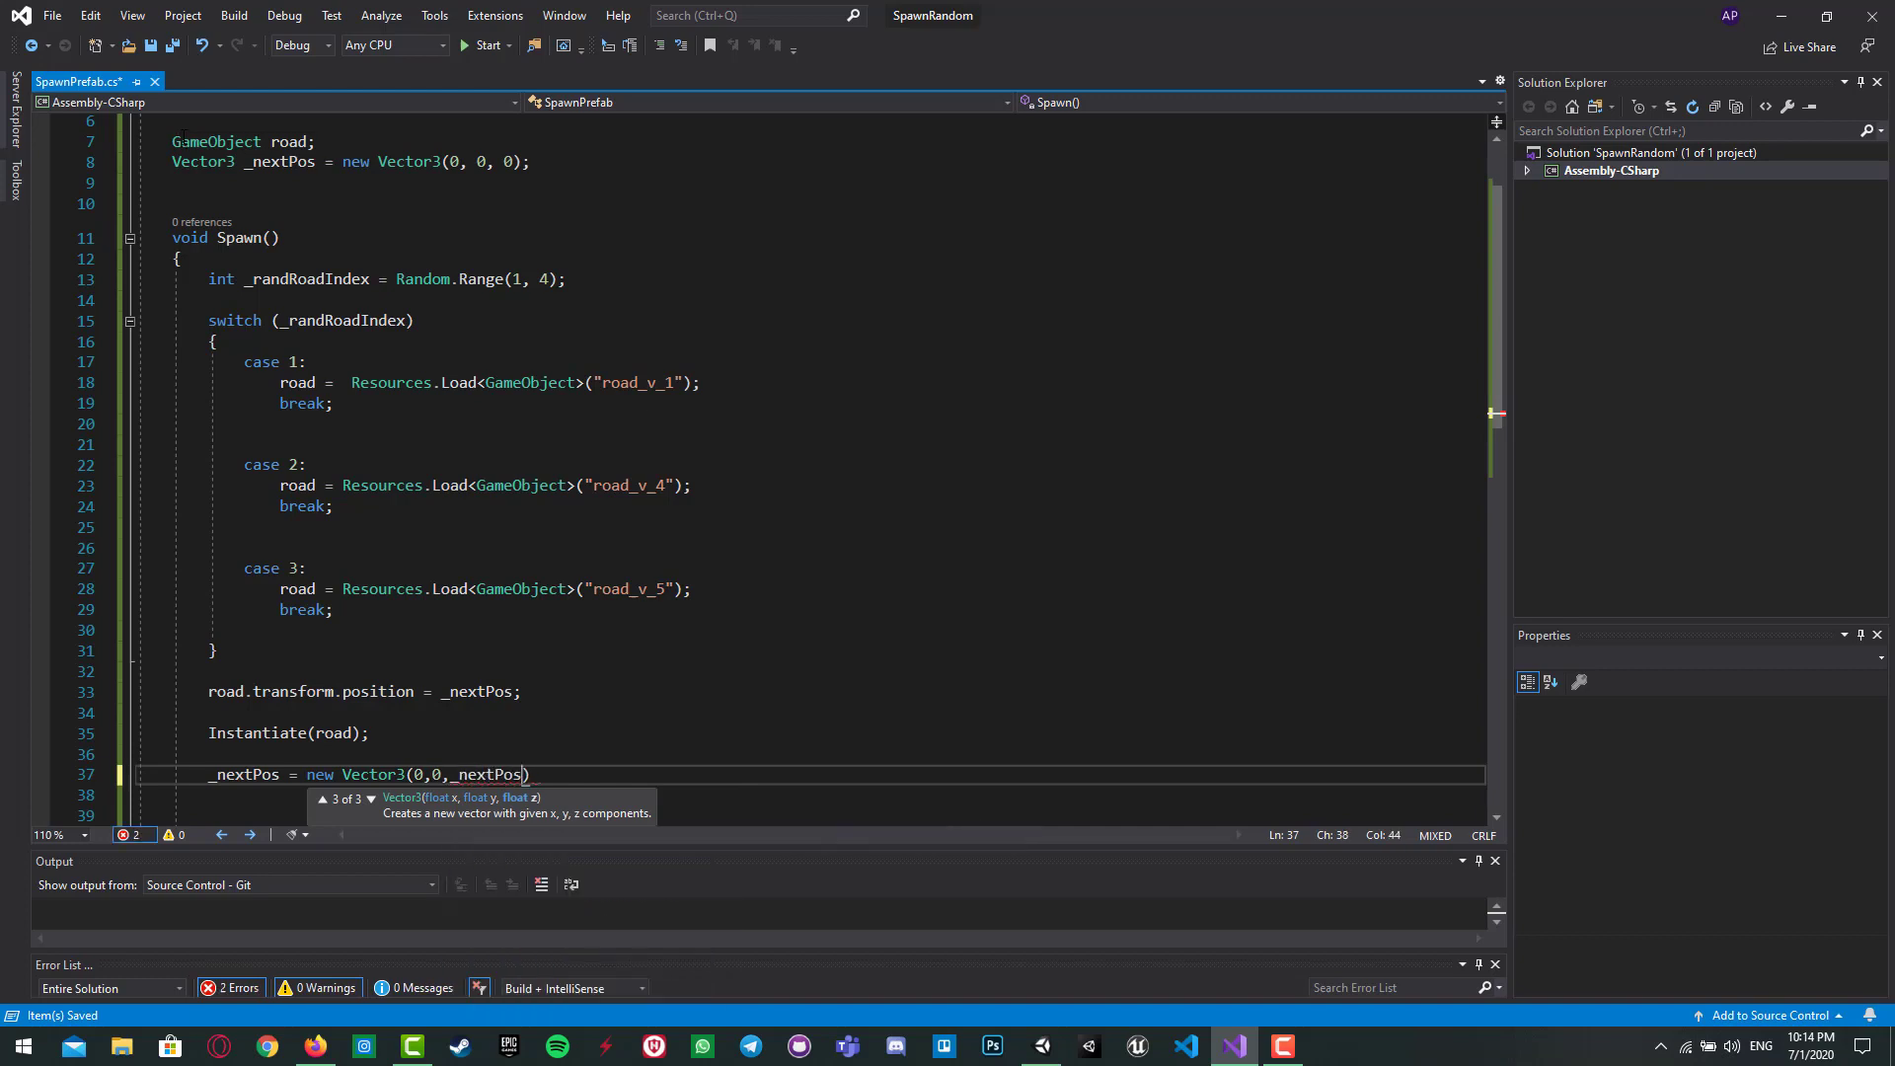
pyautogui.write('.z -')
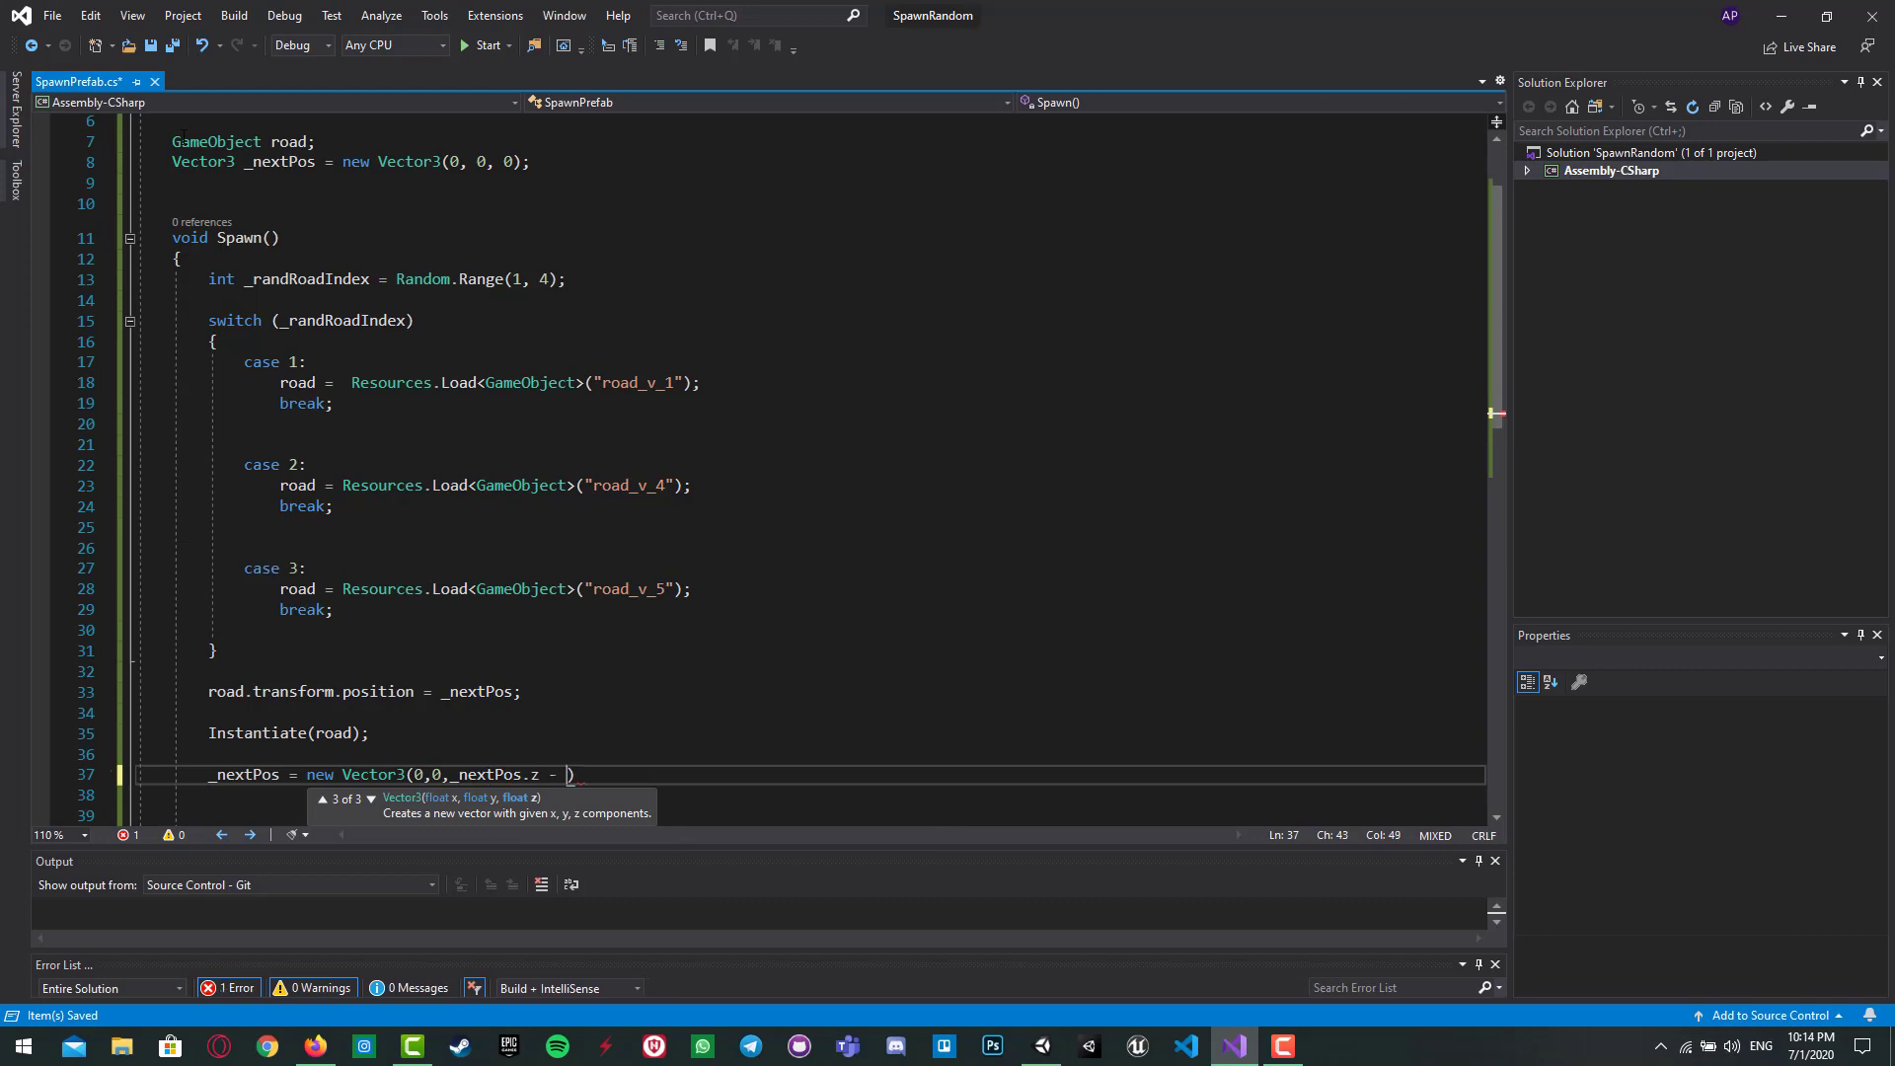
pyautogui.write('2)')
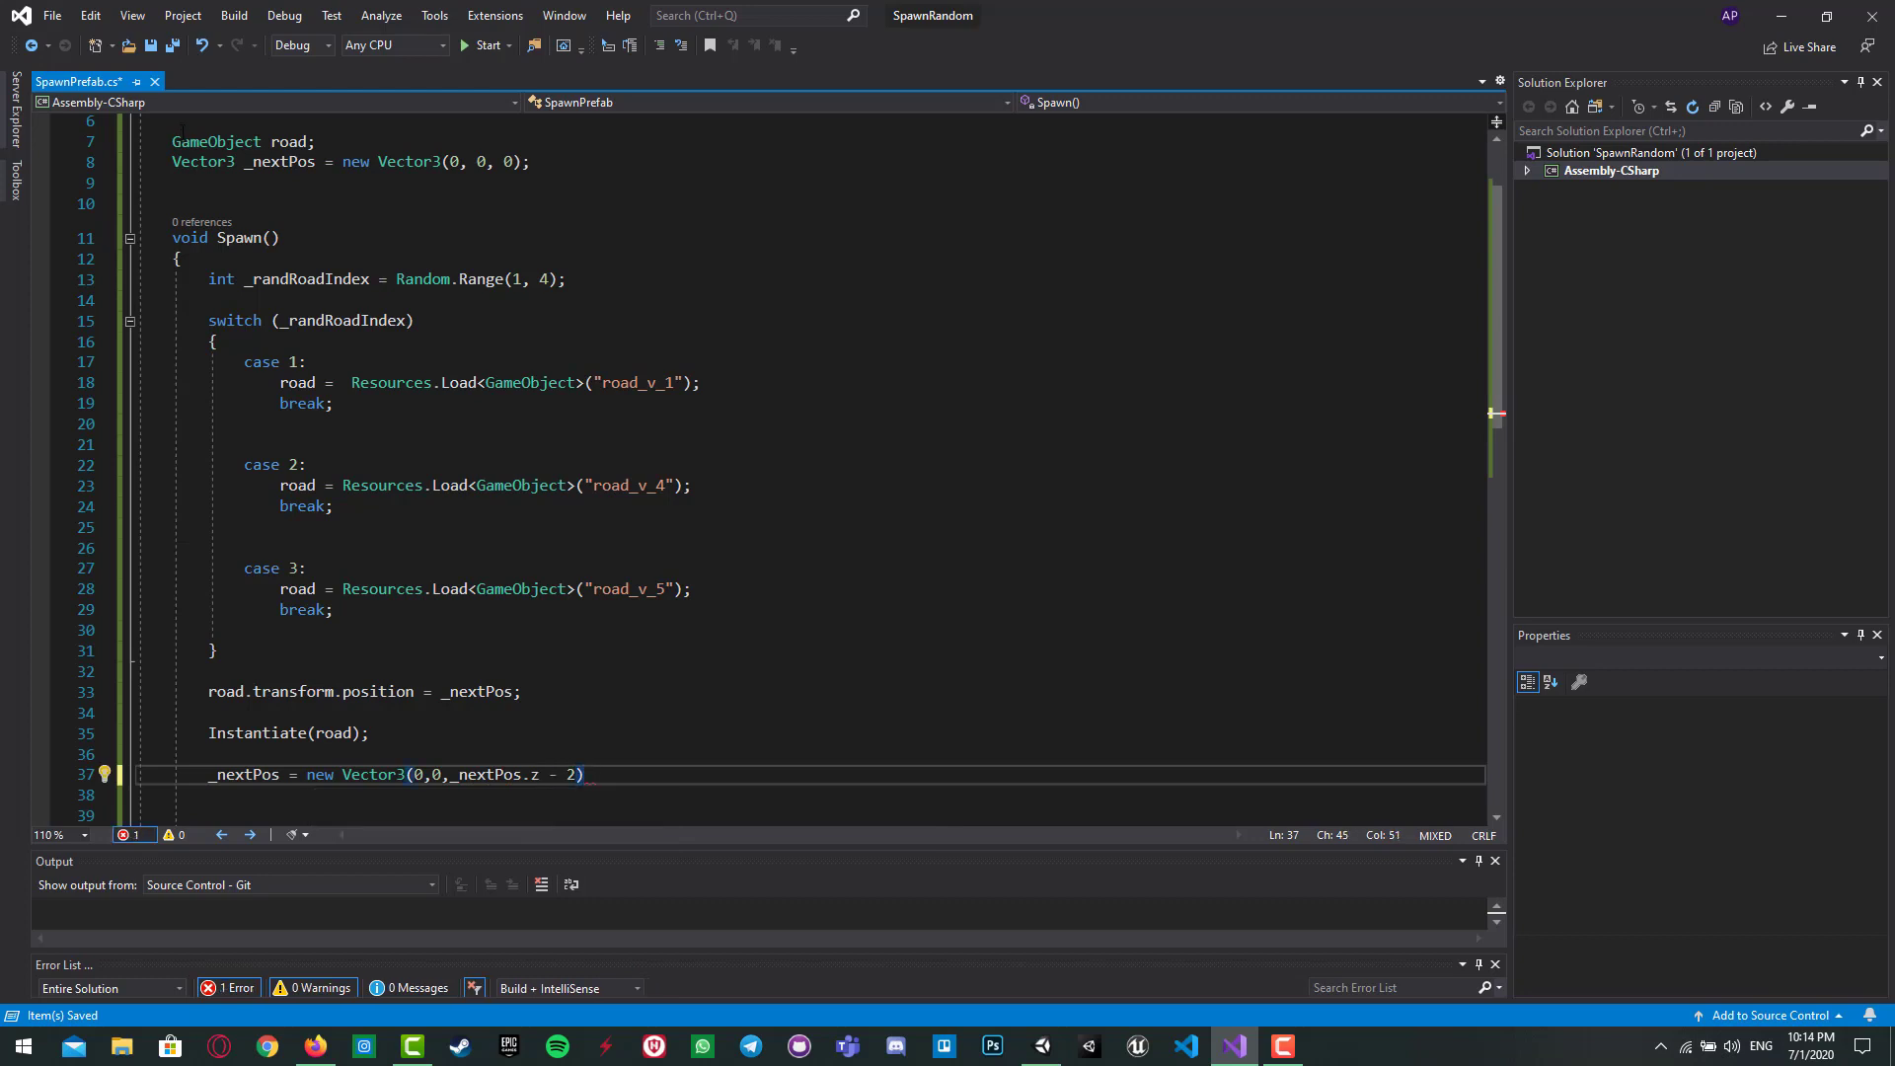
pyautogui.write(');')
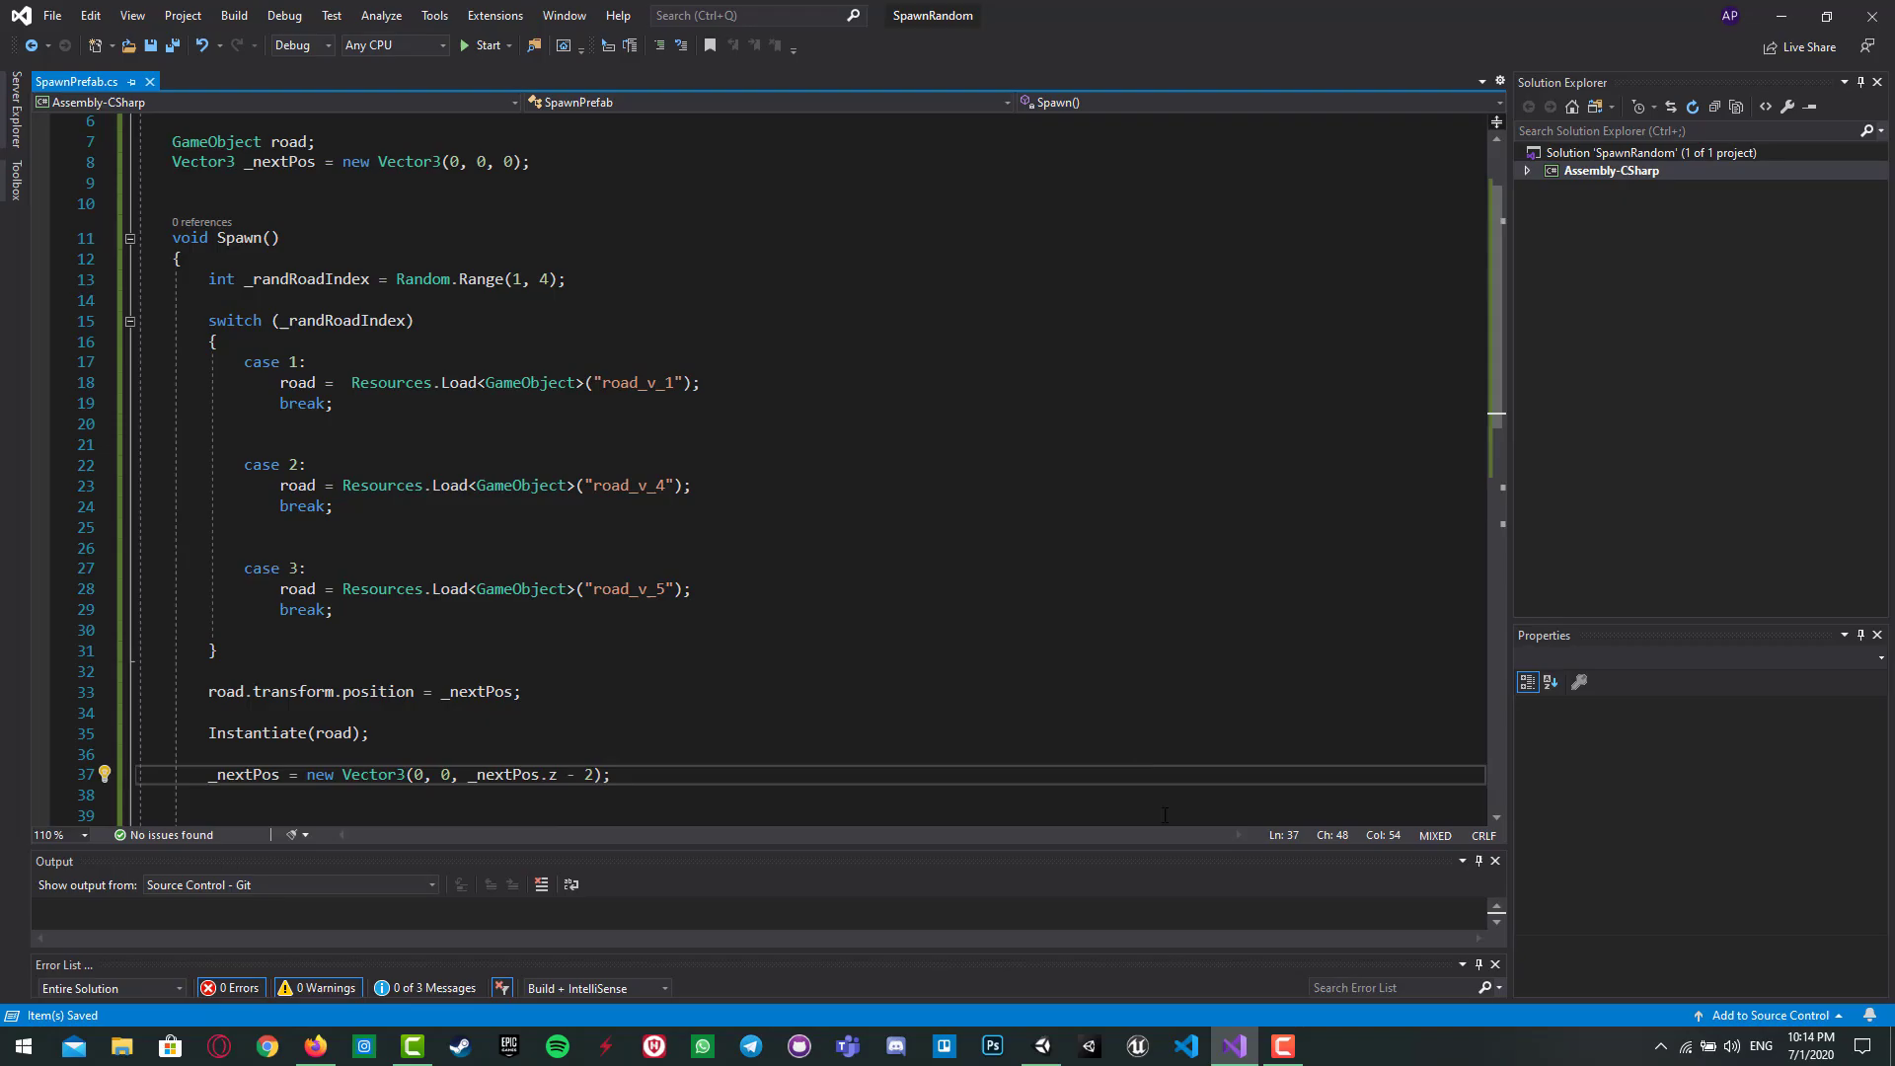
pyautogui.click(1037, 1047)
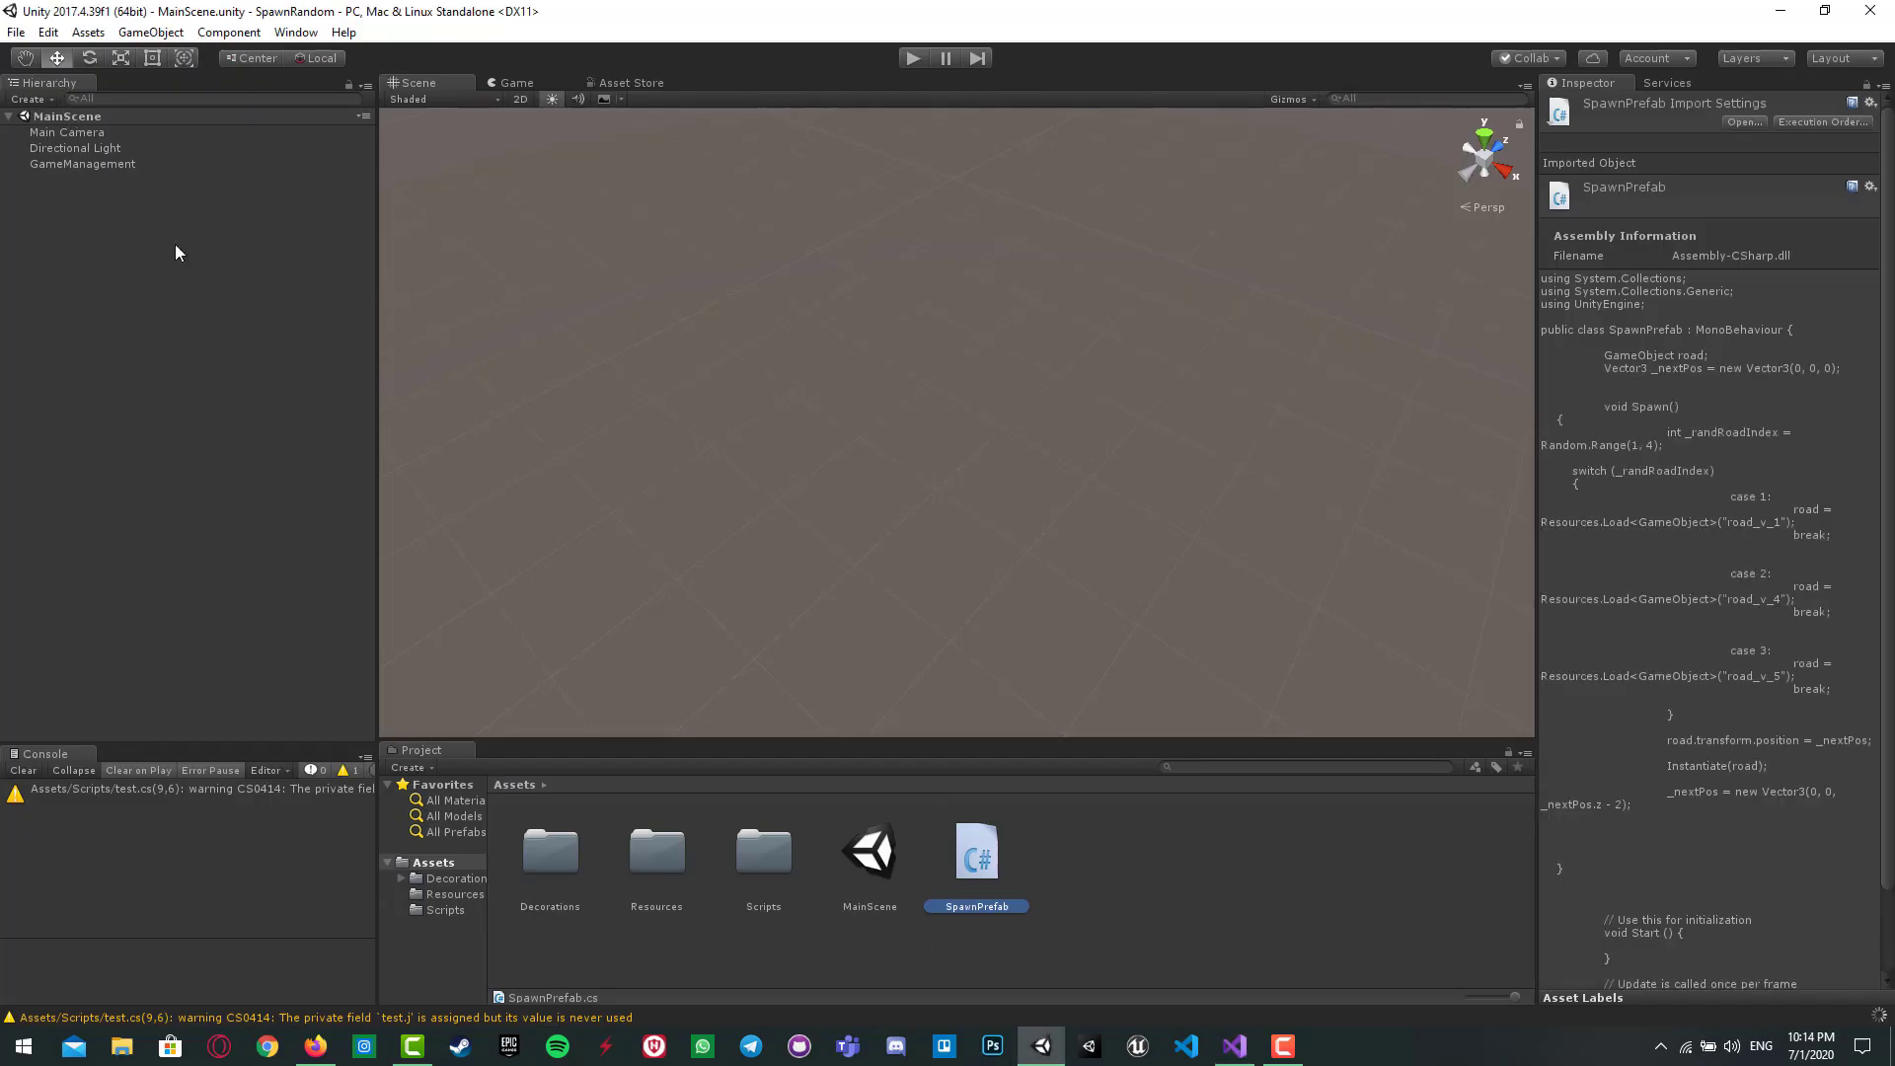
# Step: Open the Resources folder and select the placed road_v_1 piece to reset its position
pyautogui.click(656, 851)
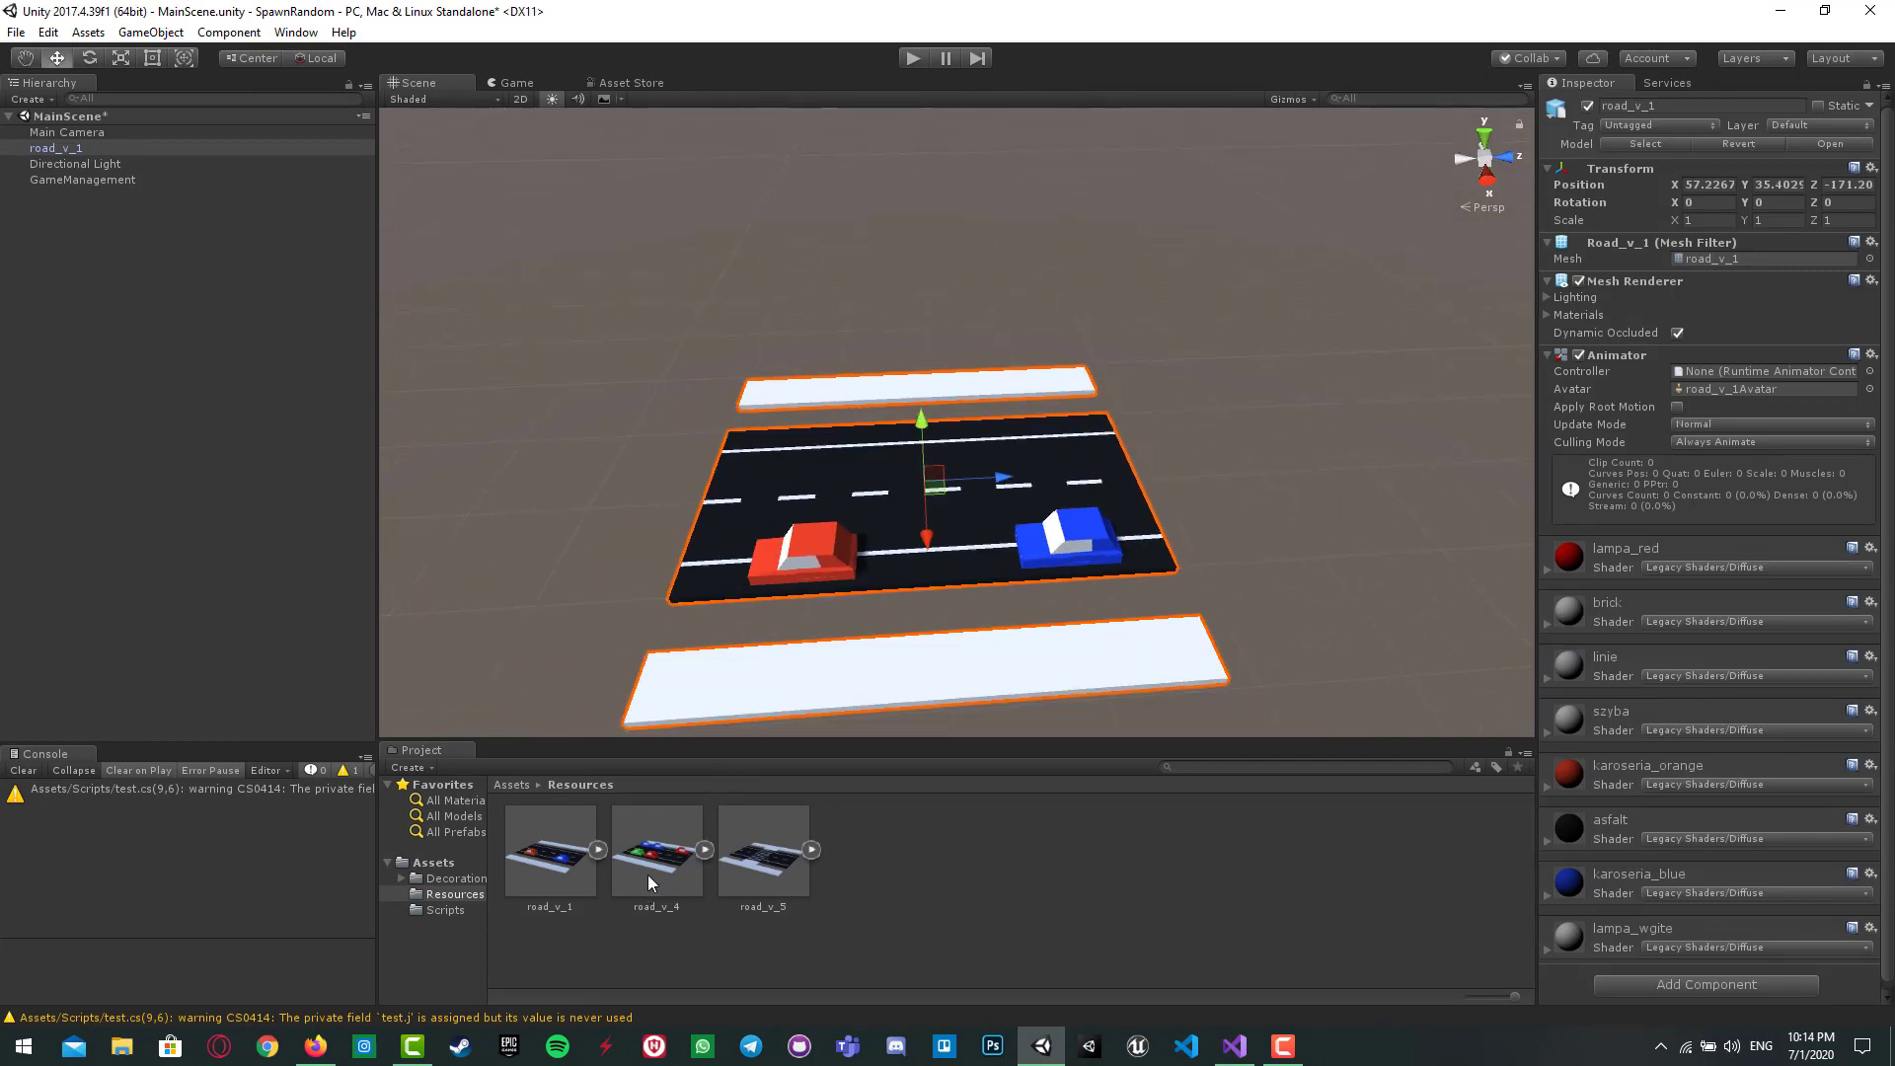
pyautogui.scroll(-3)
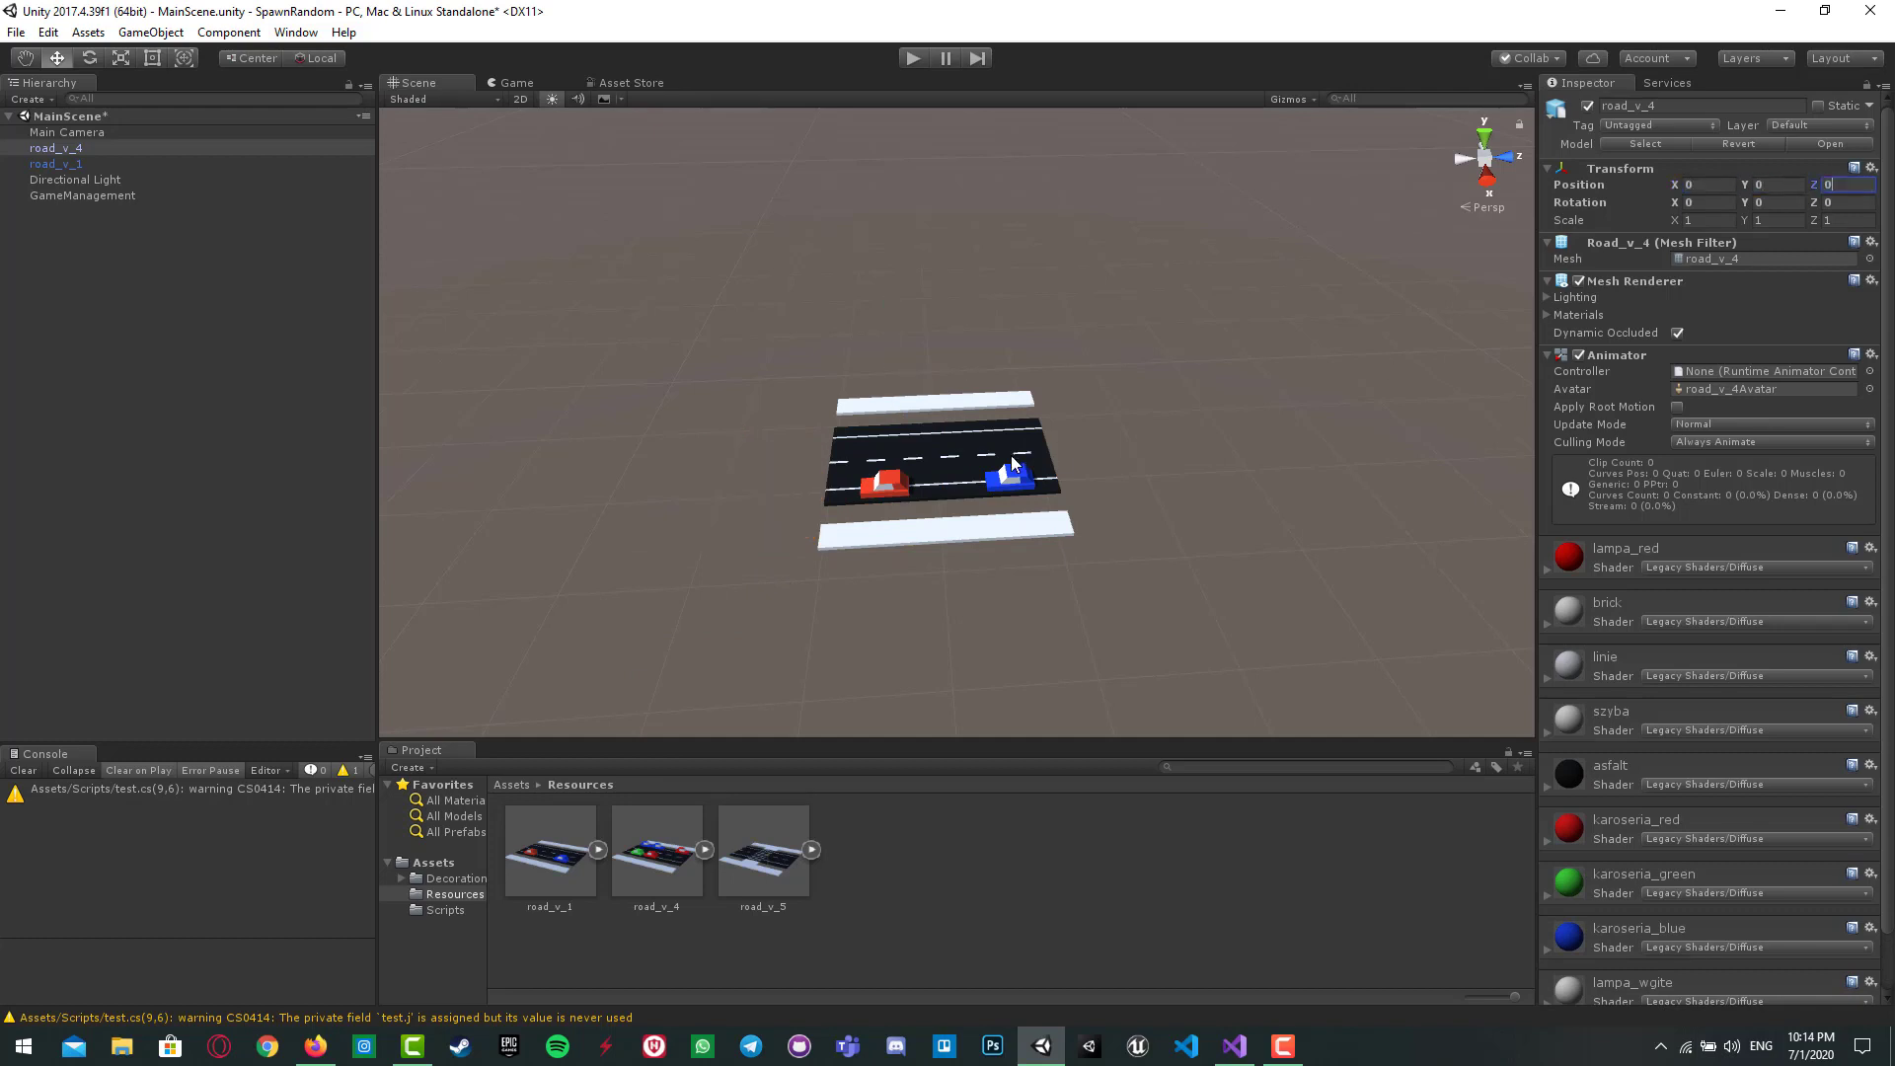
pyautogui.click(56, 163)
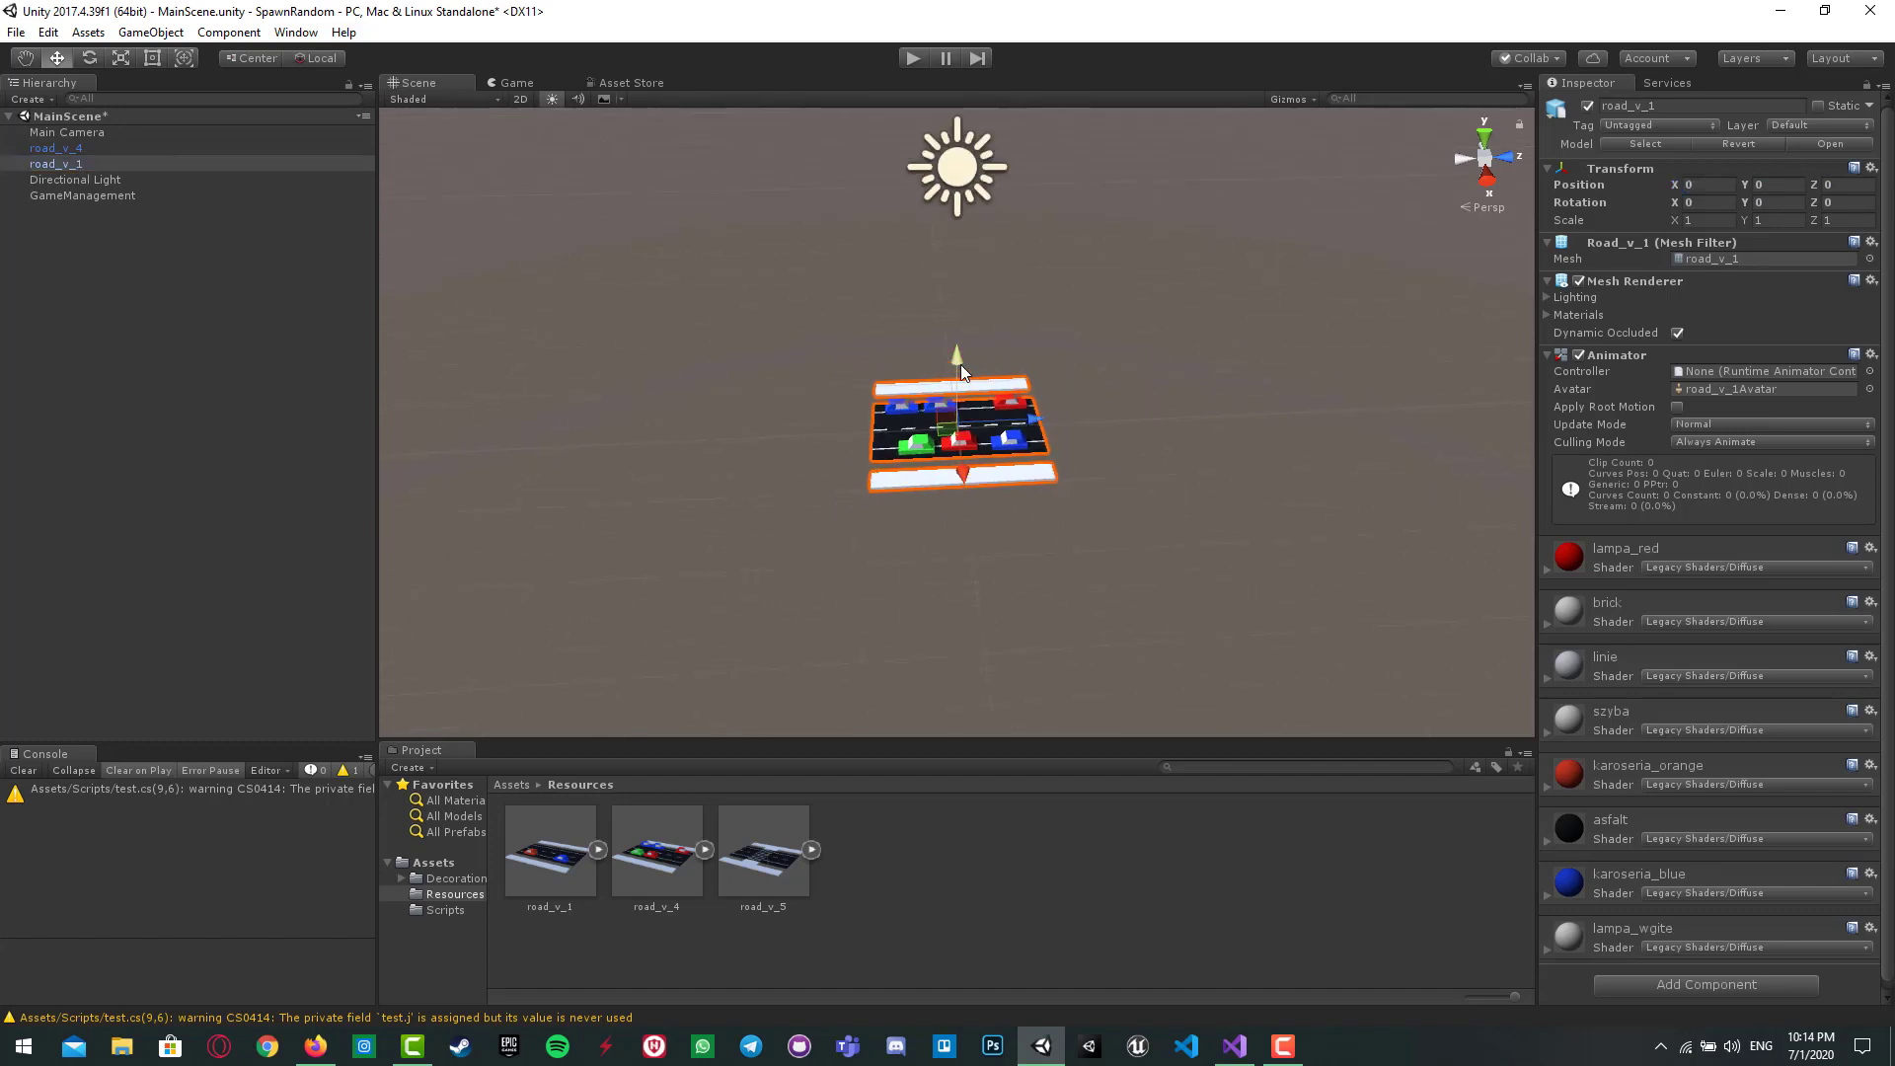
# Step: Slide road_v_1 to Z about 2, beside road_v_4, then go back to Visual Studio
pyautogui.moveTo(959, 429); pyautogui.dragTo(1185, 429)
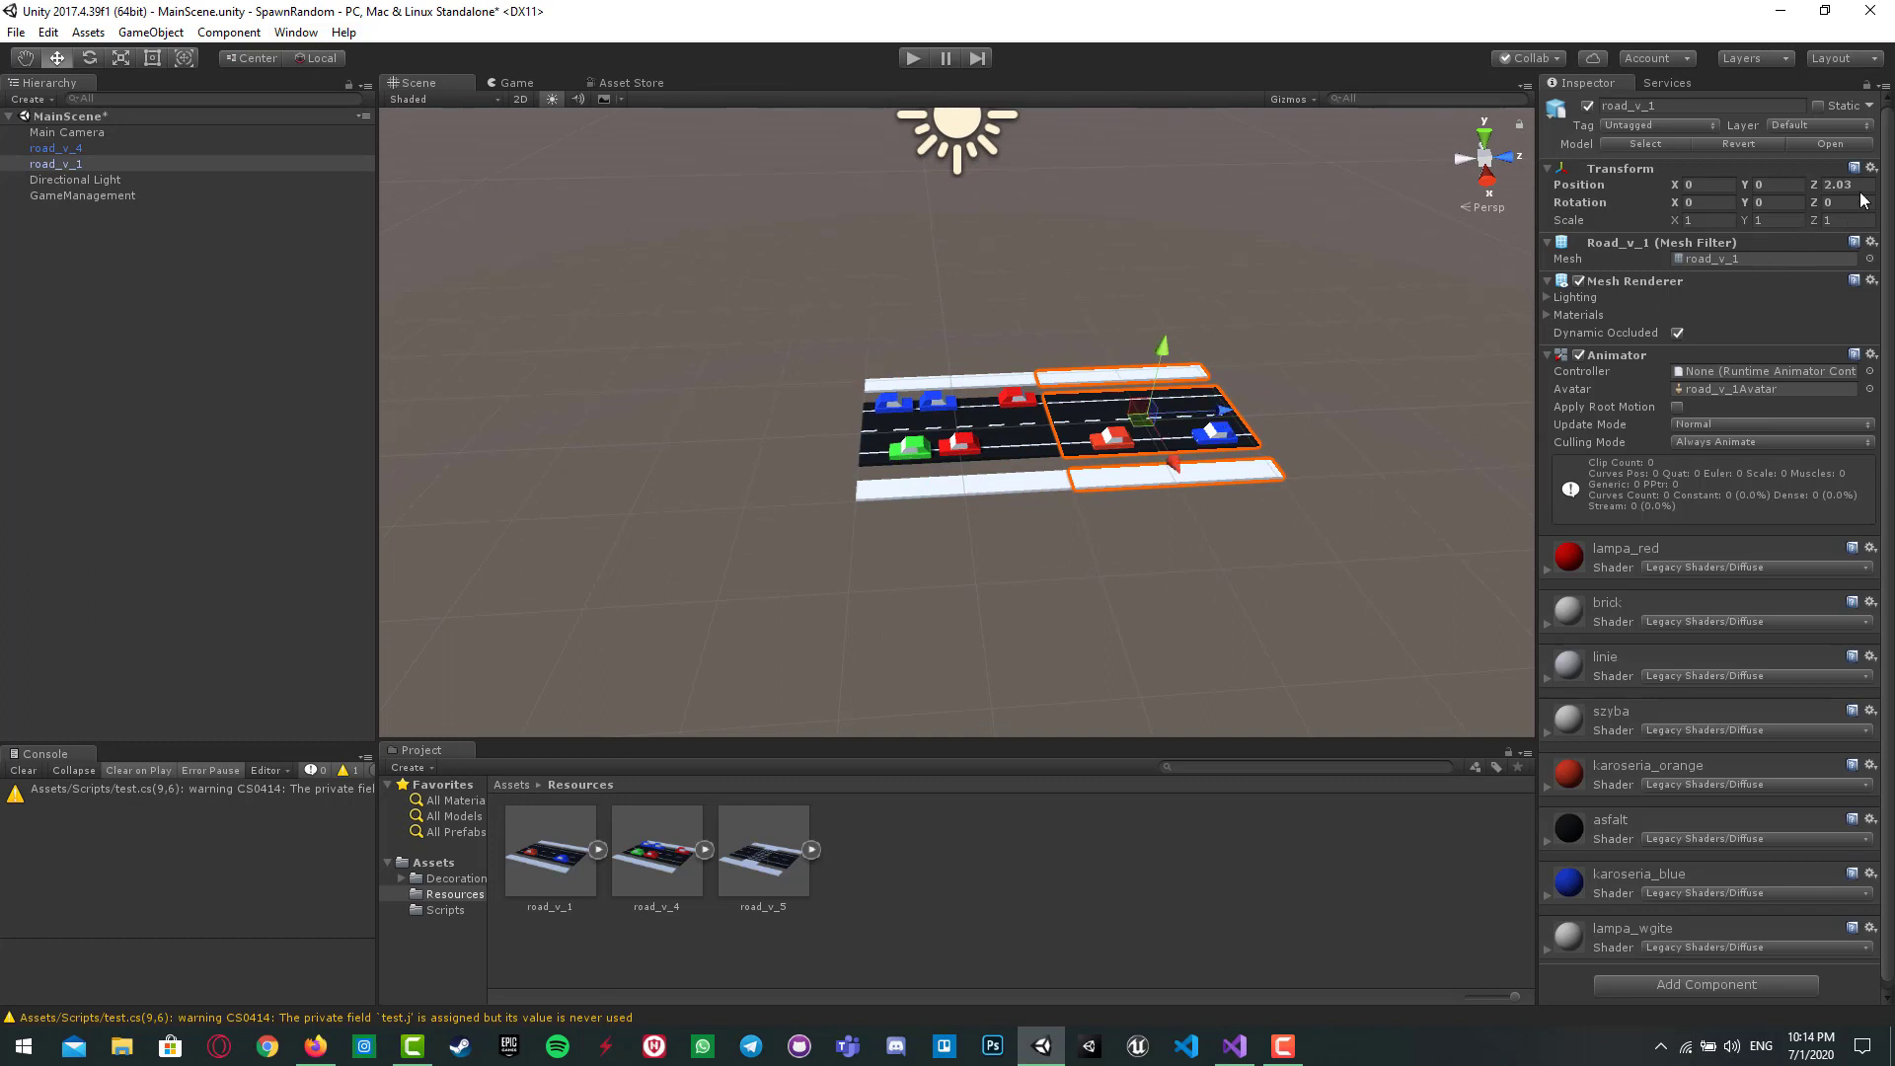
pyautogui.moveTo(1142, 429)
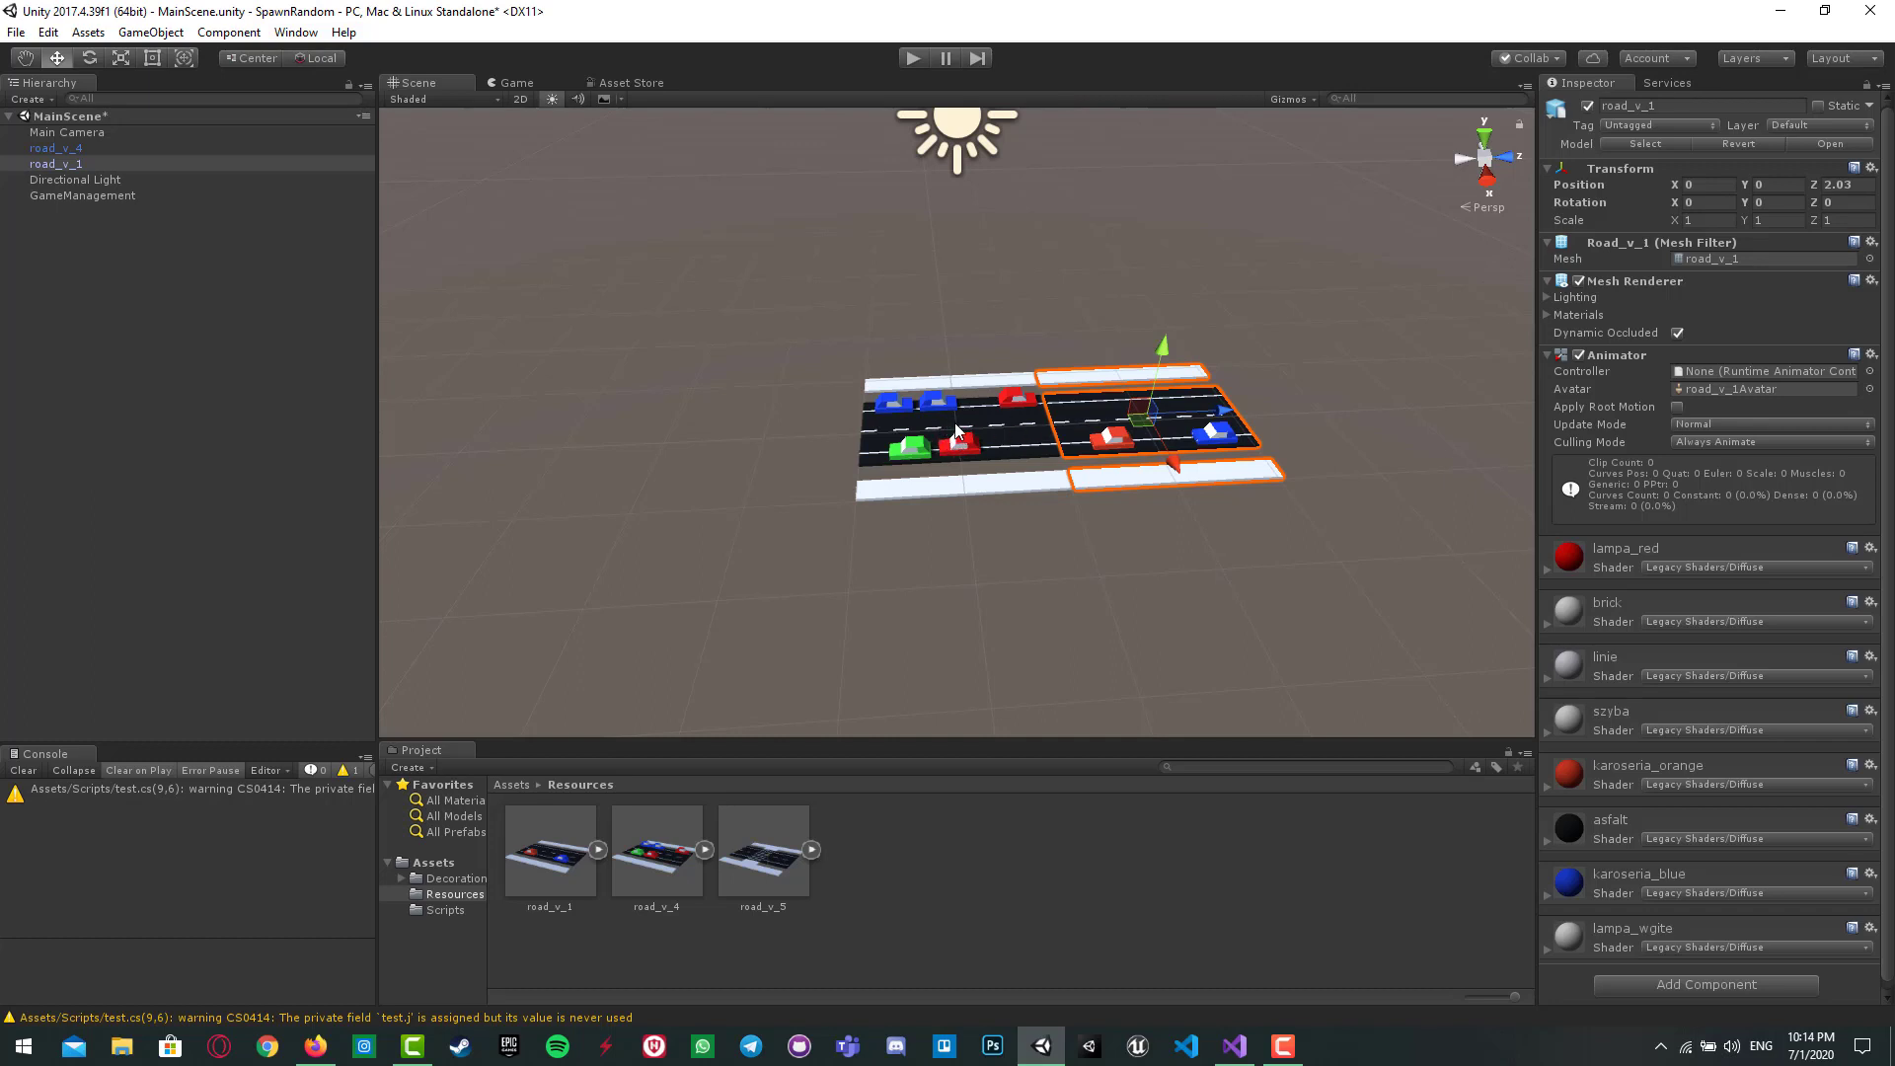
pyautogui.moveTo(1137, 426)
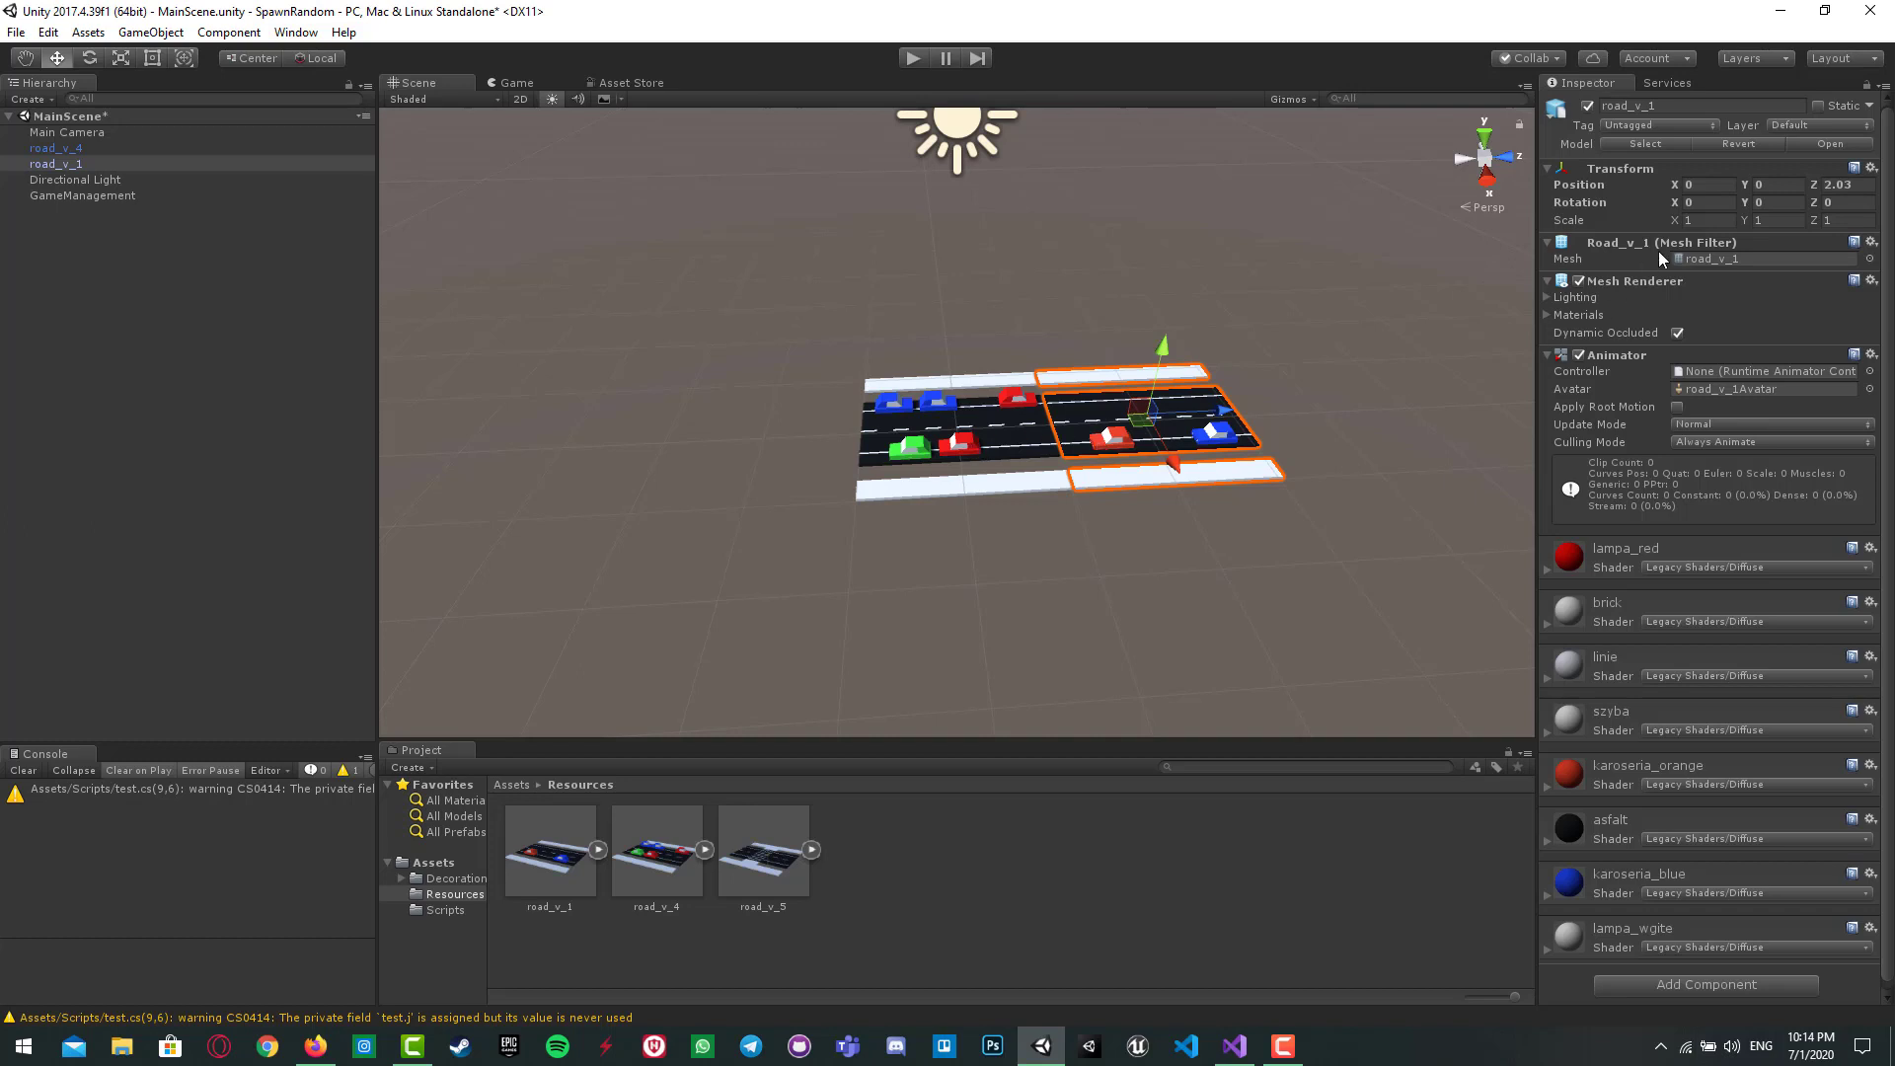
pyautogui.moveTo(1848, 219)
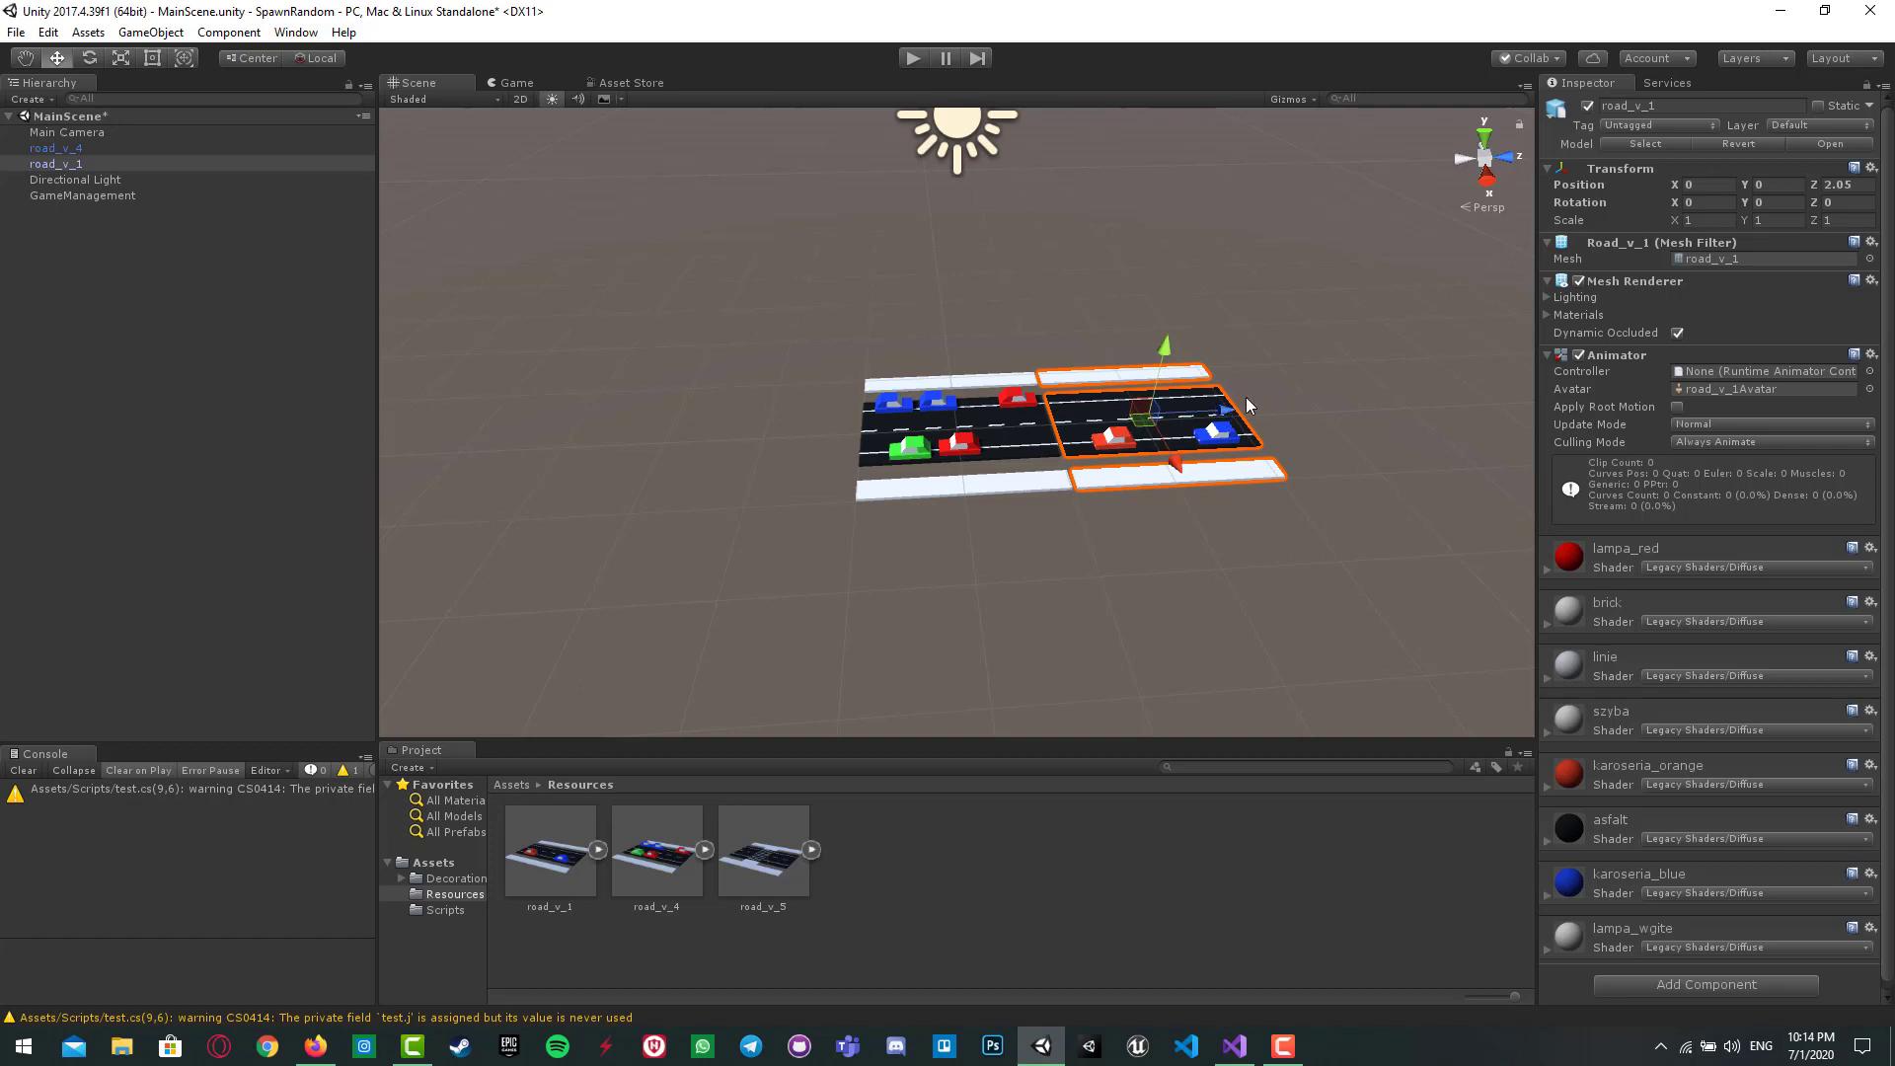
pyautogui.moveTo(997, 421)
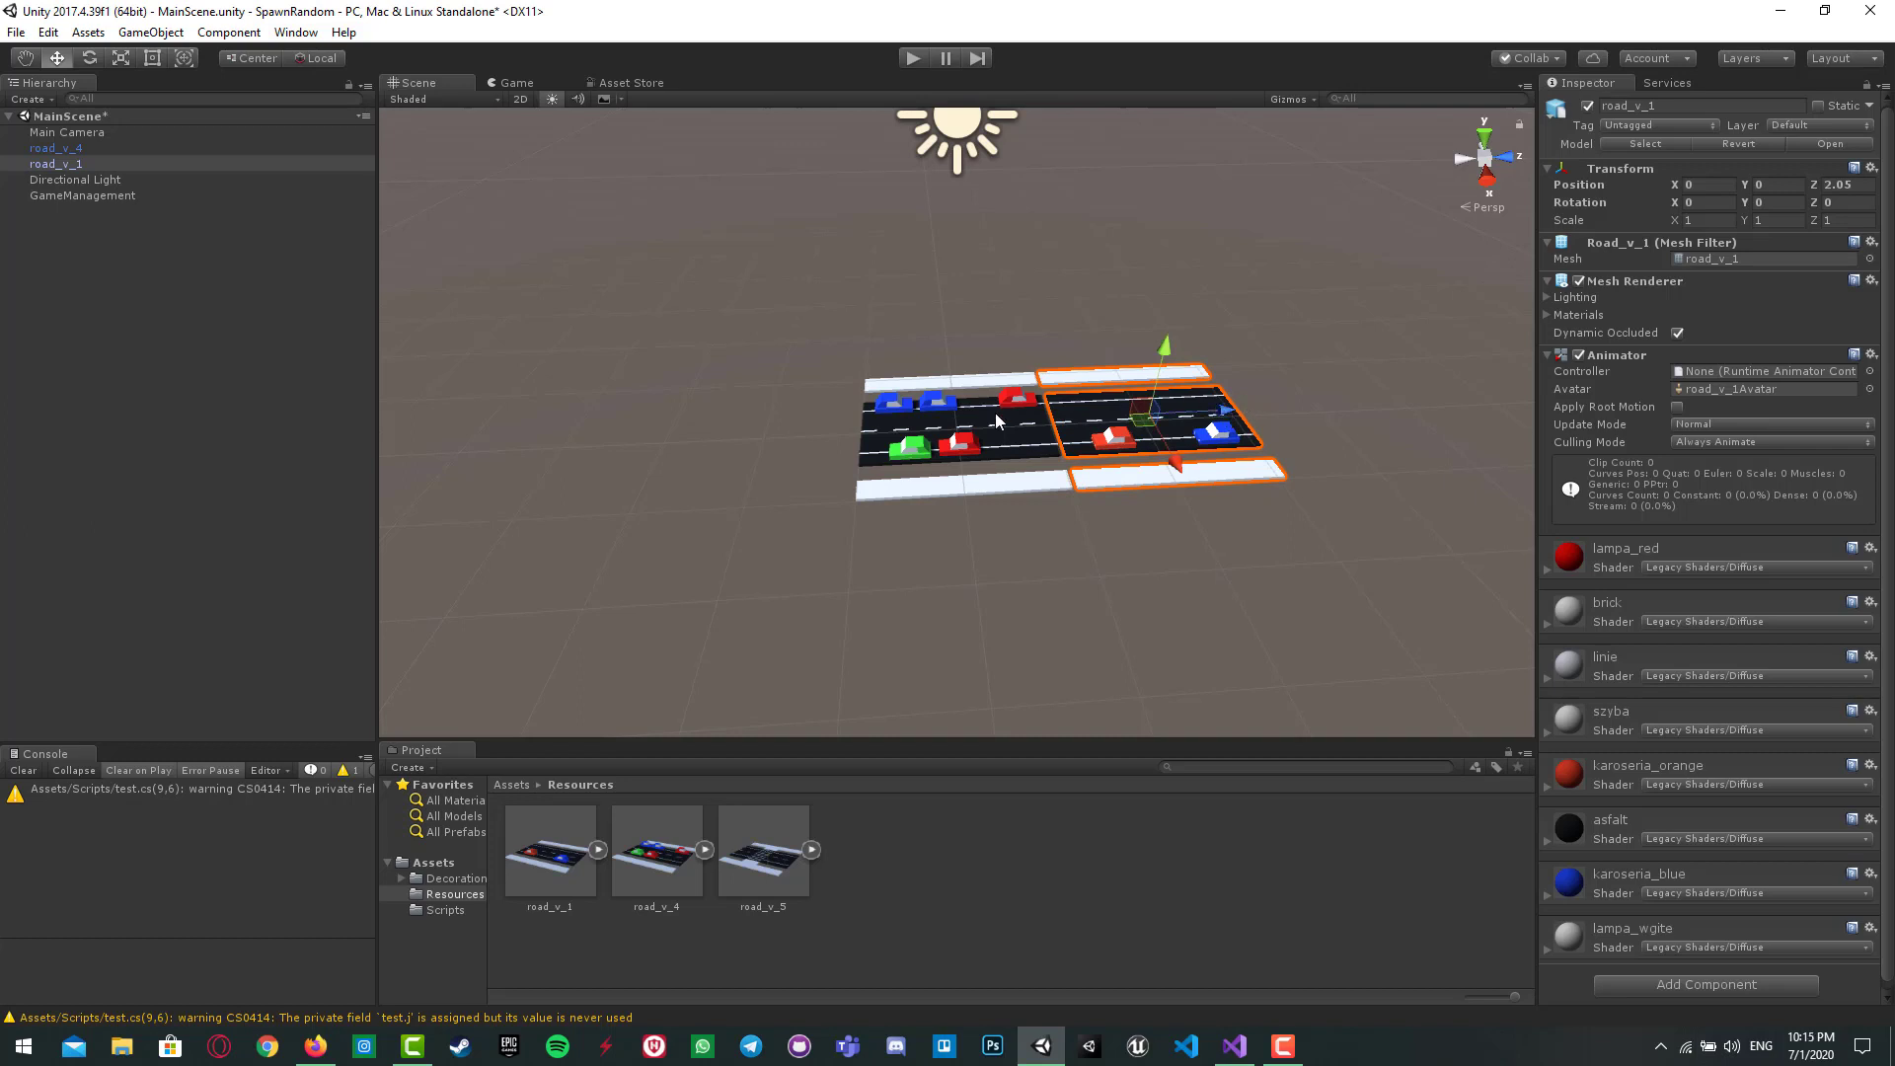
pyautogui.click(1232, 1046)
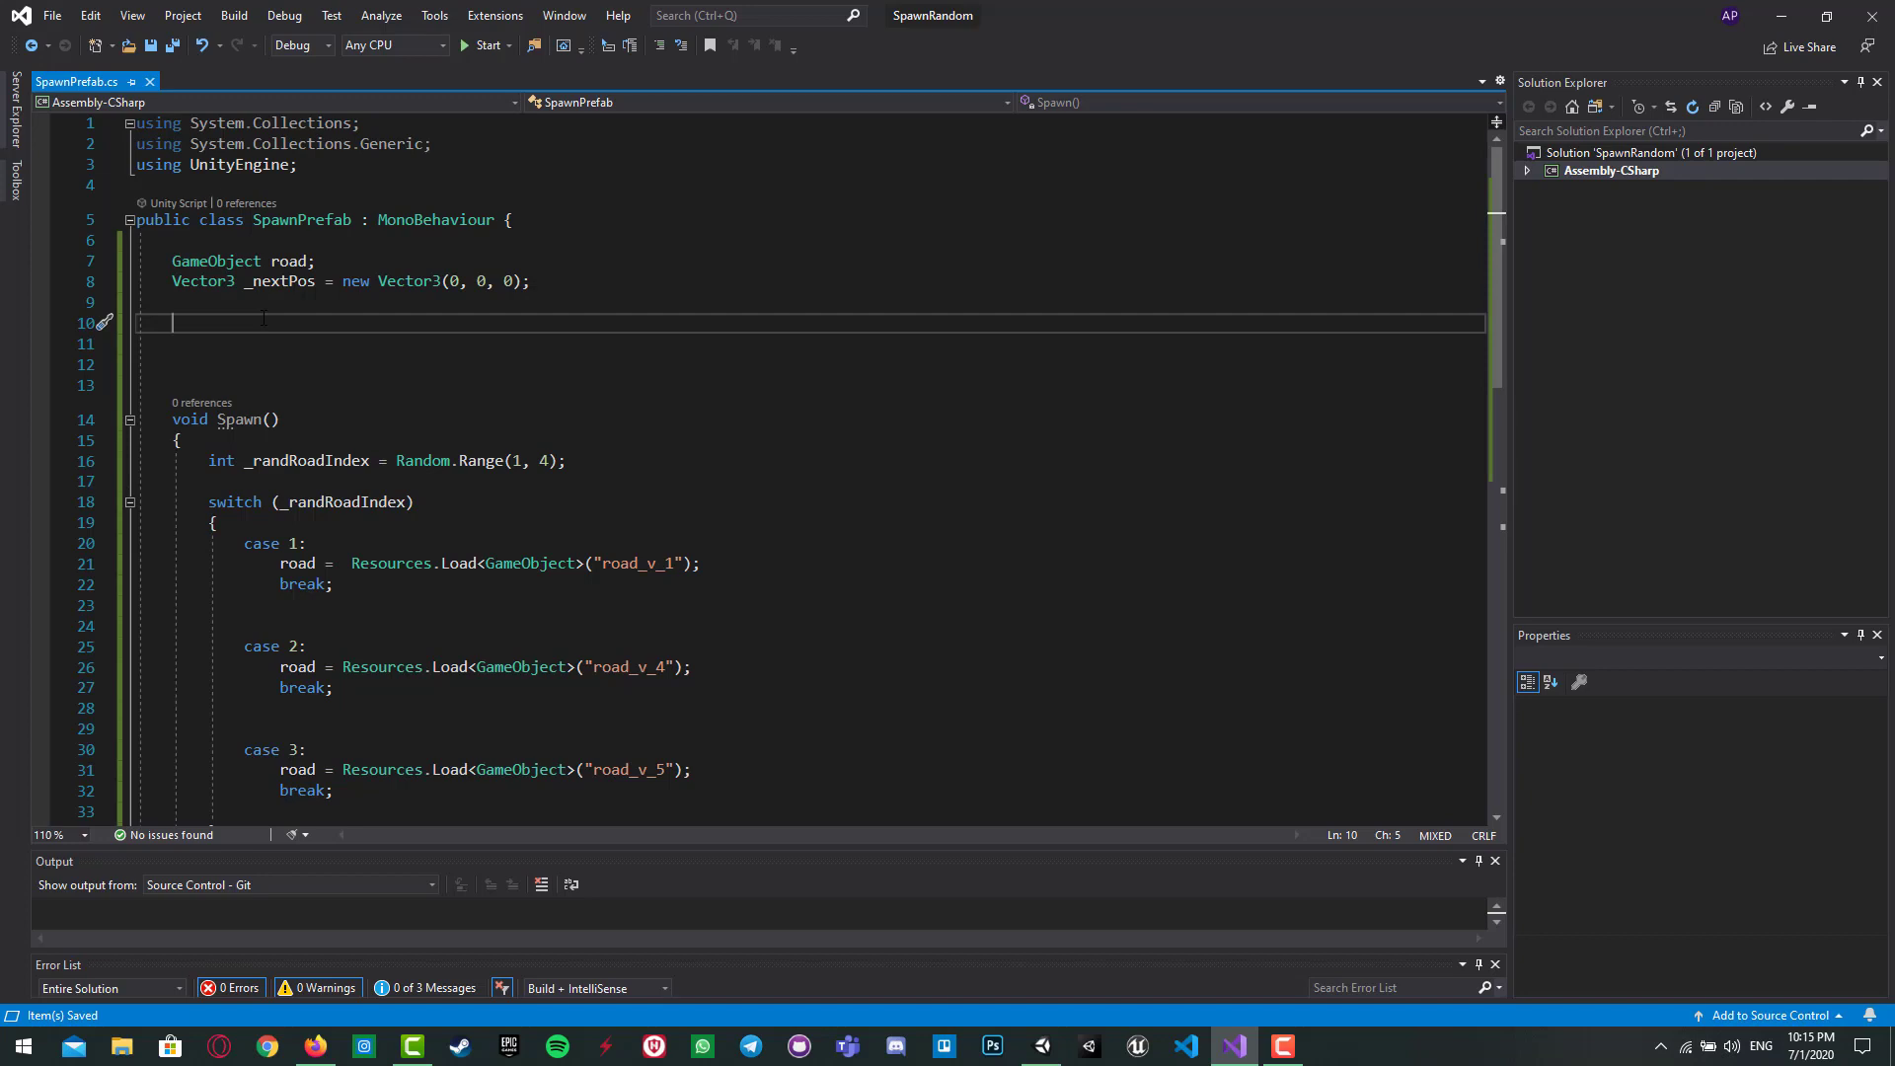
# Step: Declare the IEnumerator IESpawn() coroutine and begin its body
pyautogui.write('IEnumerator')
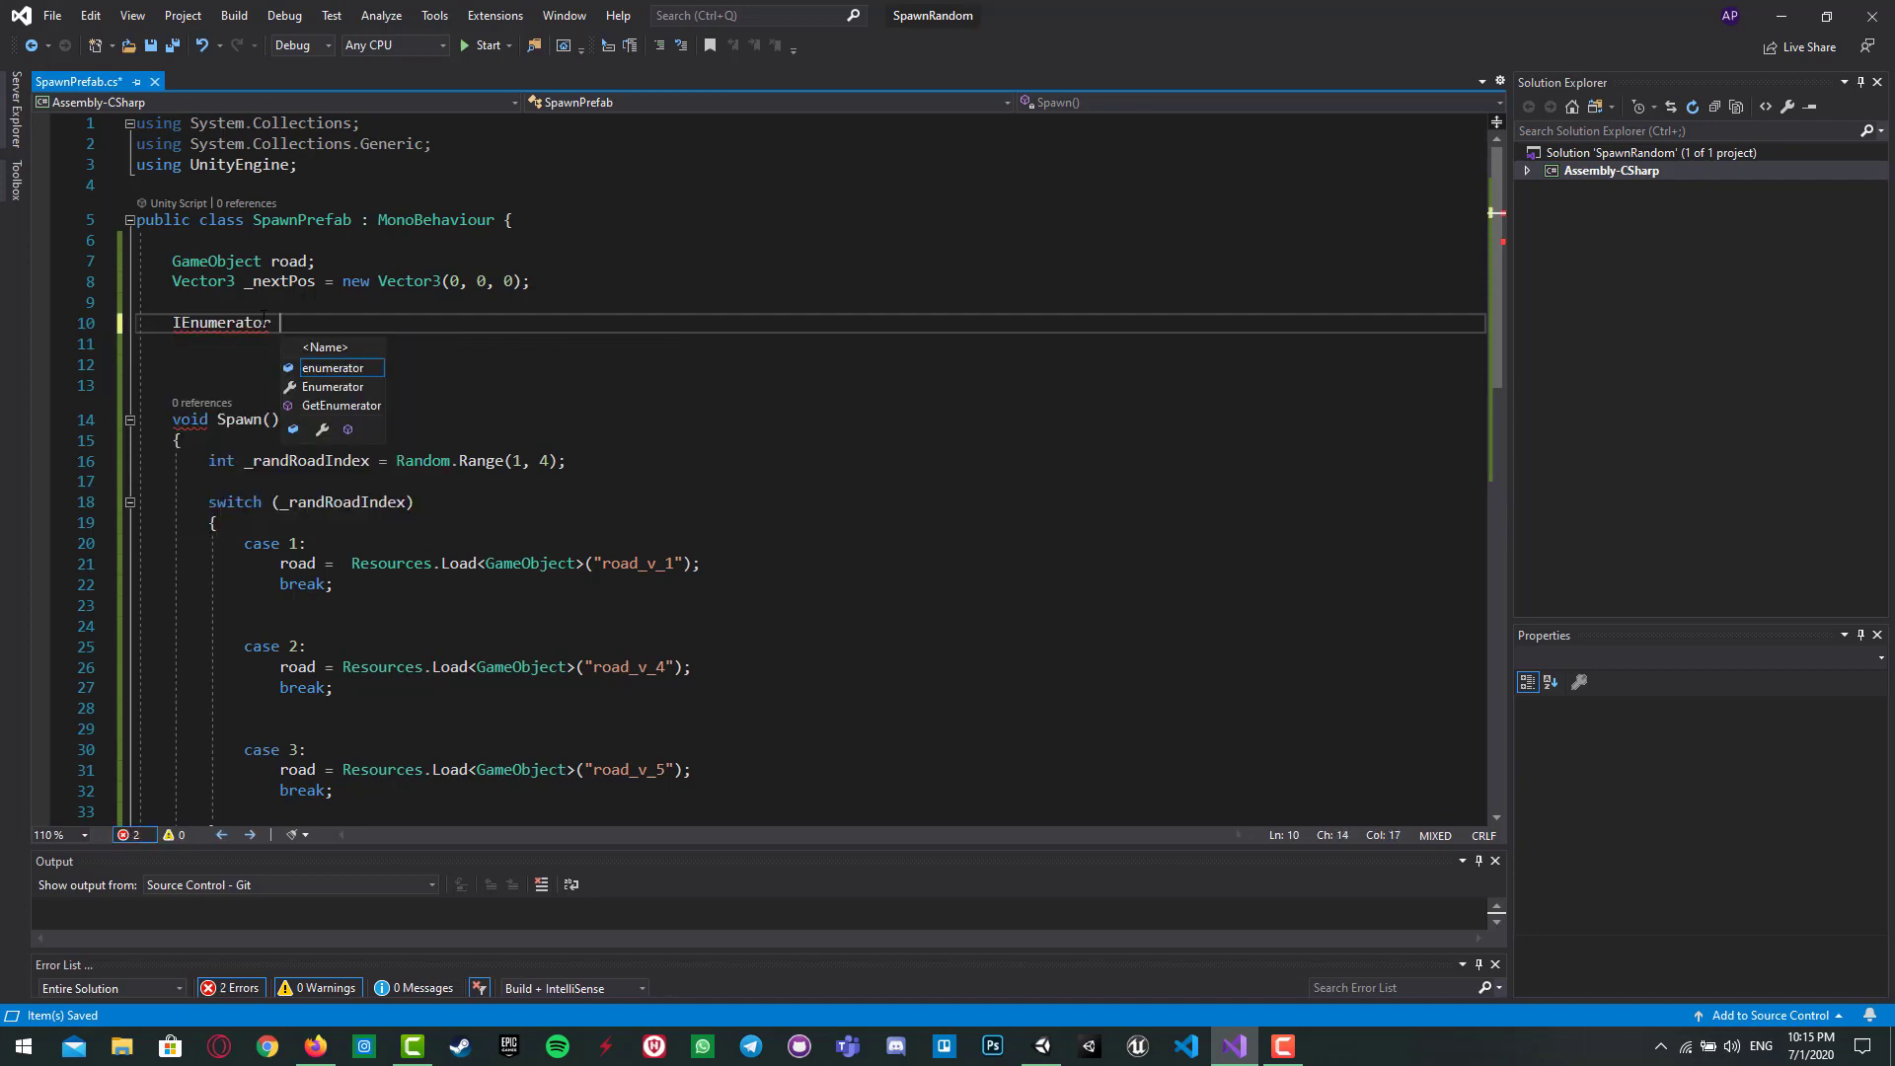
pyautogui.write('I')
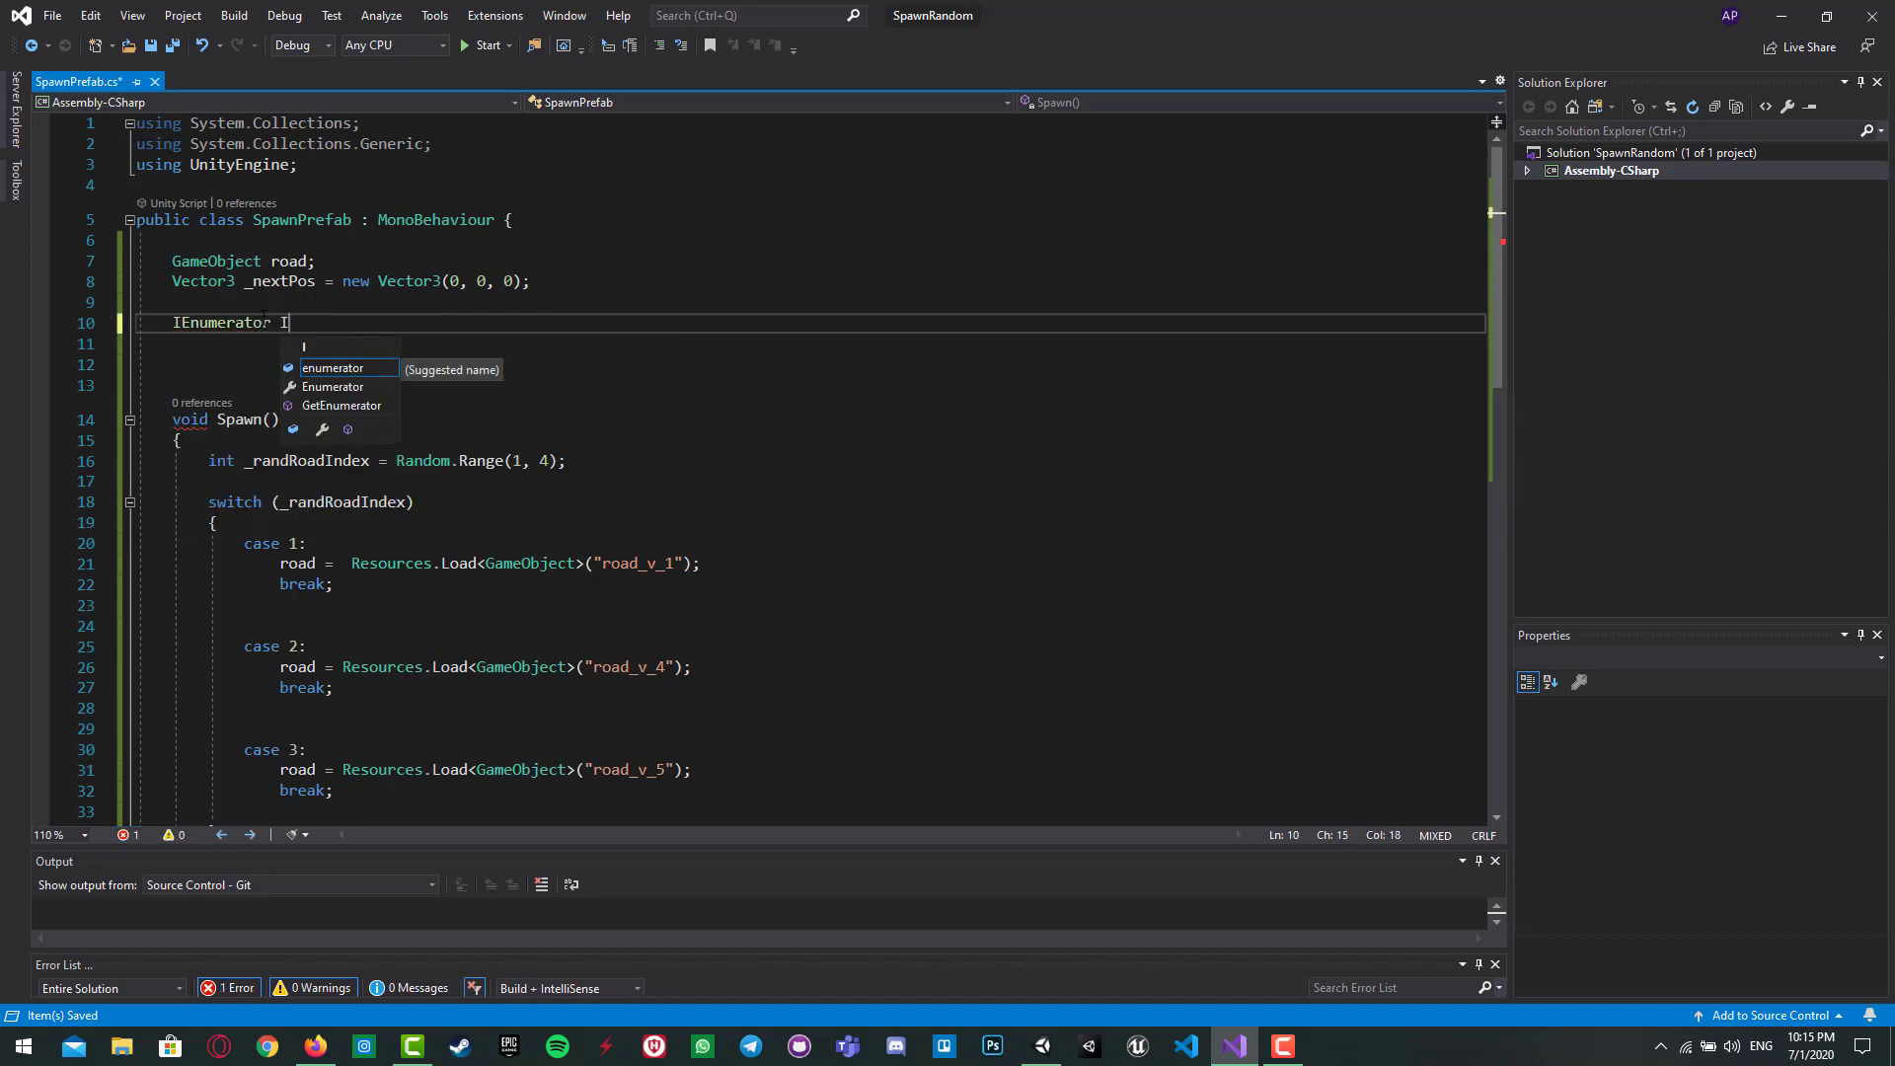
pyautogui.write('ES')
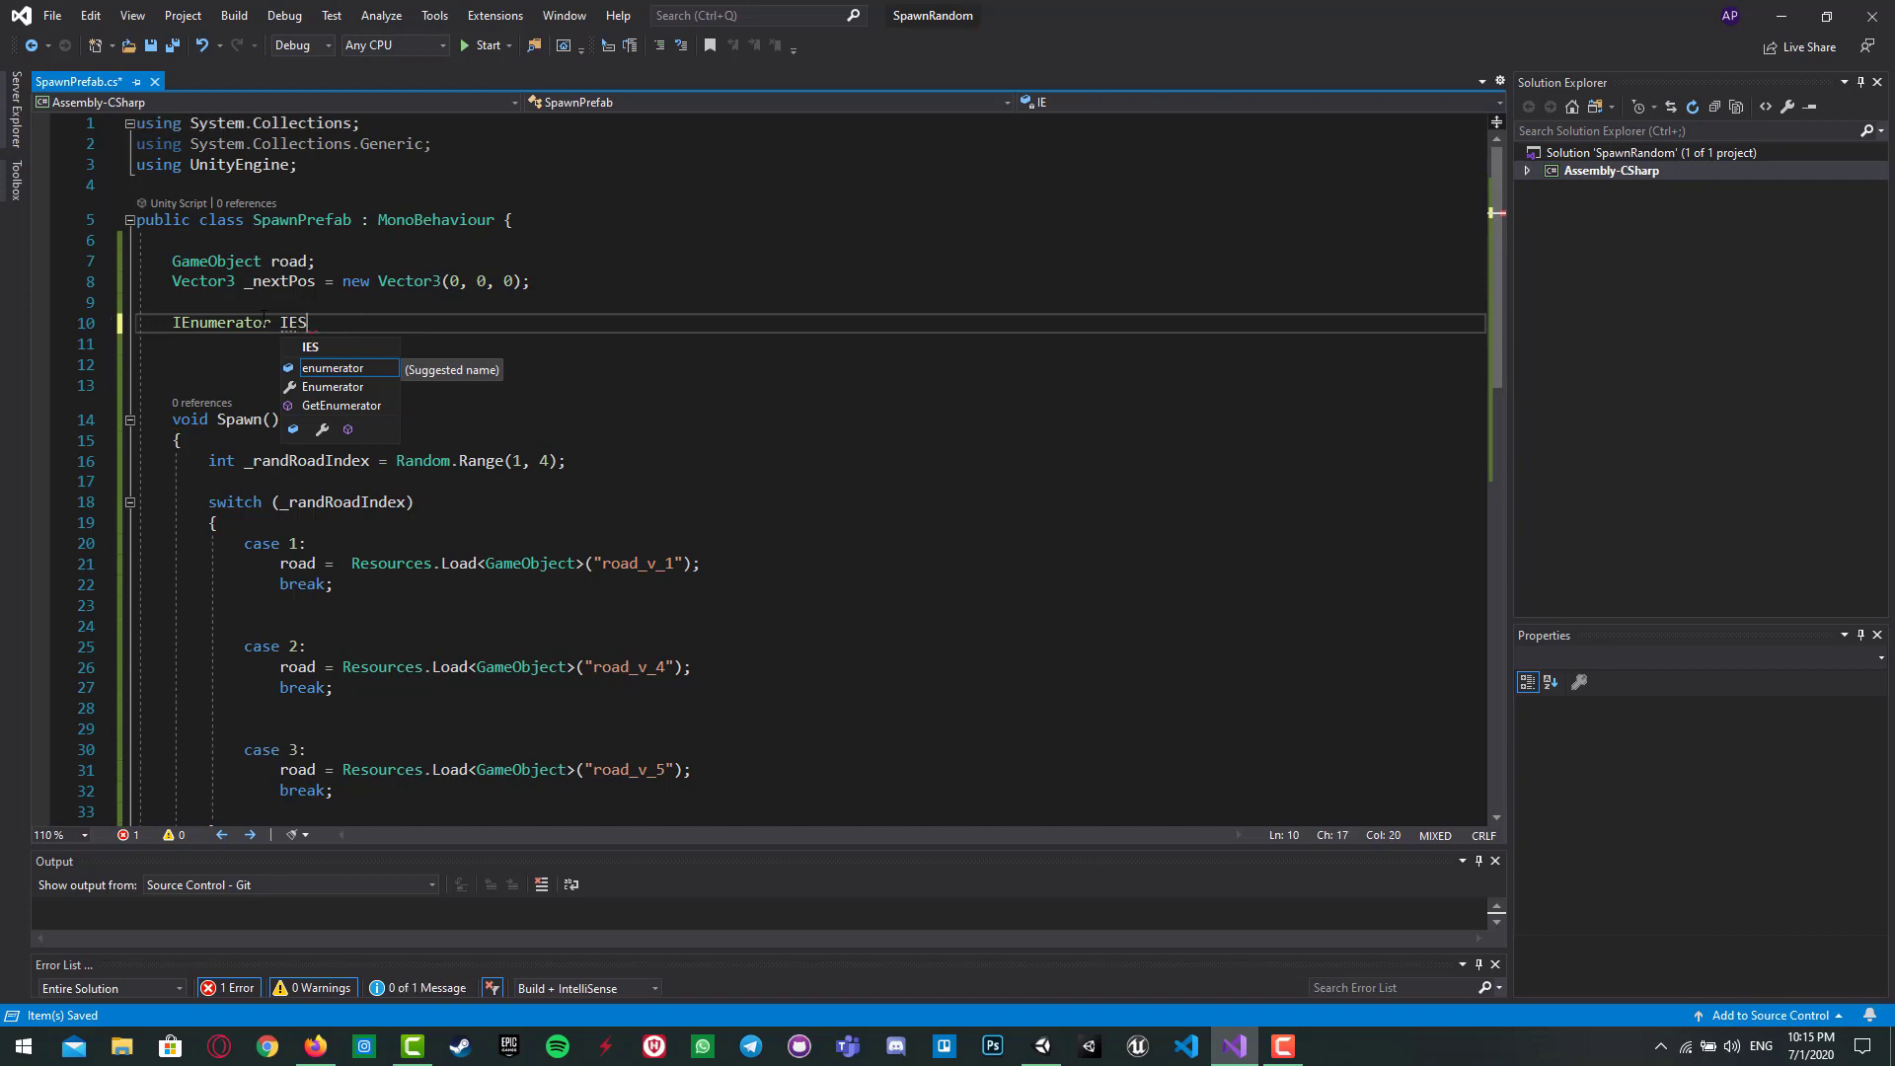
pyautogui.write('pawn()')
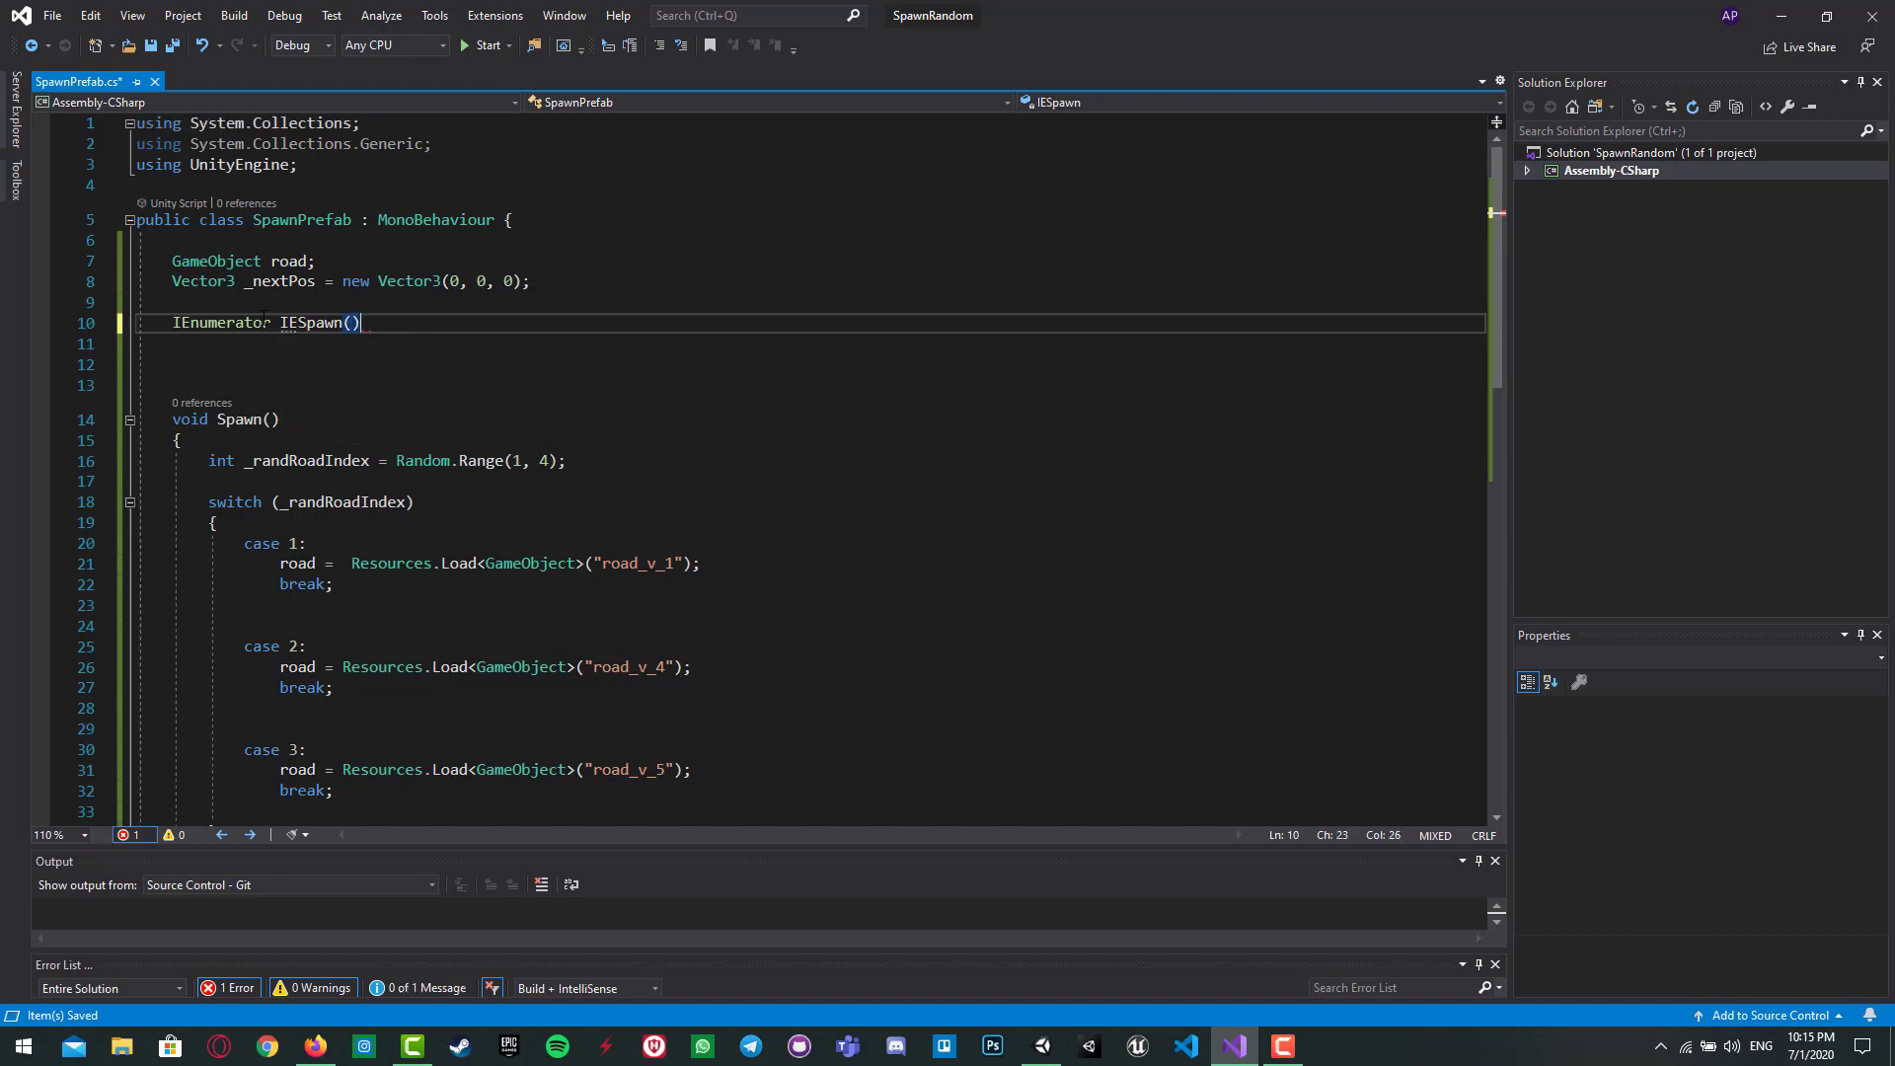
pyautogui.press('Enter')
pyautogui.write('{')
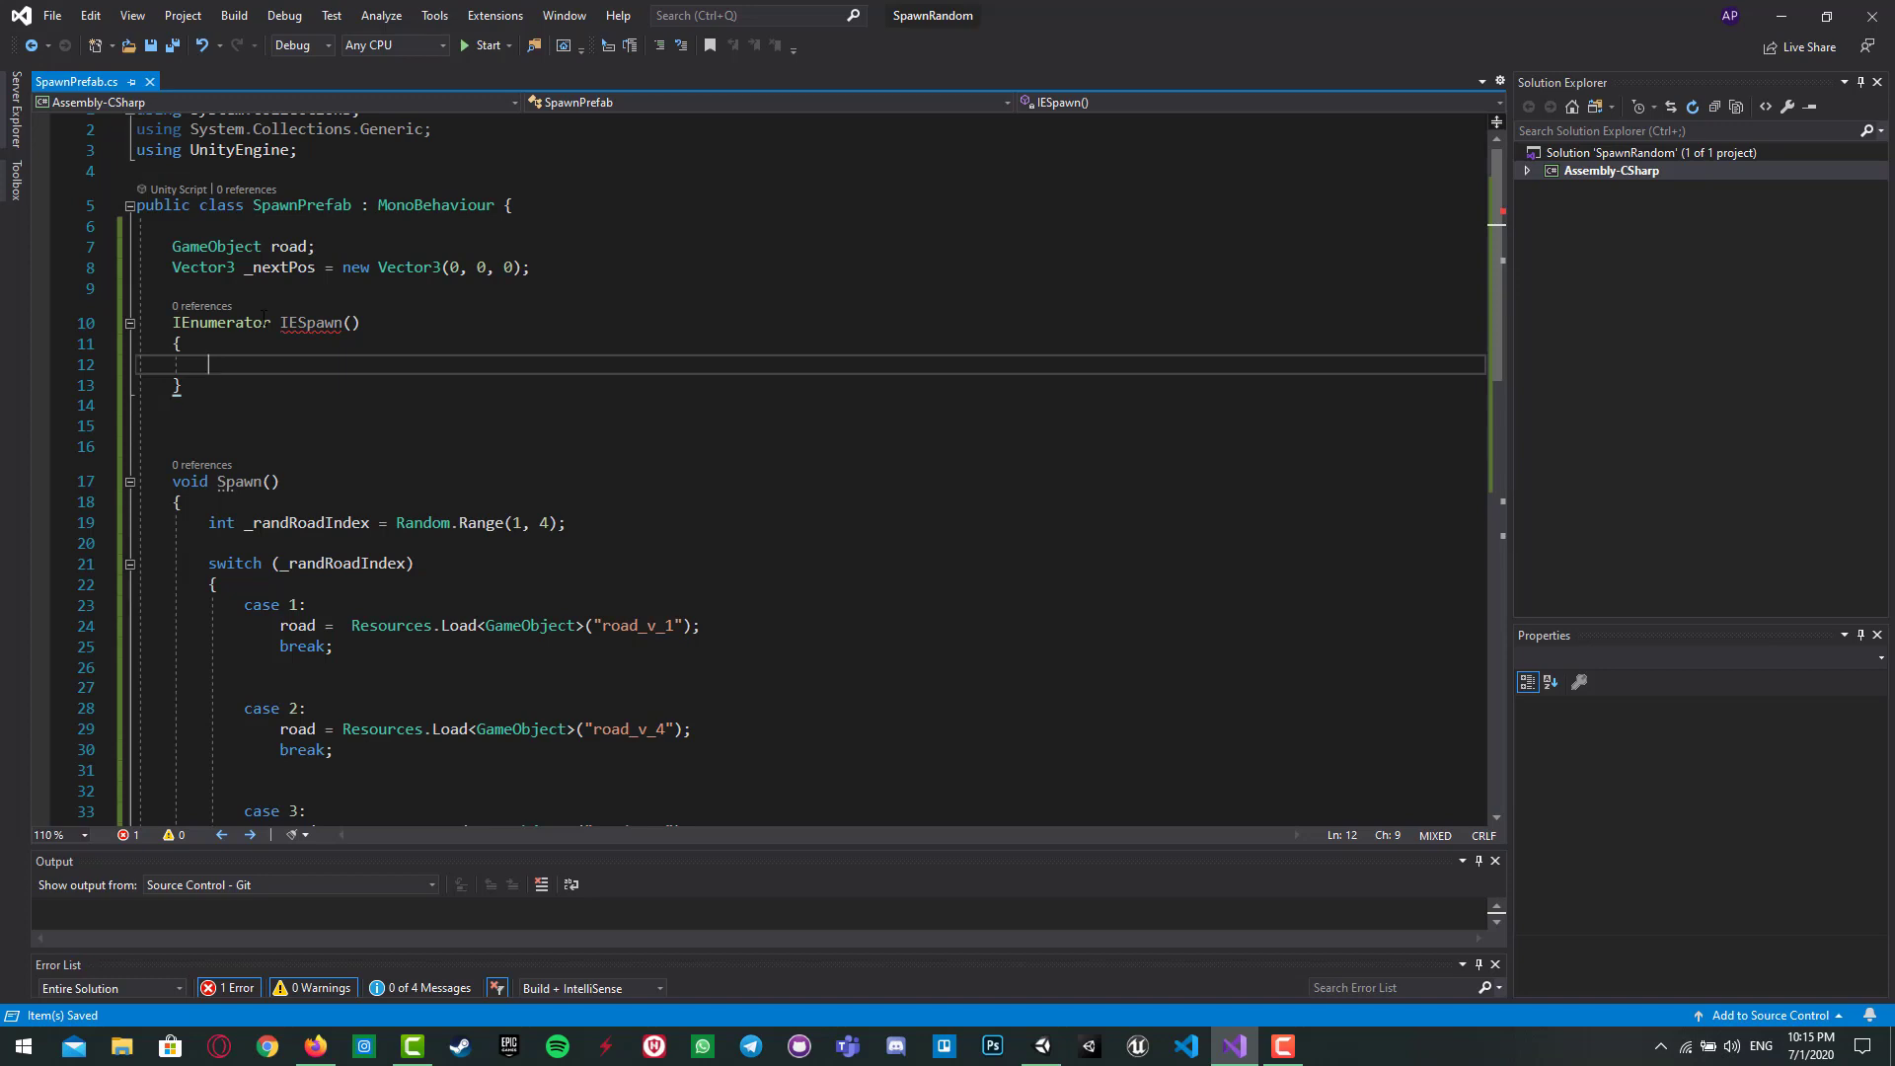
# Step: Loop 15 times calling Spawn() and yield return new WaitForSeconds(1)
pyautogui.write('for (int i = 0; i < length; i++')
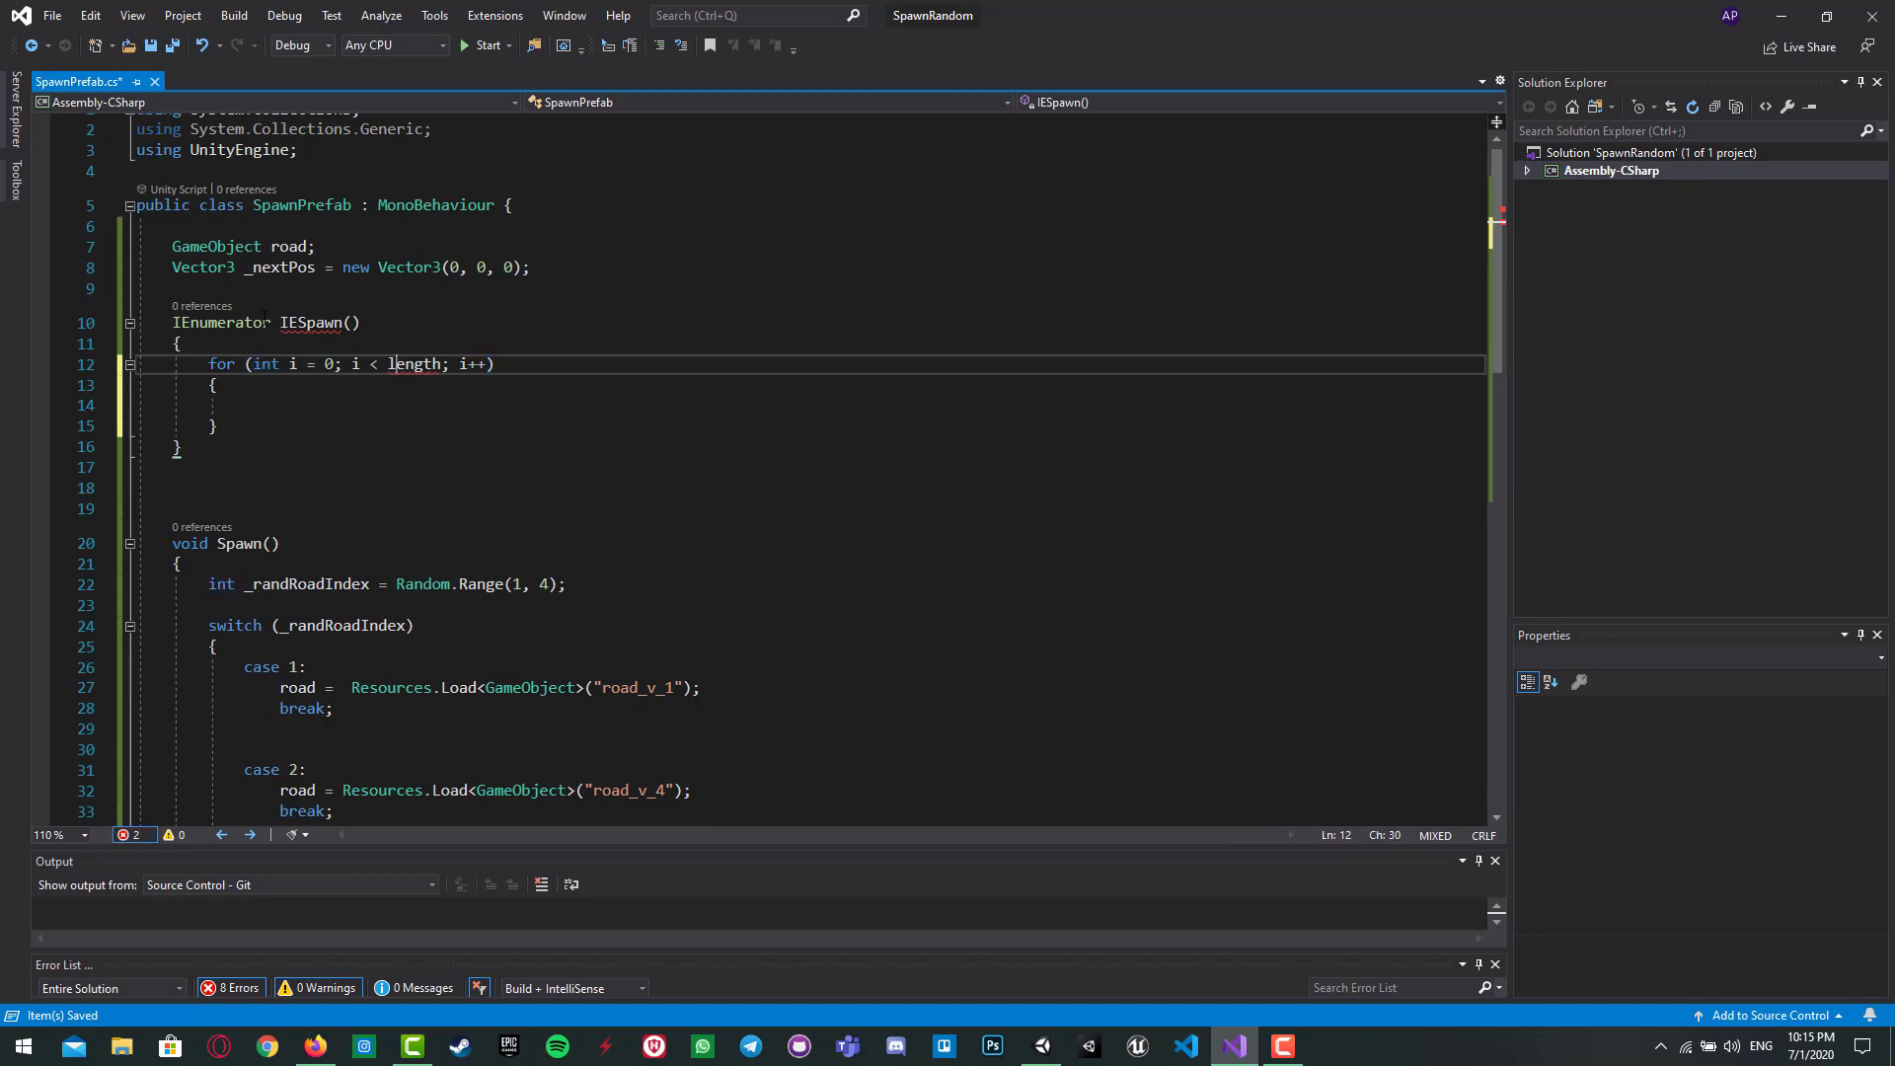
pyautogui.write('15')
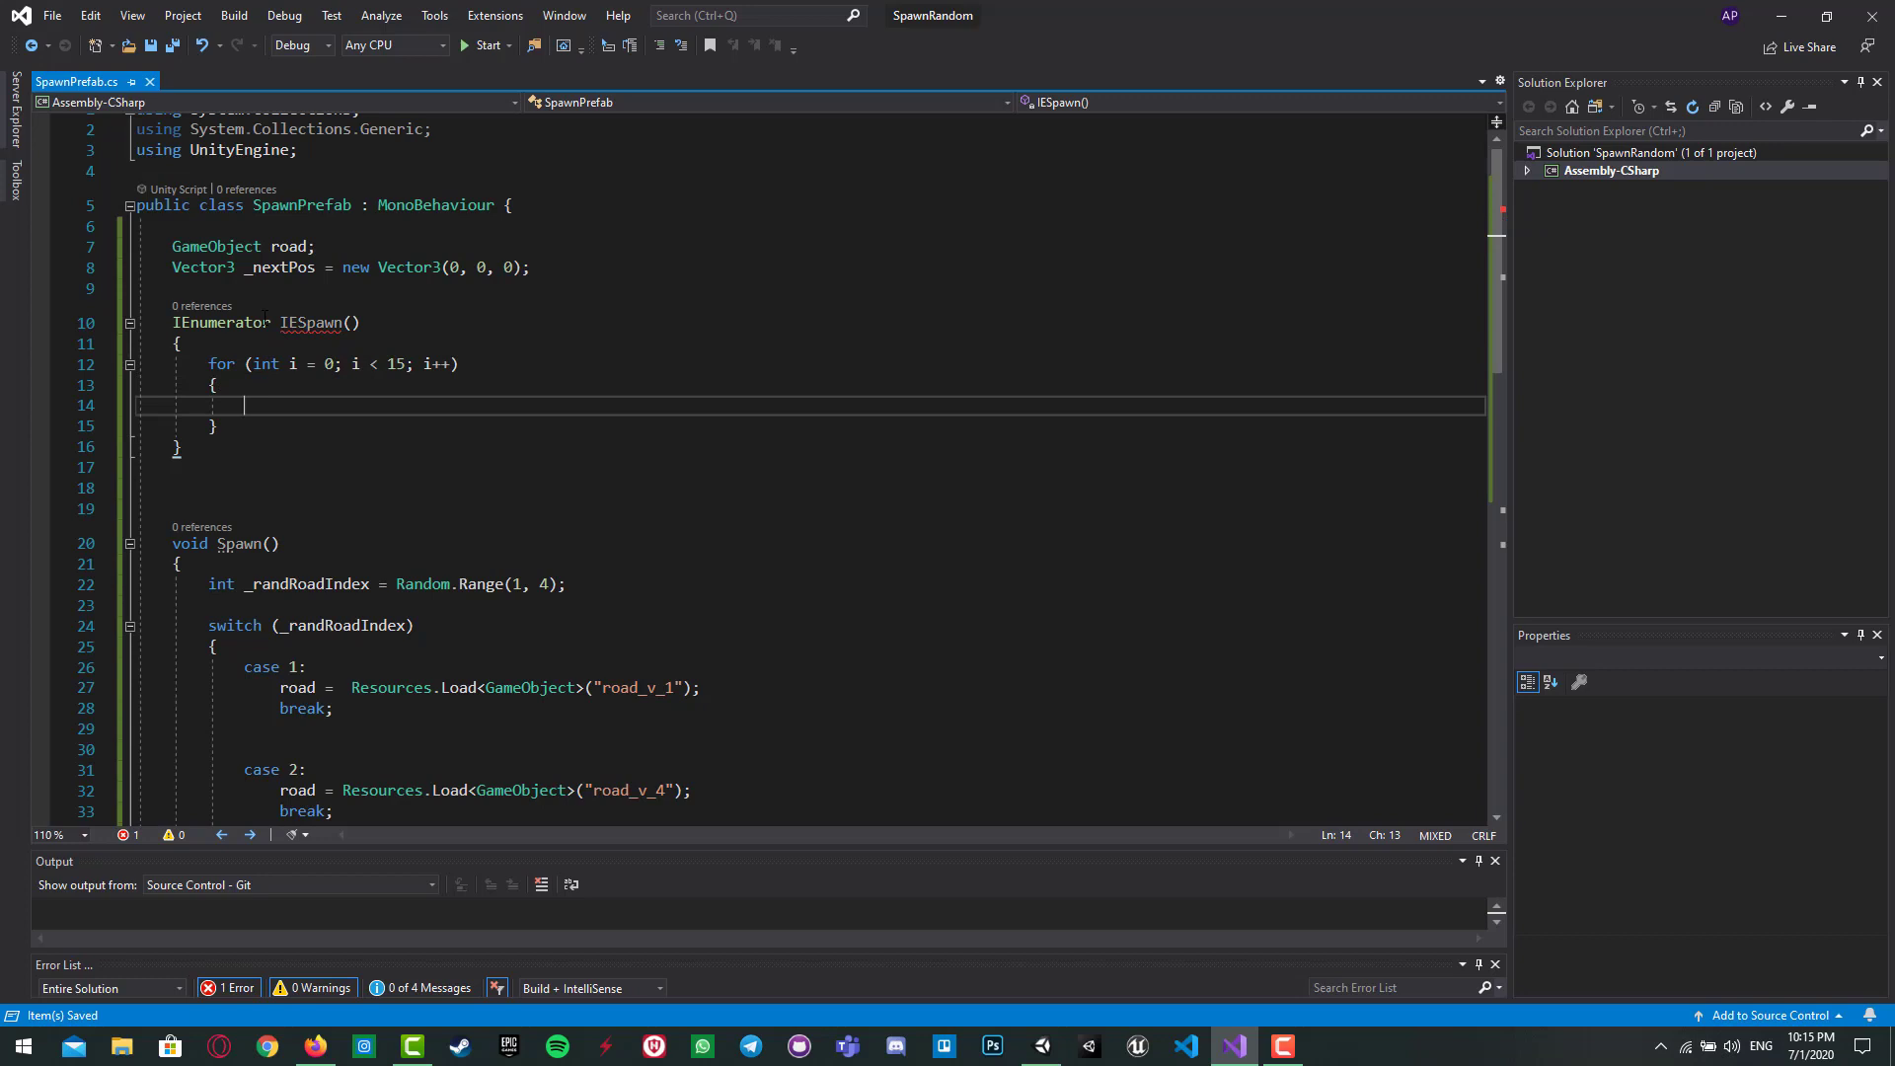
pyautogui.write('s')
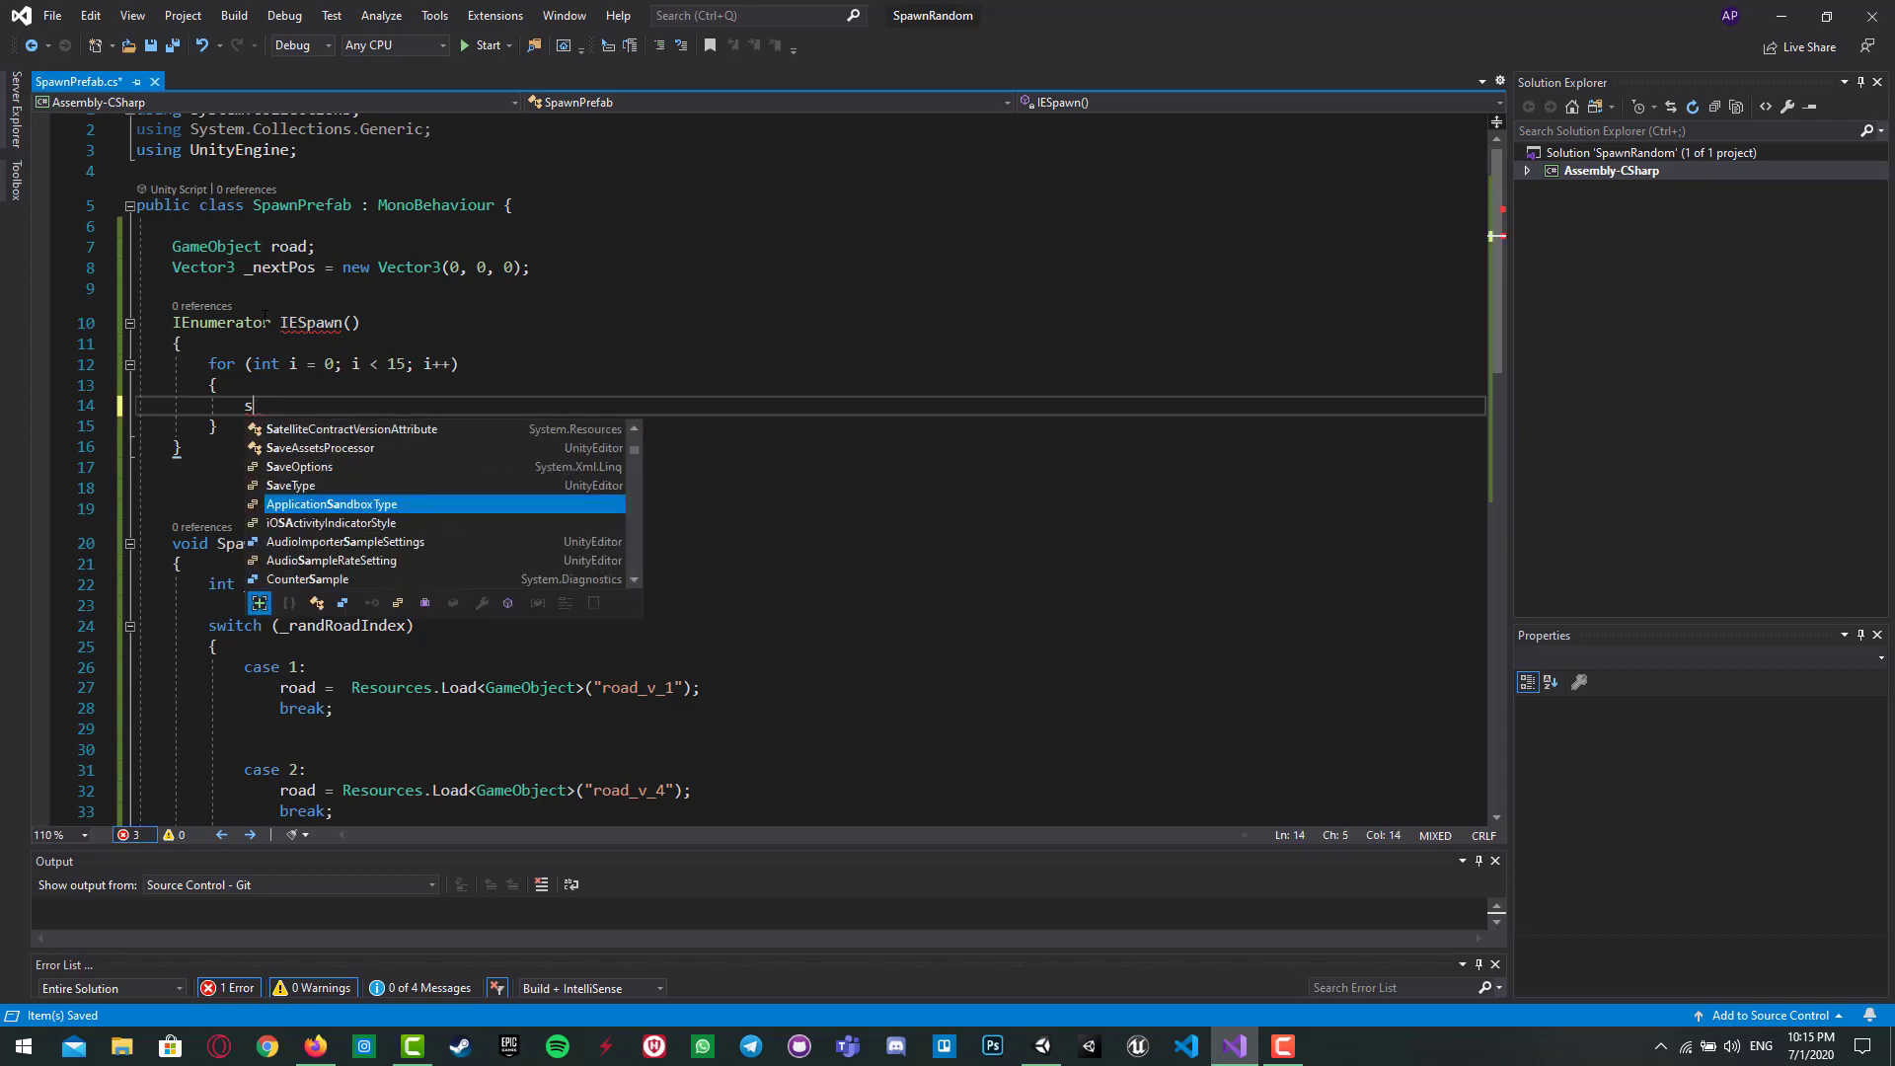
pyautogui.write('Spawn()')
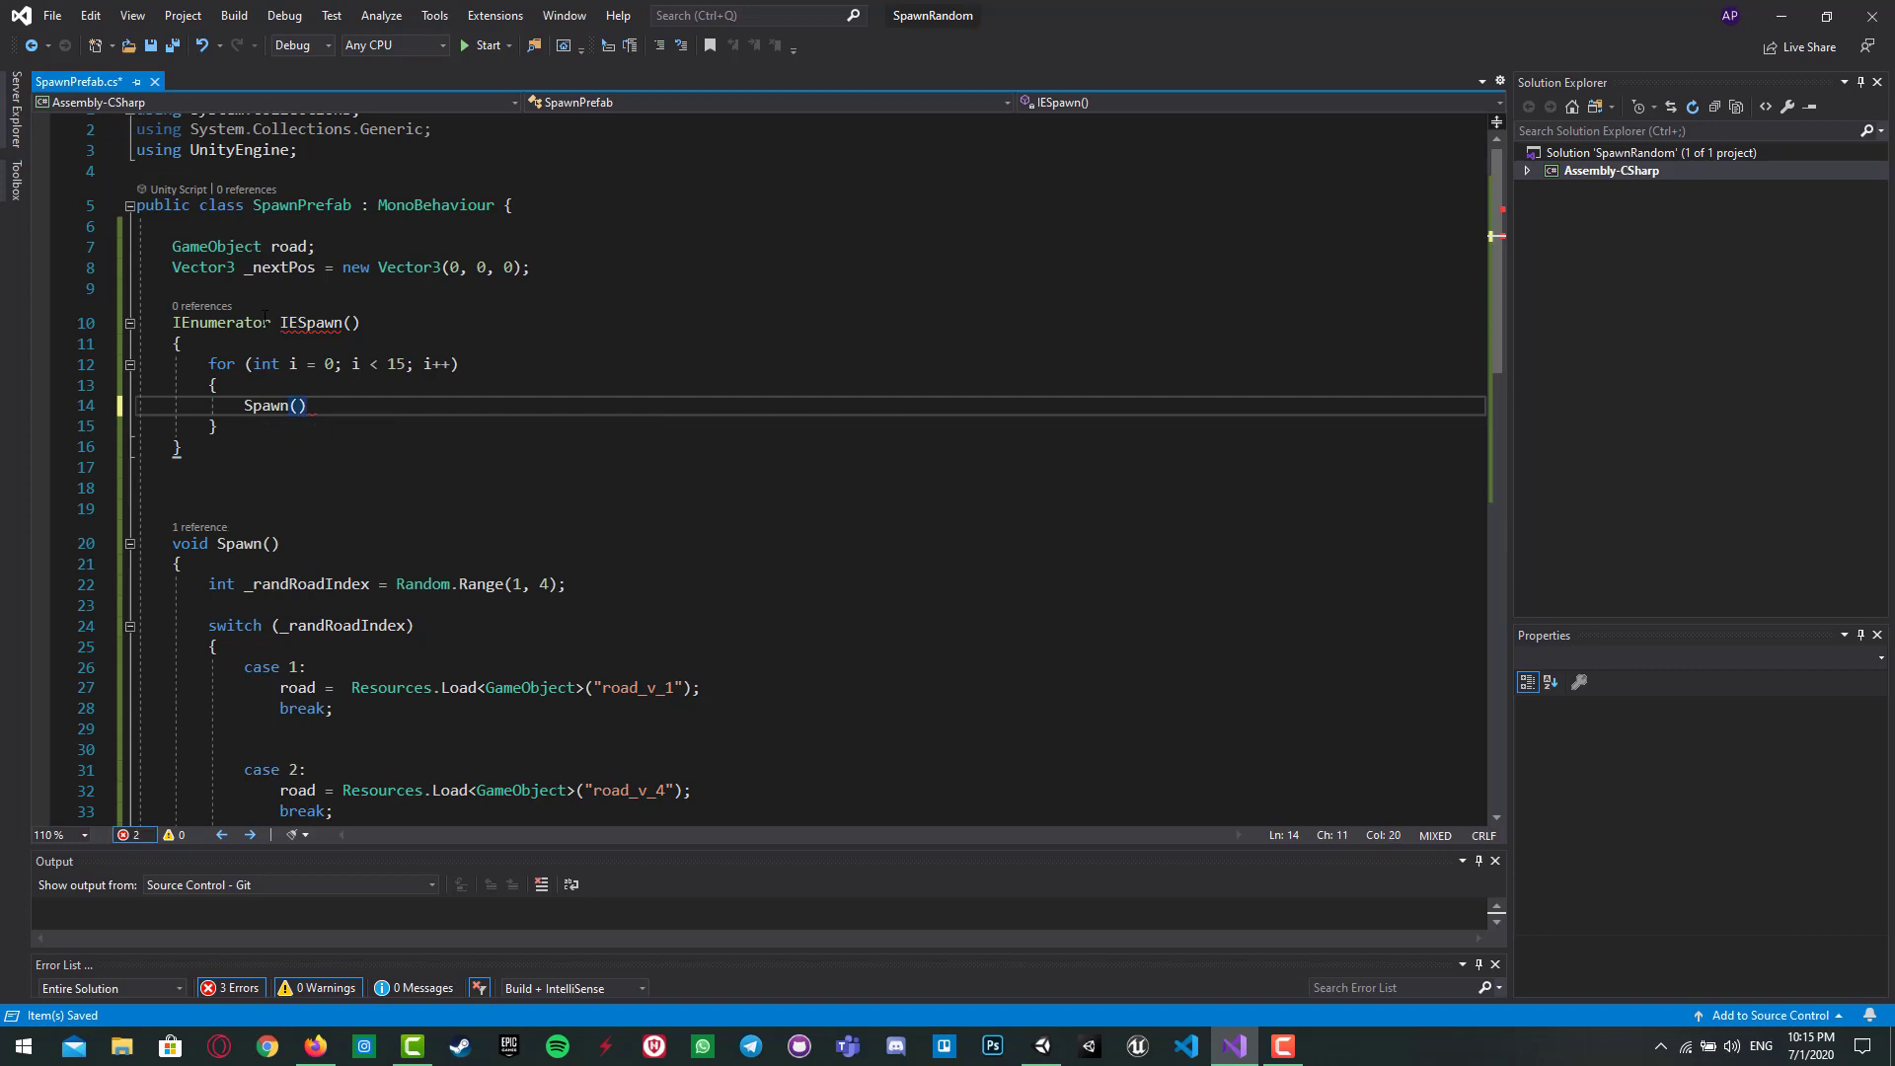
pyautogui.write(';')
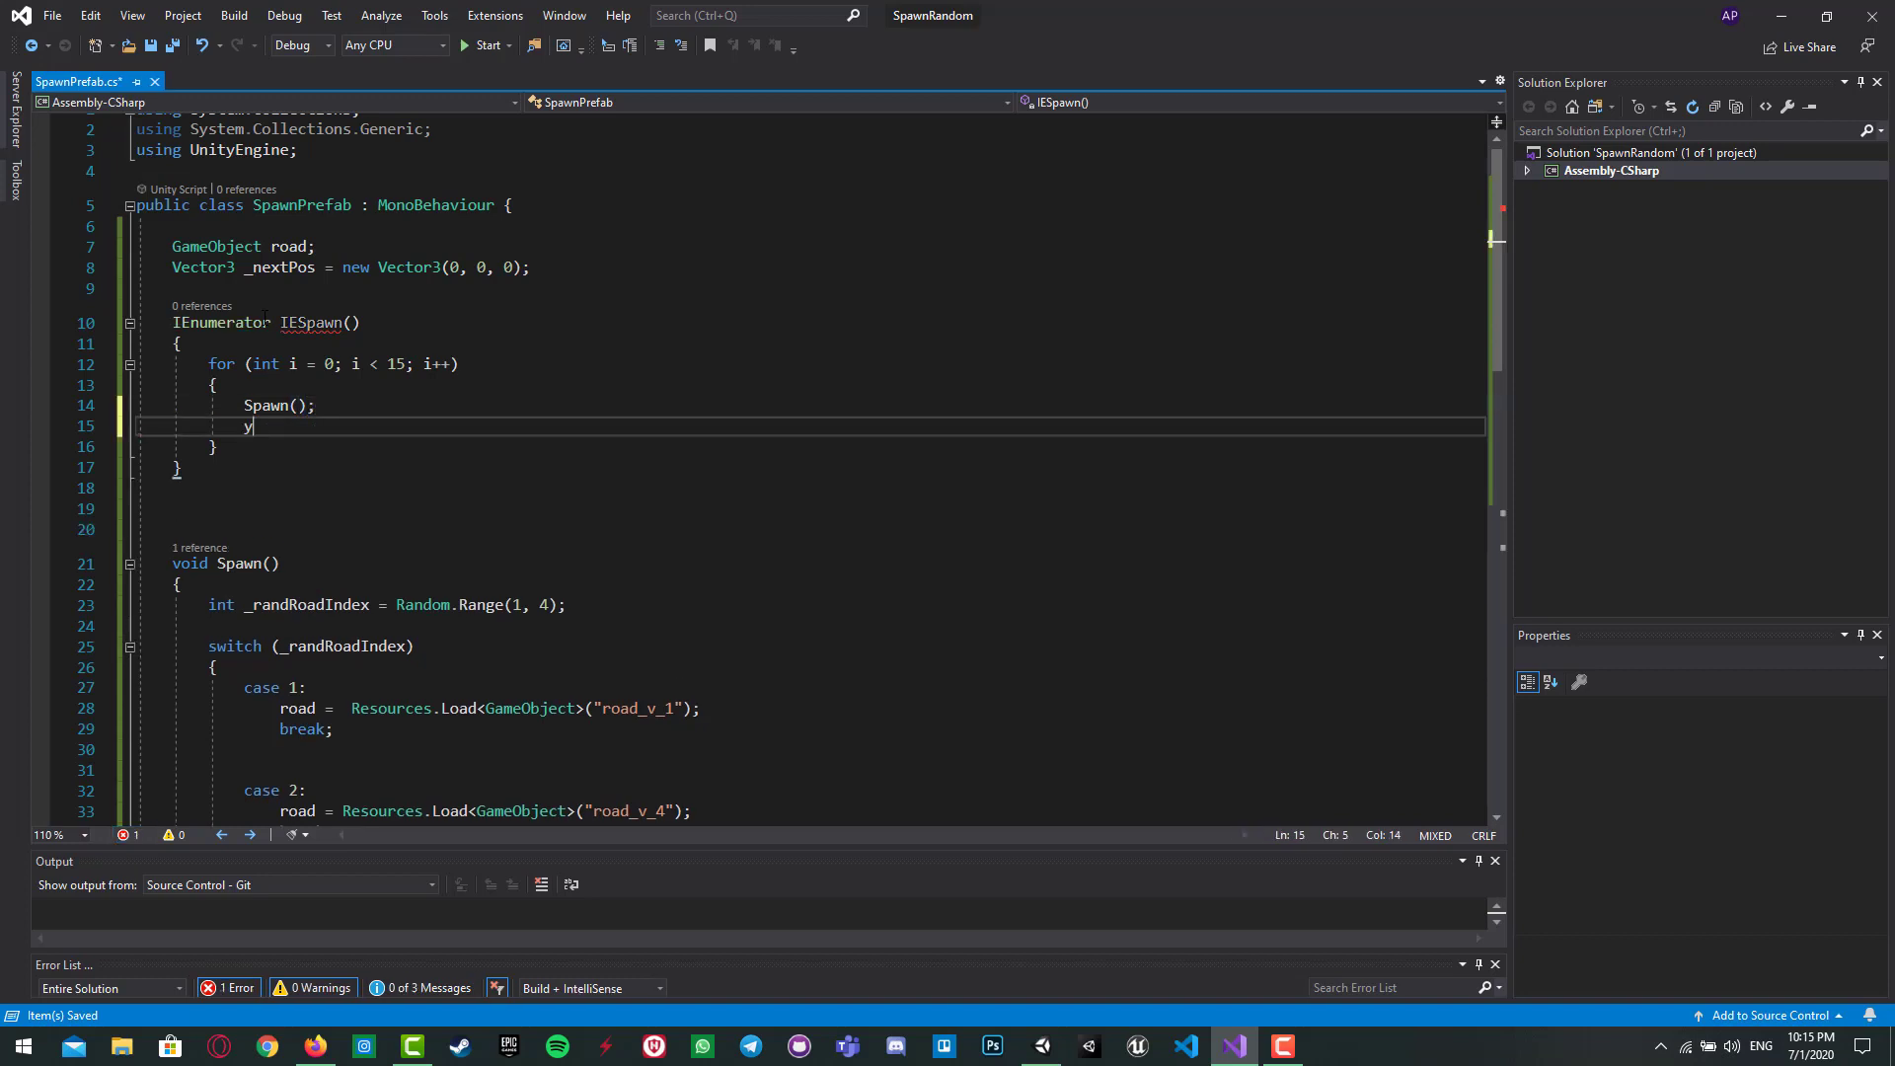
pyautogui.write('ield retur')
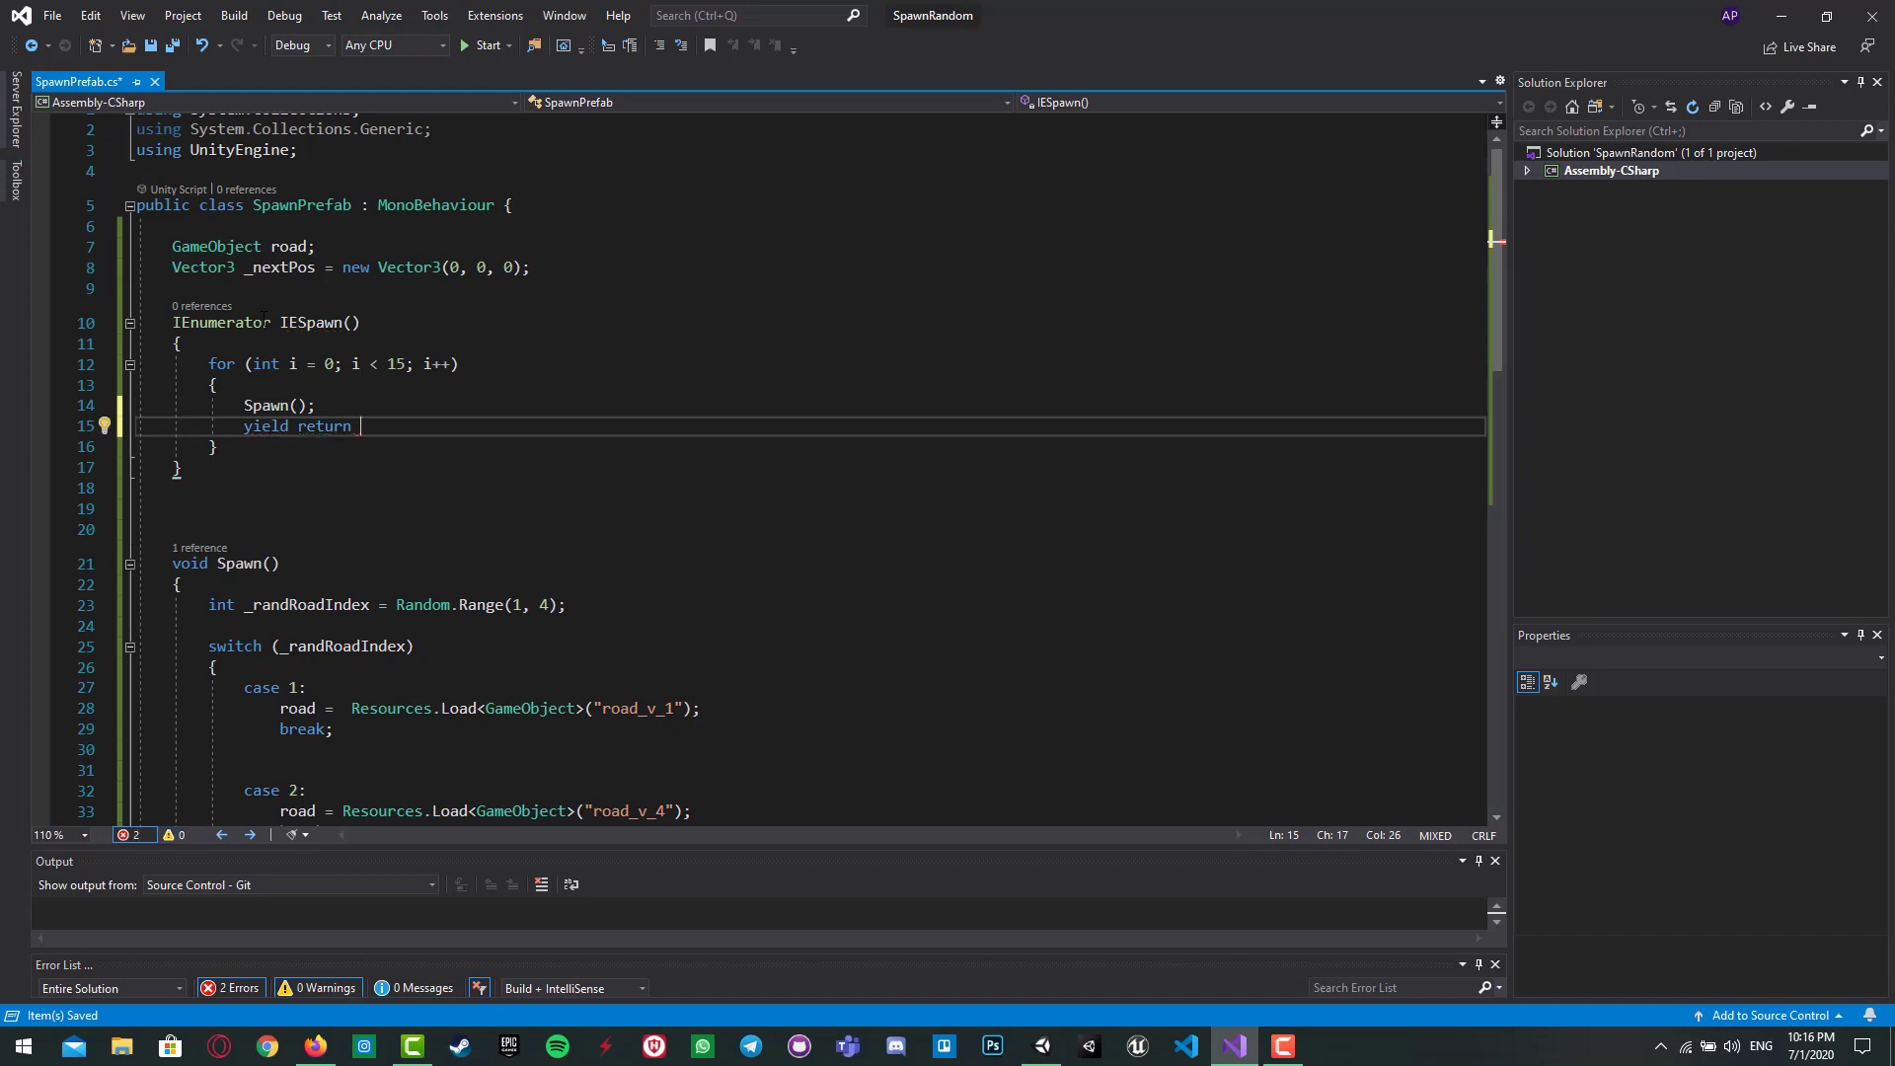
pyautogui.write('ne')
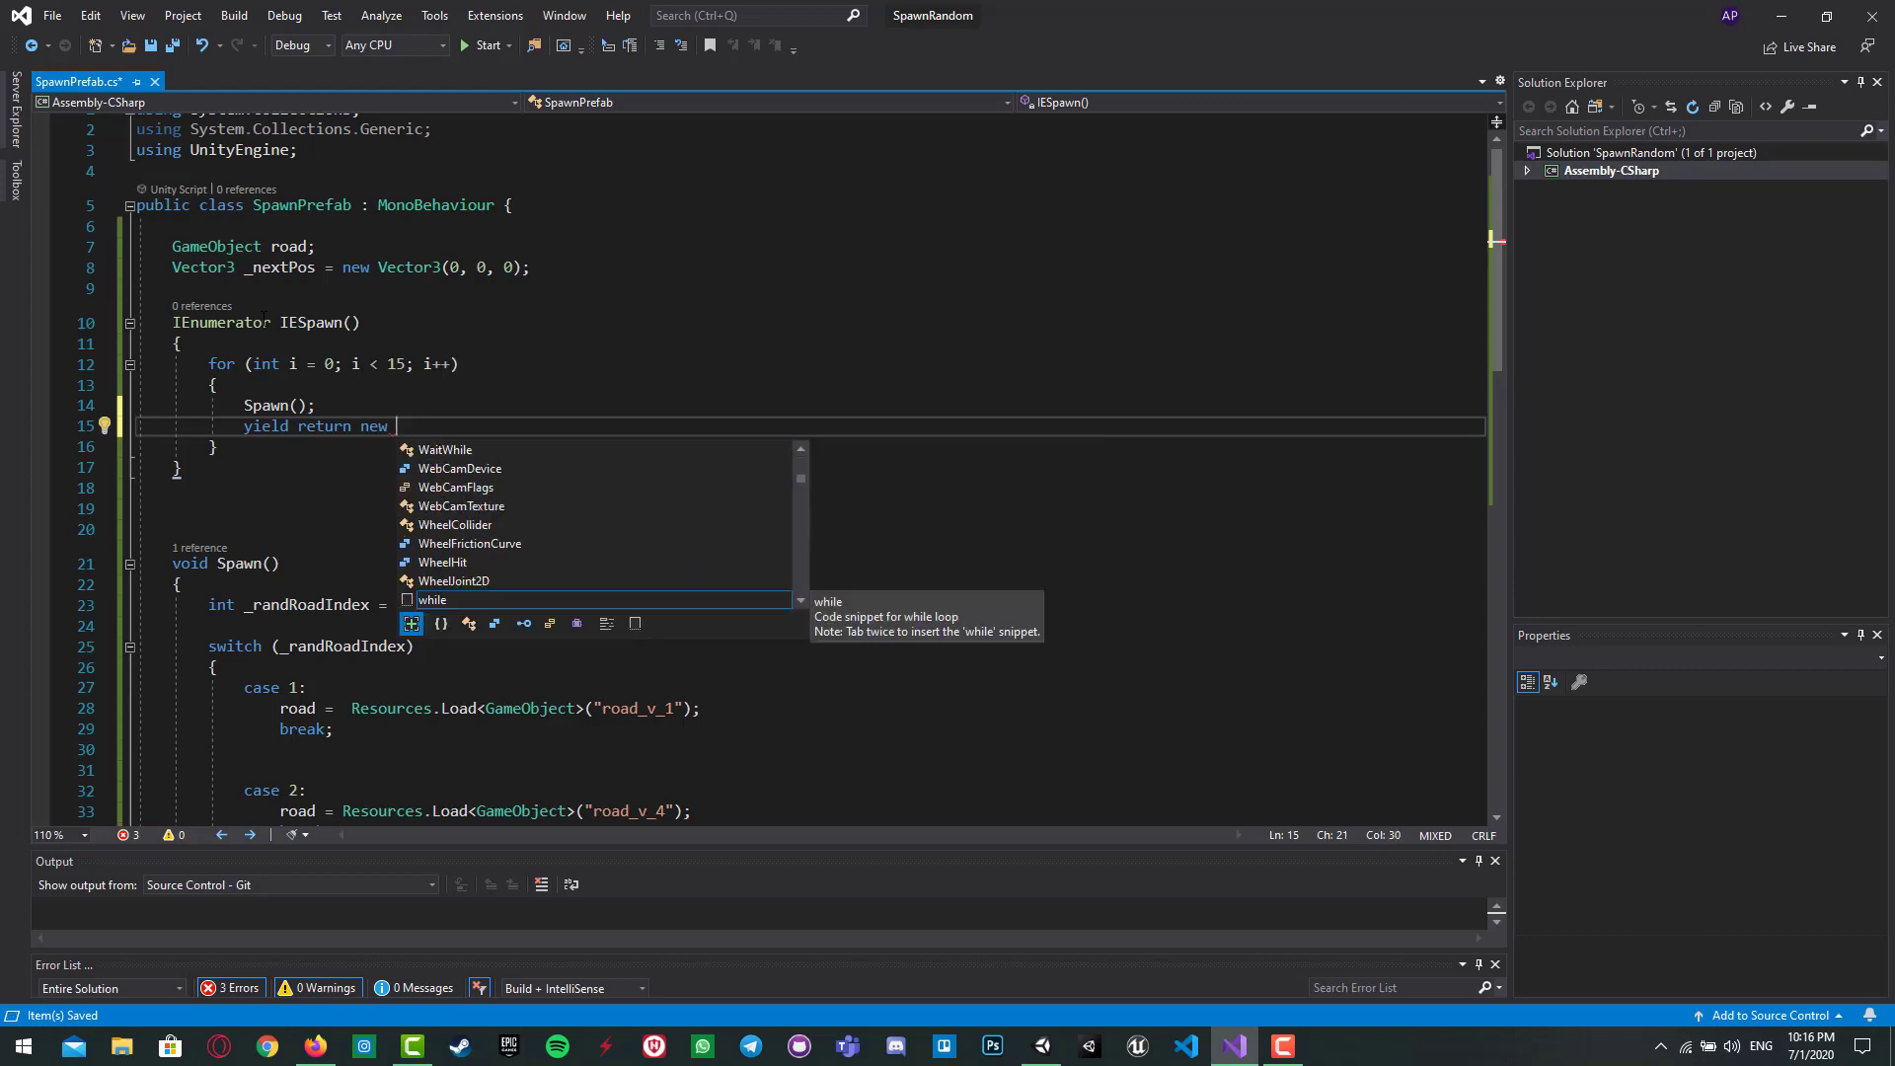
pyautogui.write('wai')
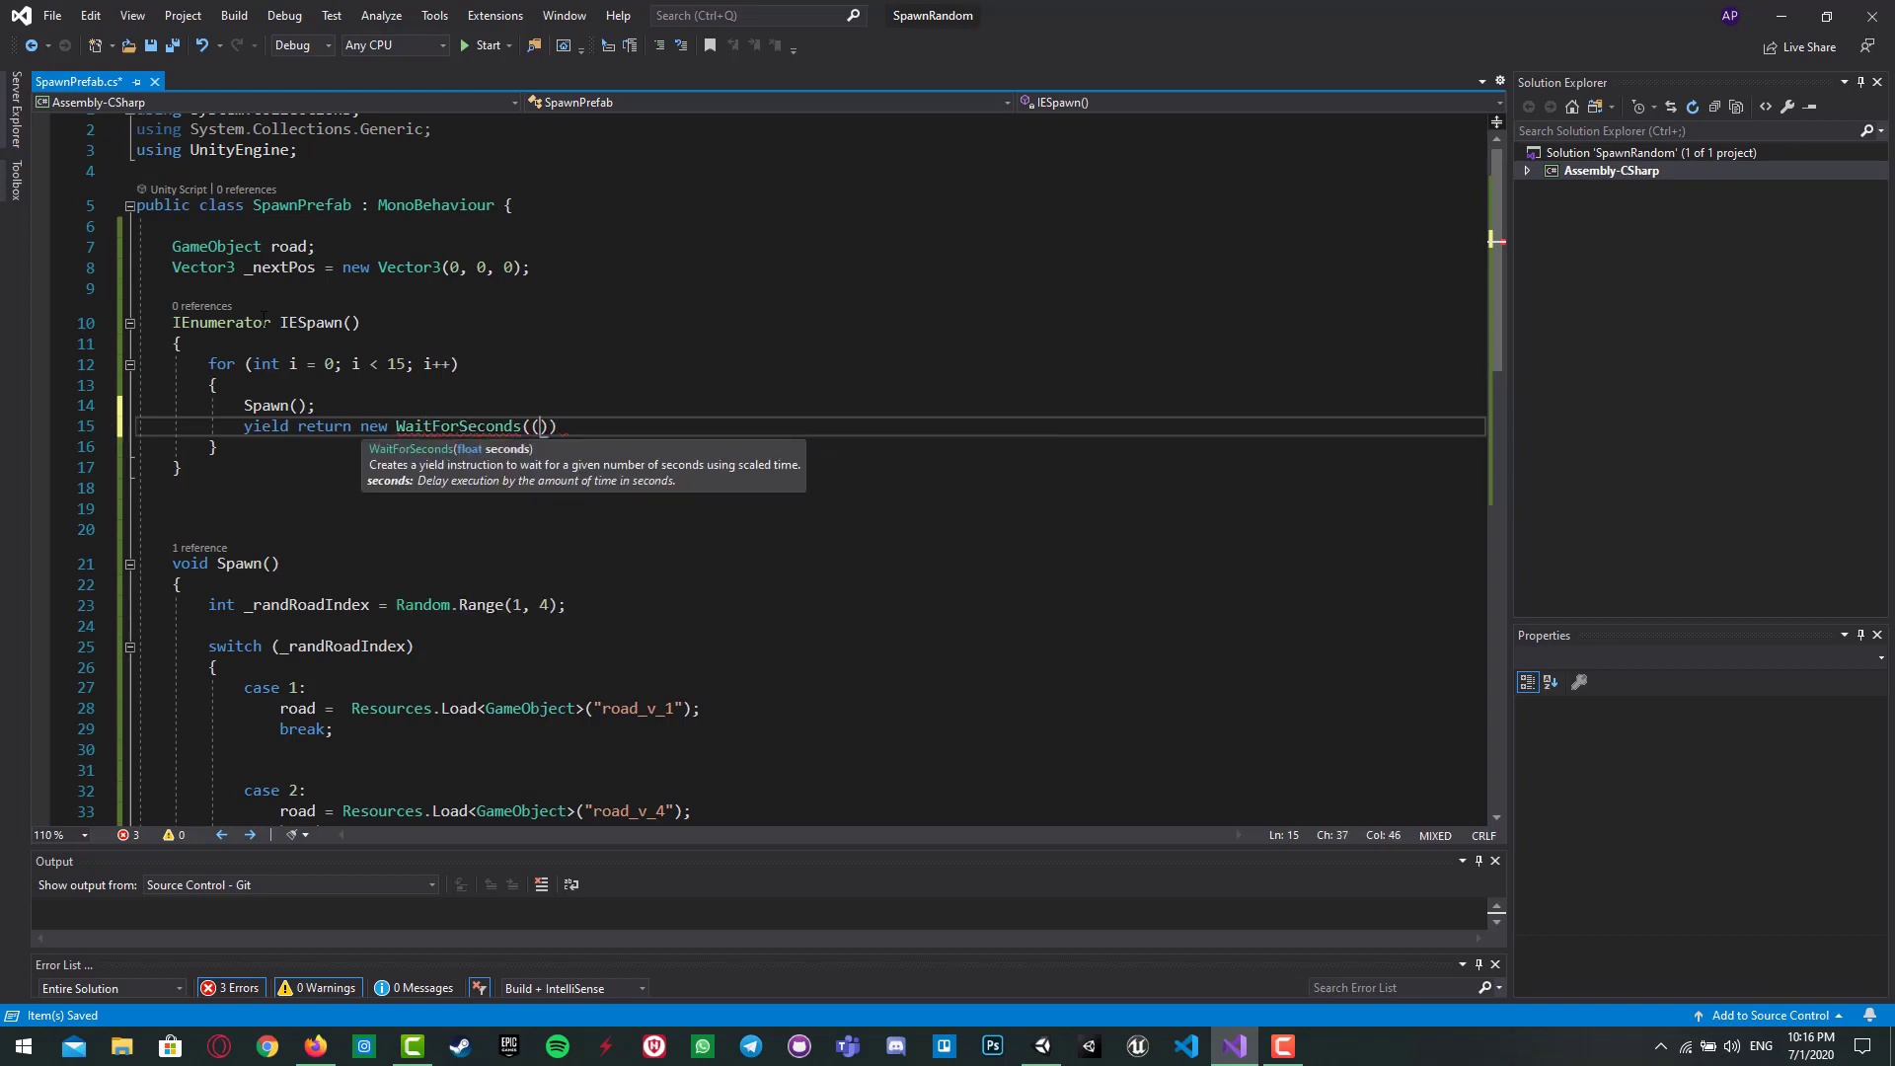
pyautogui.write('1')
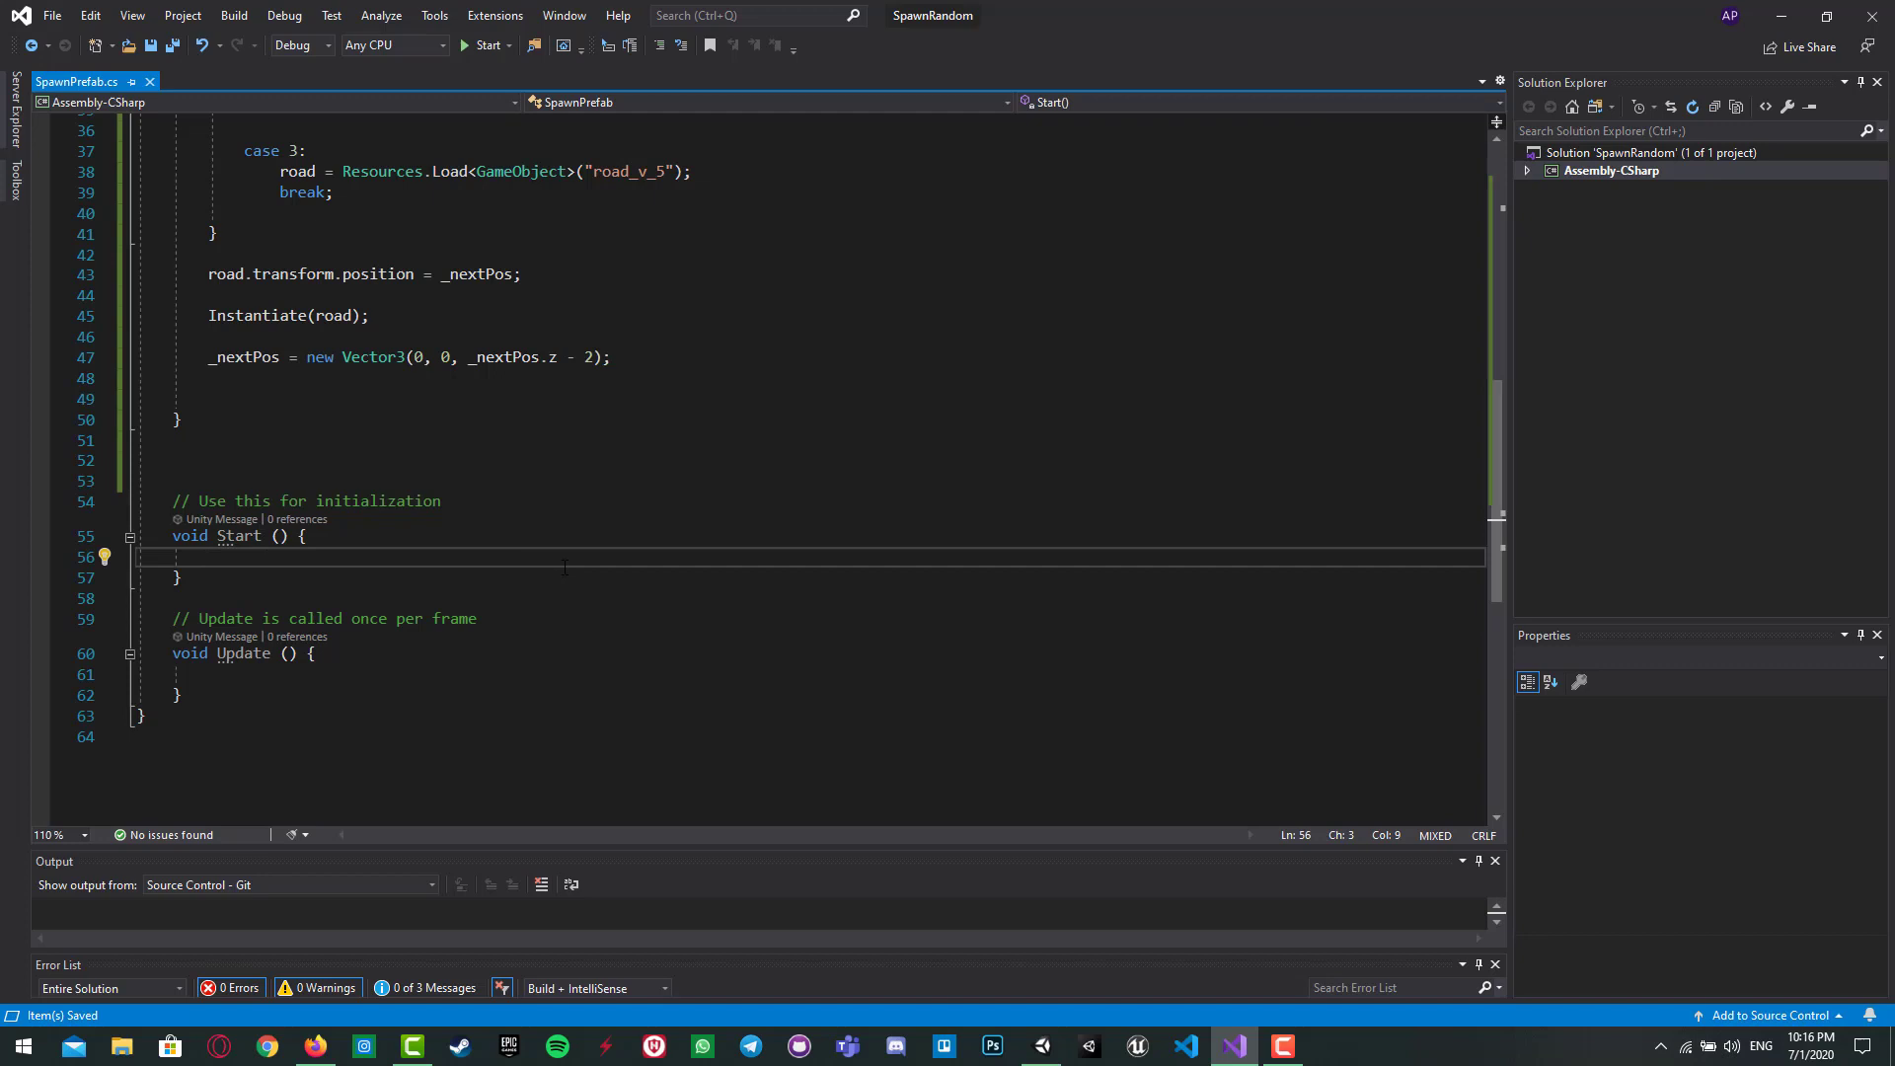
# Step: Add StartCoroutine(IESpawn()); inside Start()
pyautogui.write('s')
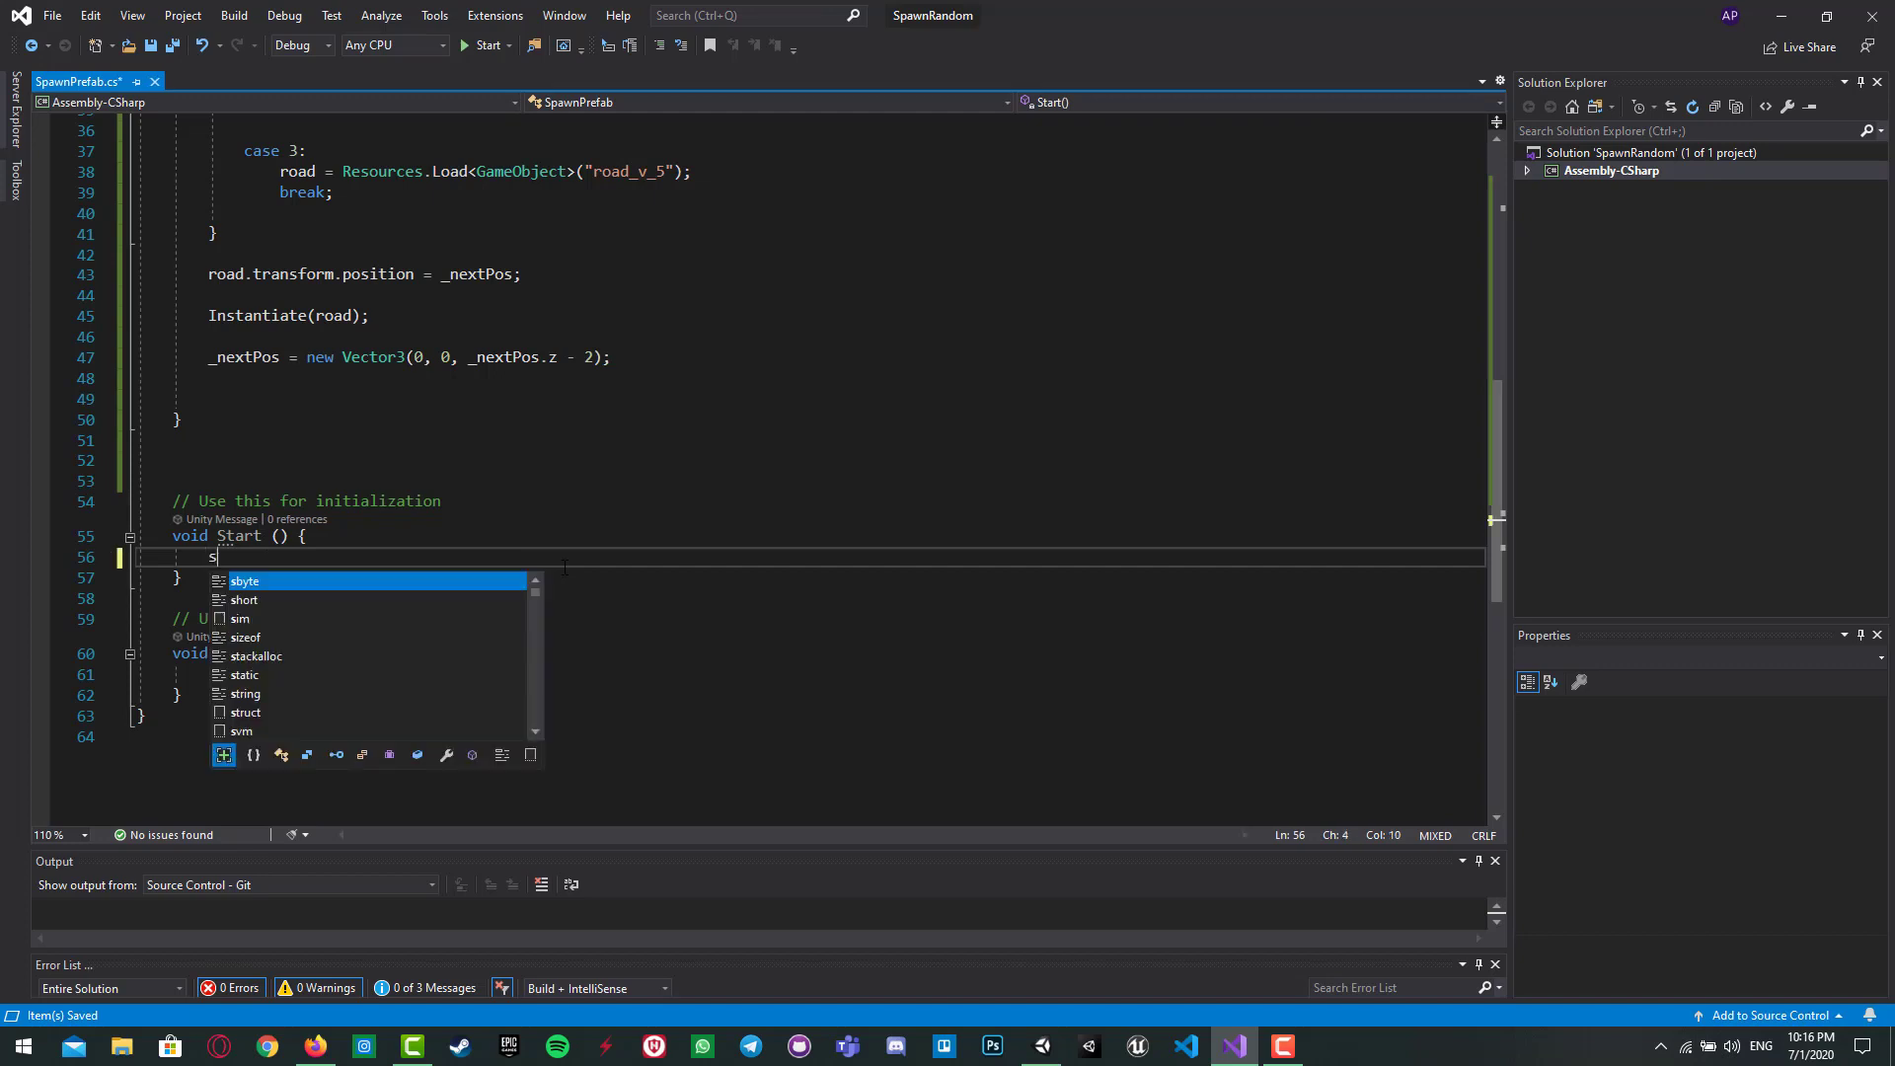
pyautogui.write('tart')
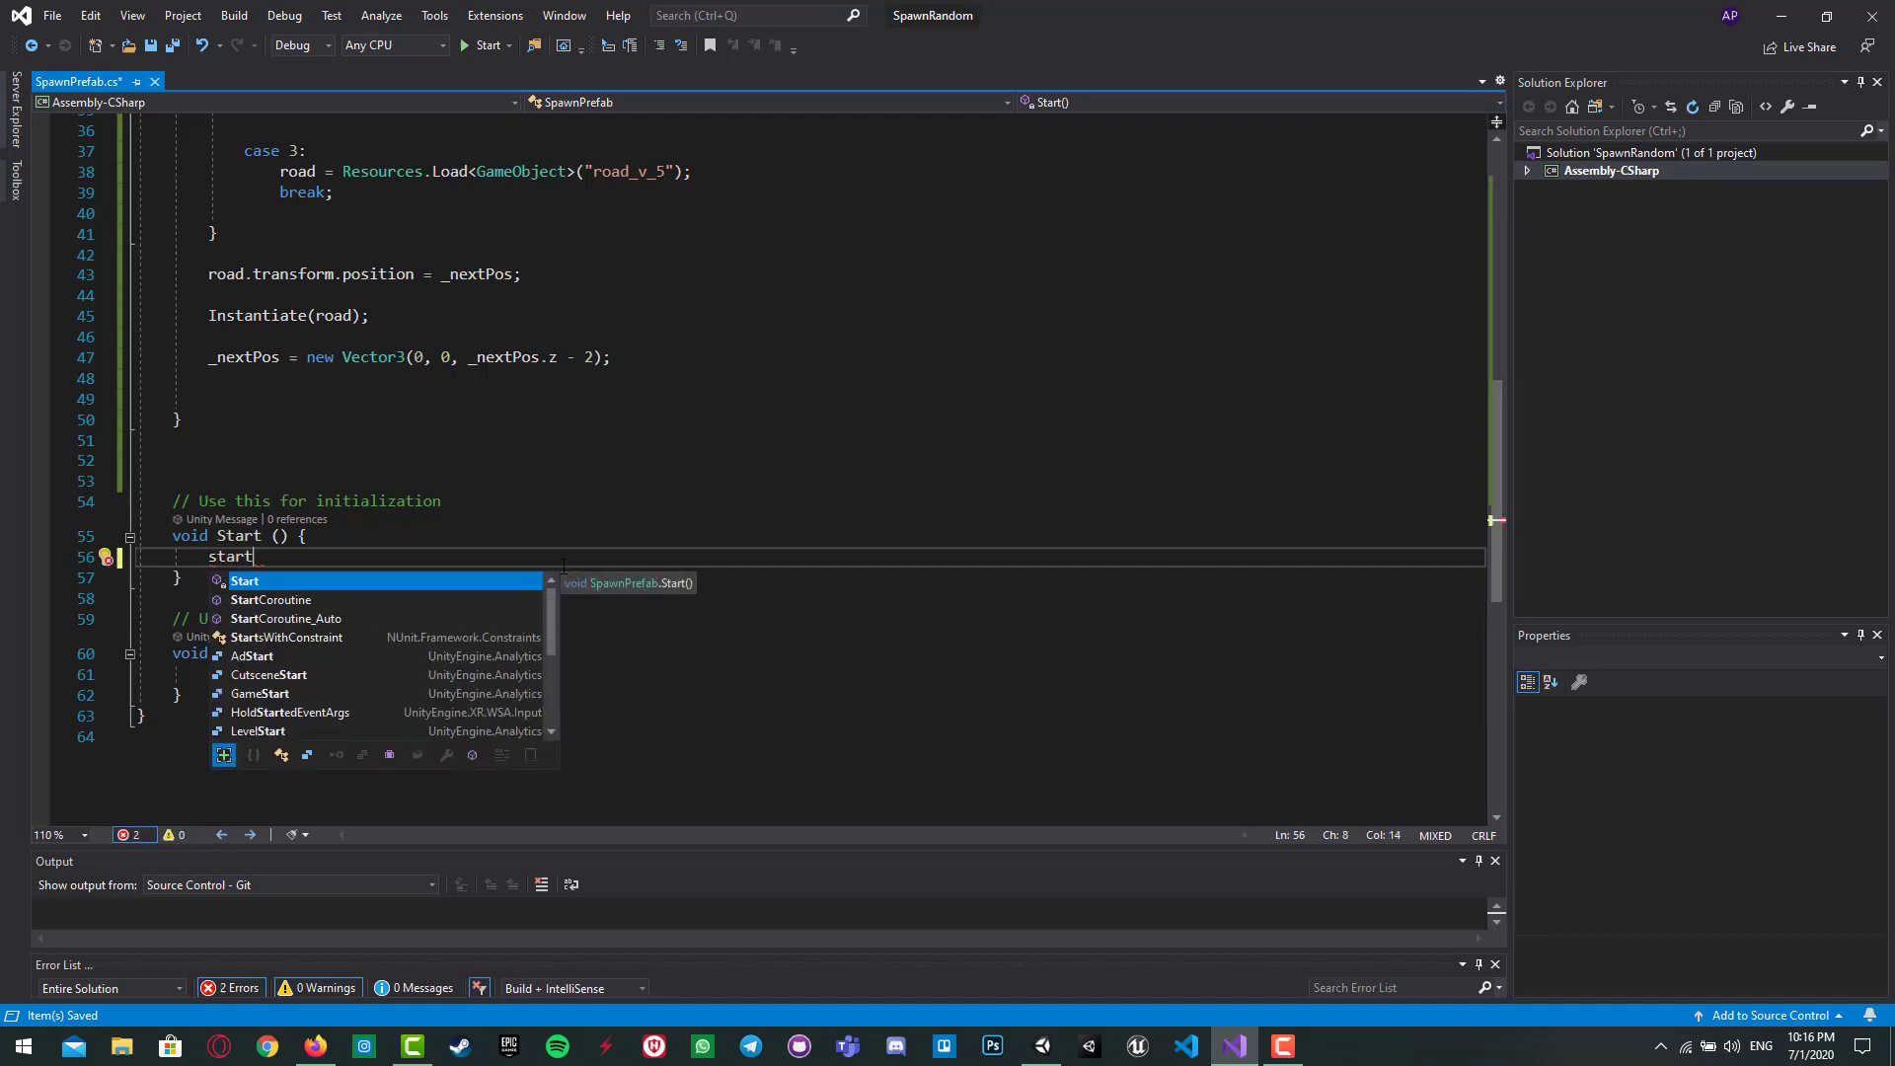
pyautogui.write('Coroutine')
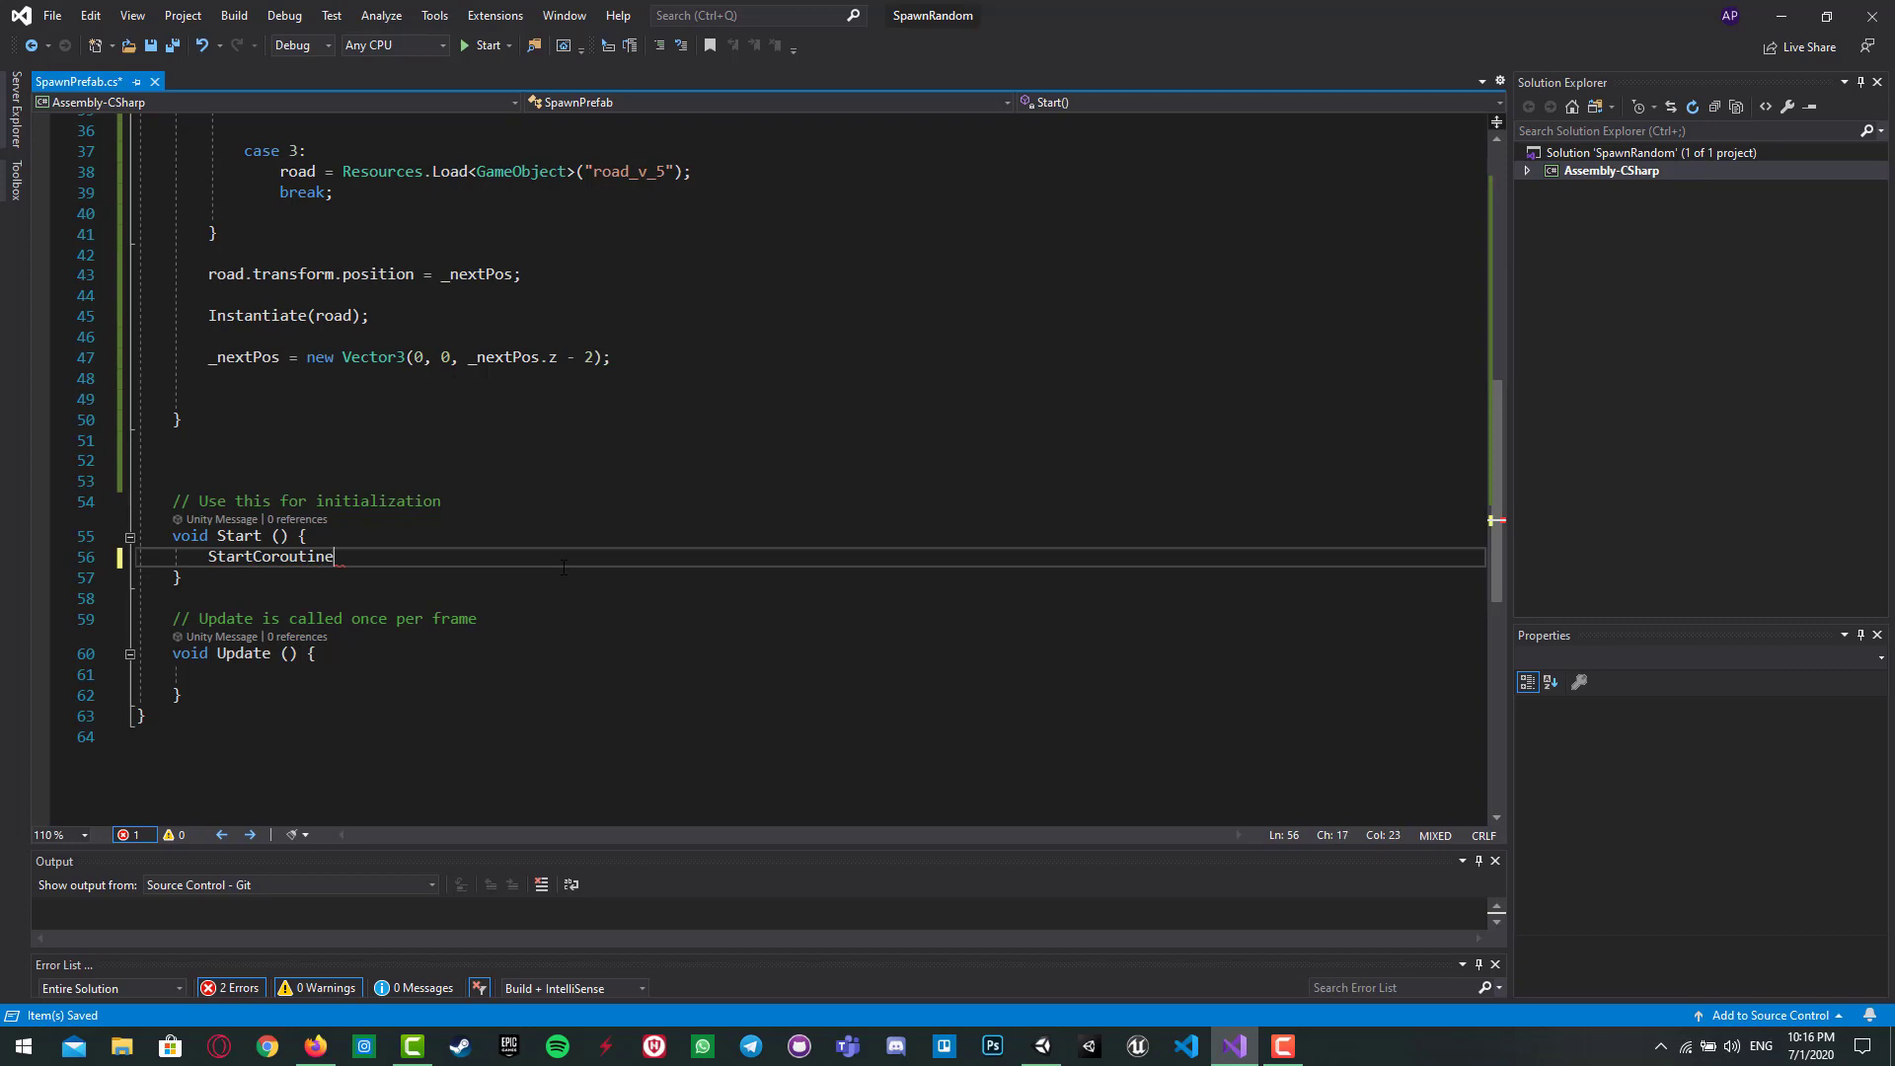
pyautogui.write('(i')
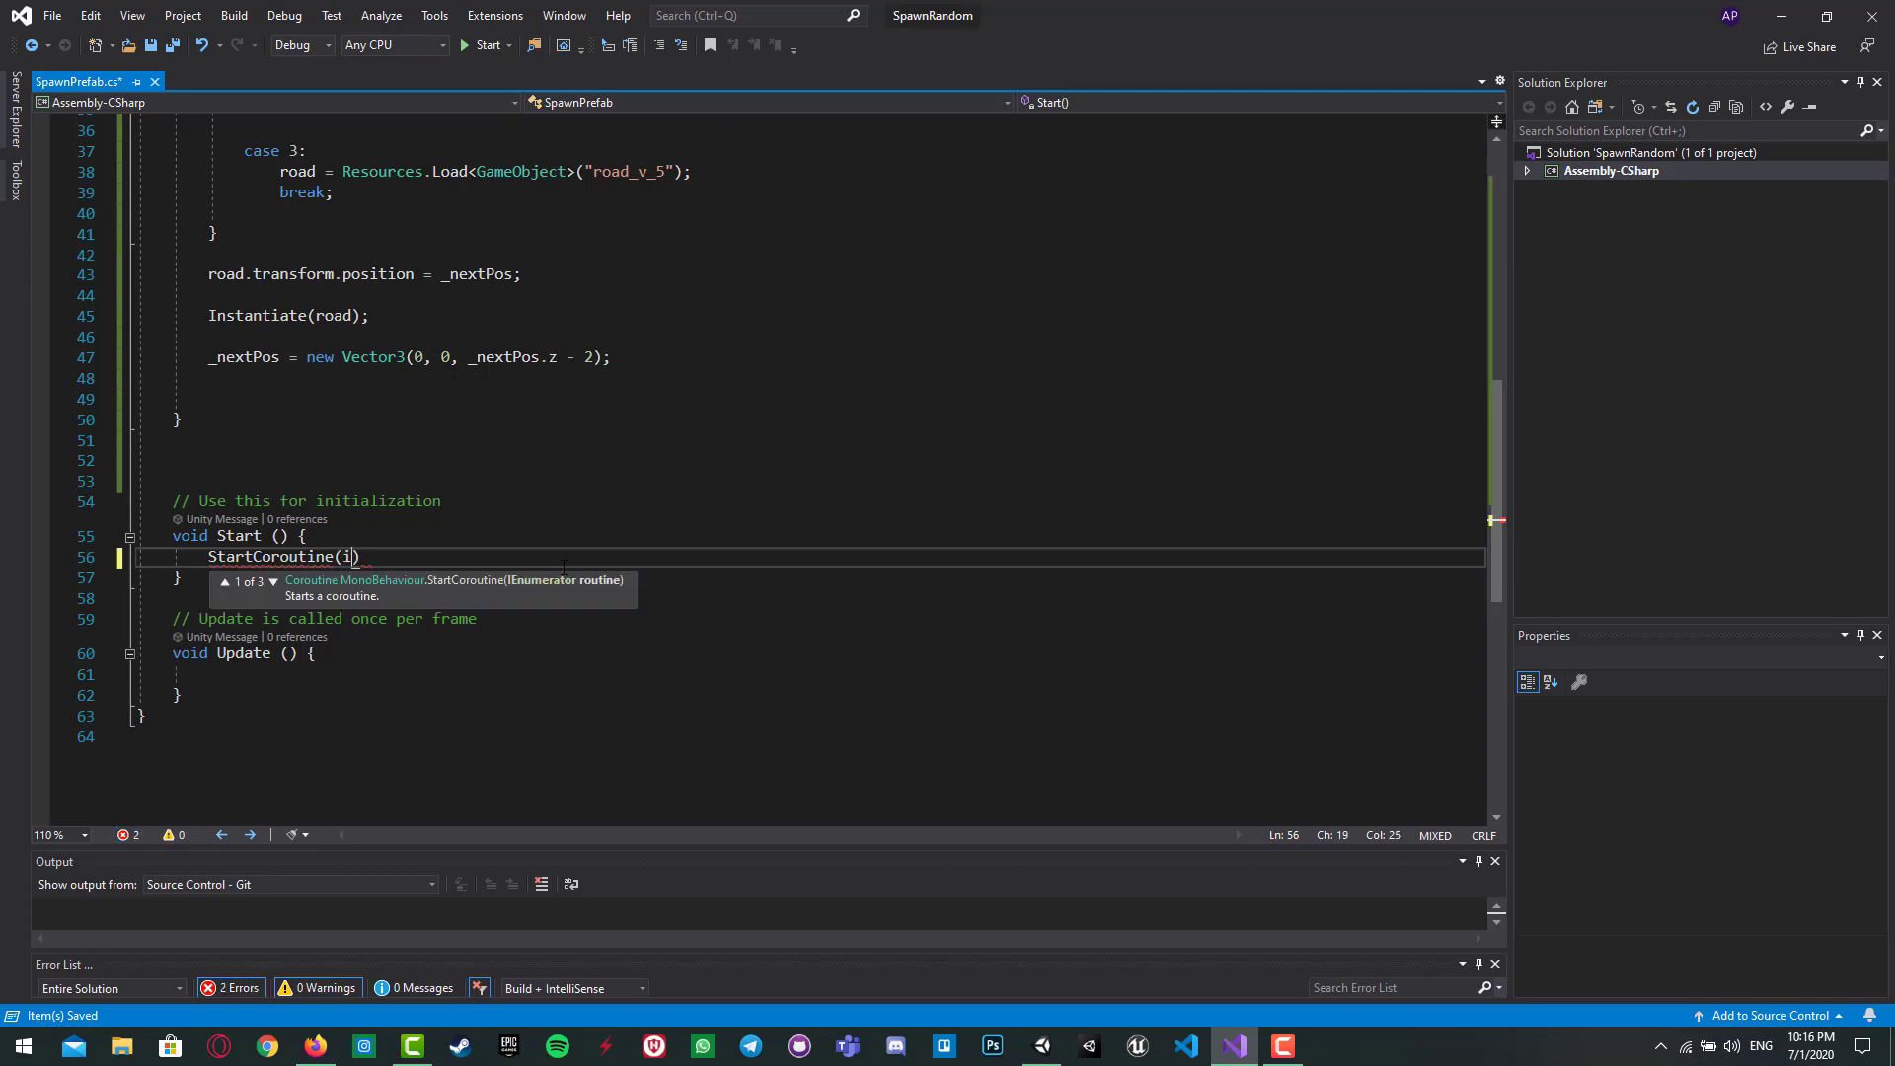
pyautogui.write('es')
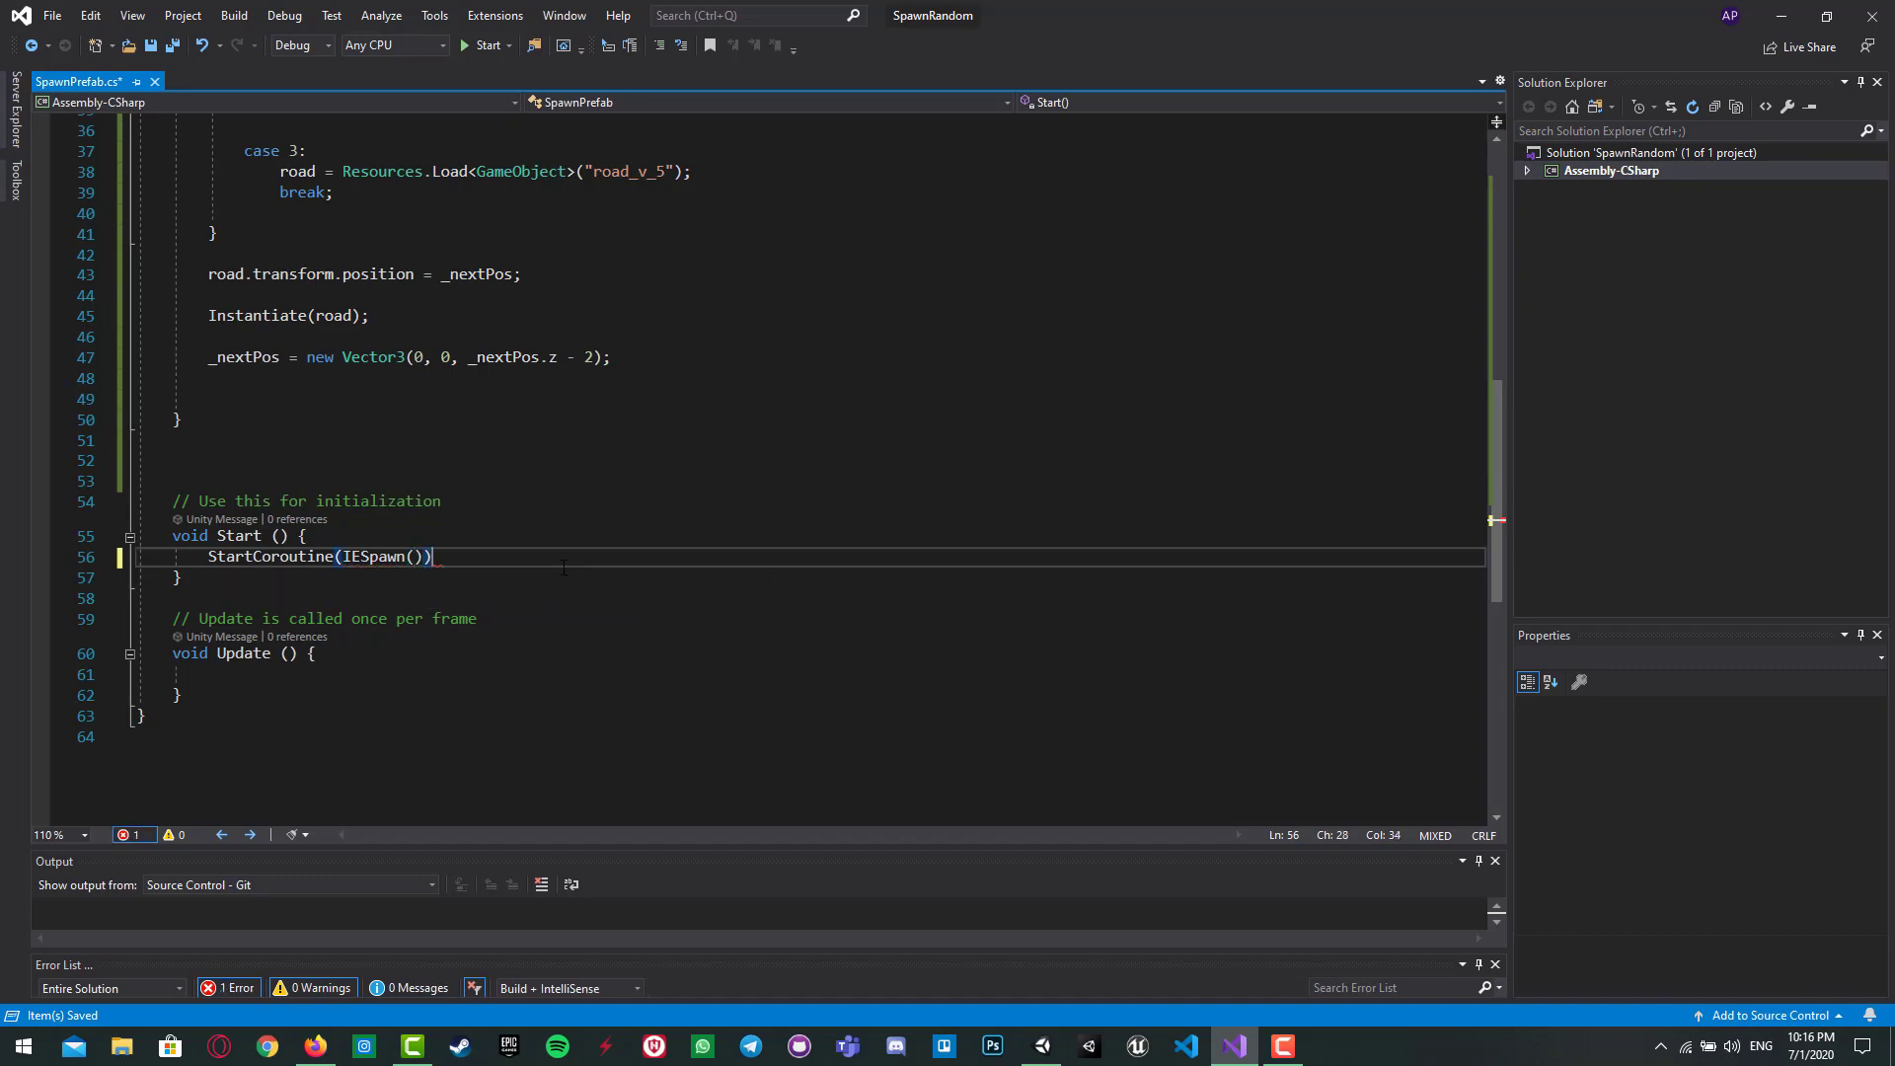
pyautogui.write(';')
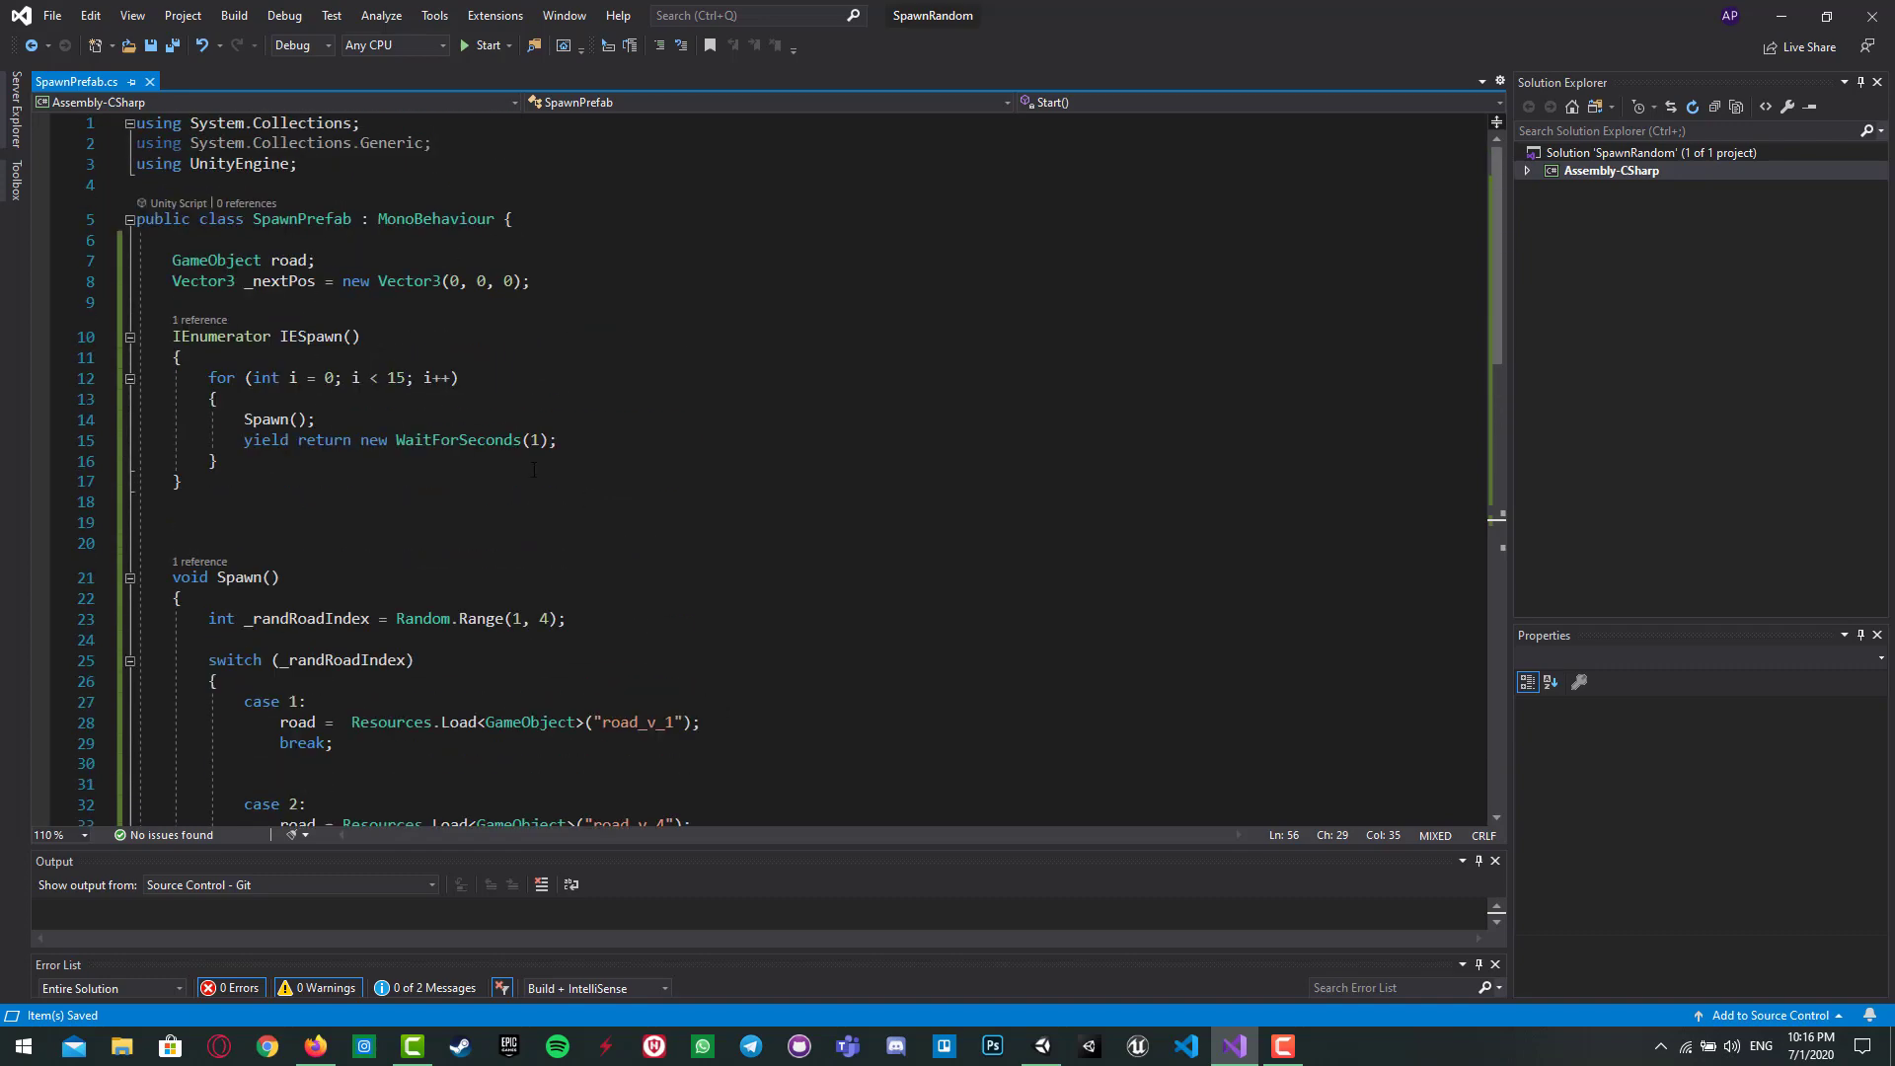
pyautogui.write('p')
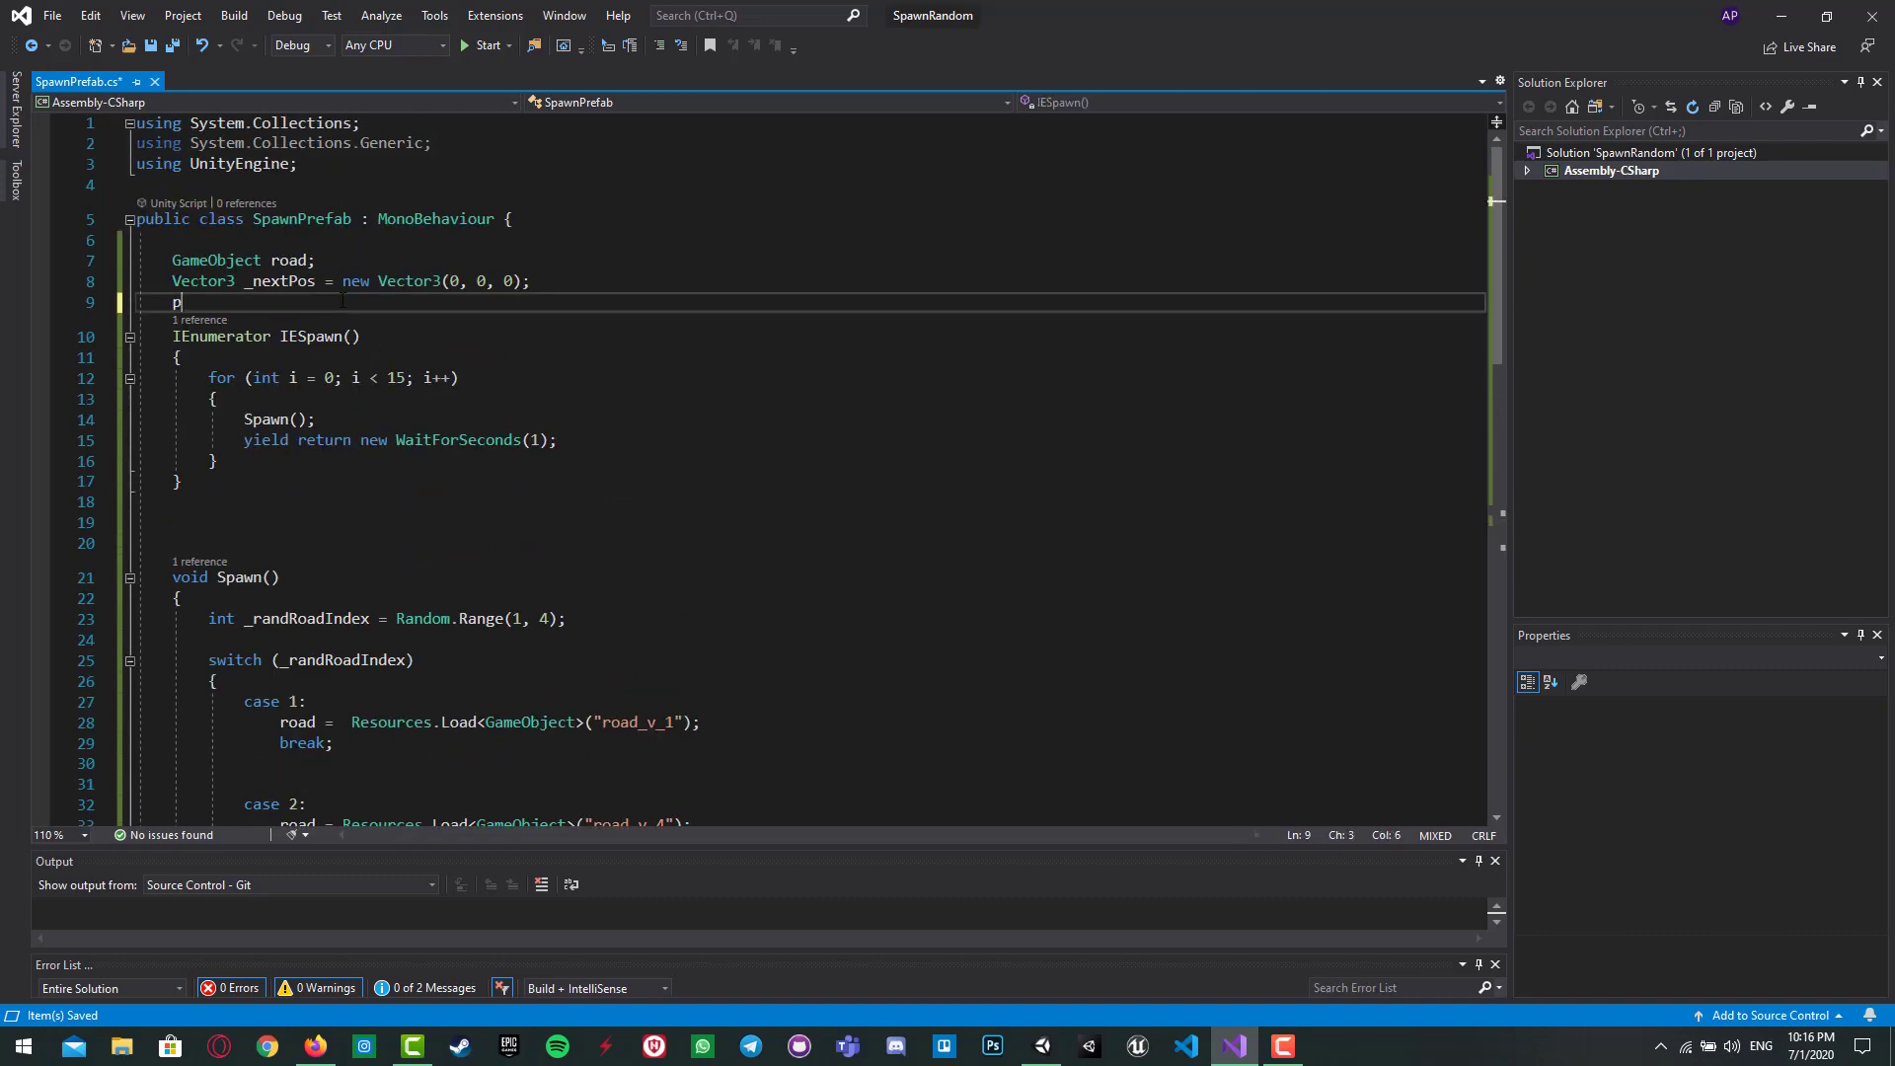
# Step: Add a public int numSpawn = 15 field and use numSpawn as the loop limit
pyautogui.write('ublic')
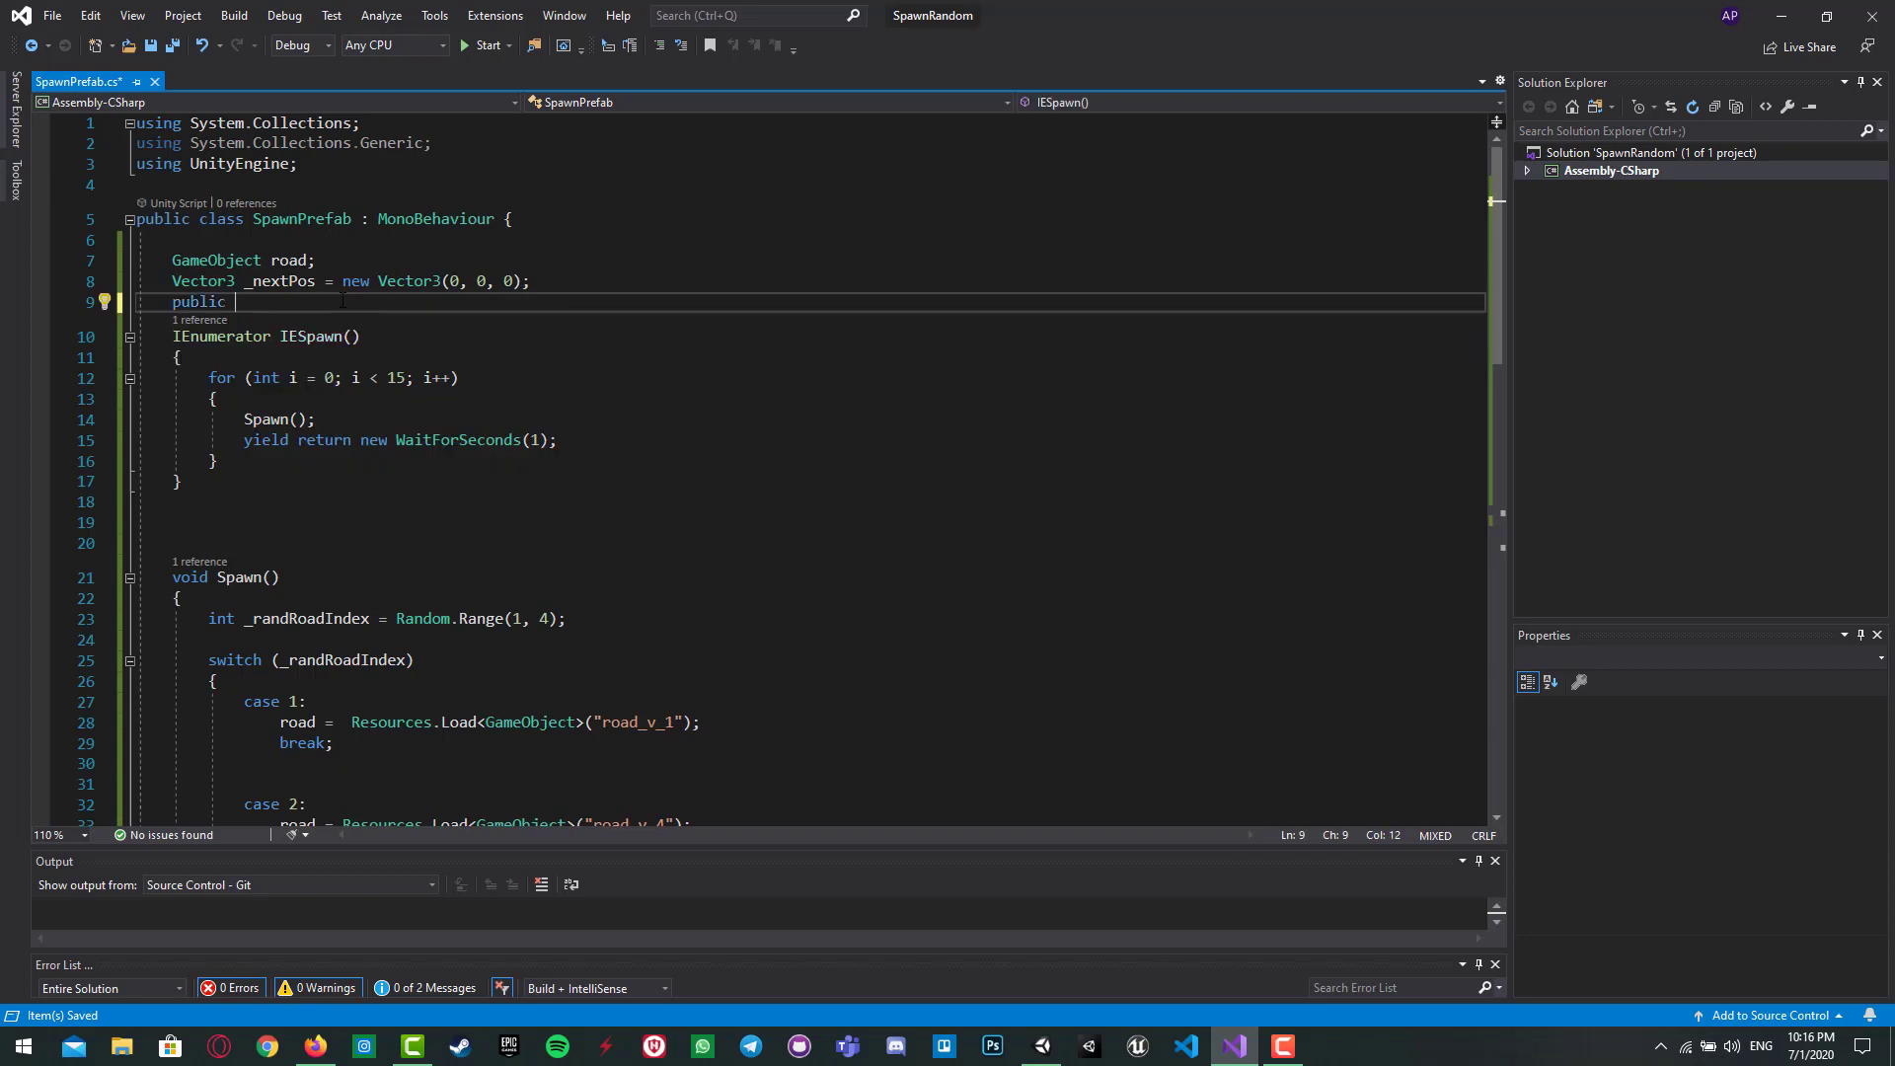
pyautogui.write('n')
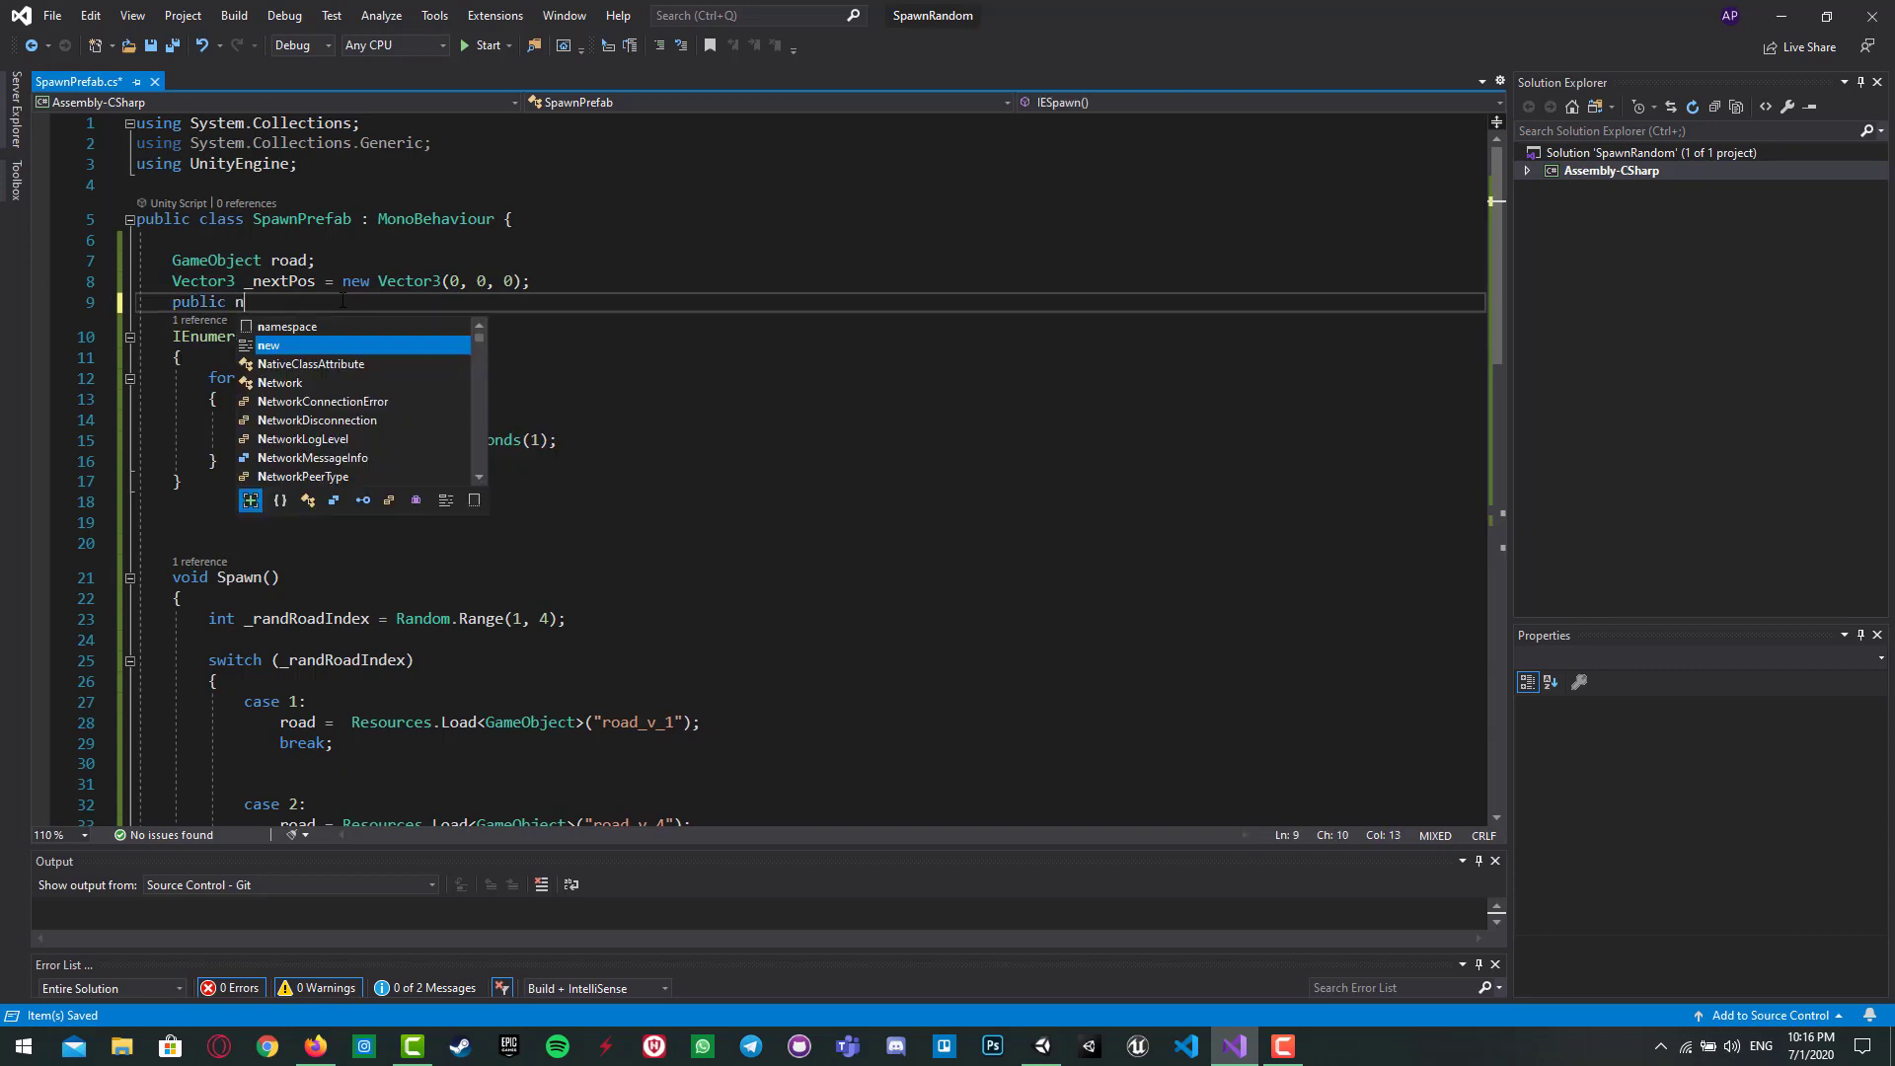
pyautogui.write('umSpawn')
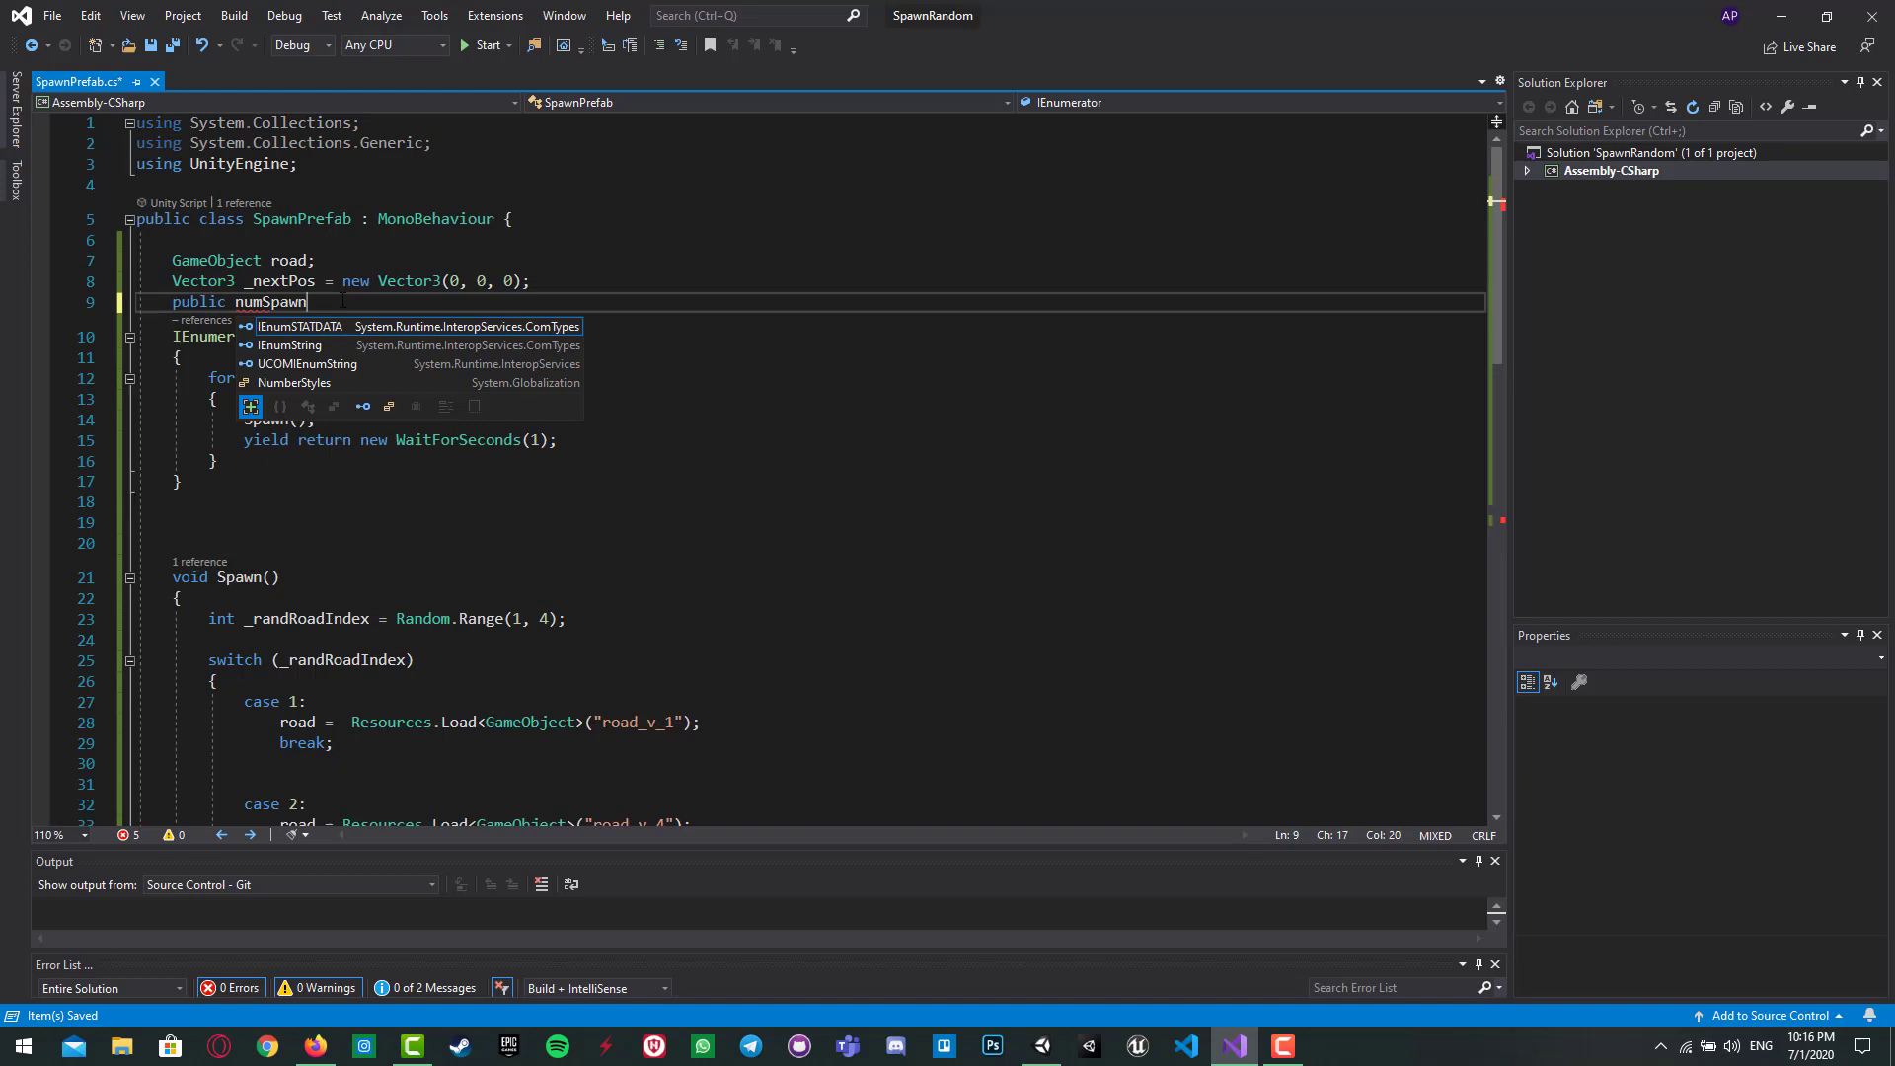
pyautogui.write(';')
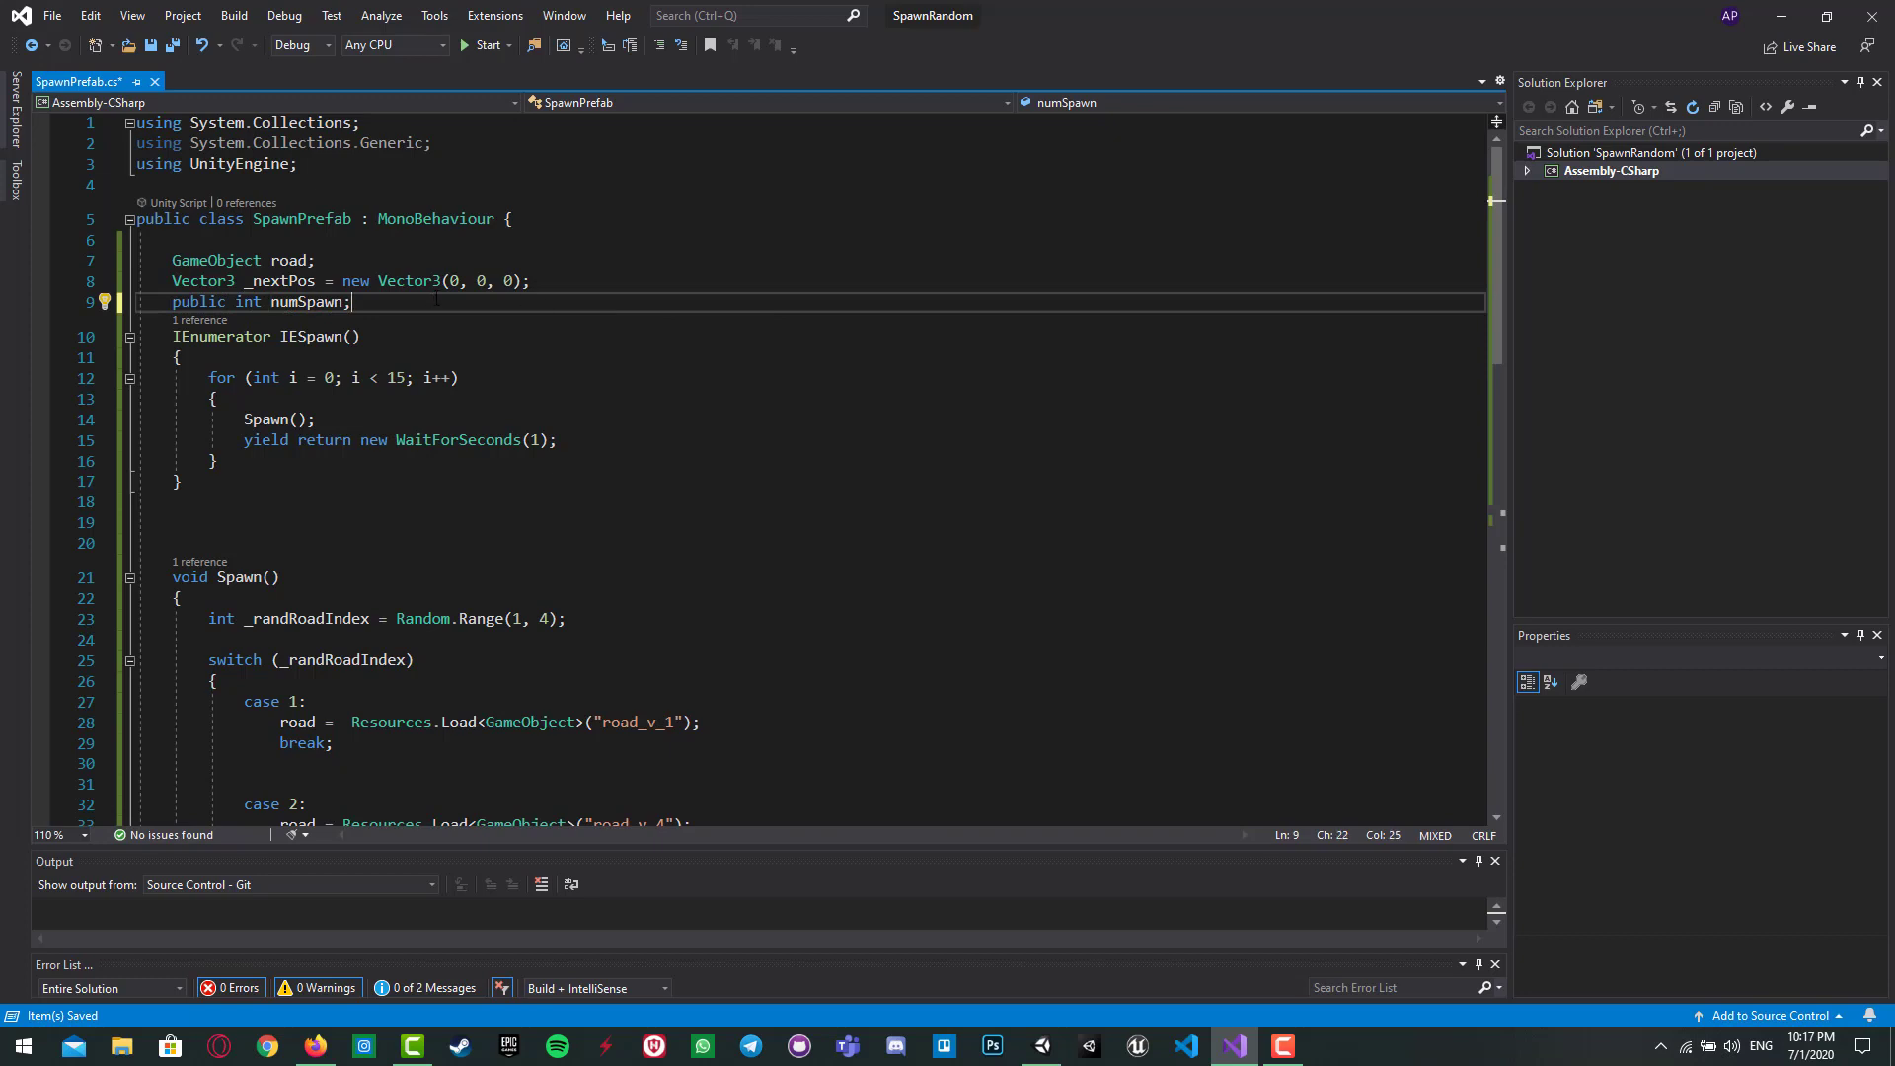
pyautogui.write('= 15')
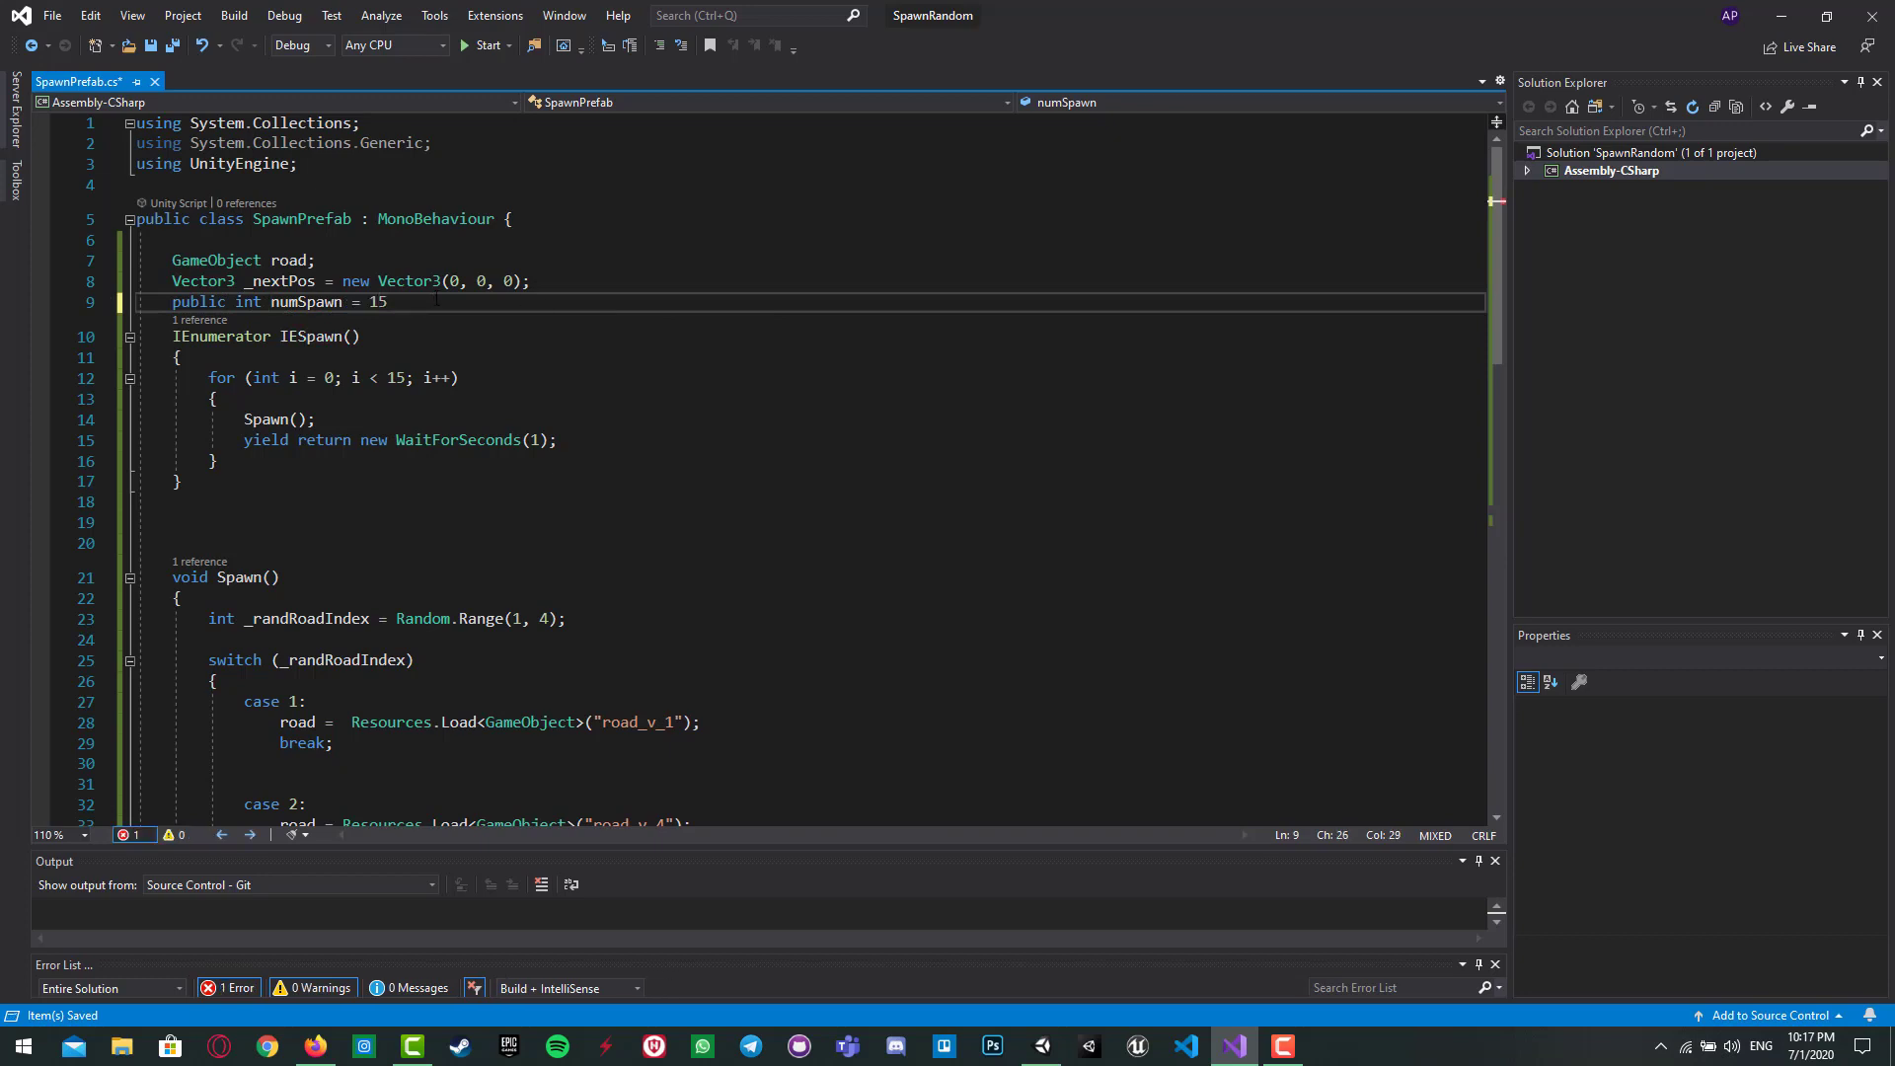
pyautogui.write('l')
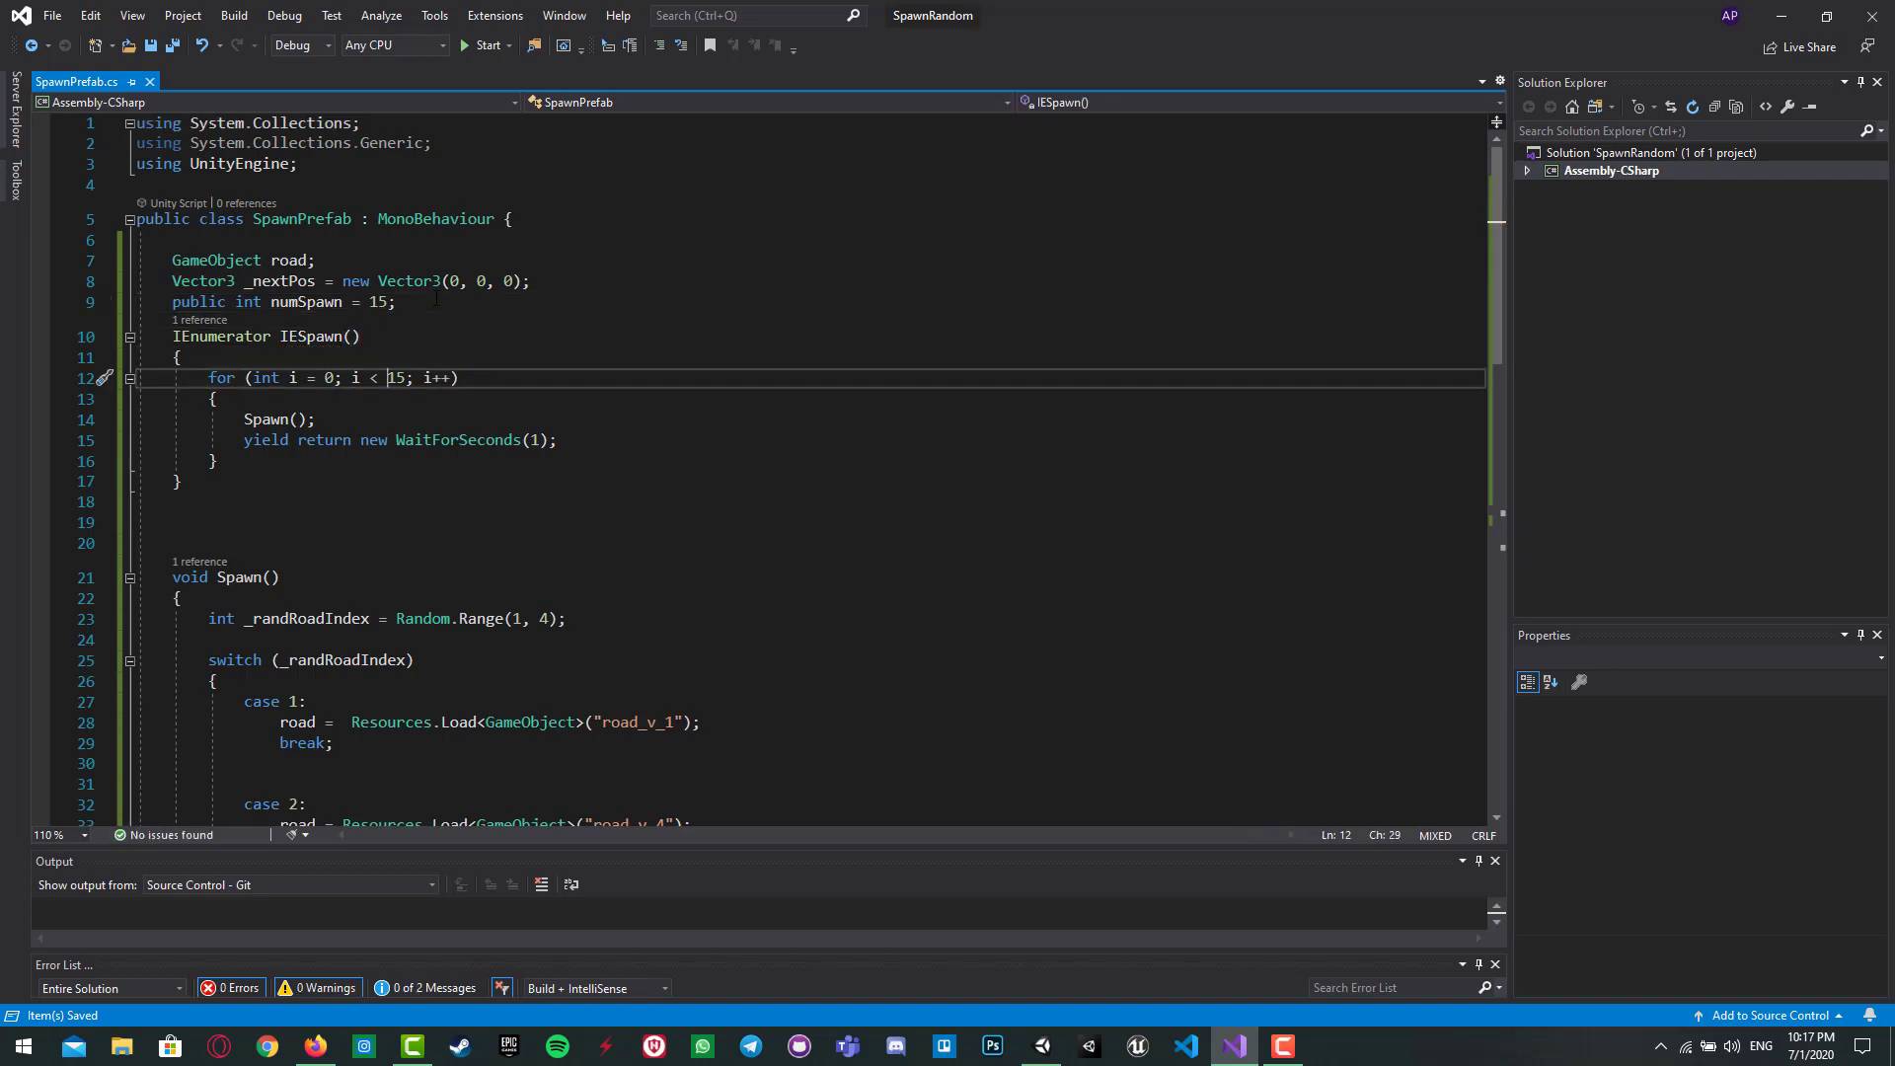
pyautogui.doubleClick(394, 377)
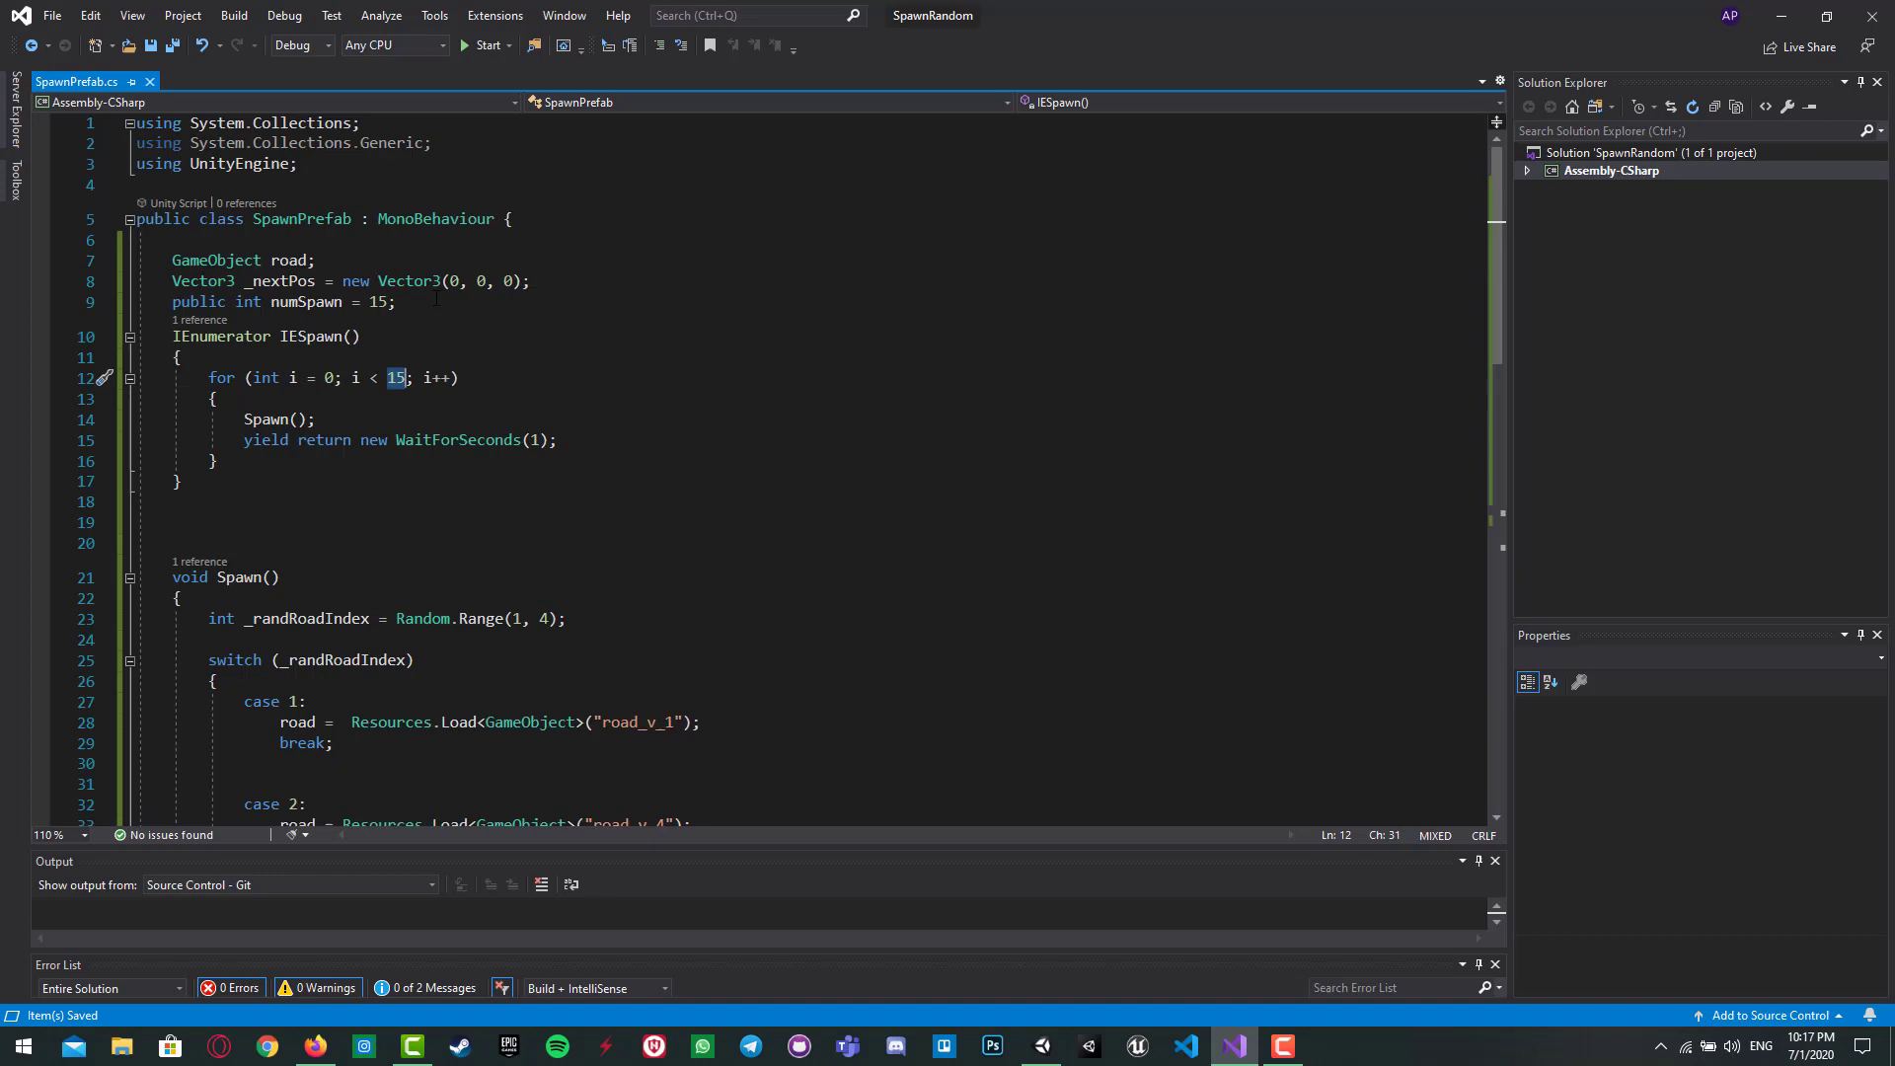
pyautogui.write('num')
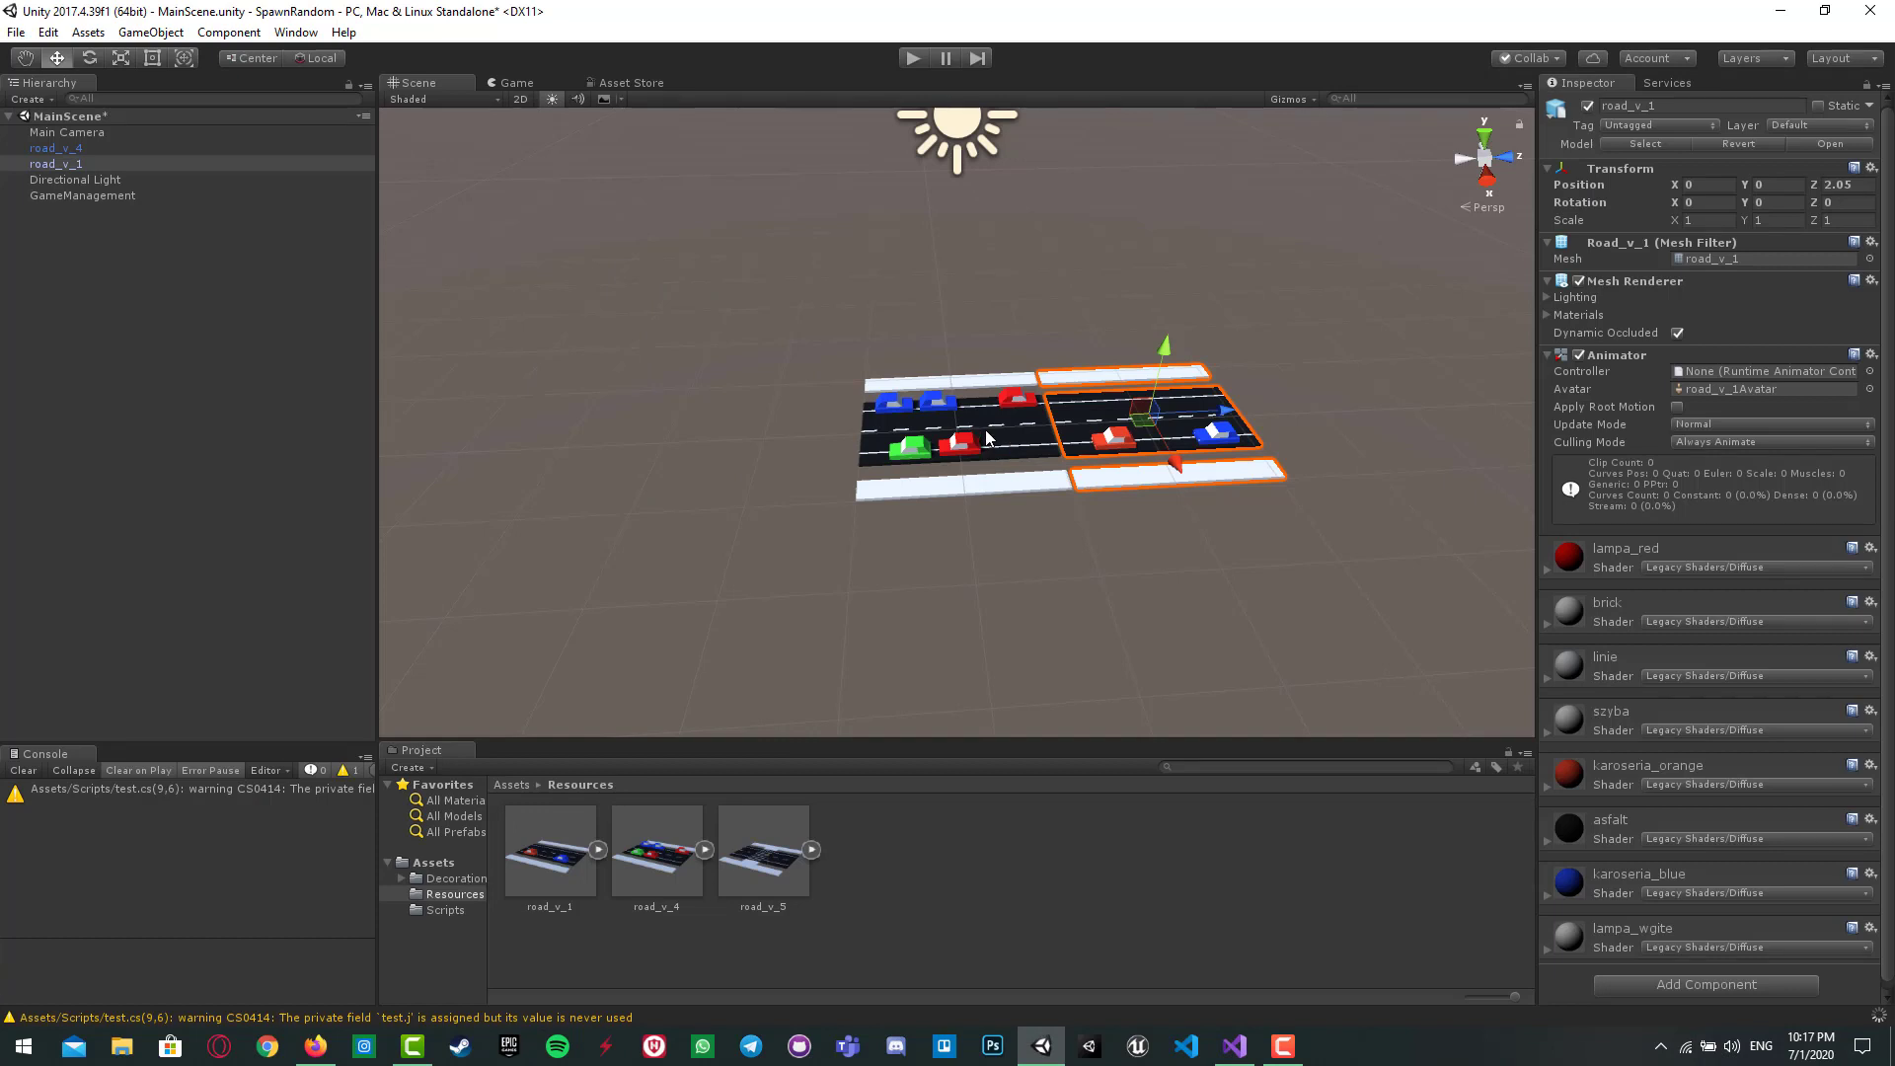
# Step: Remove road_v_1 and road_v_4, set up GameManagement with SpawnPrefab, and check Main Camera
pyautogui.click(55, 147)
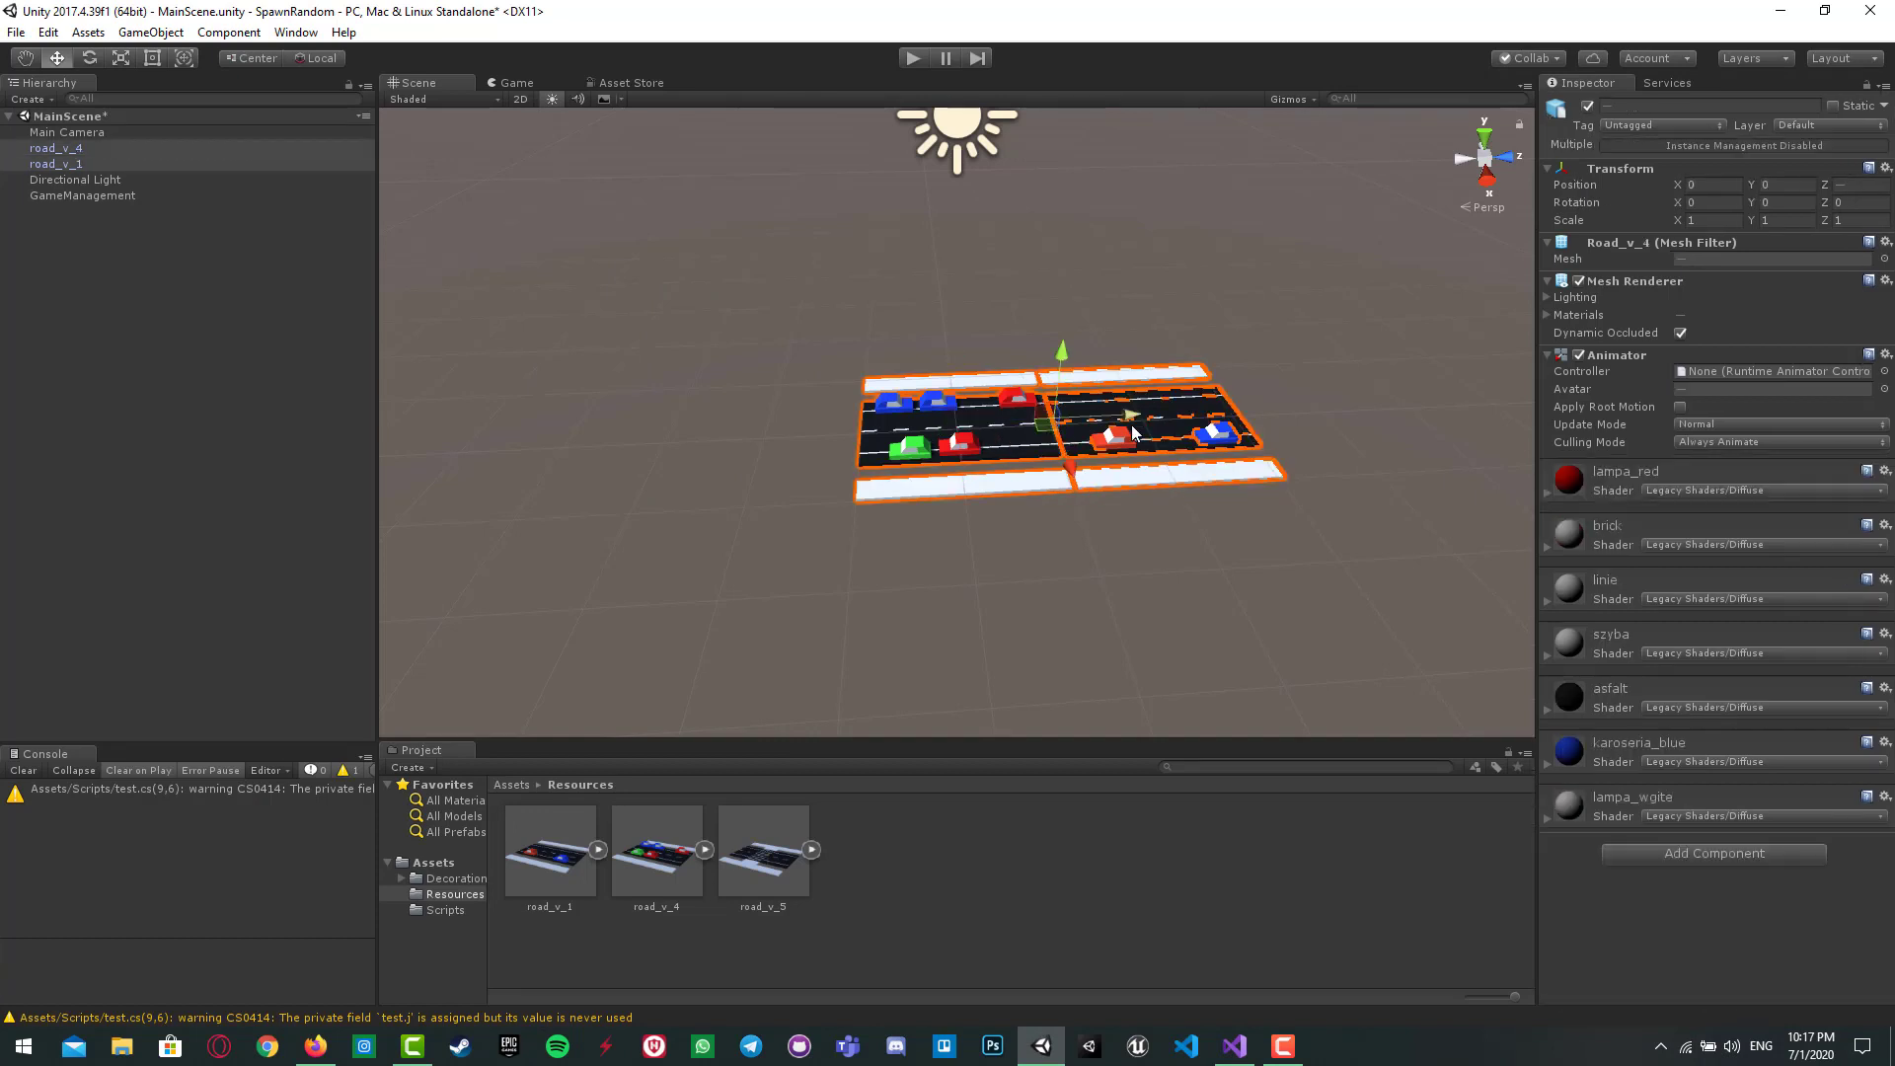
pyautogui.click(81, 163)
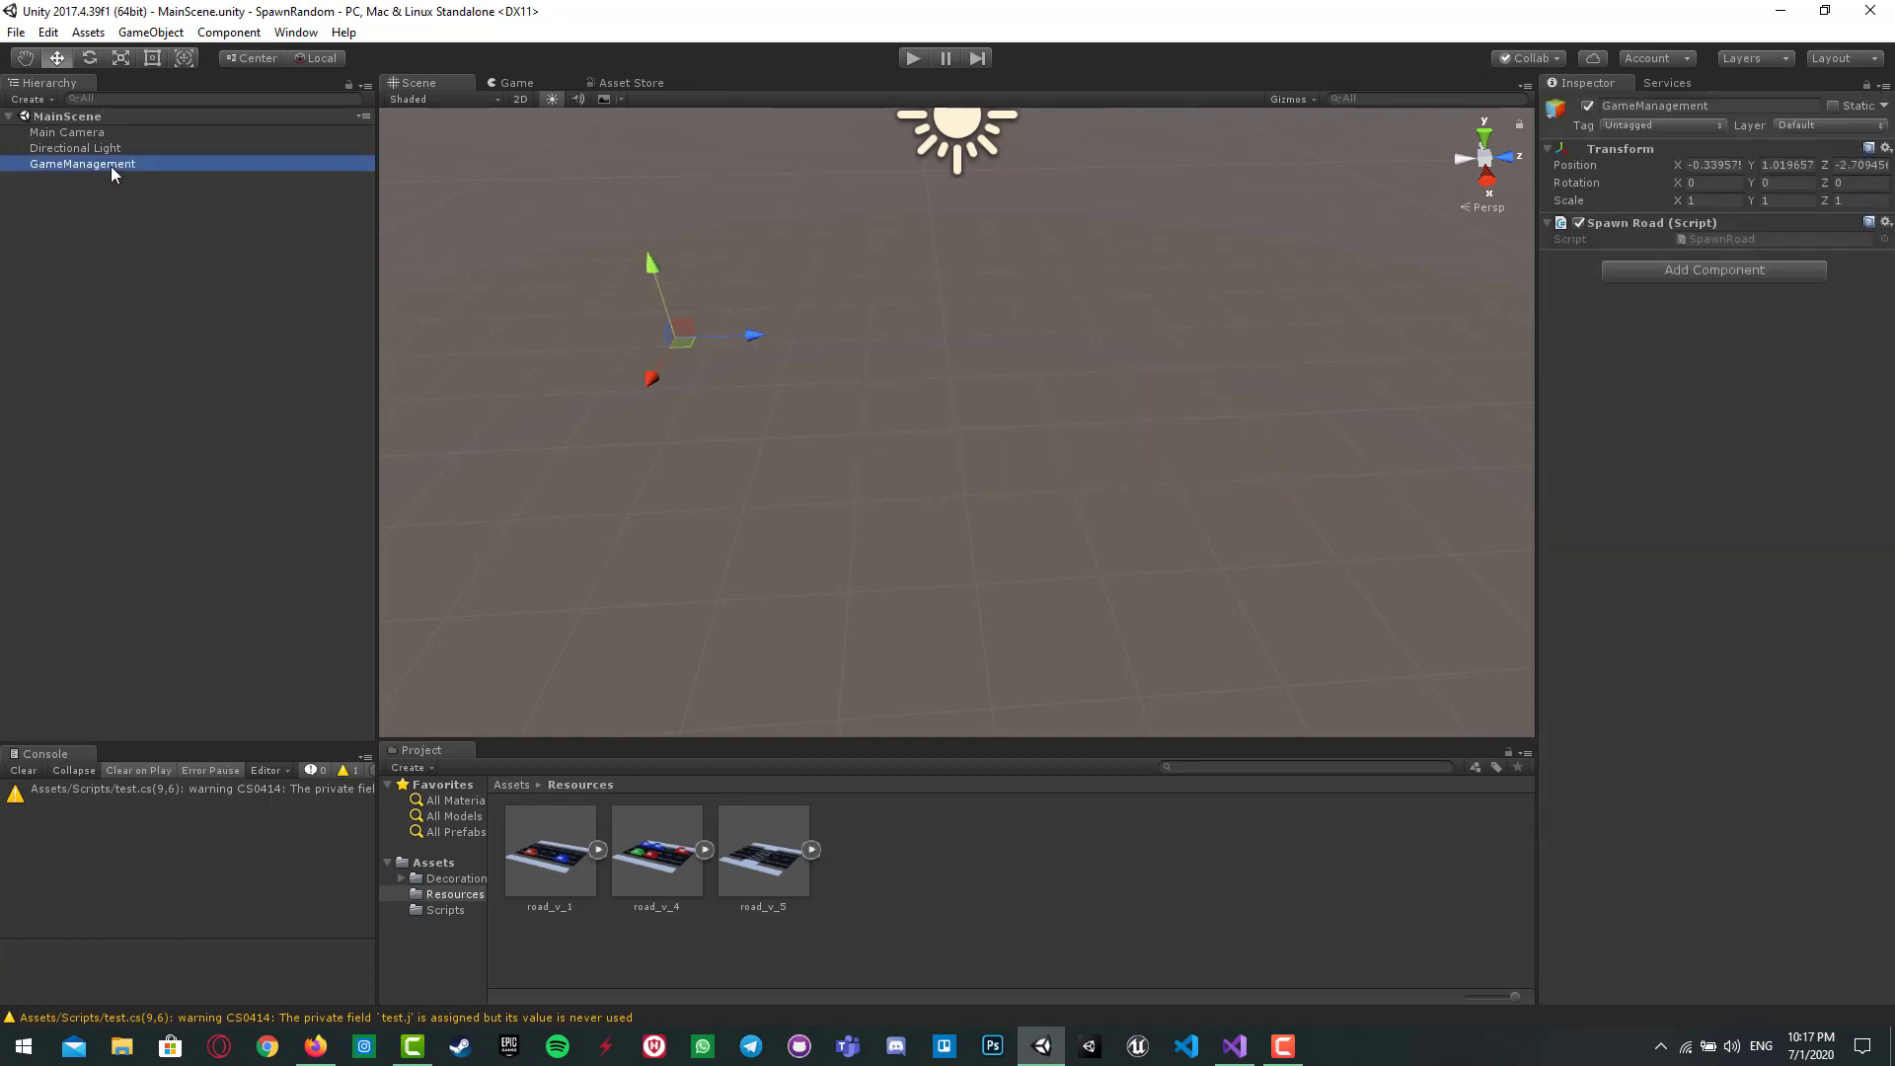
pyautogui.click(512, 784)
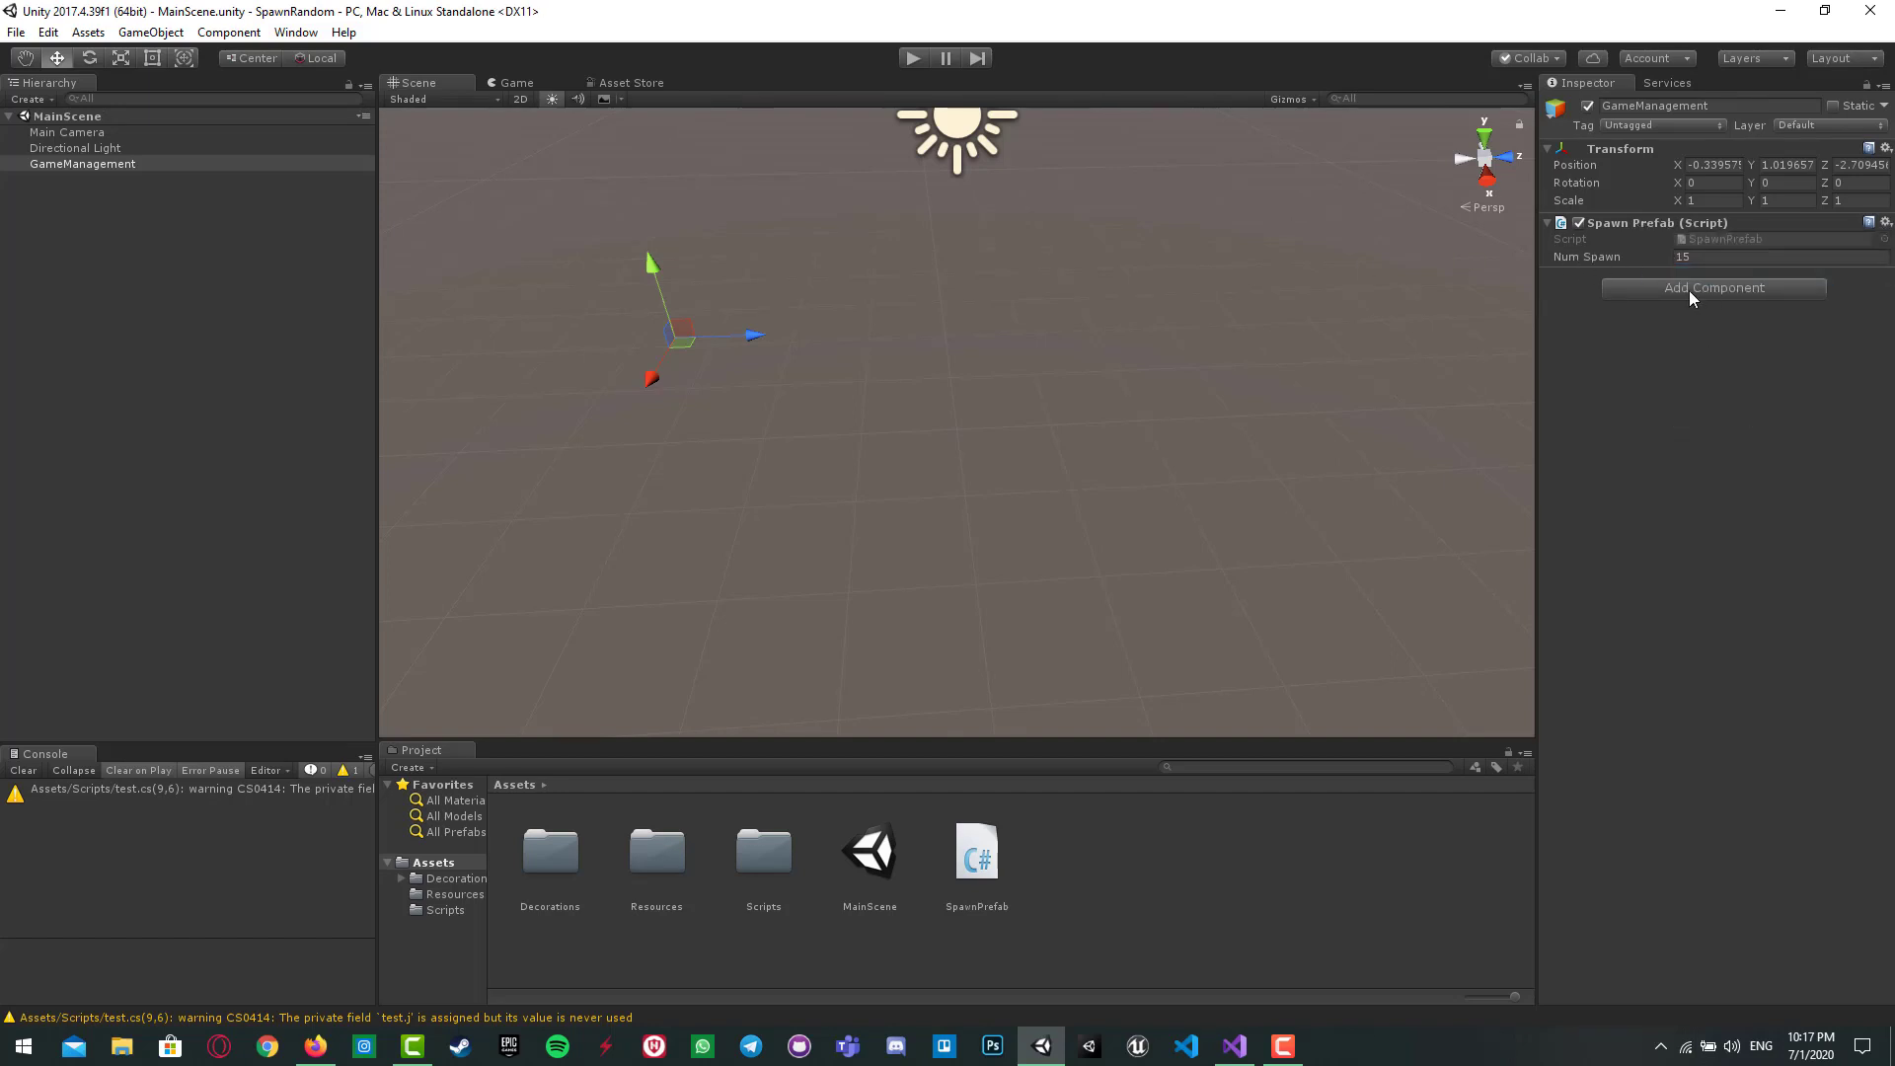
pyautogui.click(82, 163)
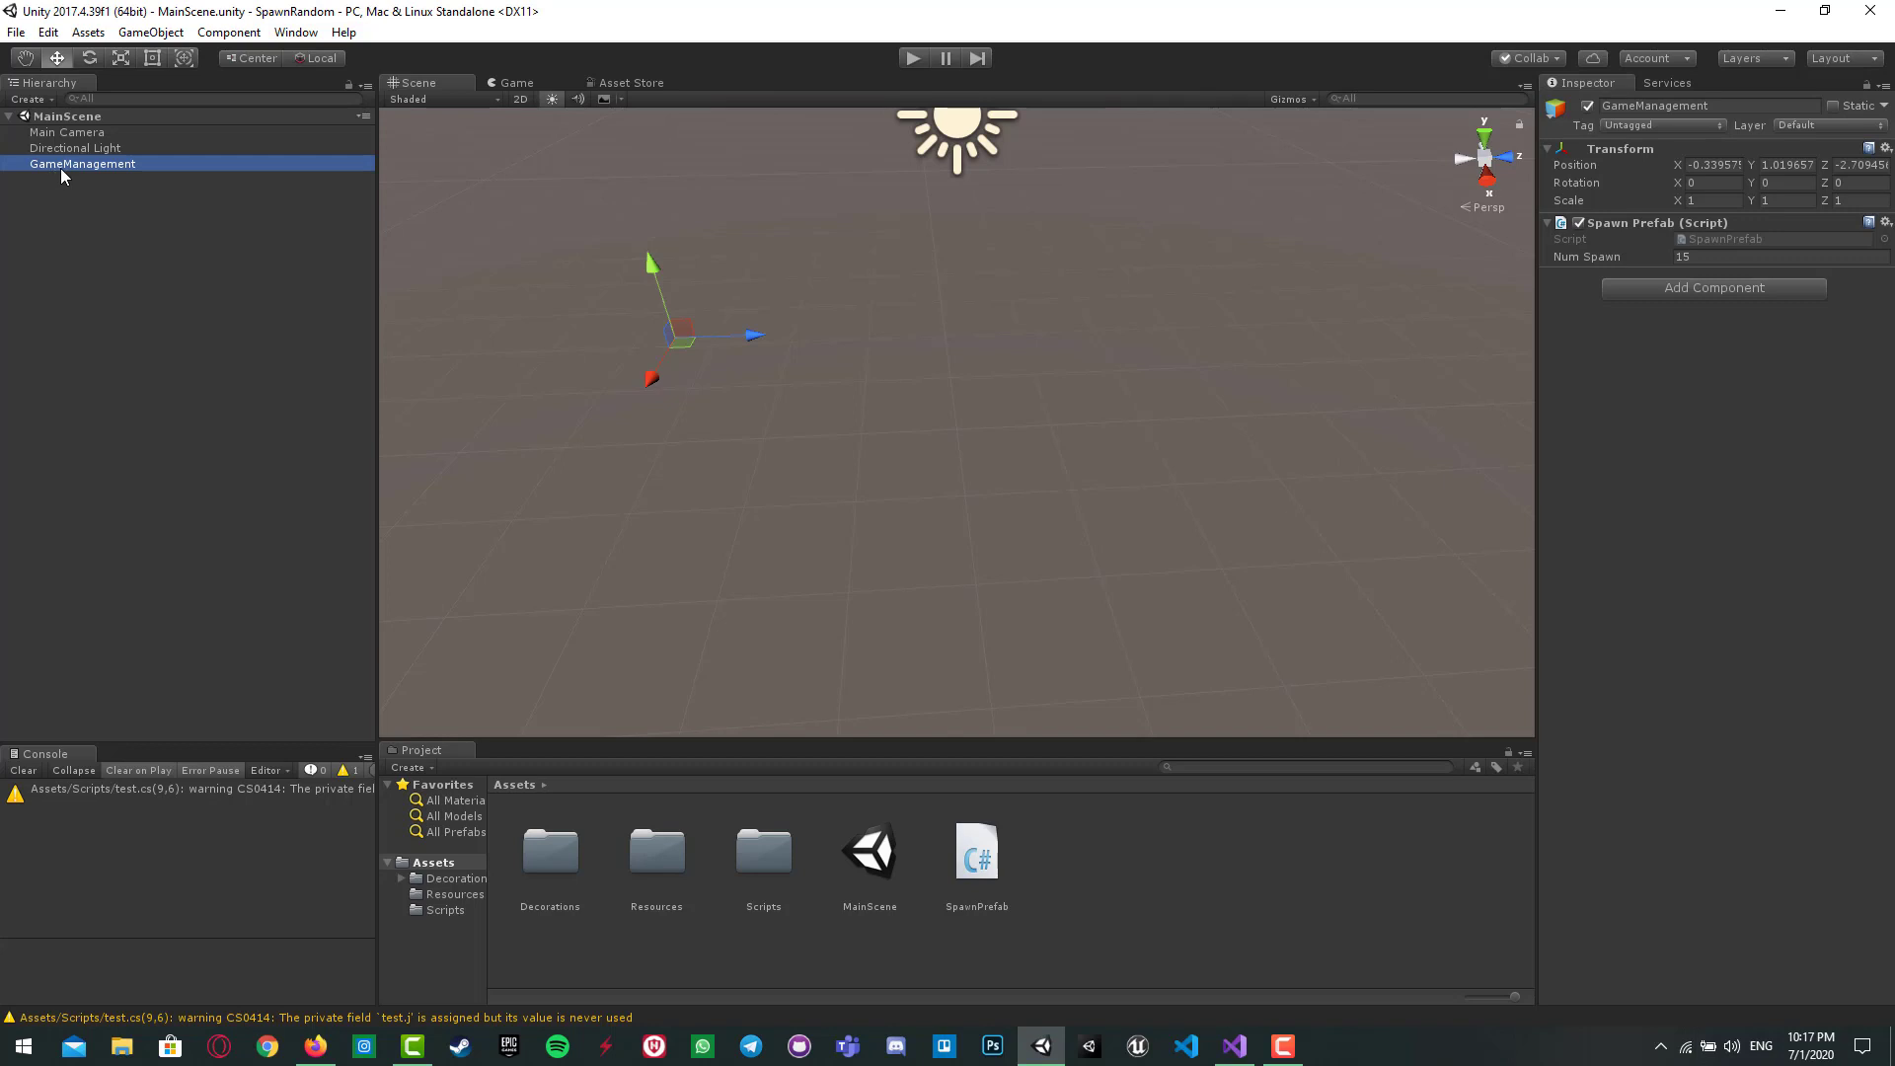
pyautogui.moveTo(476, 225)
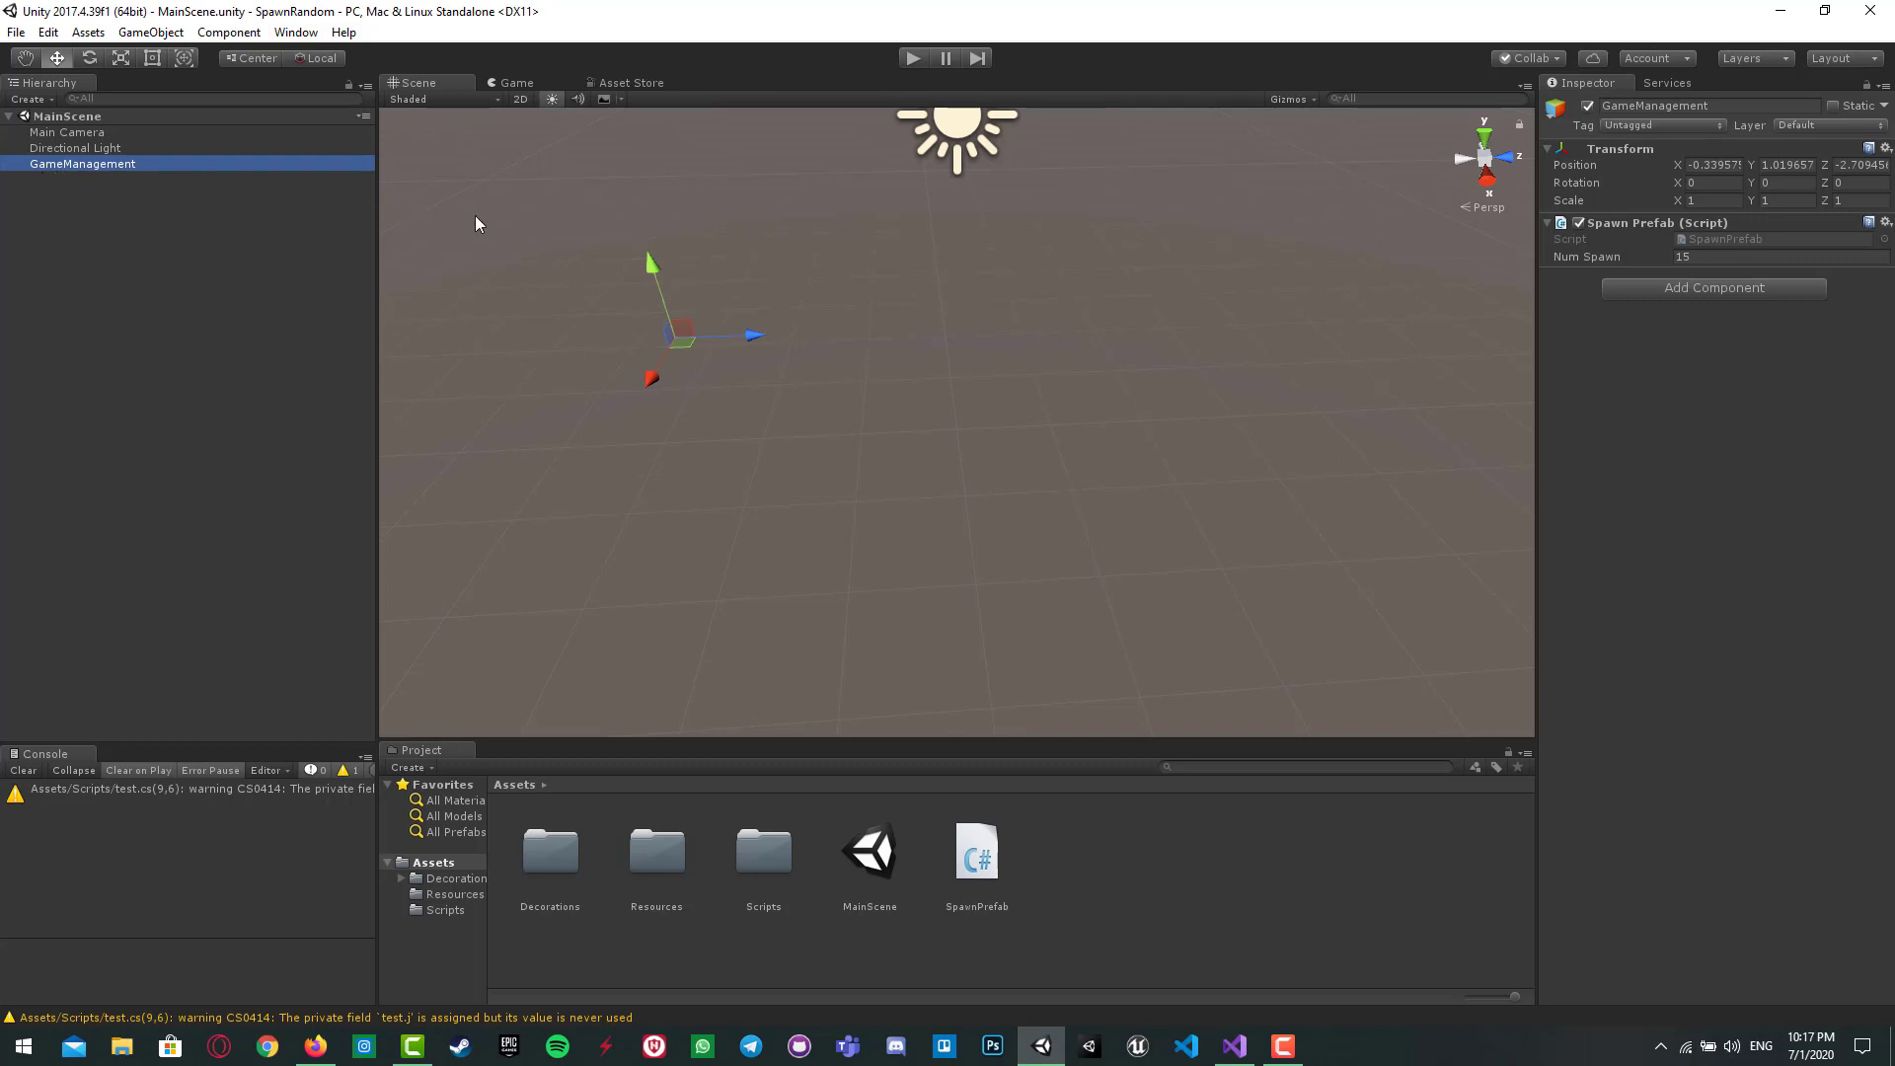
pyautogui.click(68, 131)
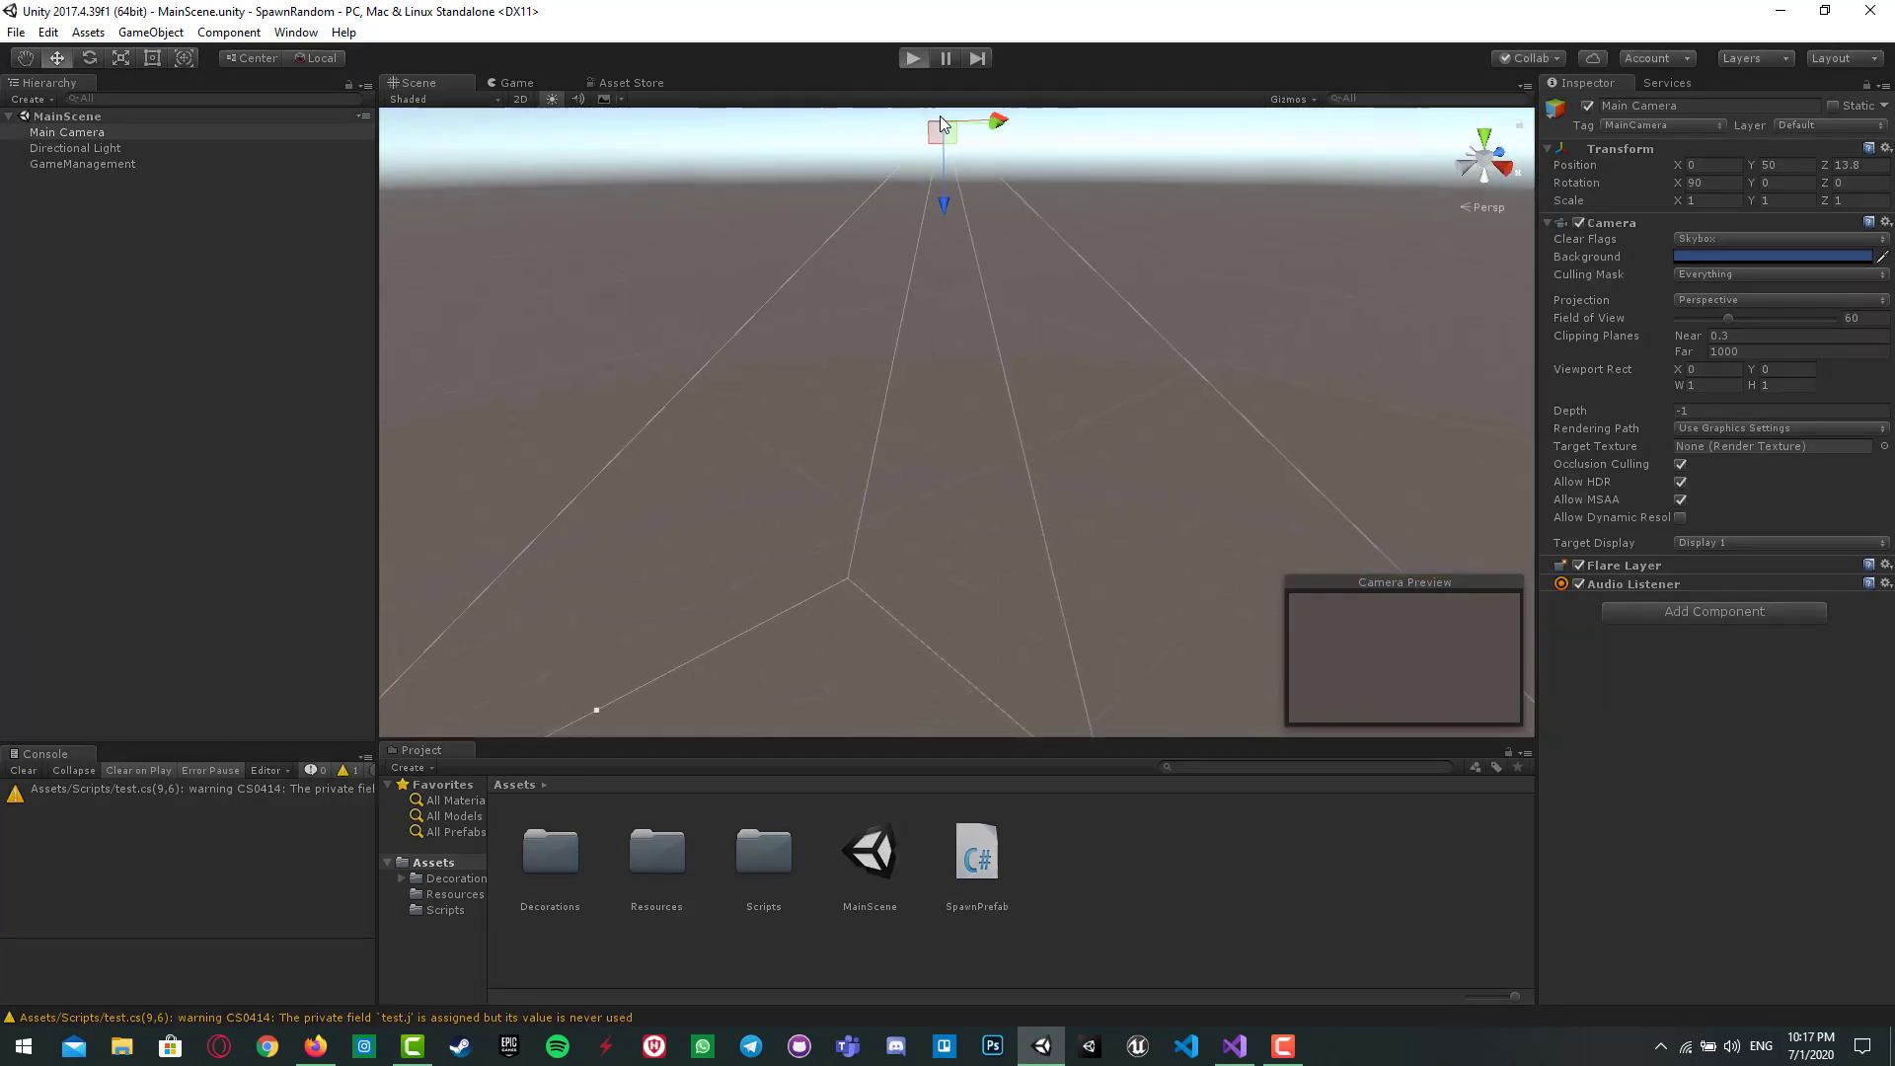
# Step: Reopen SpawnPrefab.cs in Visual Studio at the IESpawn coroutine
pyautogui.click(914, 57)
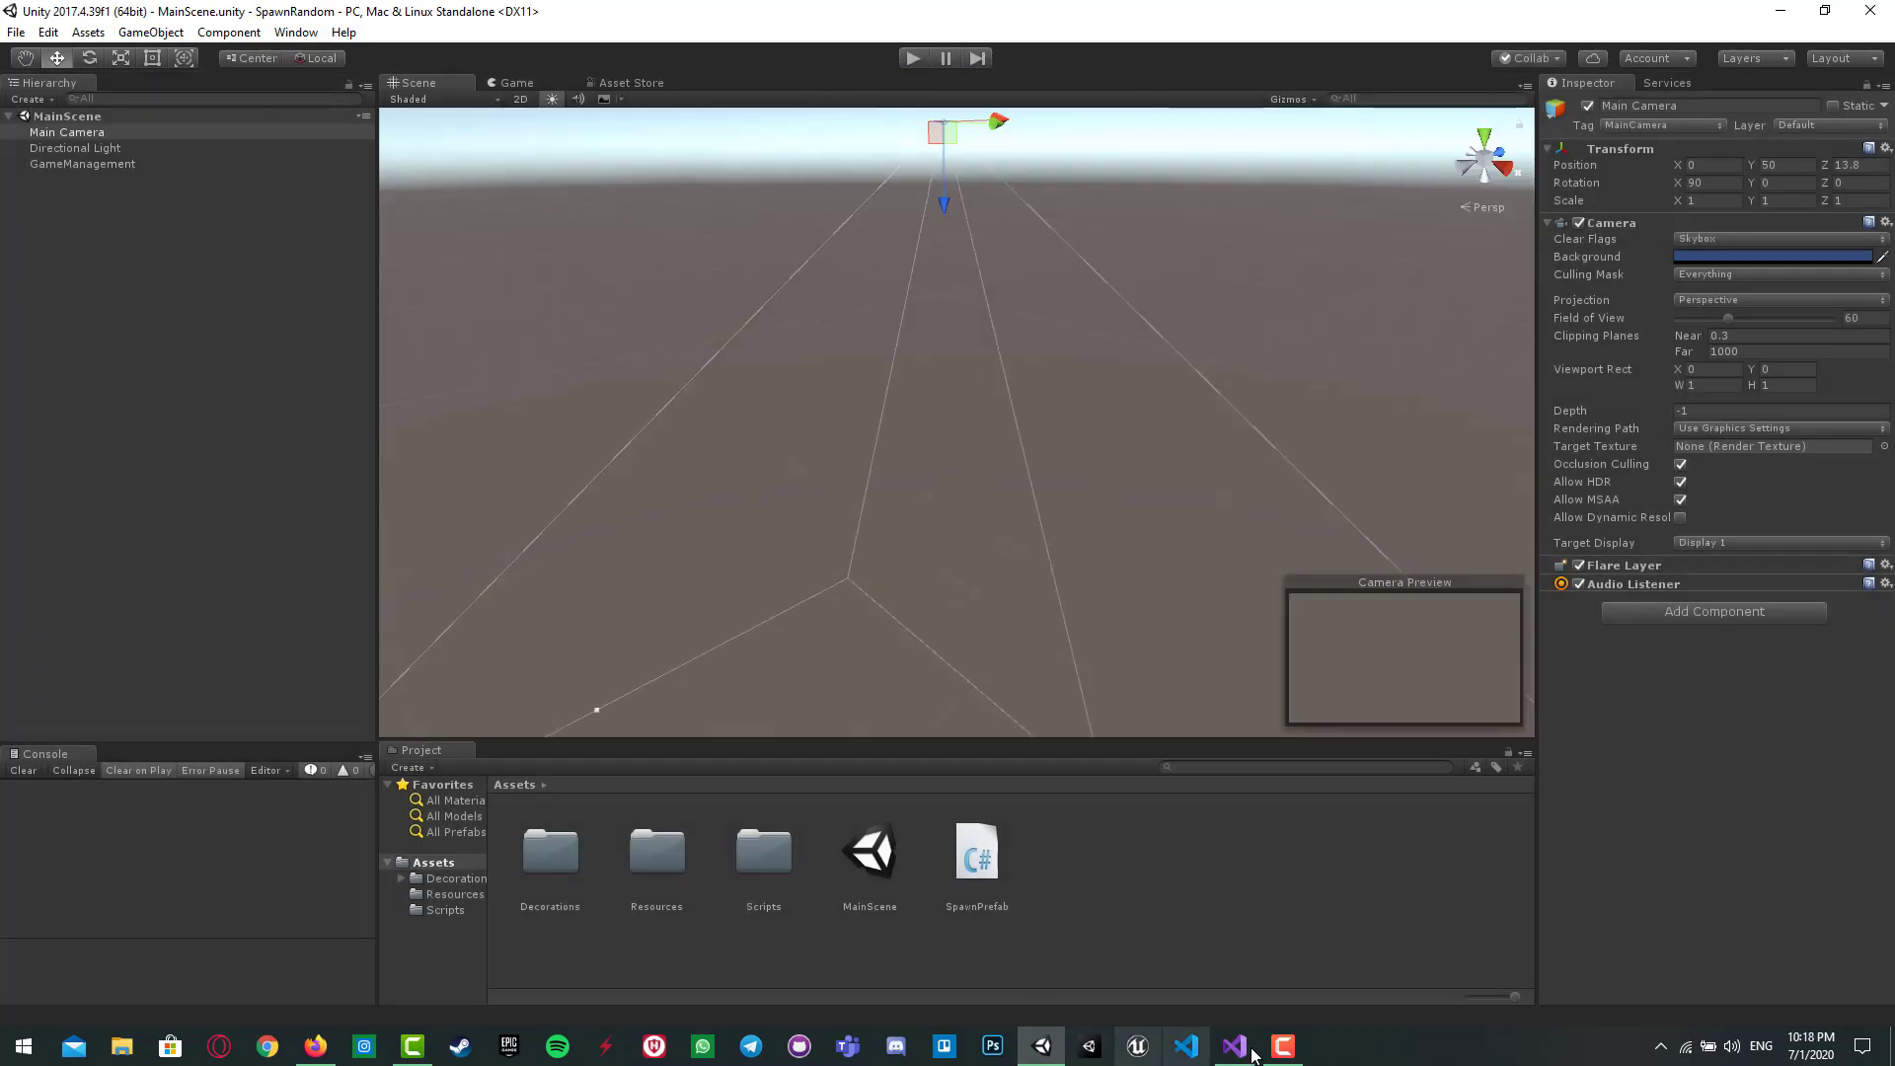
pyautogui.click(1232, 1047)
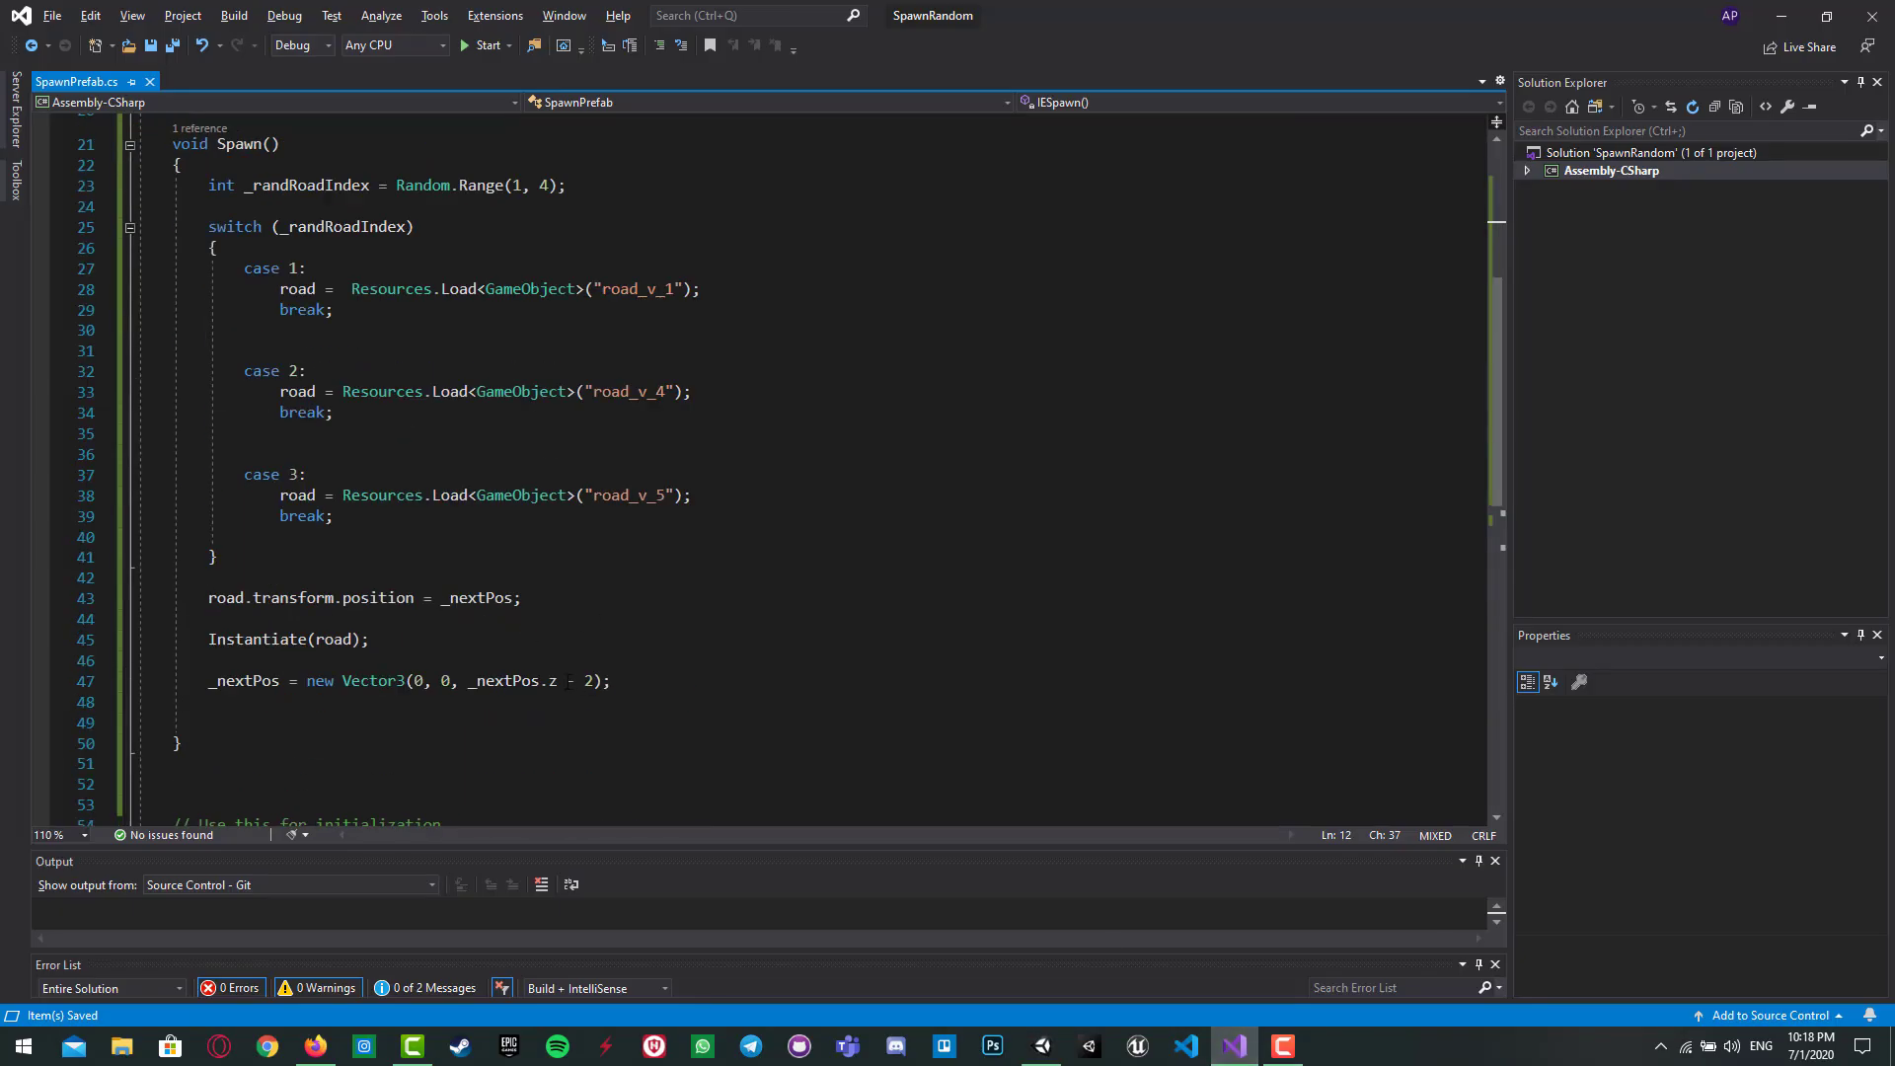
pyautogui.write('+')
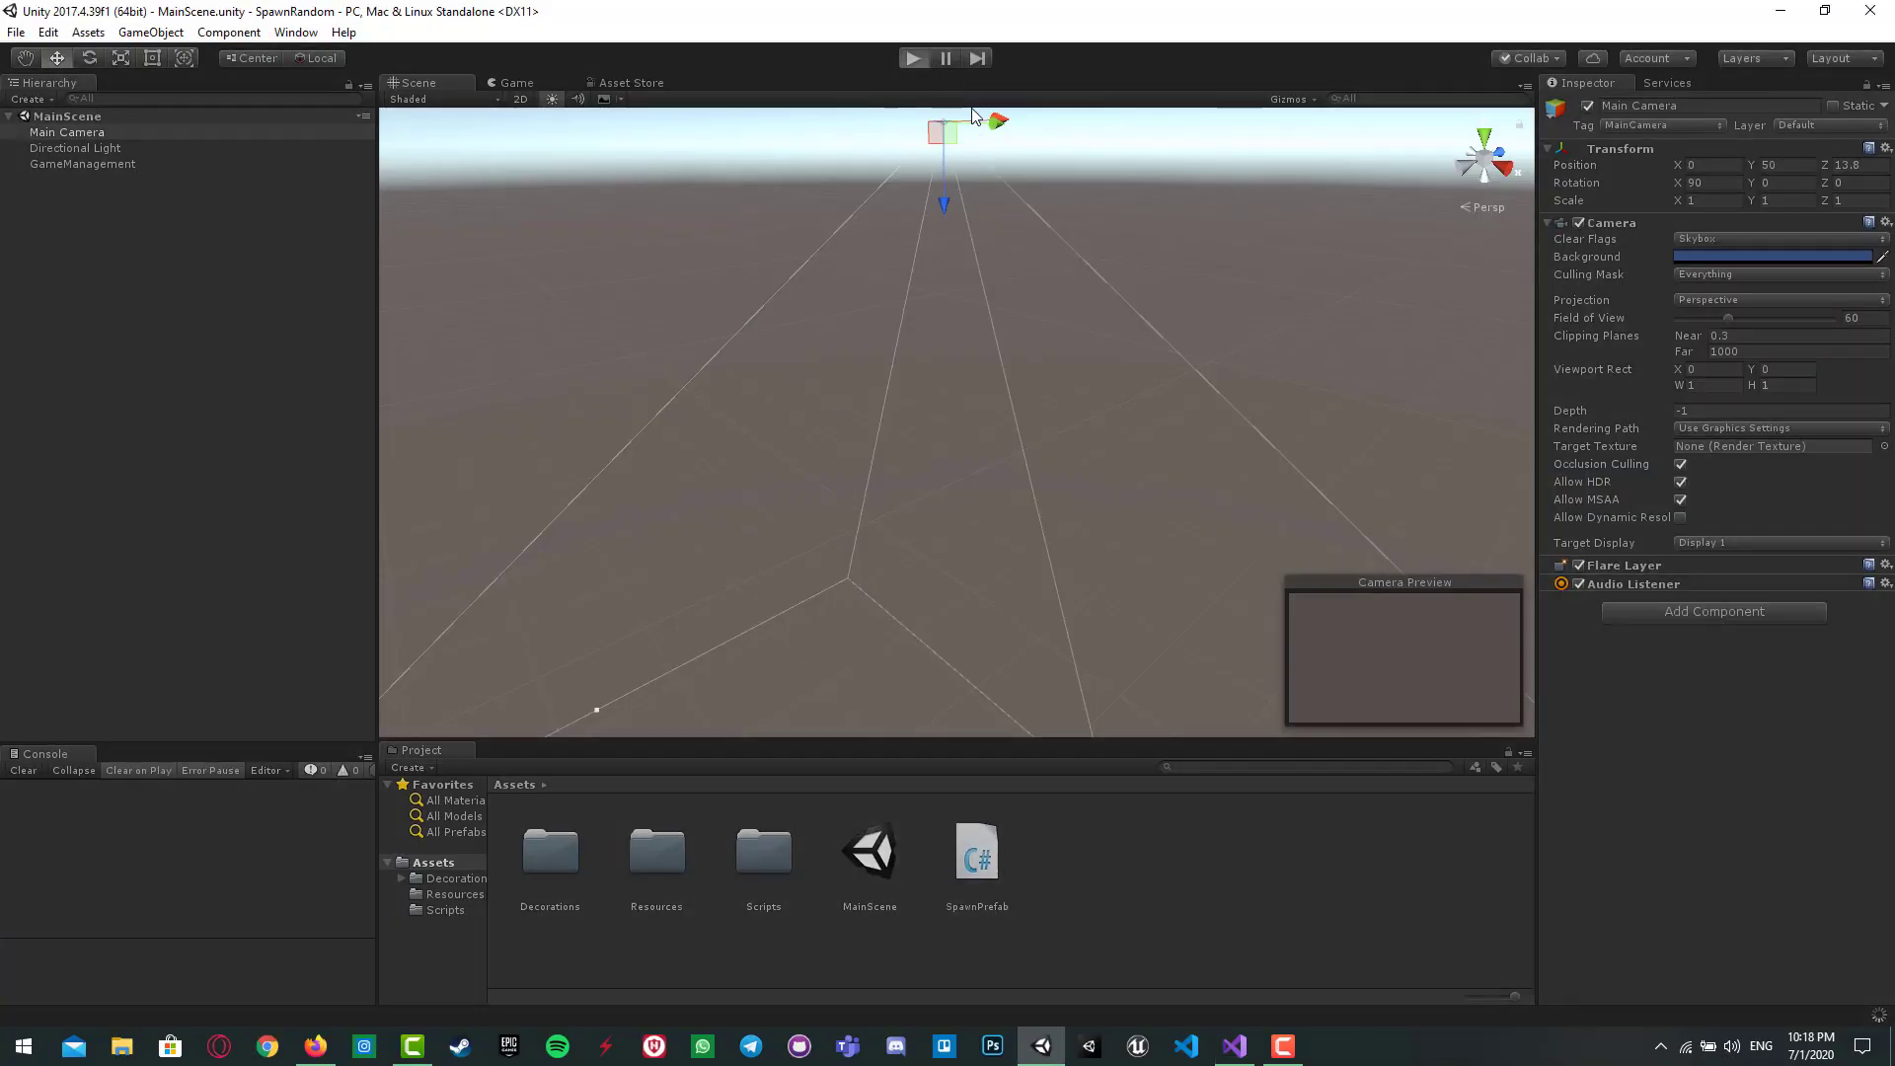
pyautogui.click(915, 58)
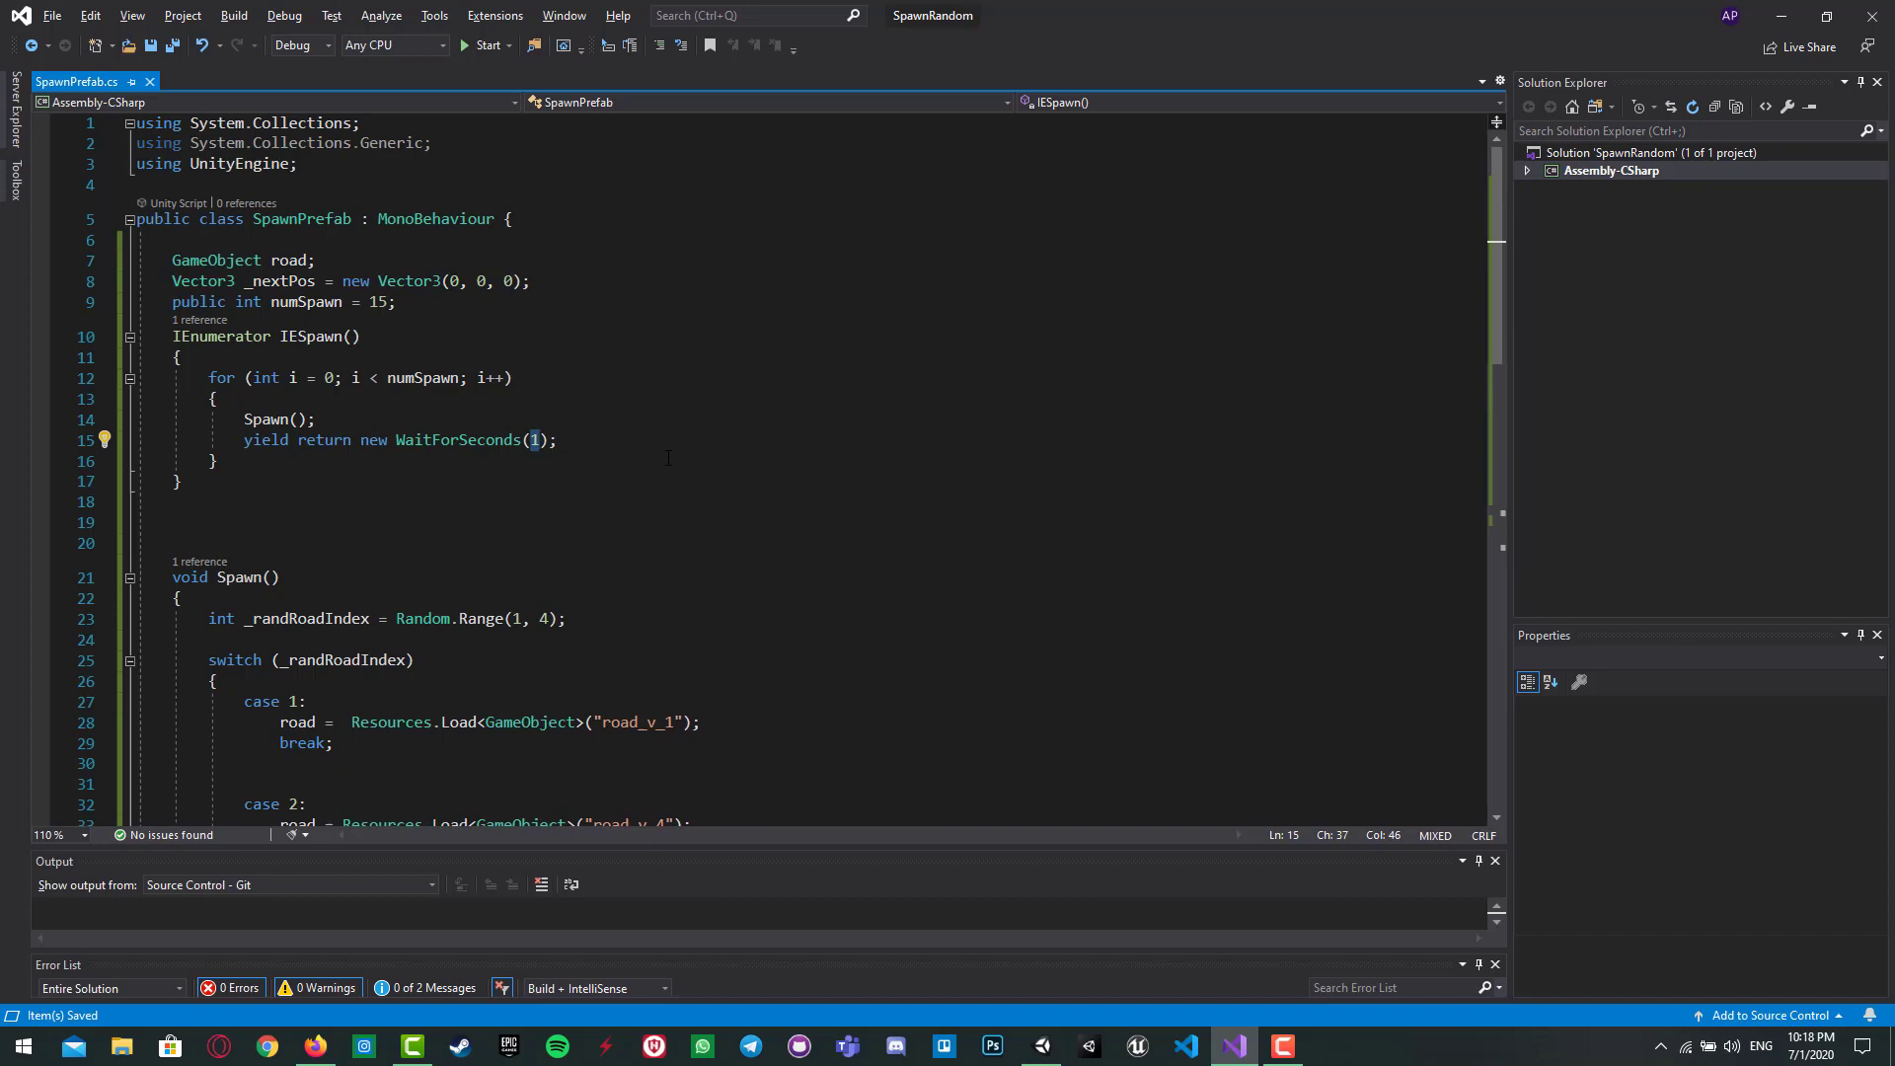
# Step: Change the IESpawn delay to WaitForSeconds(0.3f), then return to Unity
pyautogui.write('3')
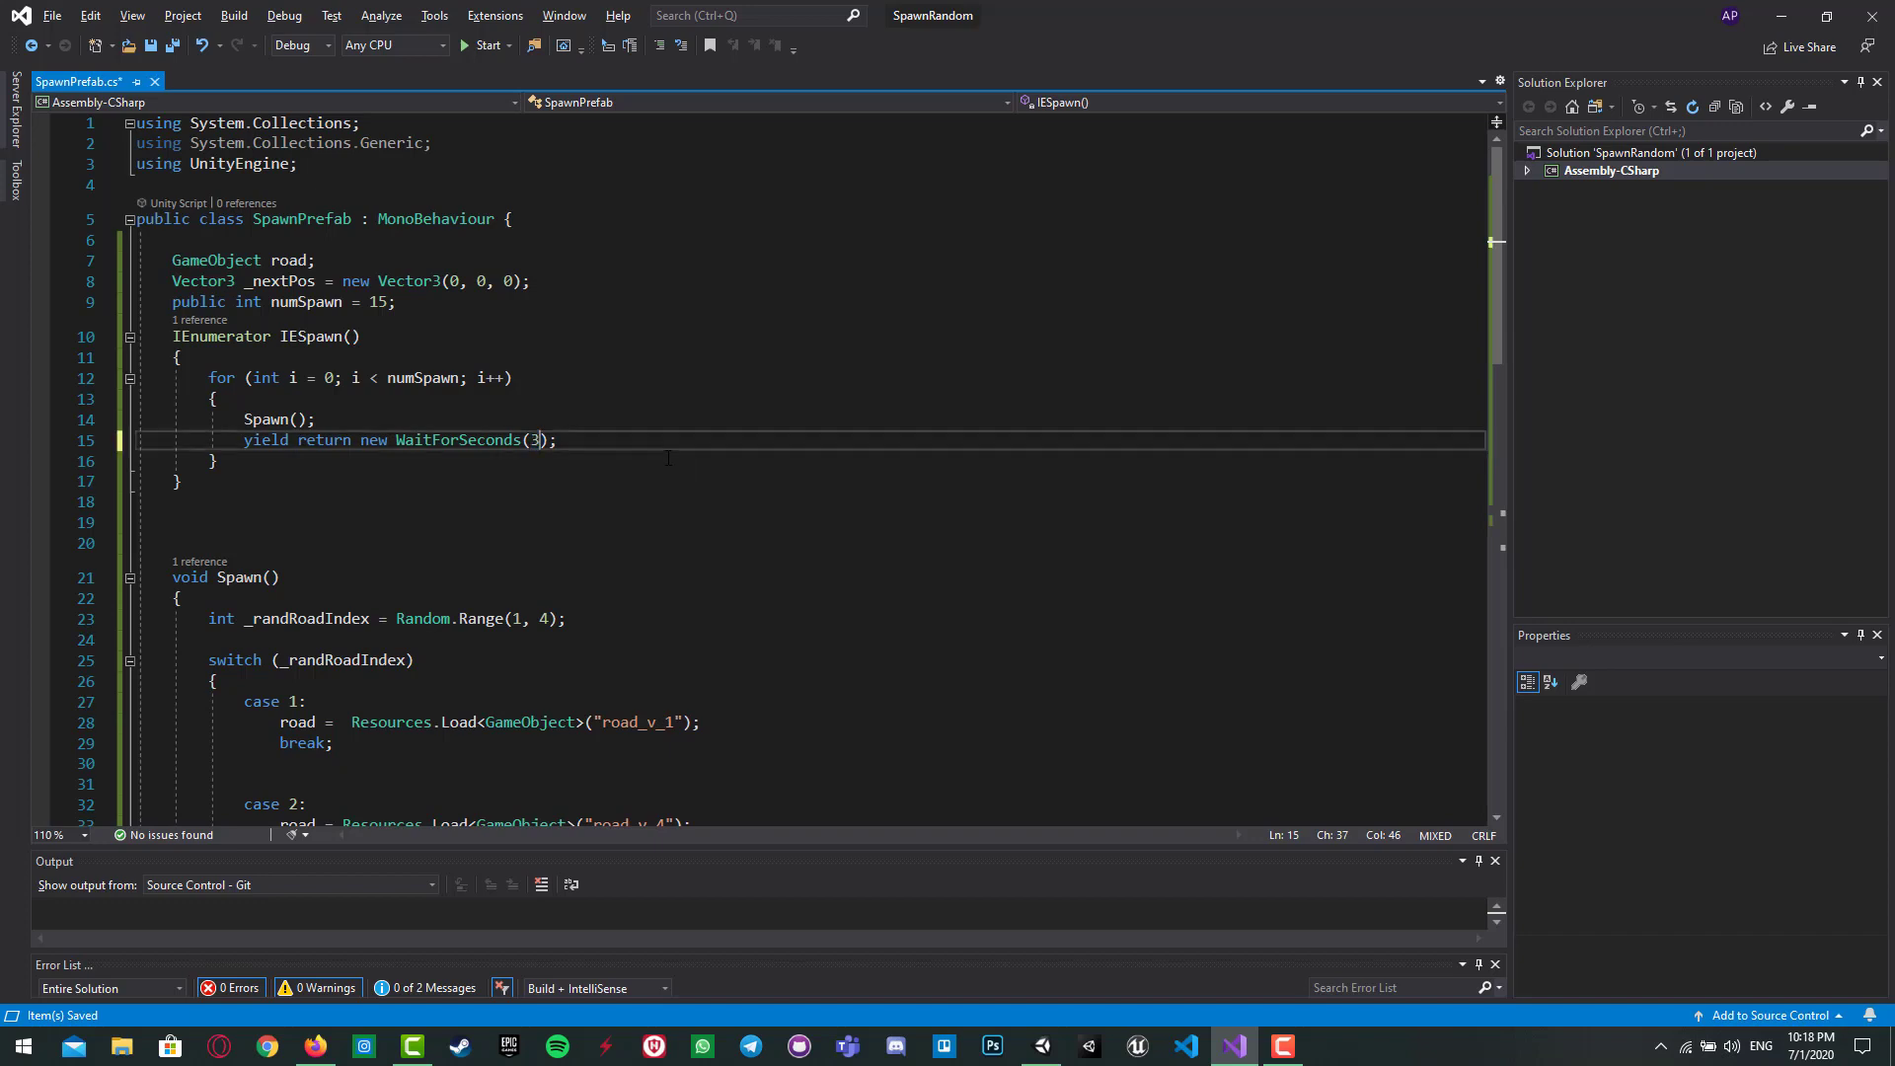
pyautogui.write('00')
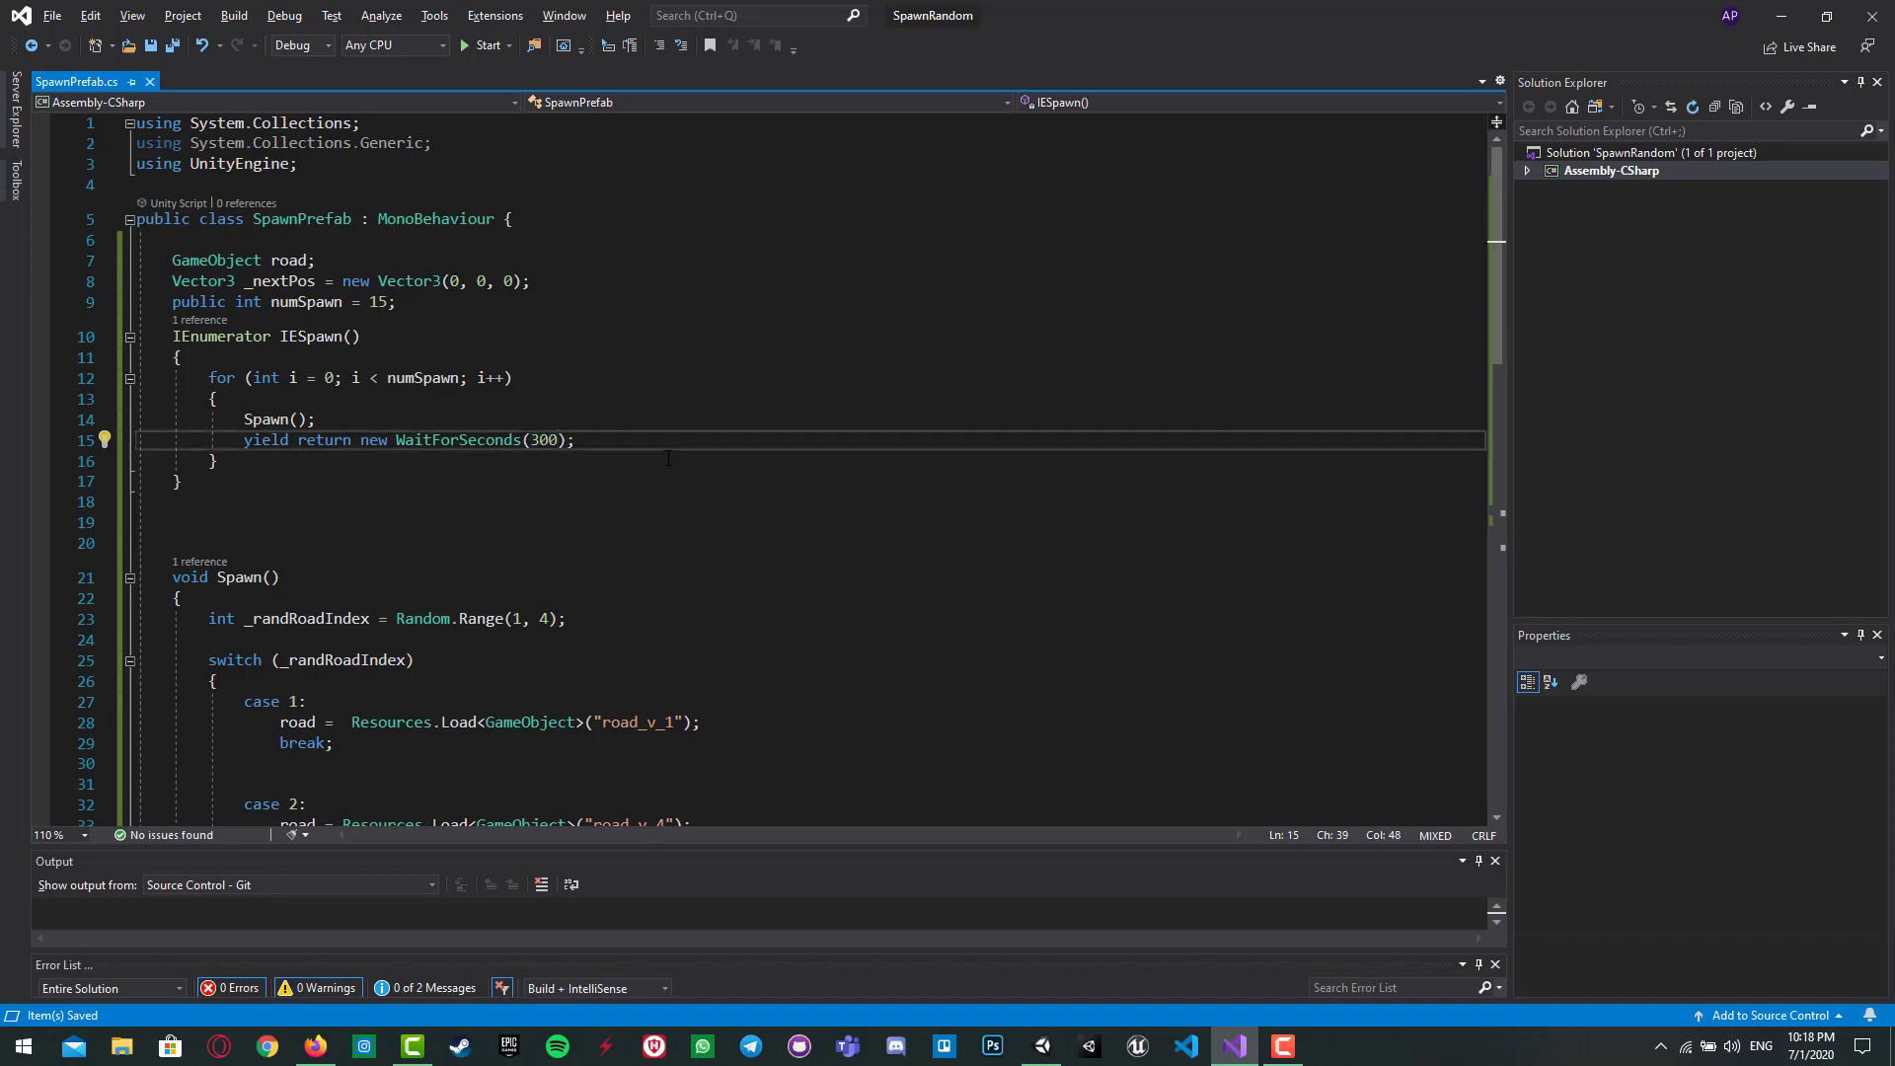
pyautogui.press('Backspace')
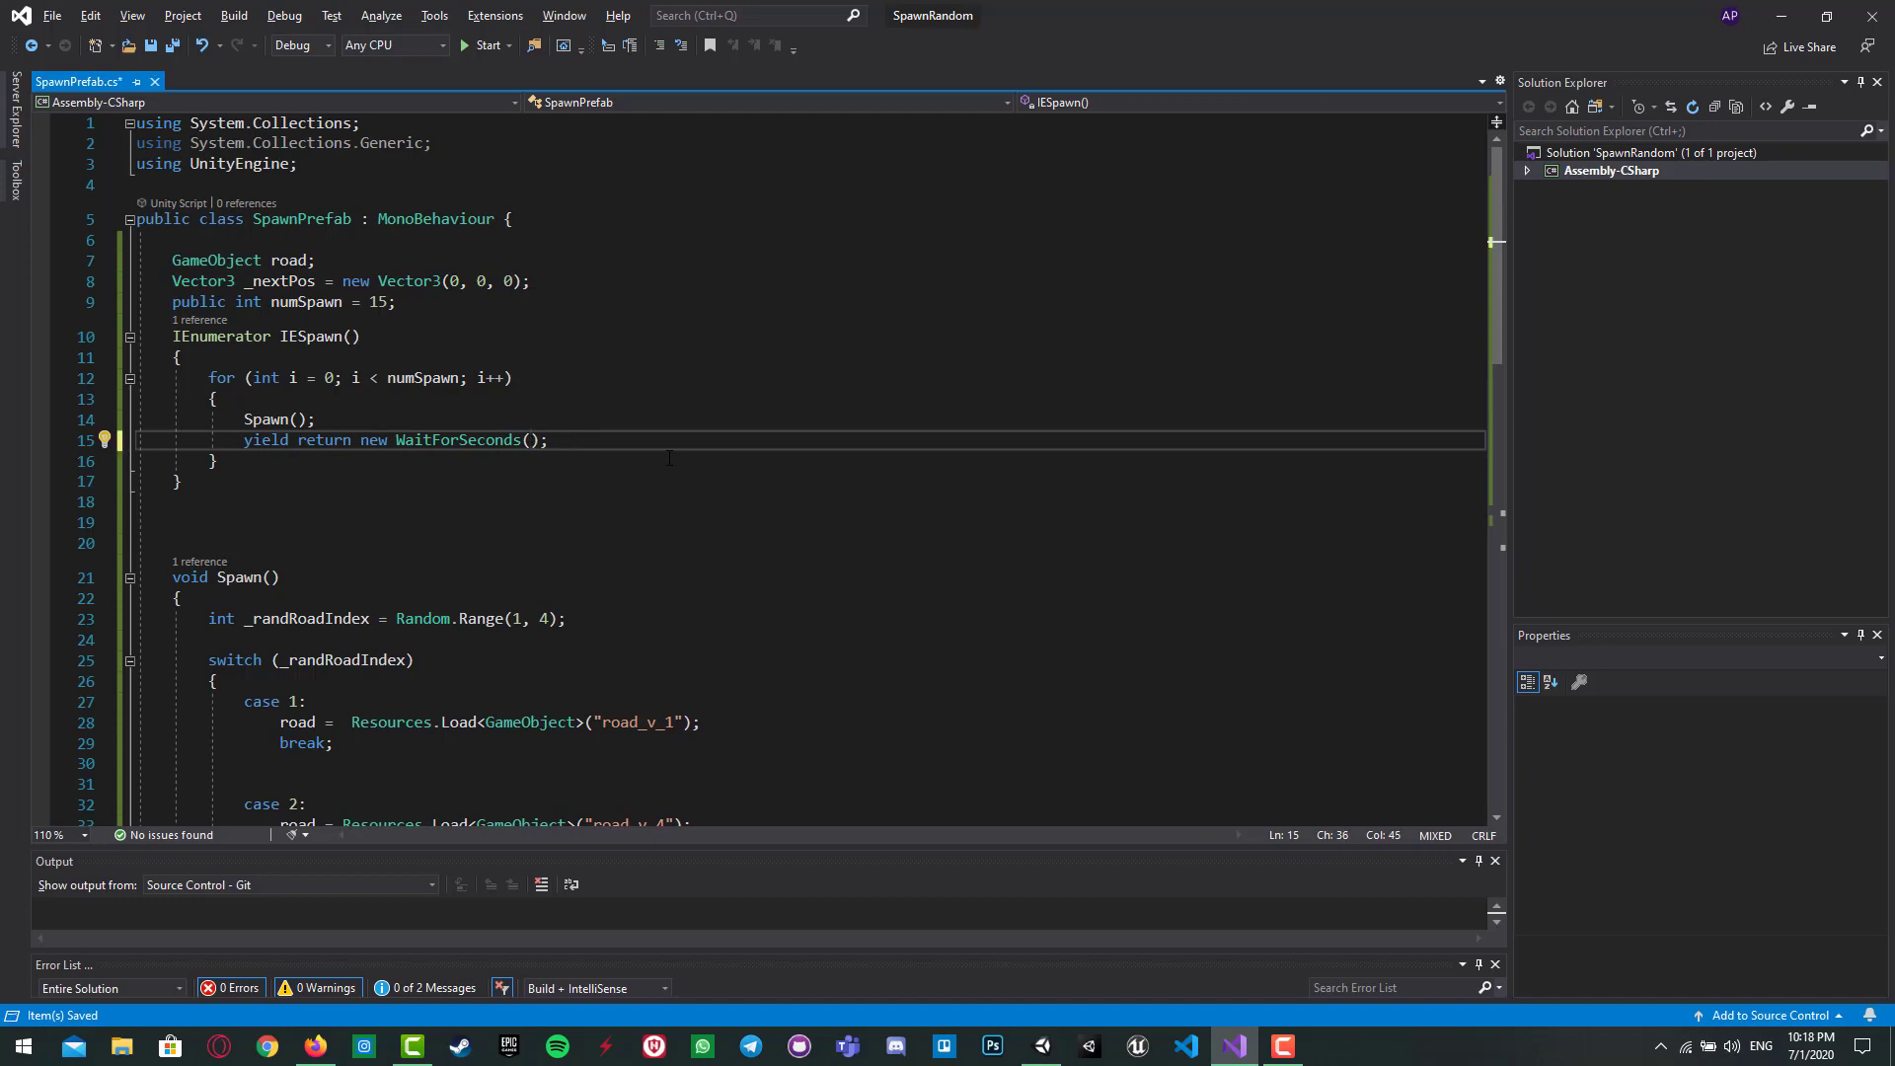
pyautogui.write('0.3')
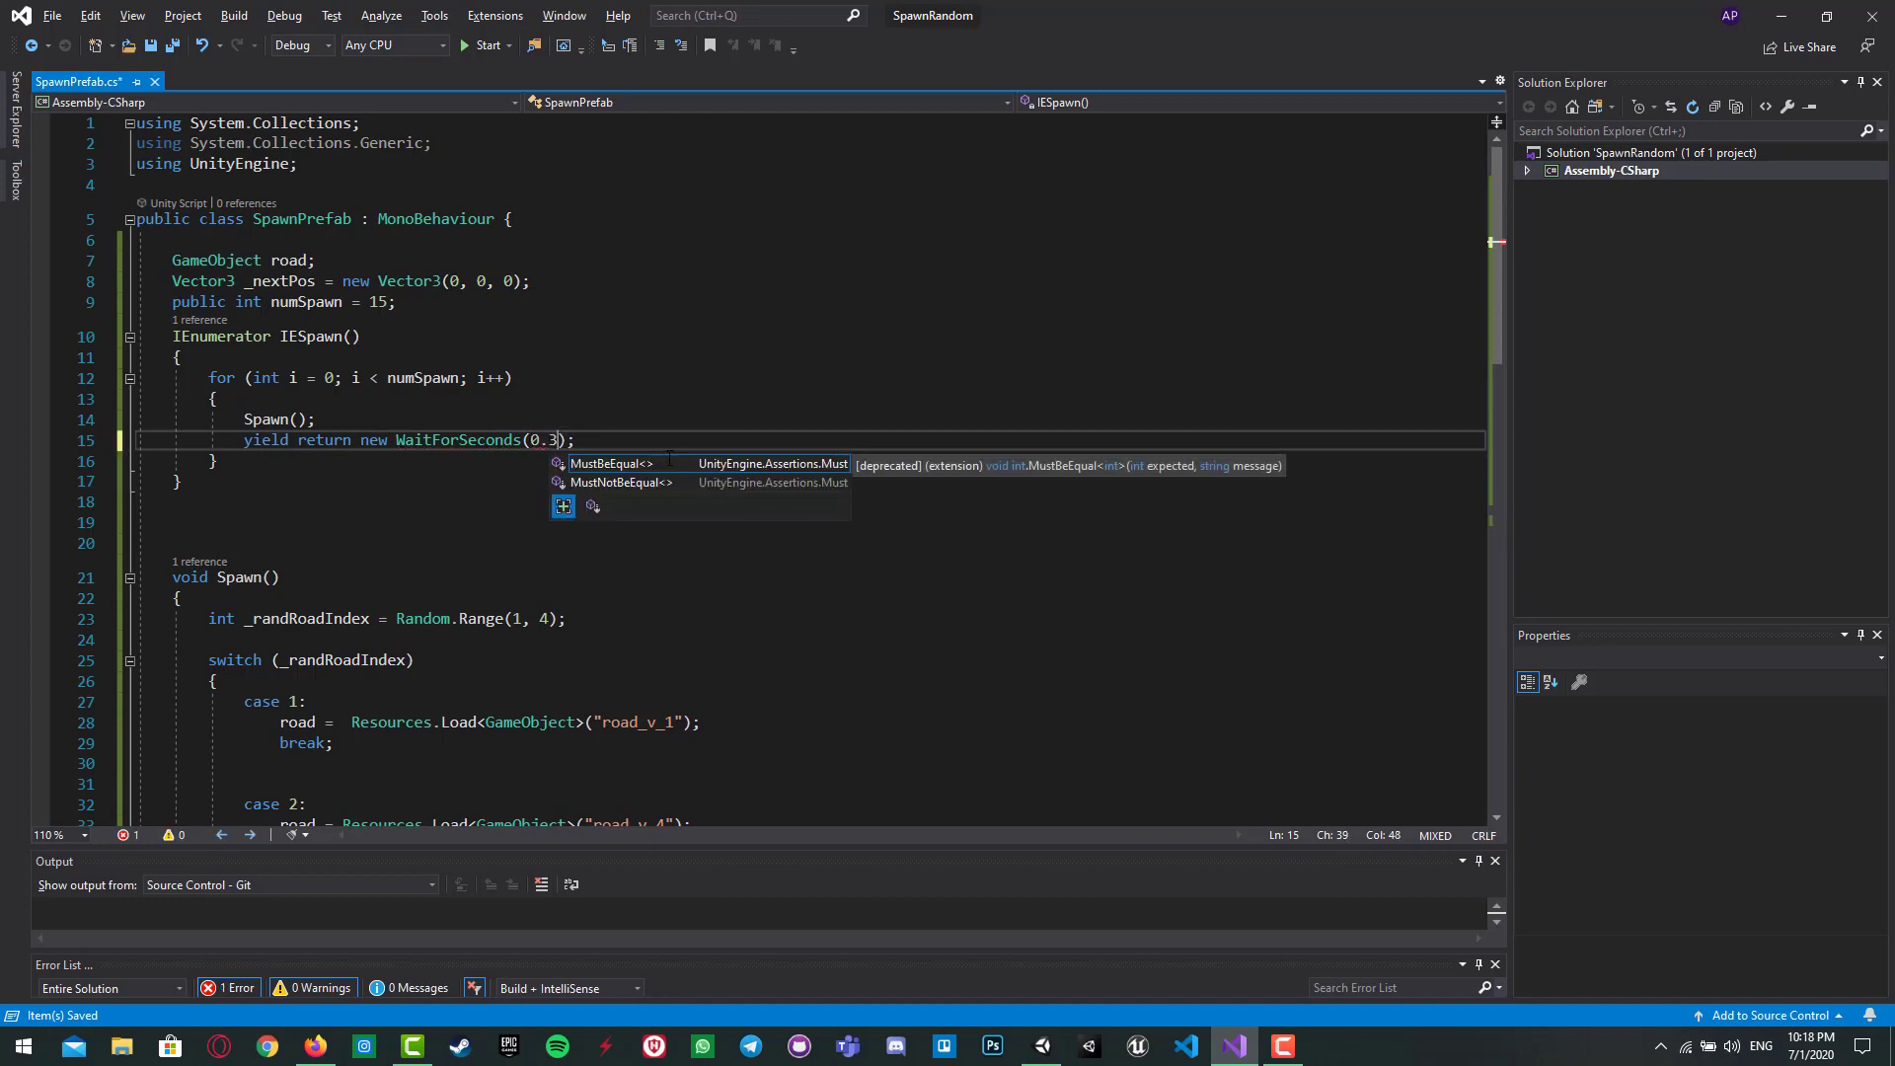
pyautogui.write('f')
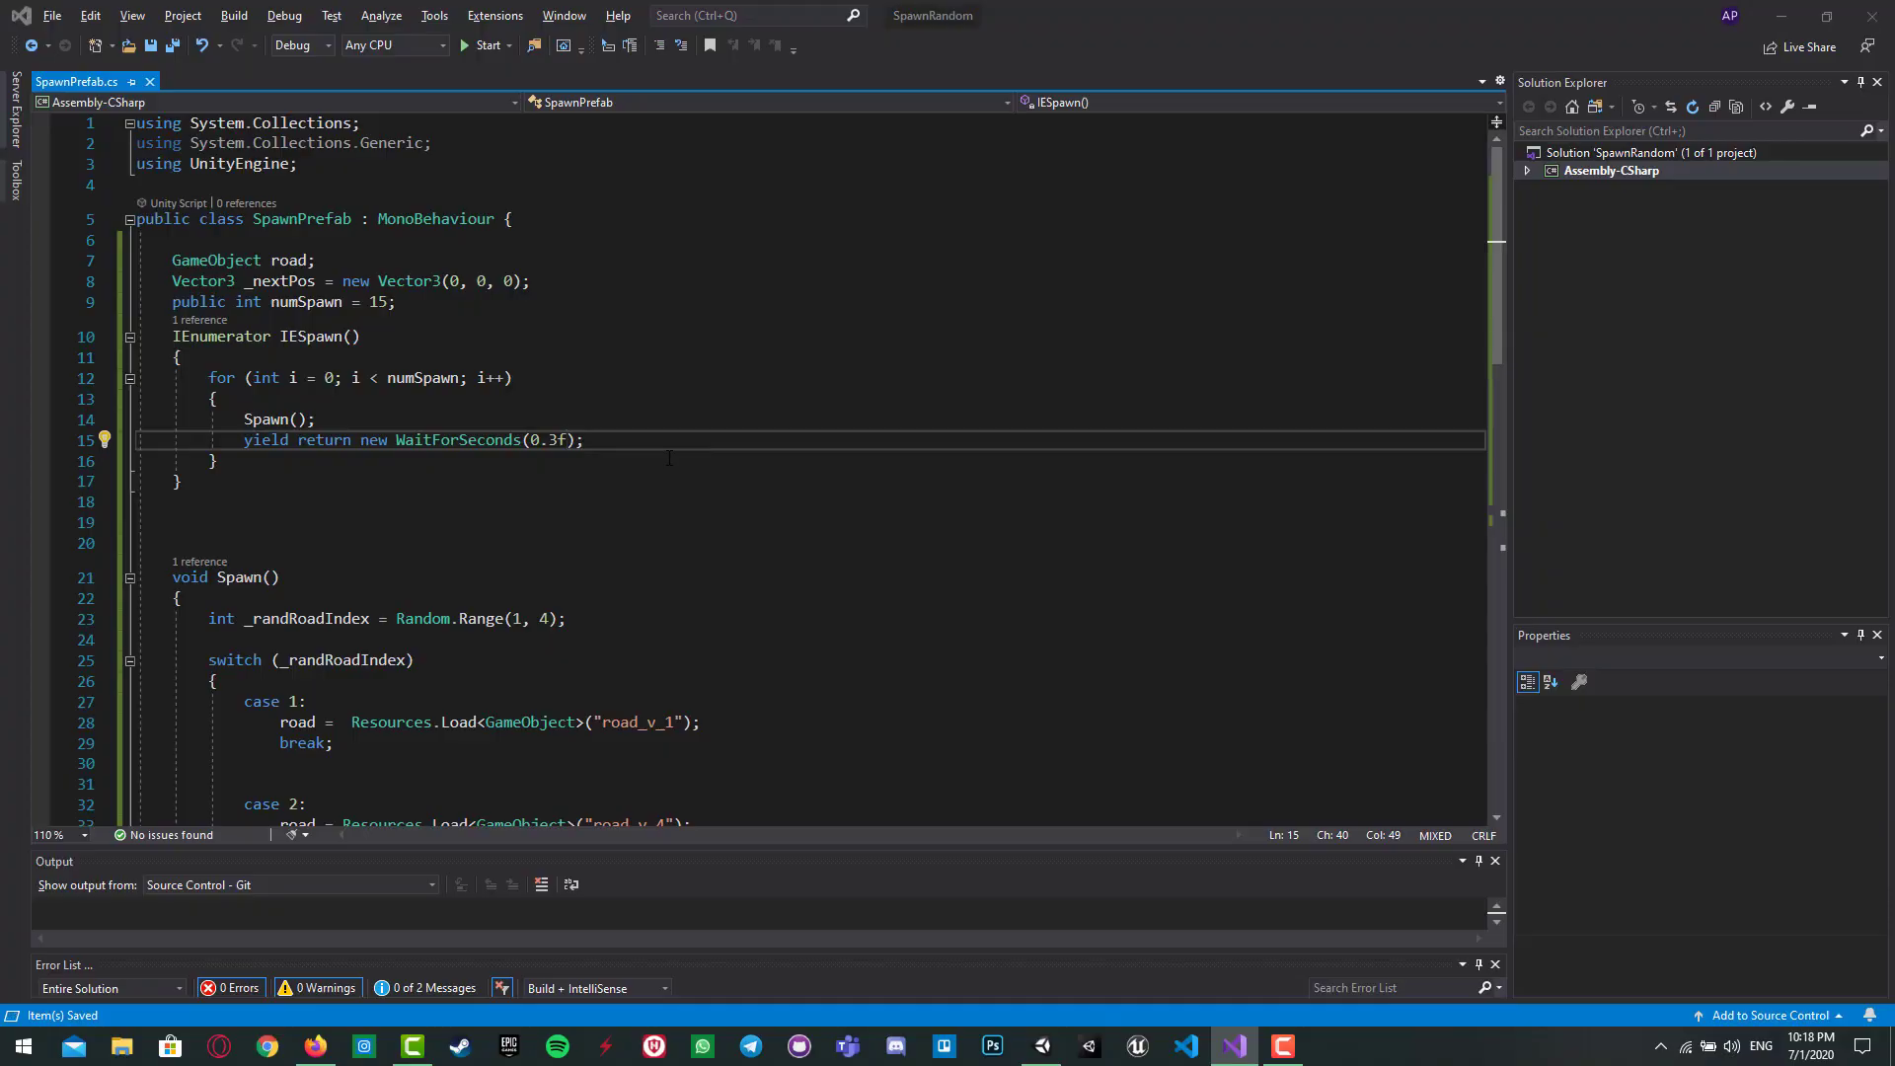
pyautogui.click(1037, 1046)
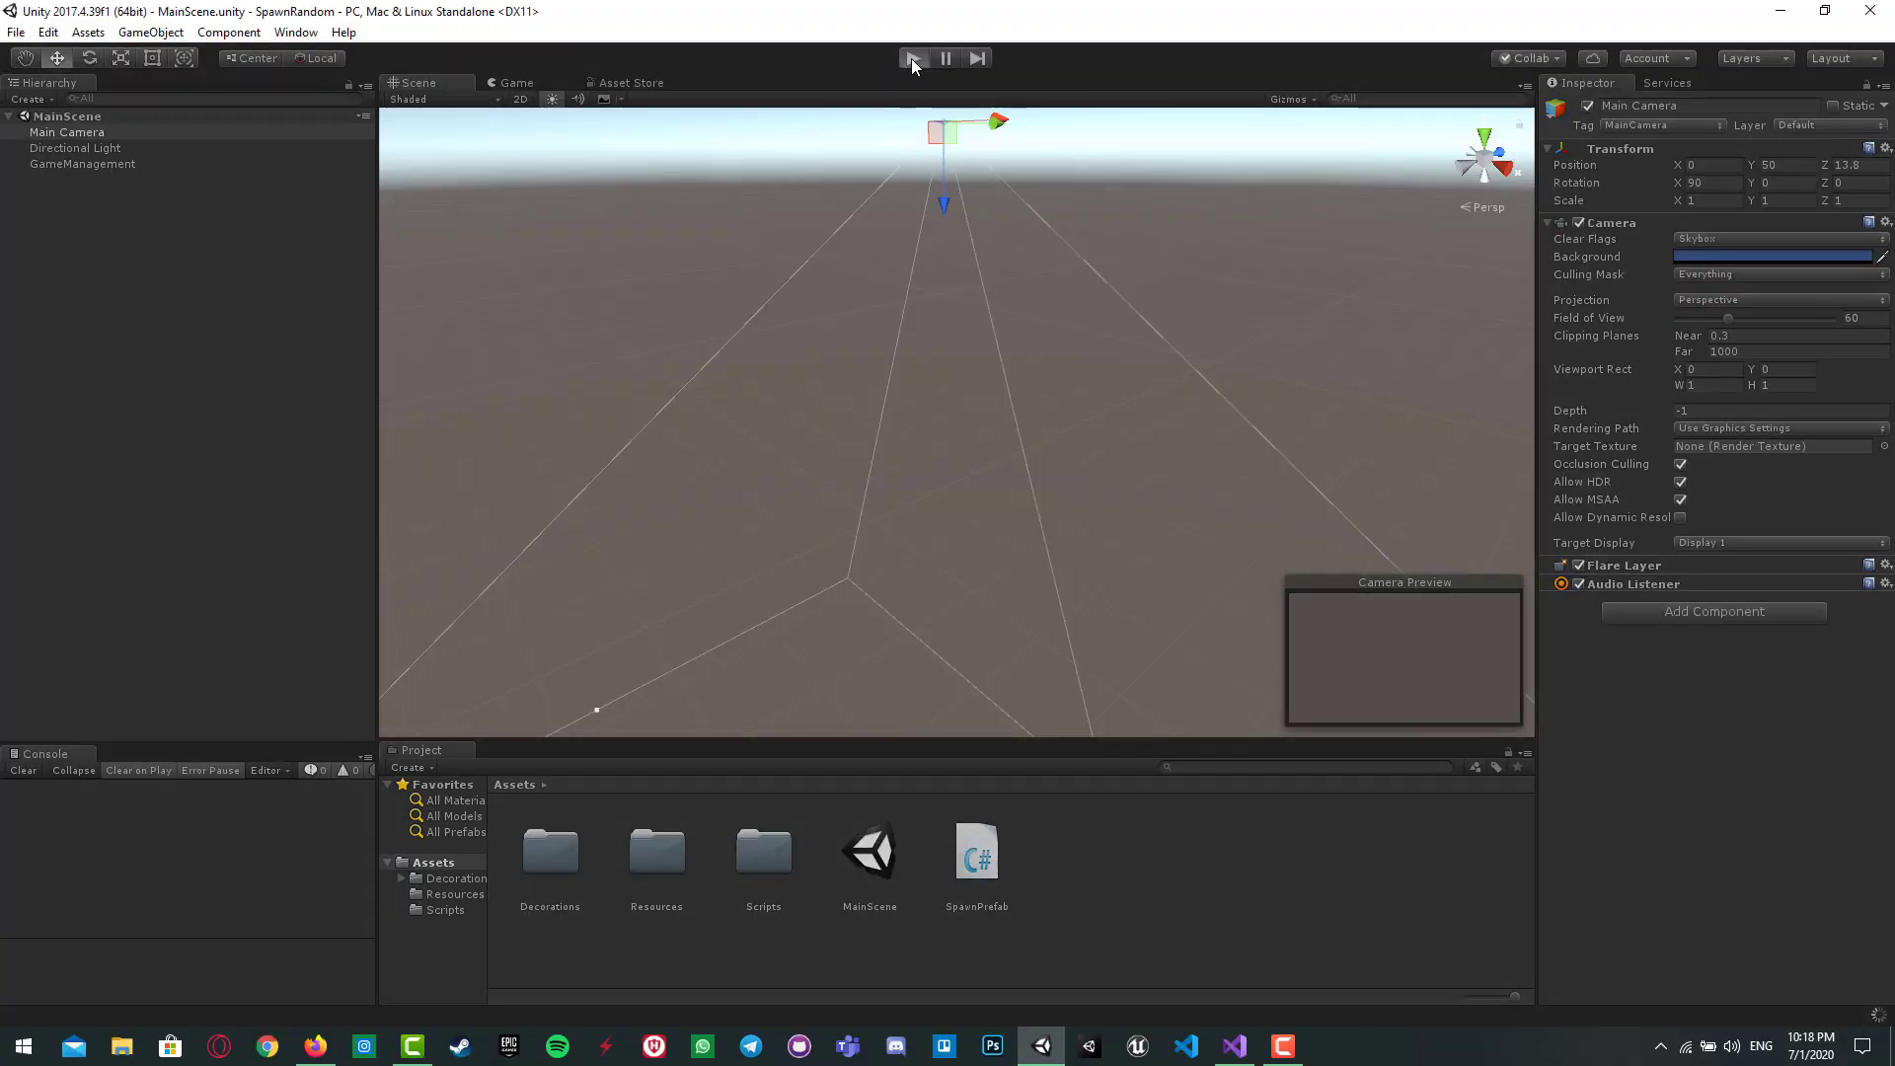
# Step: Play the scene, inspect the spawned road clones' positions, then stop the run
pyautogui.click(912, 58)
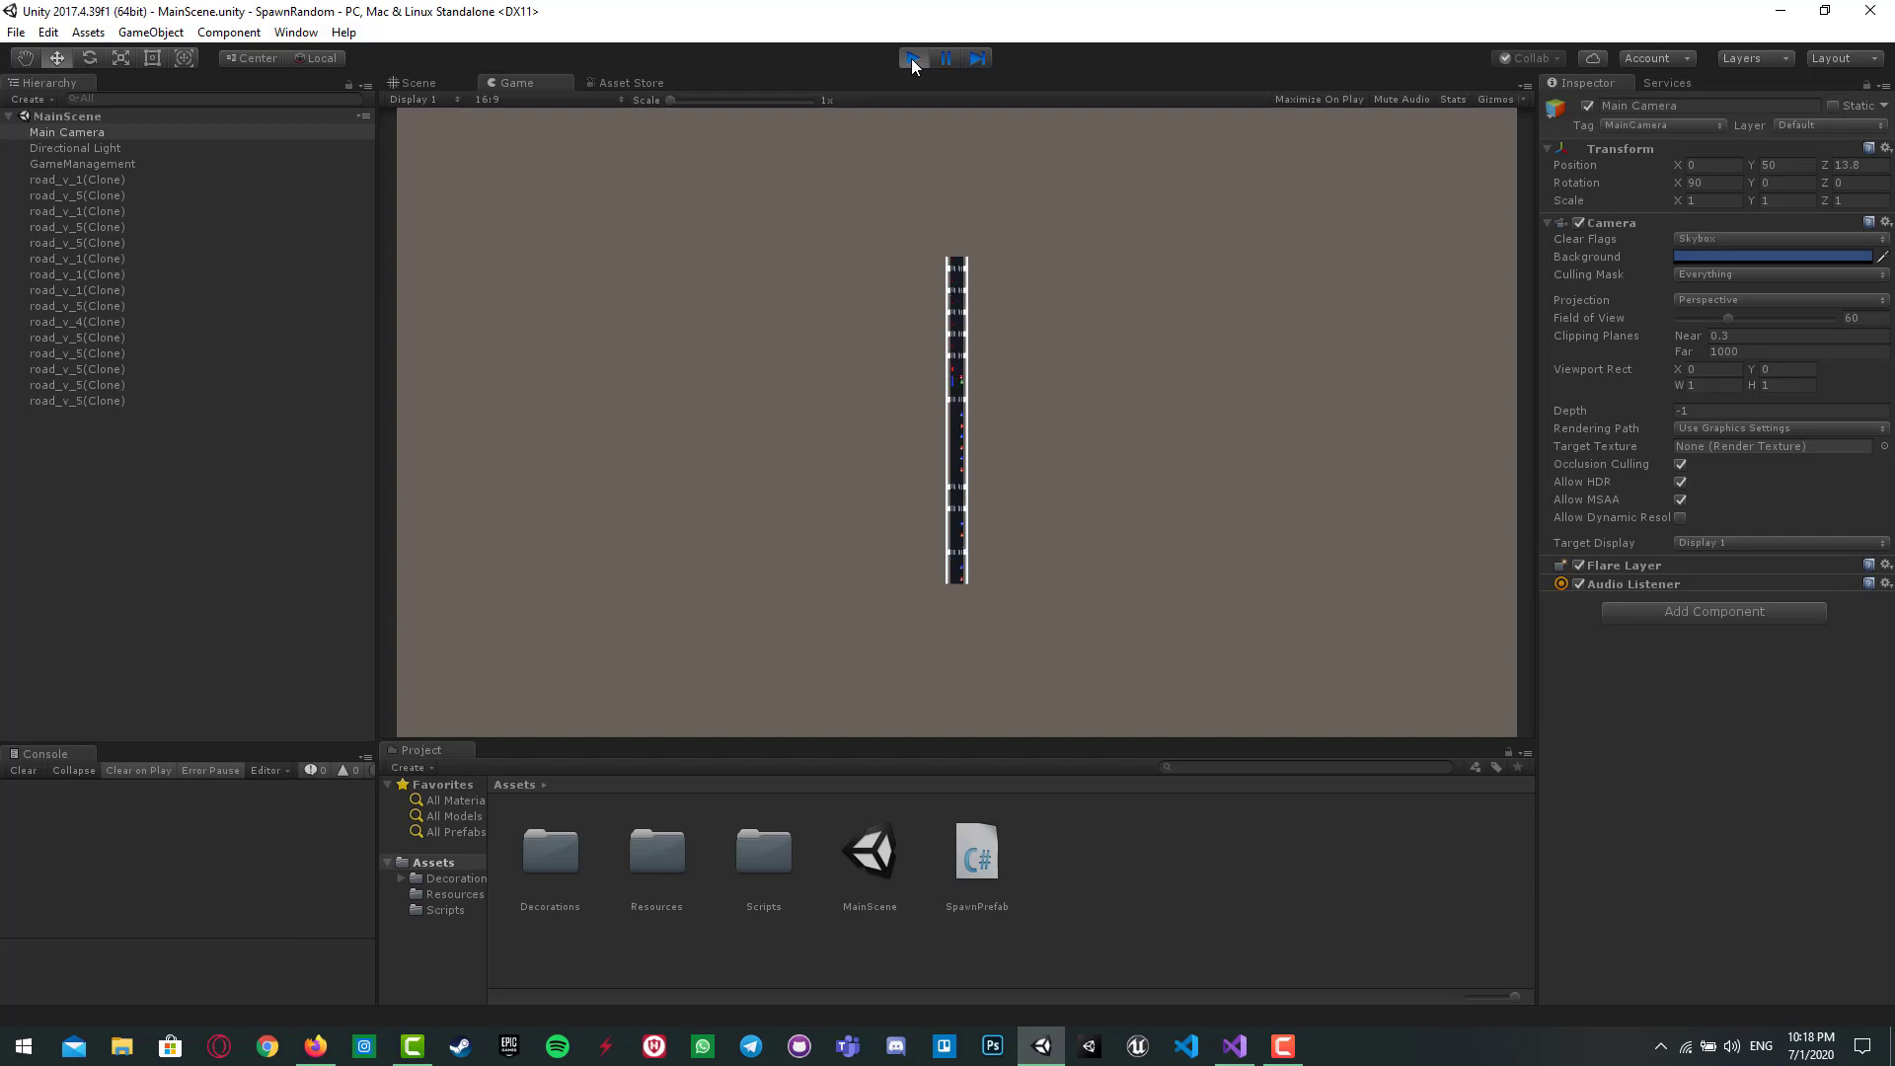
pyautogui.click(912, 58)
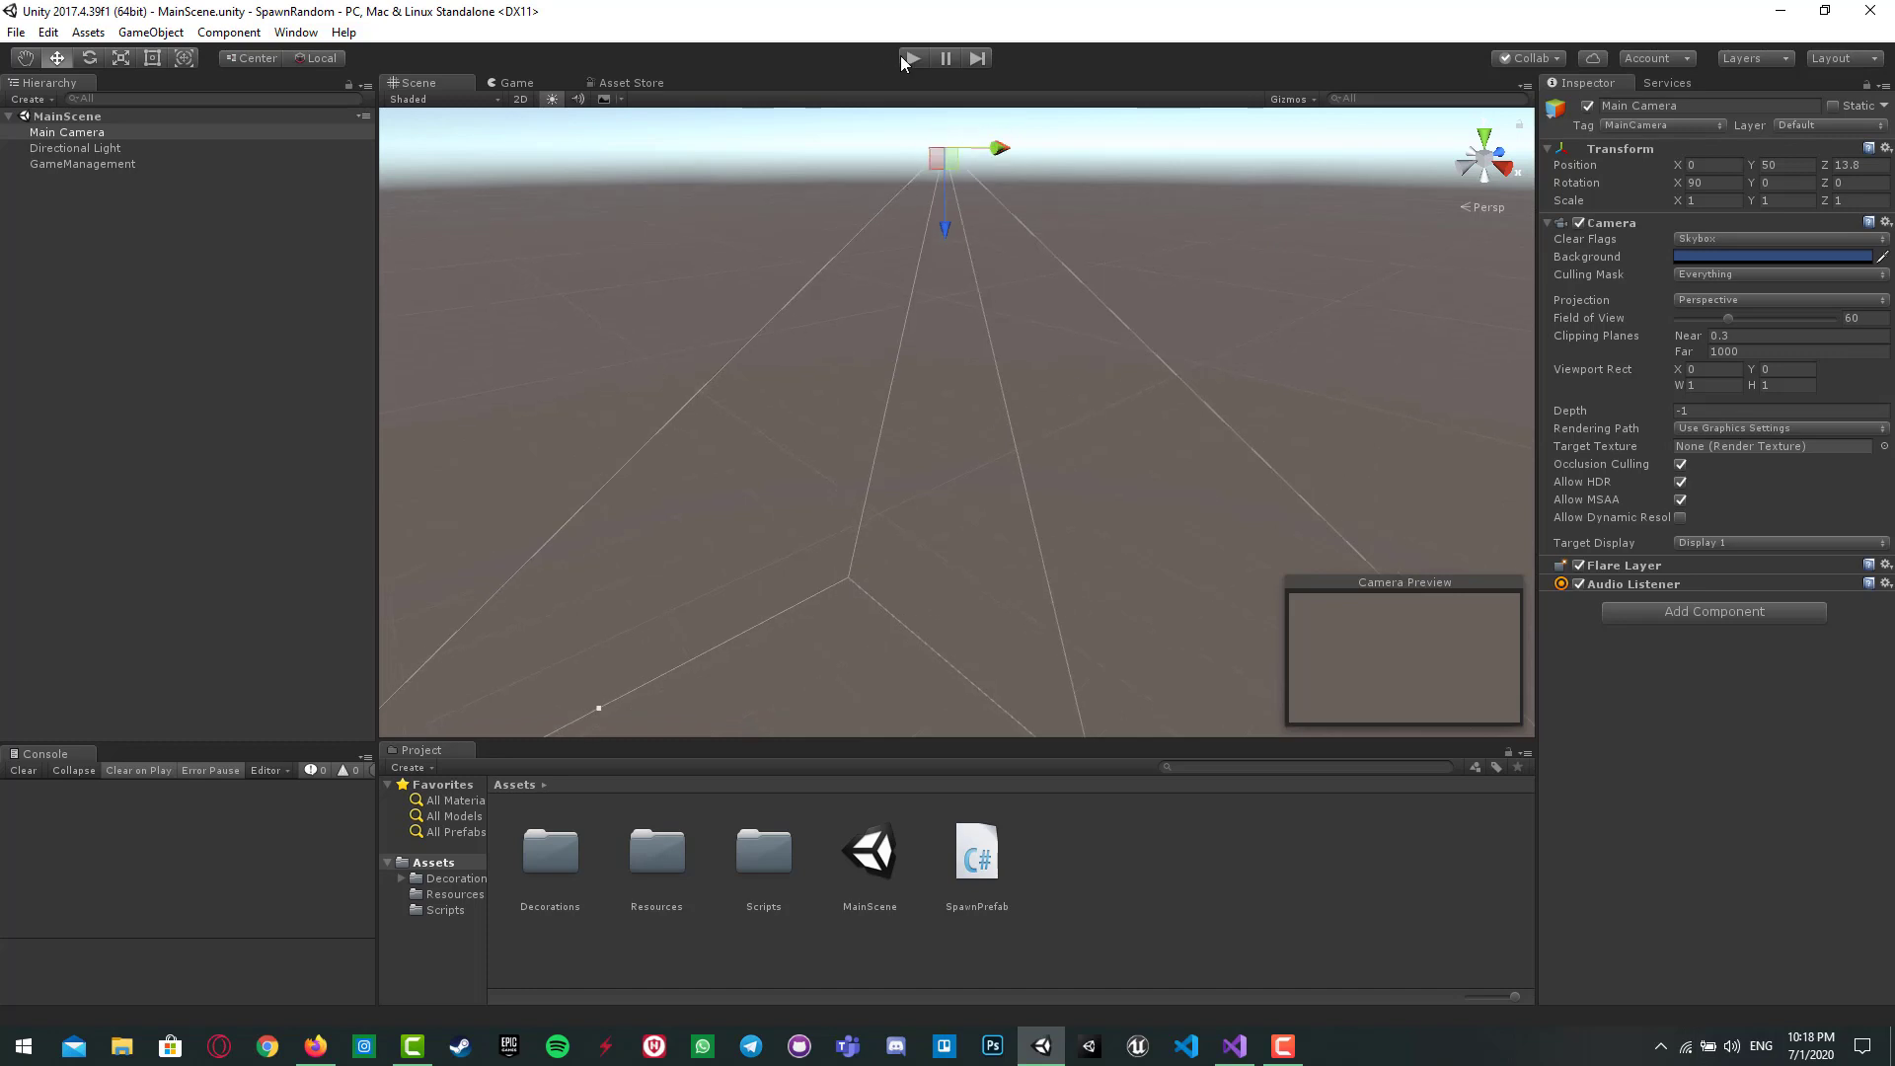
pyautogui.moveTo(1202, 384)
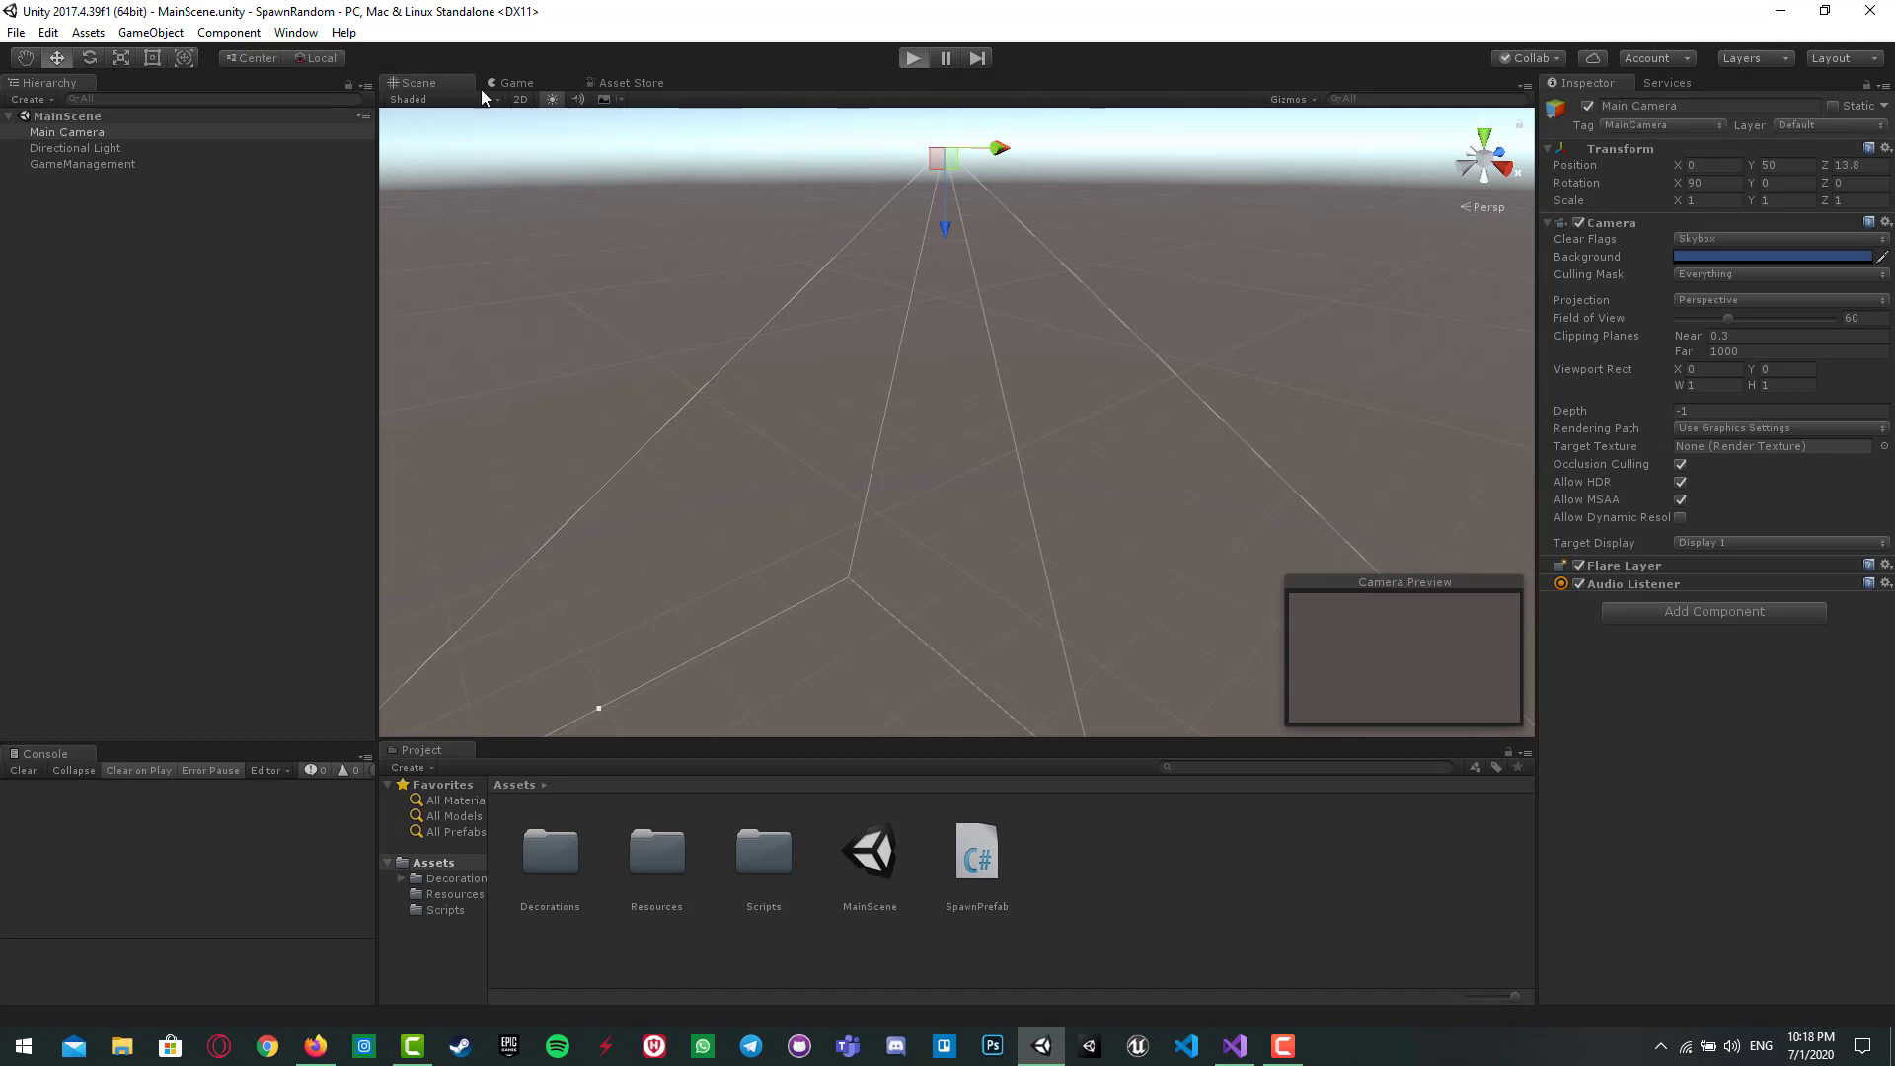
pyautogui.click(912, 59)
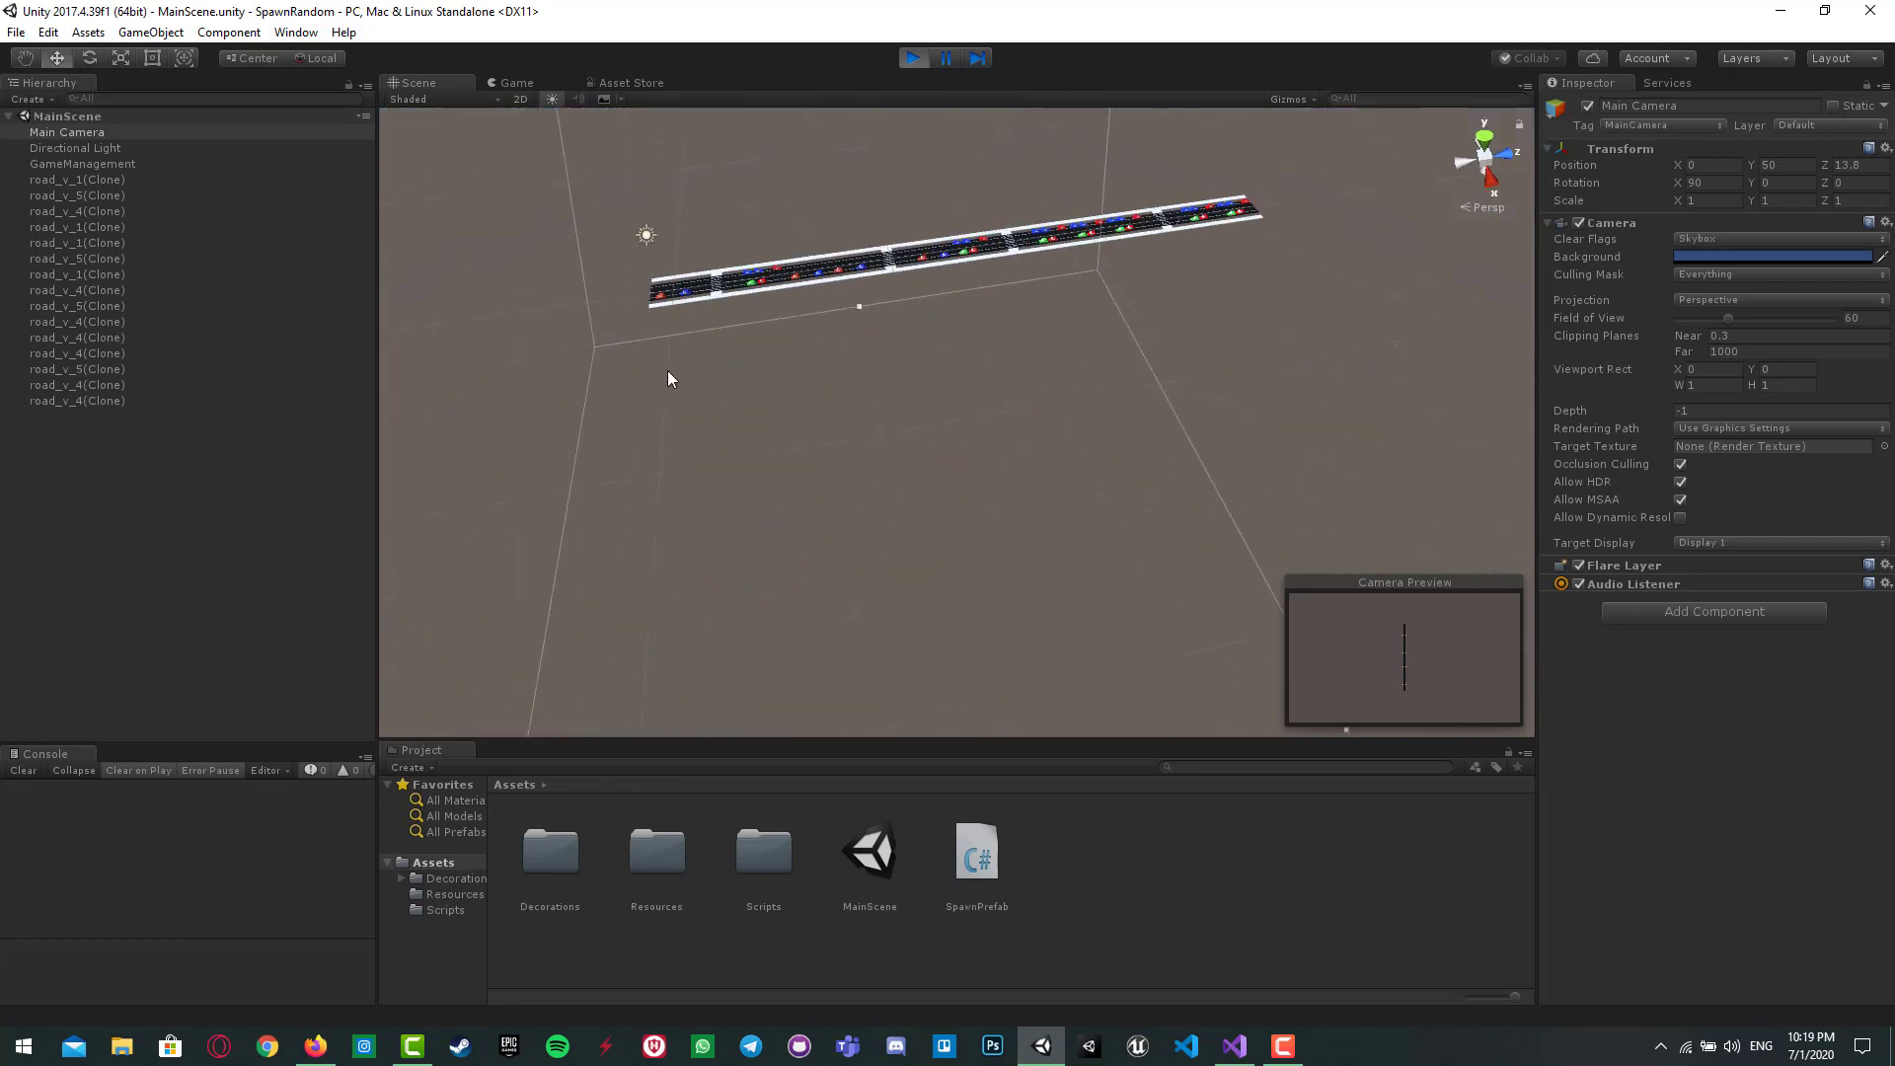
pyautogui.click(77, 179)
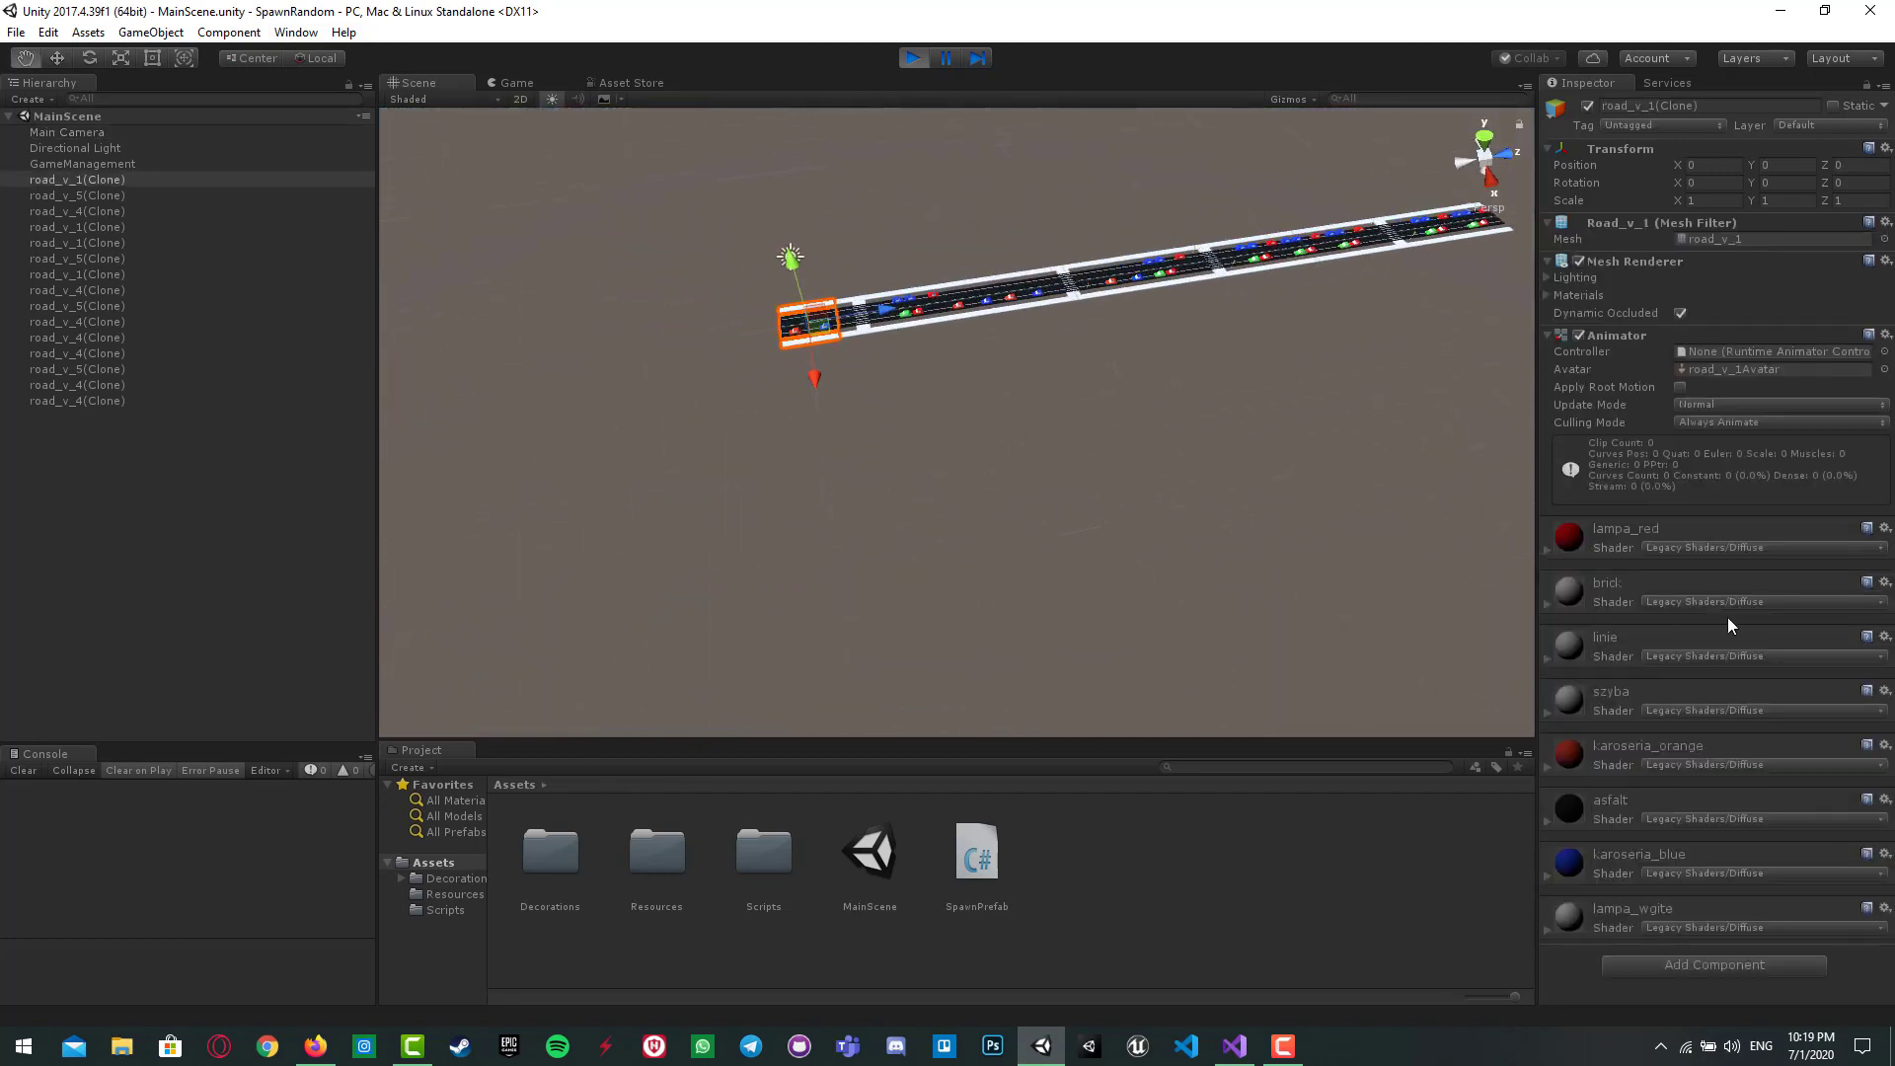
pyautogui.click(75, 194)
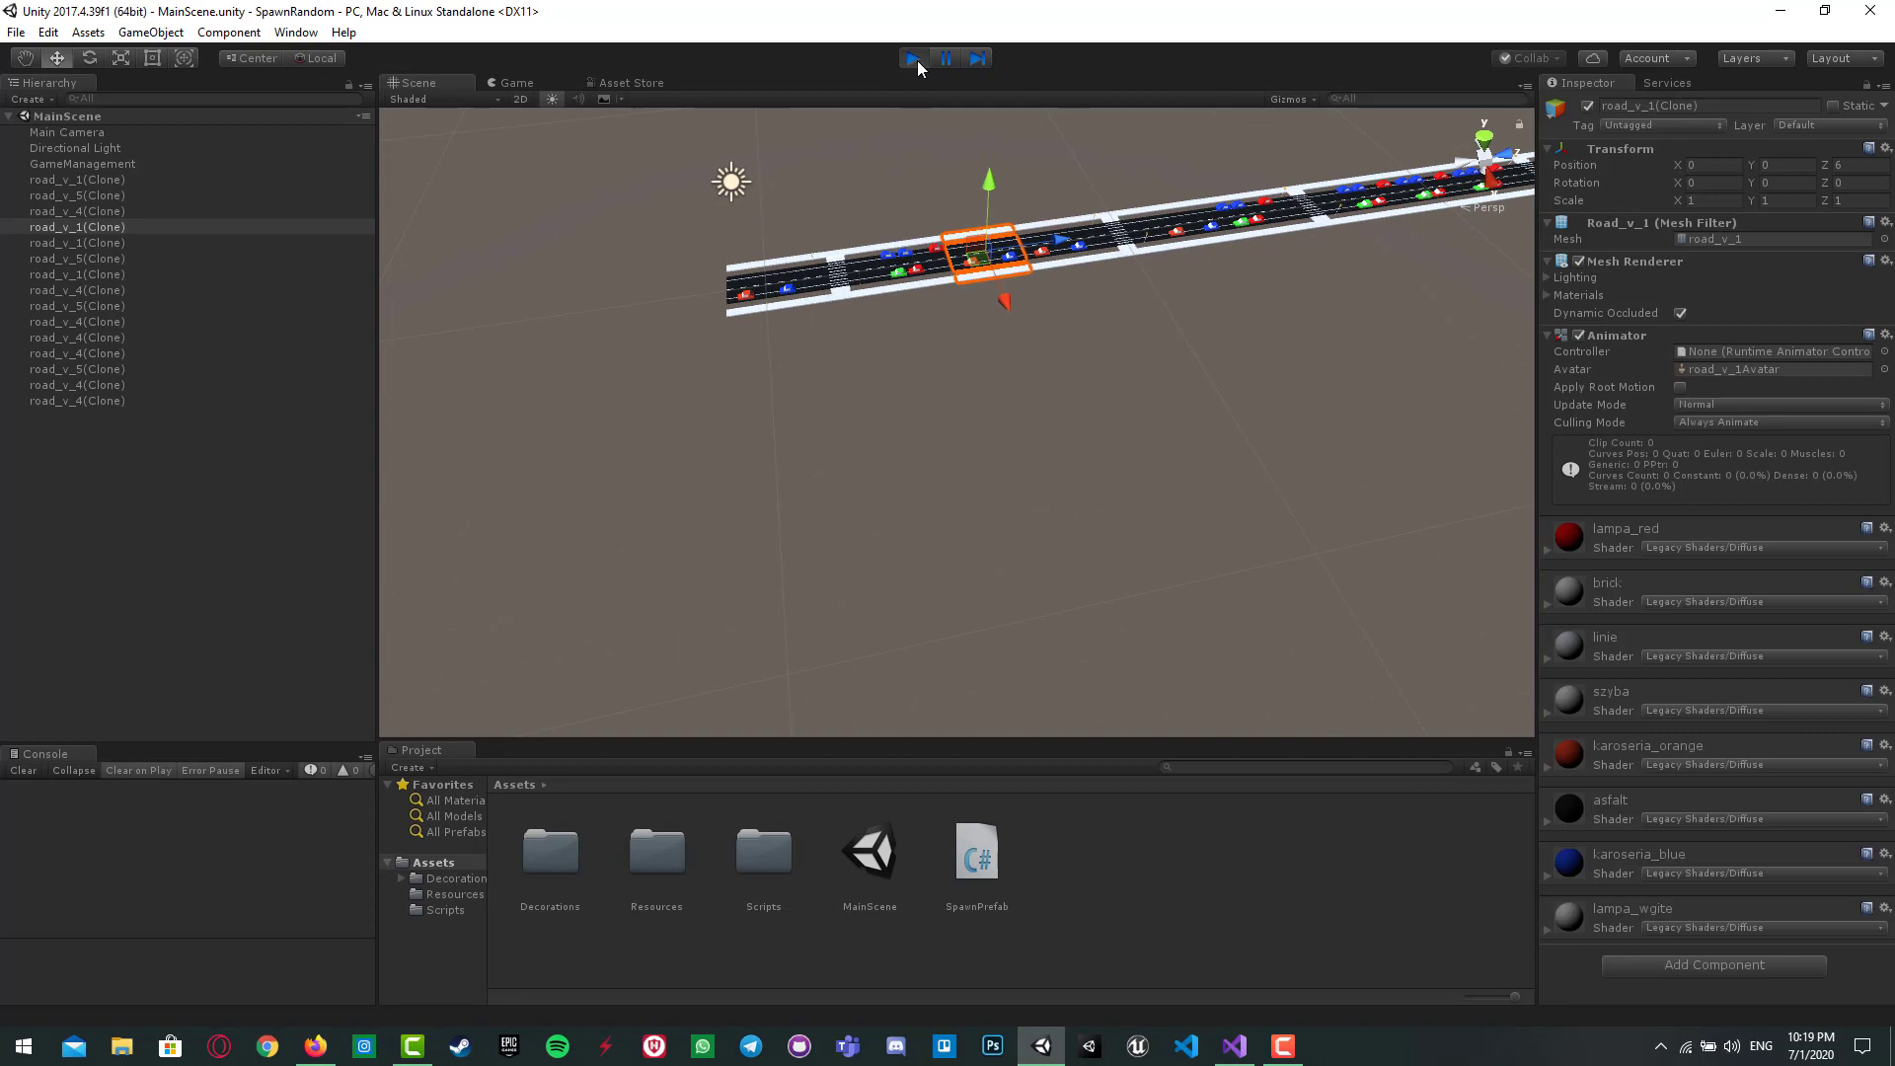
pyautogui.click(912, 58)
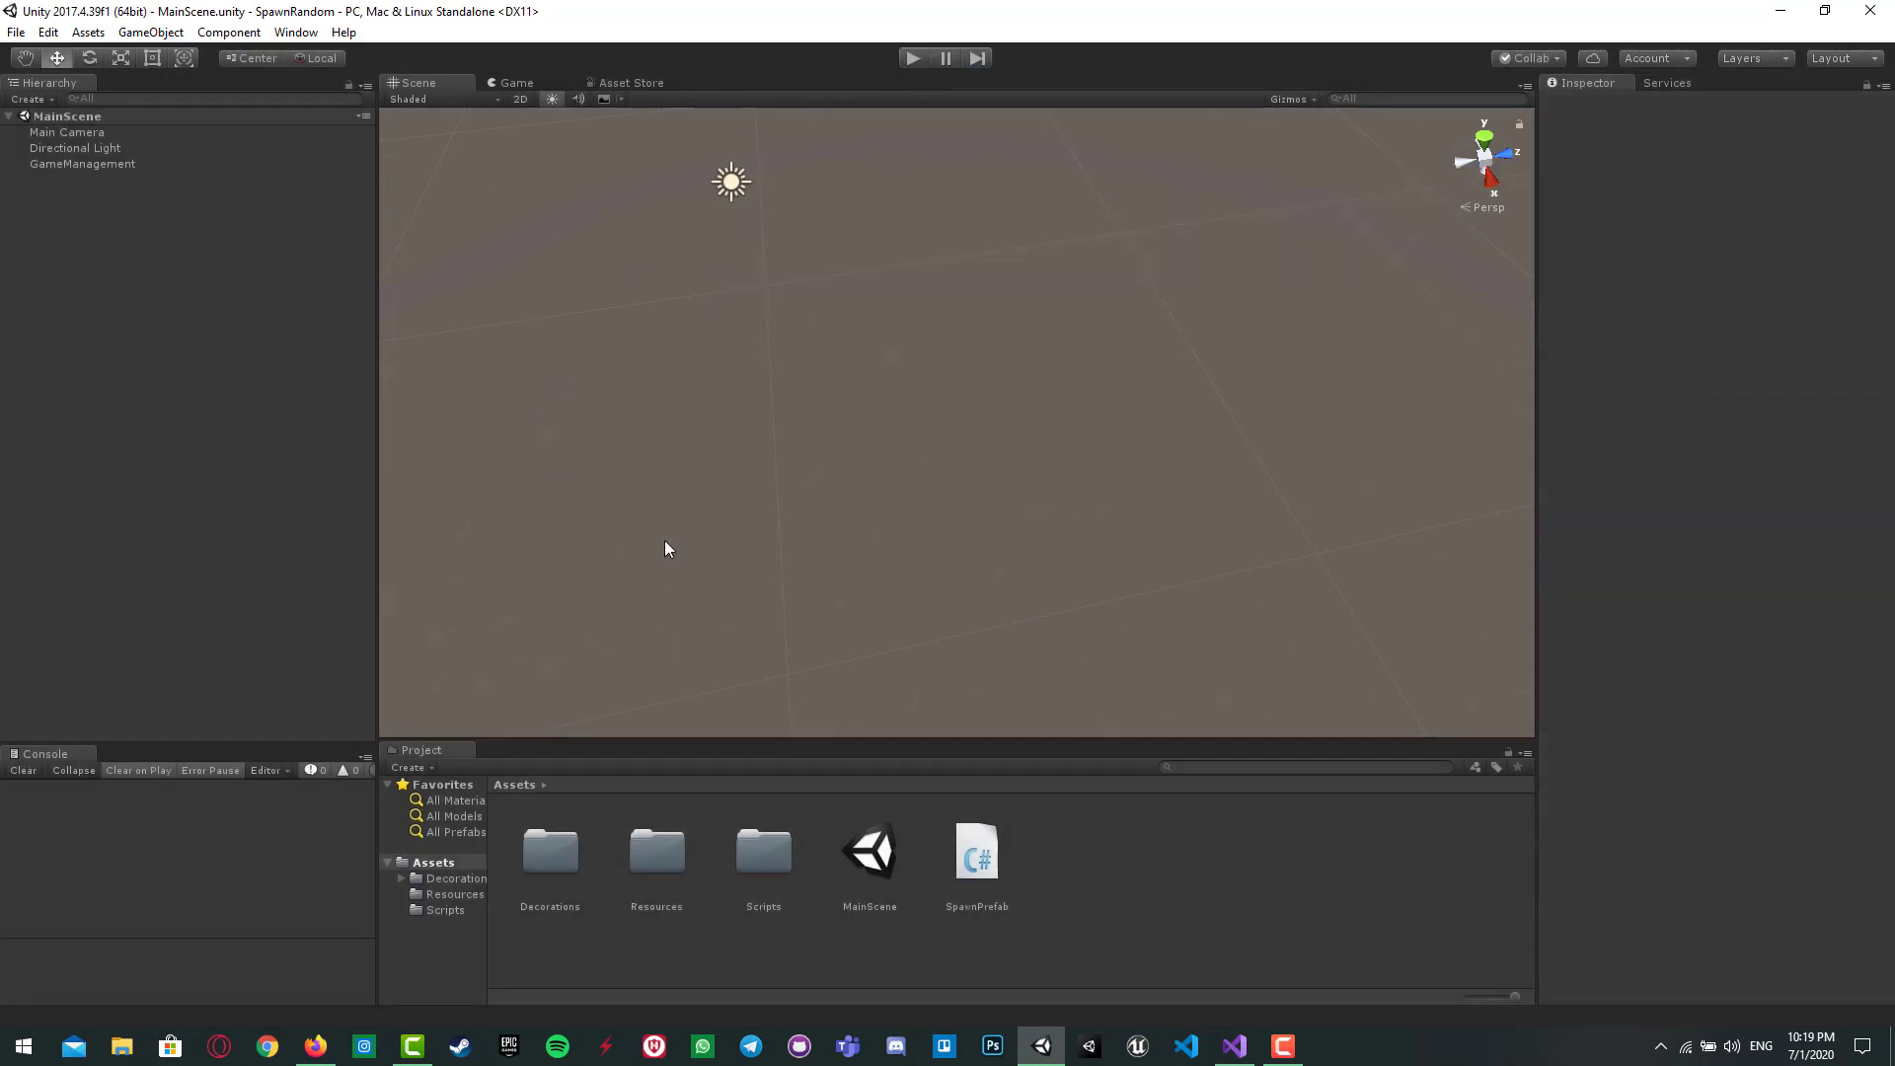